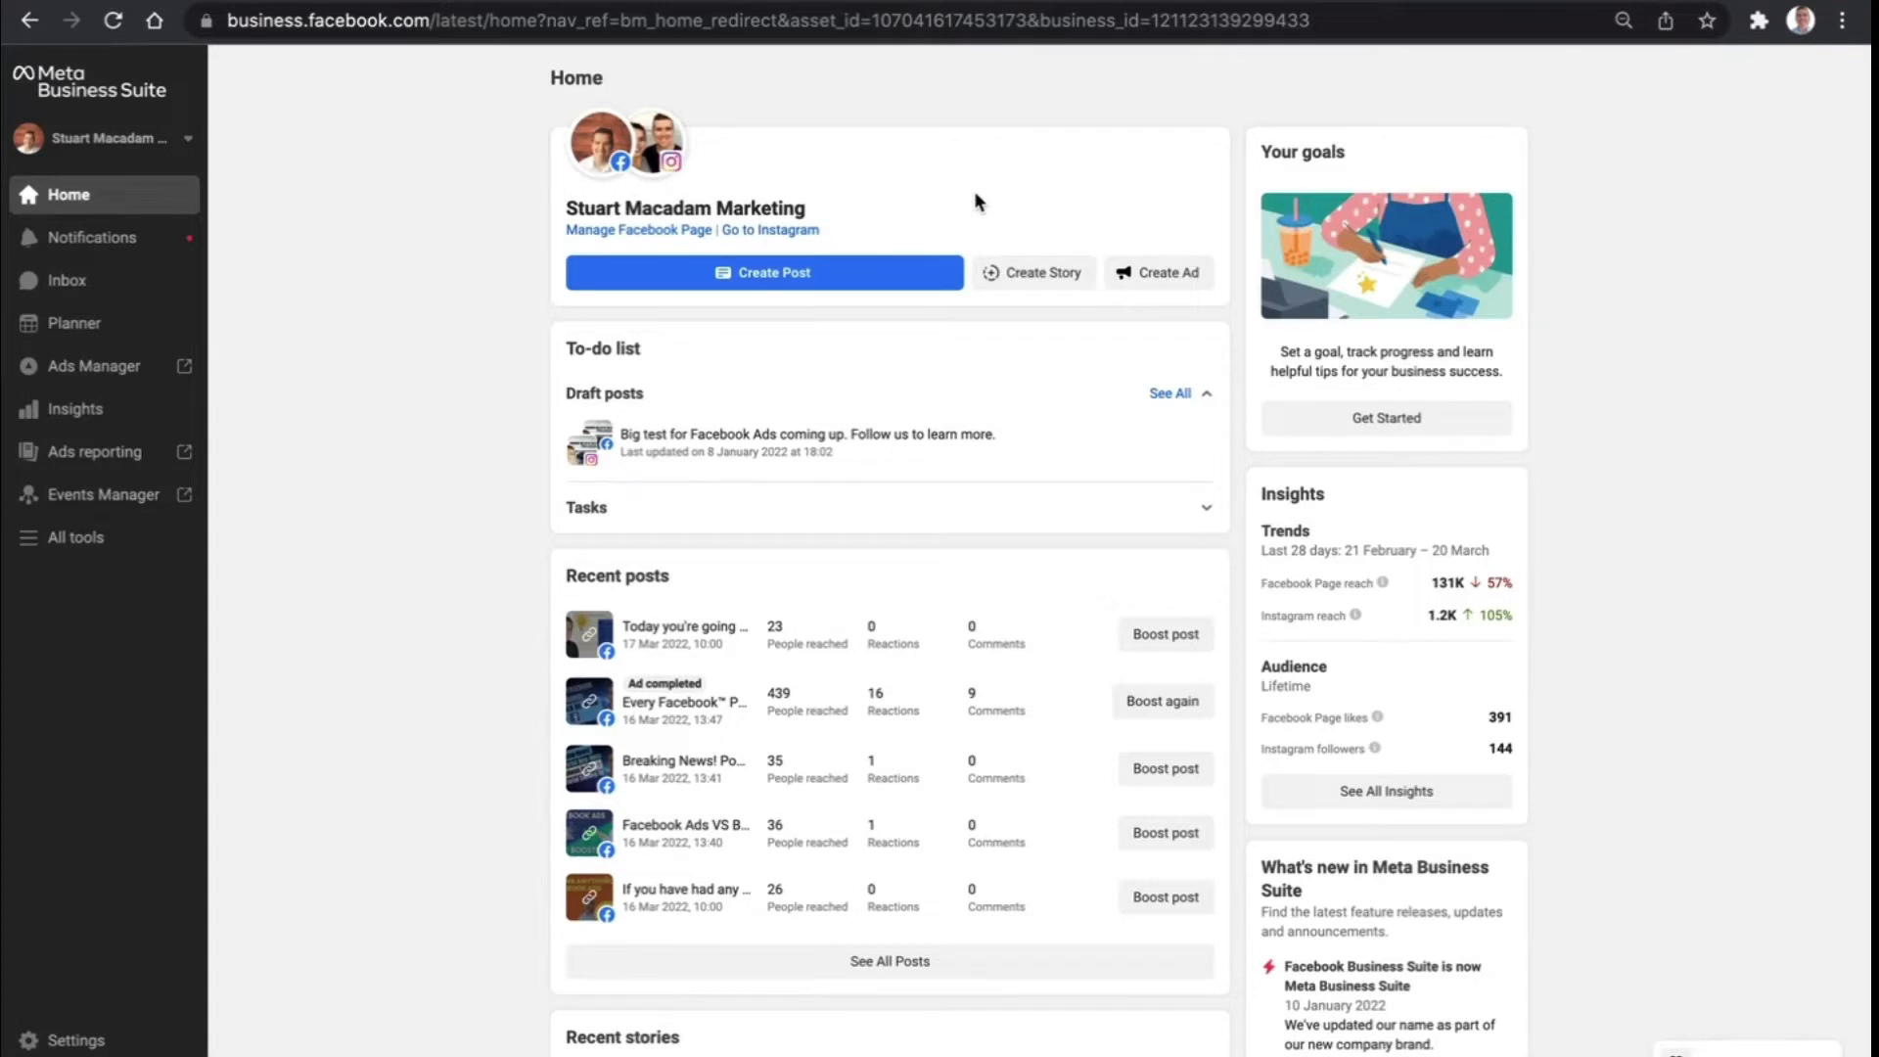
{"action": "mouse_move", "coordinate": [192, 210]}
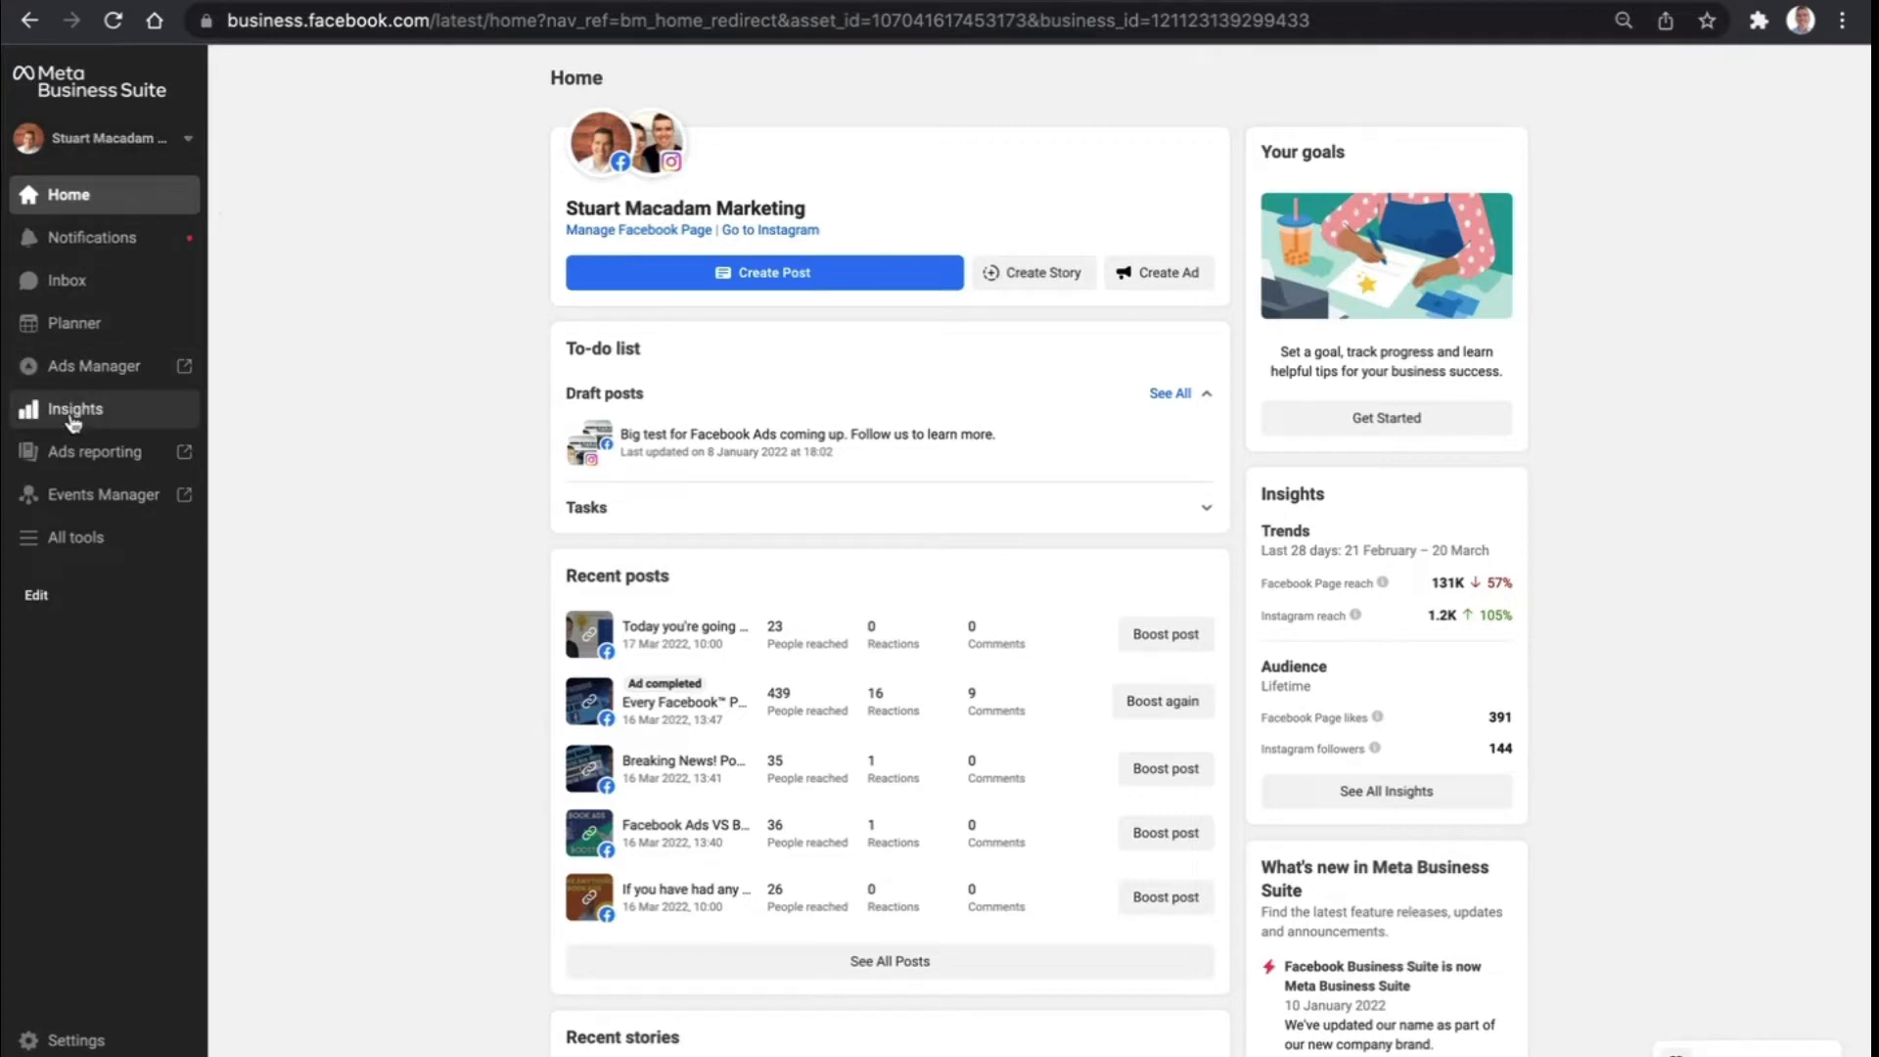
Review the Insights overview down to Audience: 391 Page likes, 144 Instagram followers, age-gender splits
{"action": "left_click", "coordinate": [75, 407]}
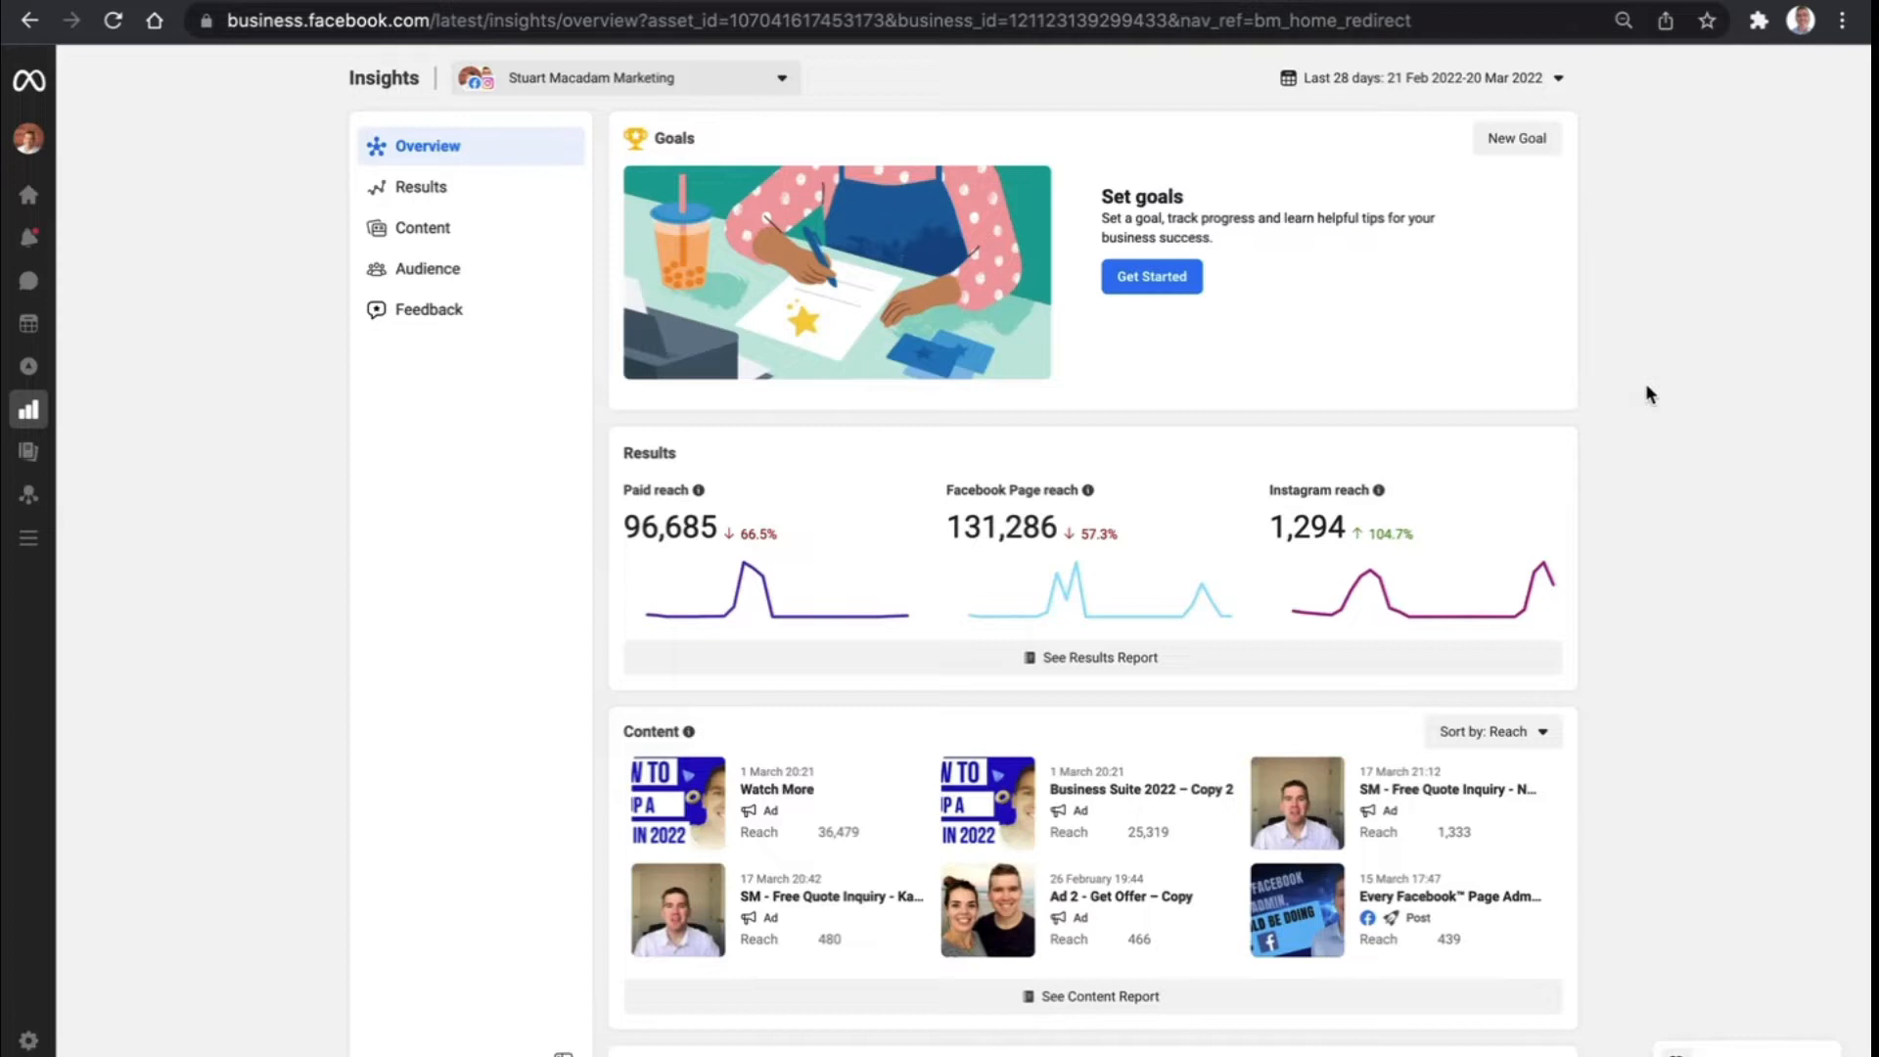
{"action": "mouse_move", "coordinate": [654, 227]}
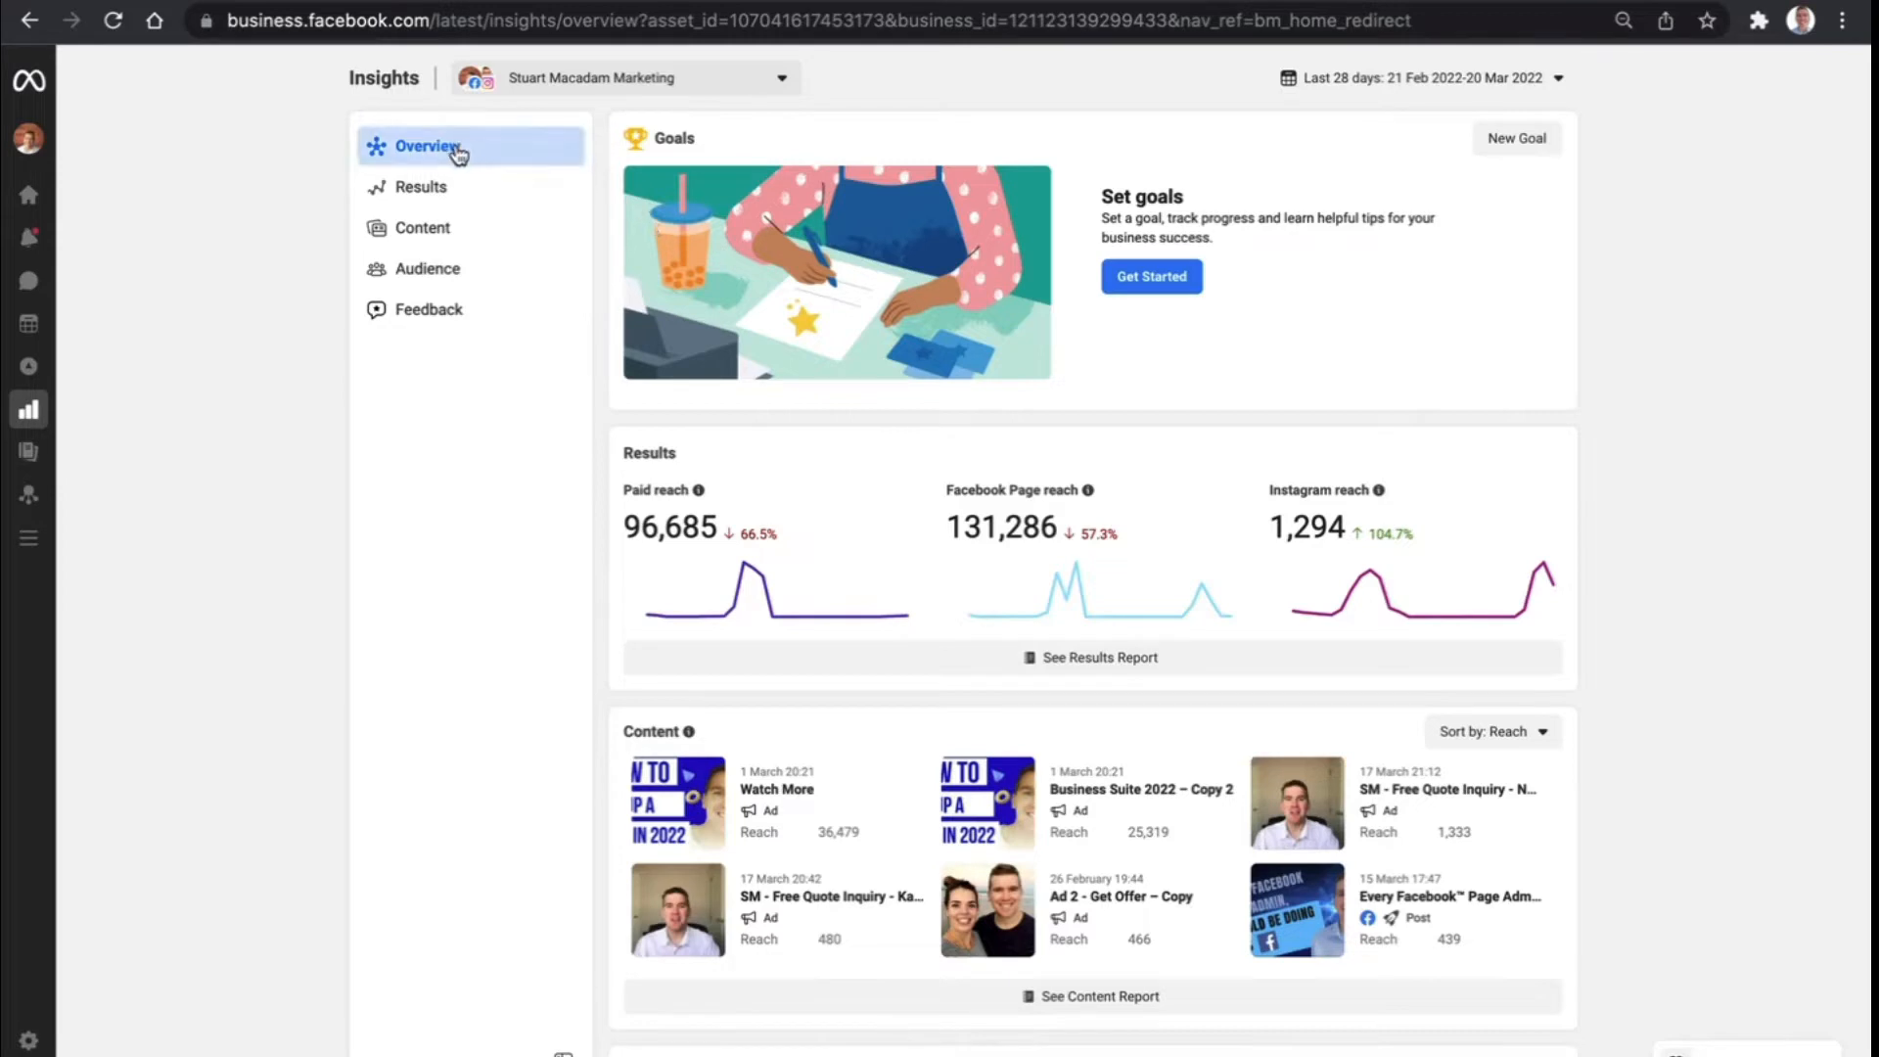
{"action": "mouse_move", "coordinate": [440, 327]}
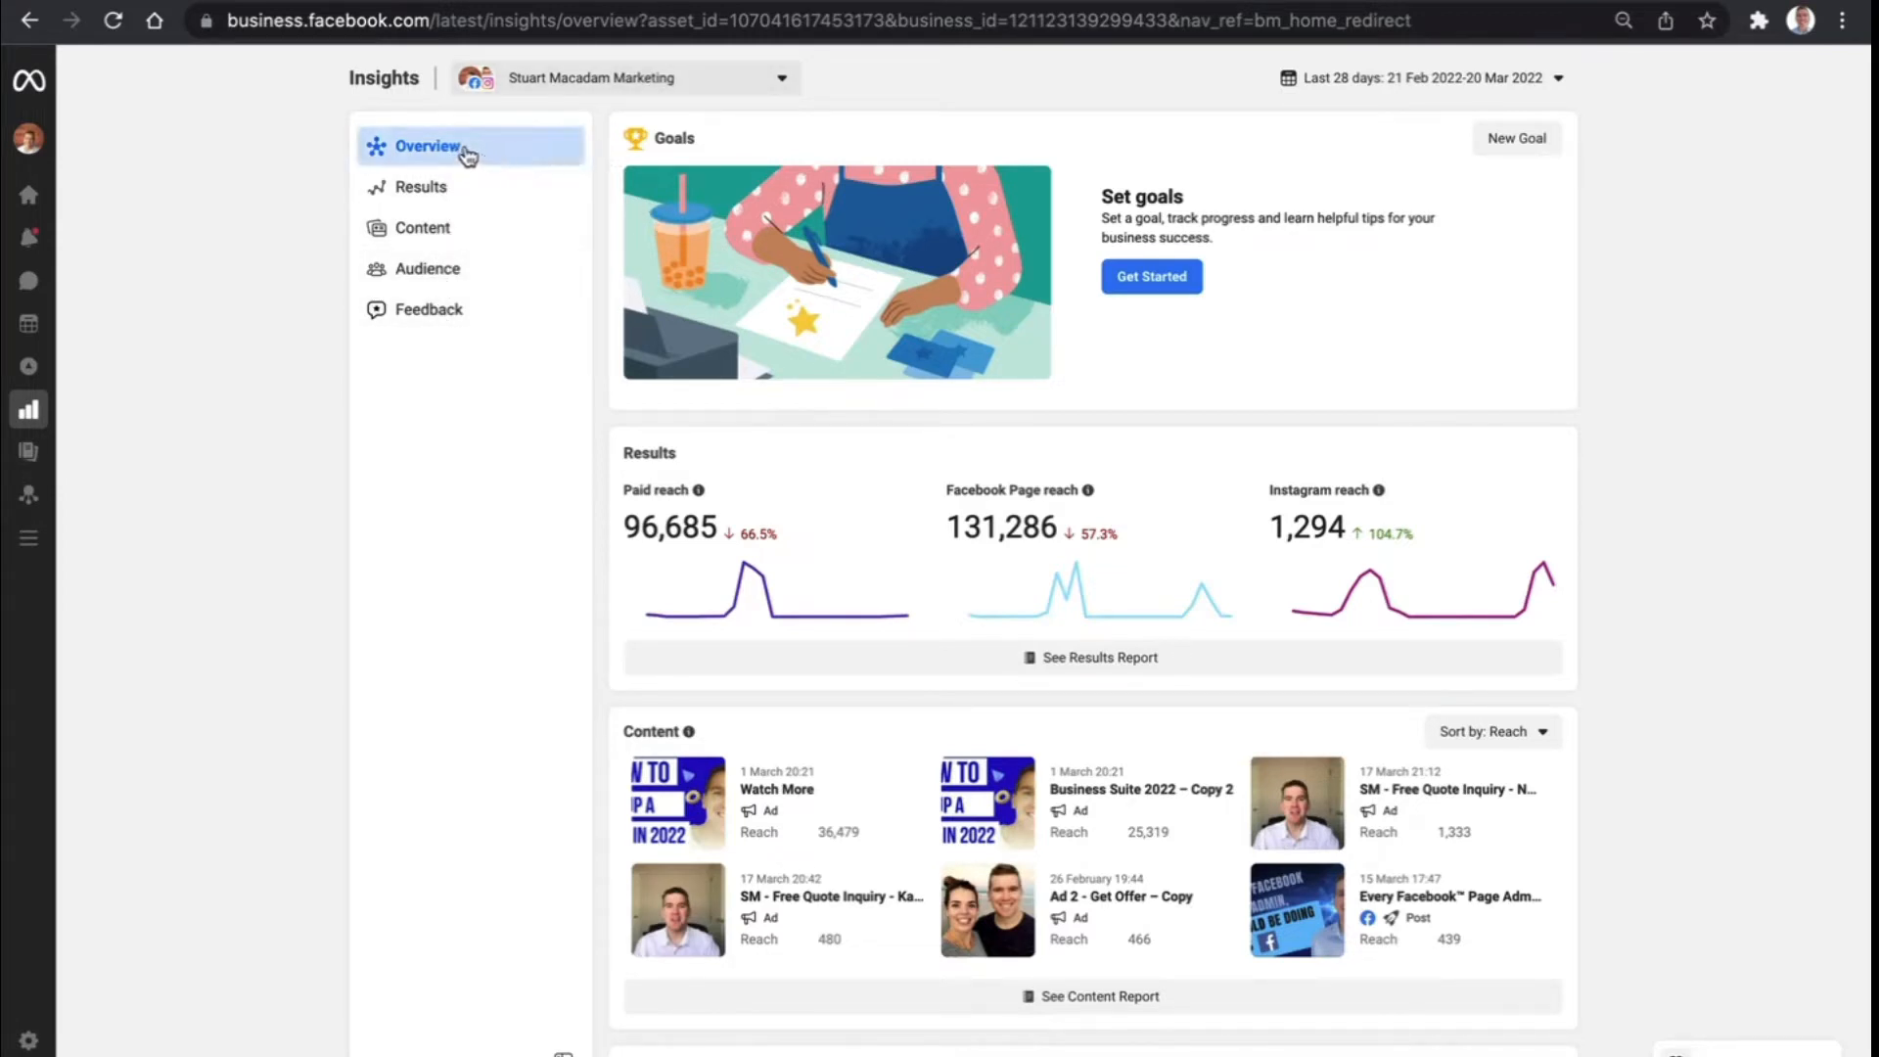
{"action": "mouse_move", "coordinate": [1675, 394]}
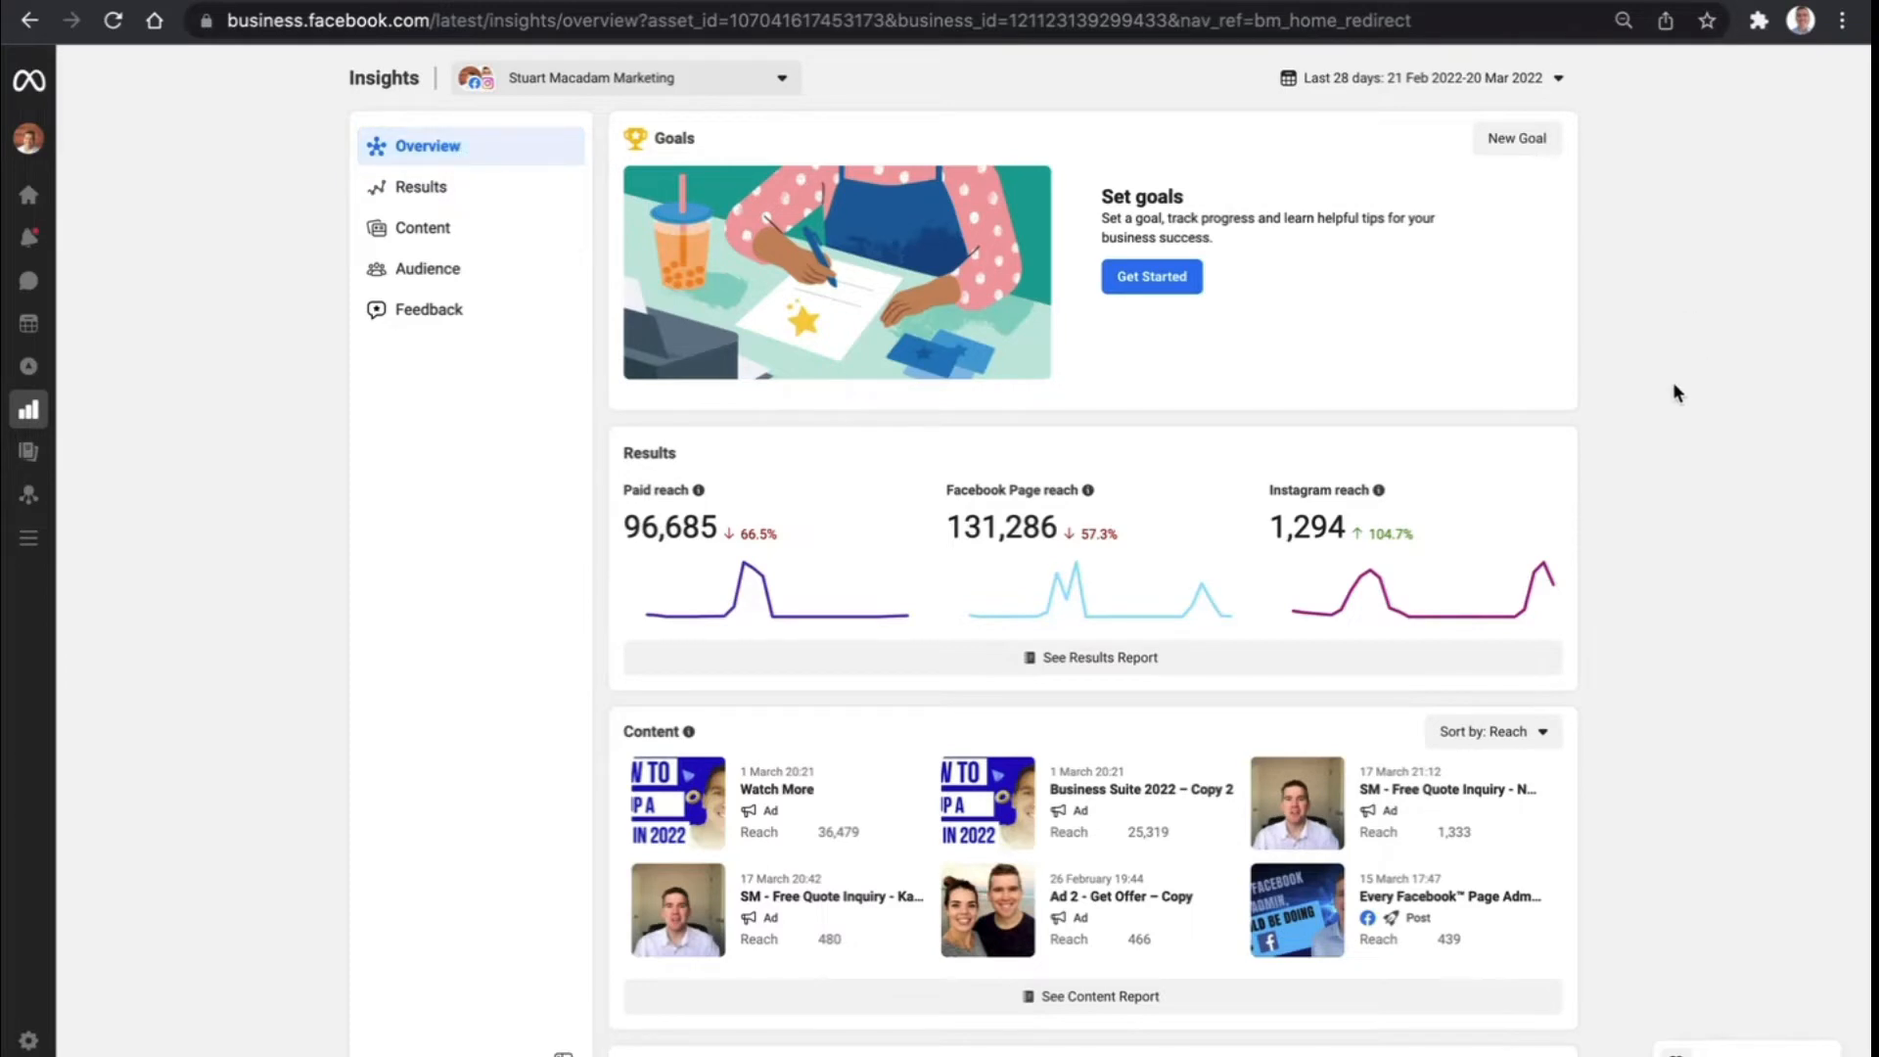
{"action": "scroll", "scroll_direction": "down", "scroll_amount": 3}
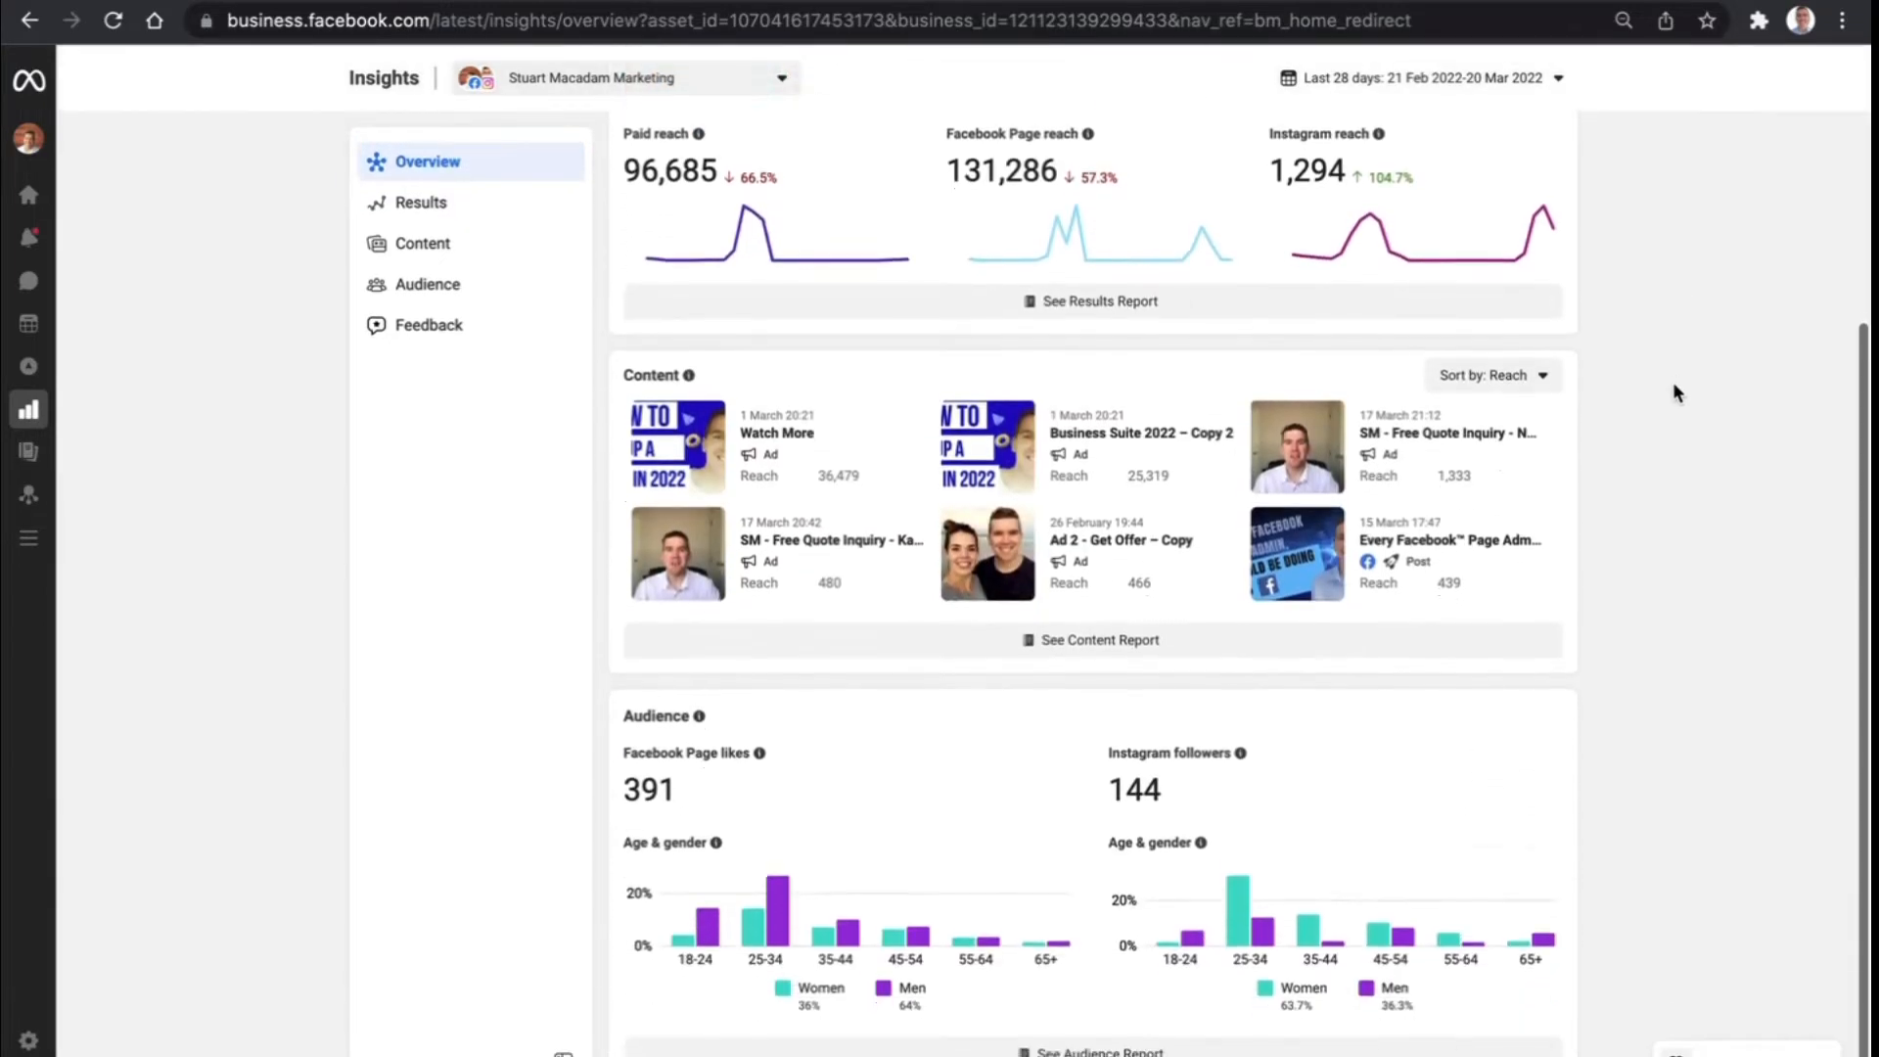
{"action": "scroll", "scroll_direction": "down", "scroll_amount": 3}
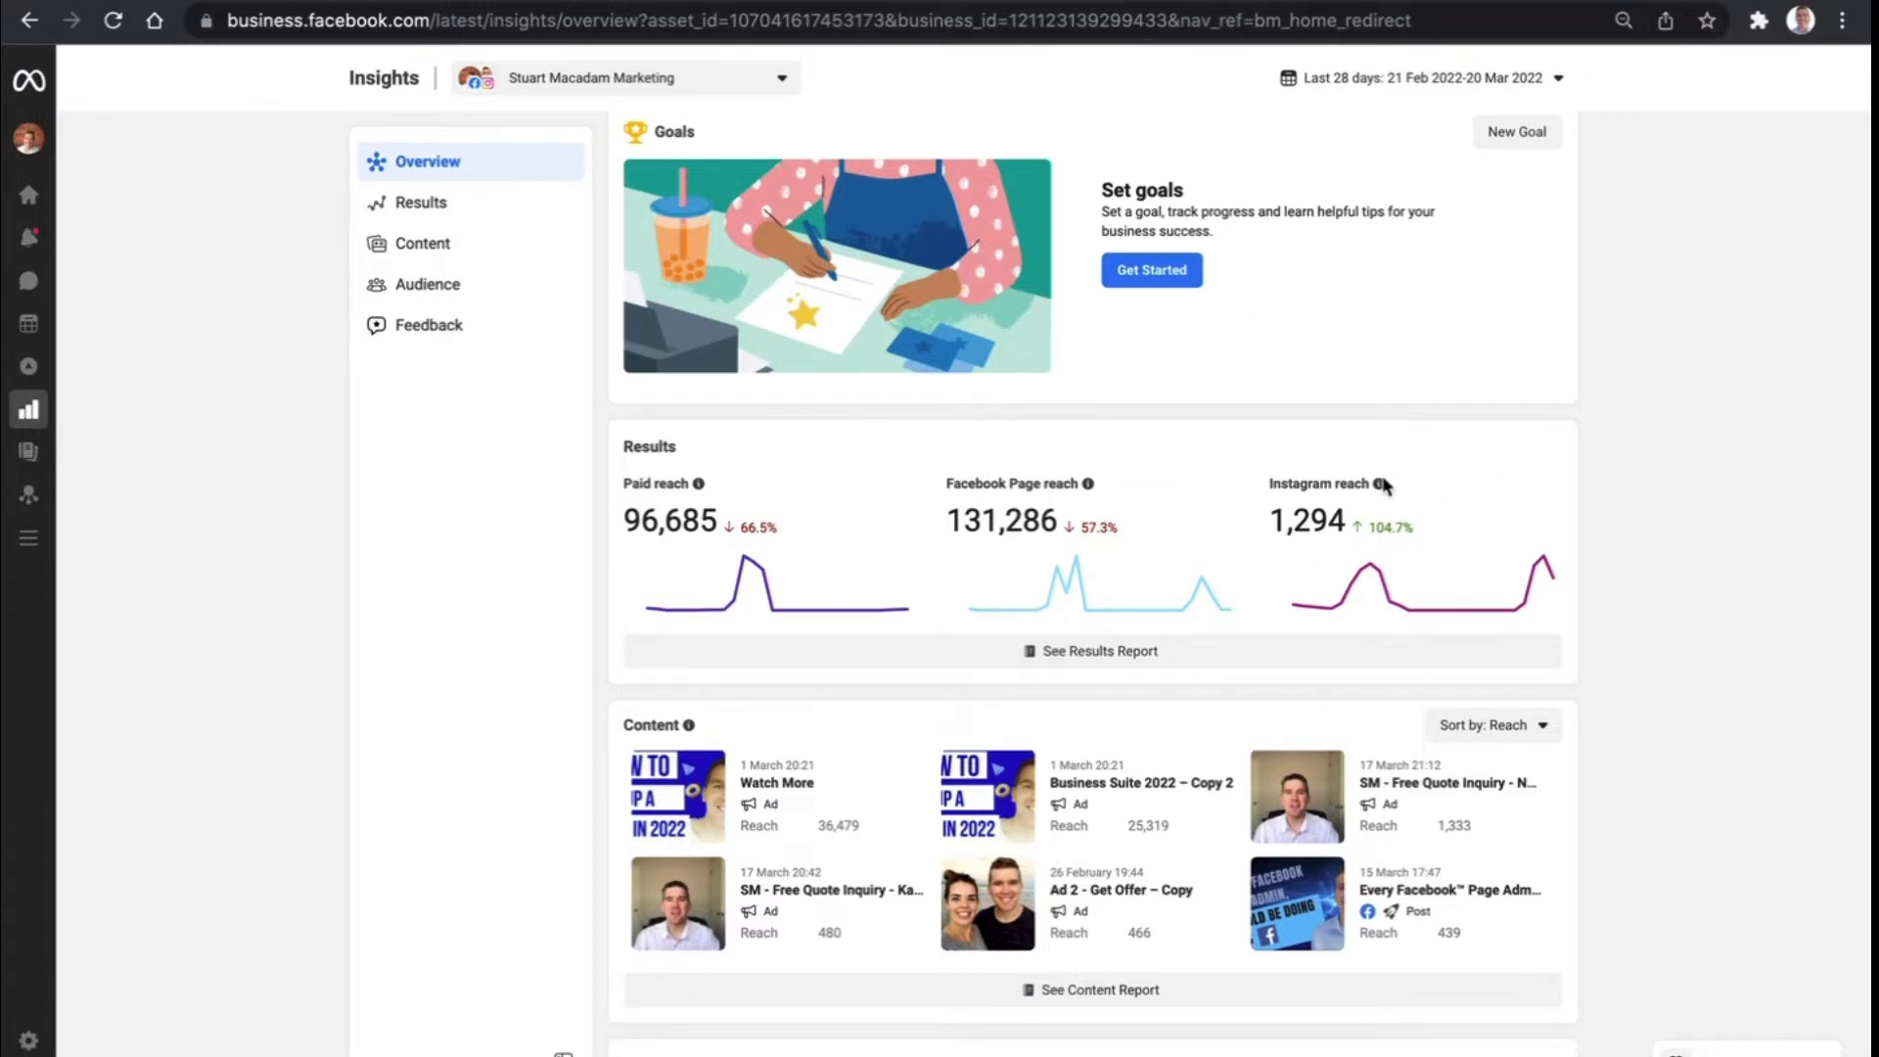
{"action": "mouse_move", "coordinate": [425, 372]}
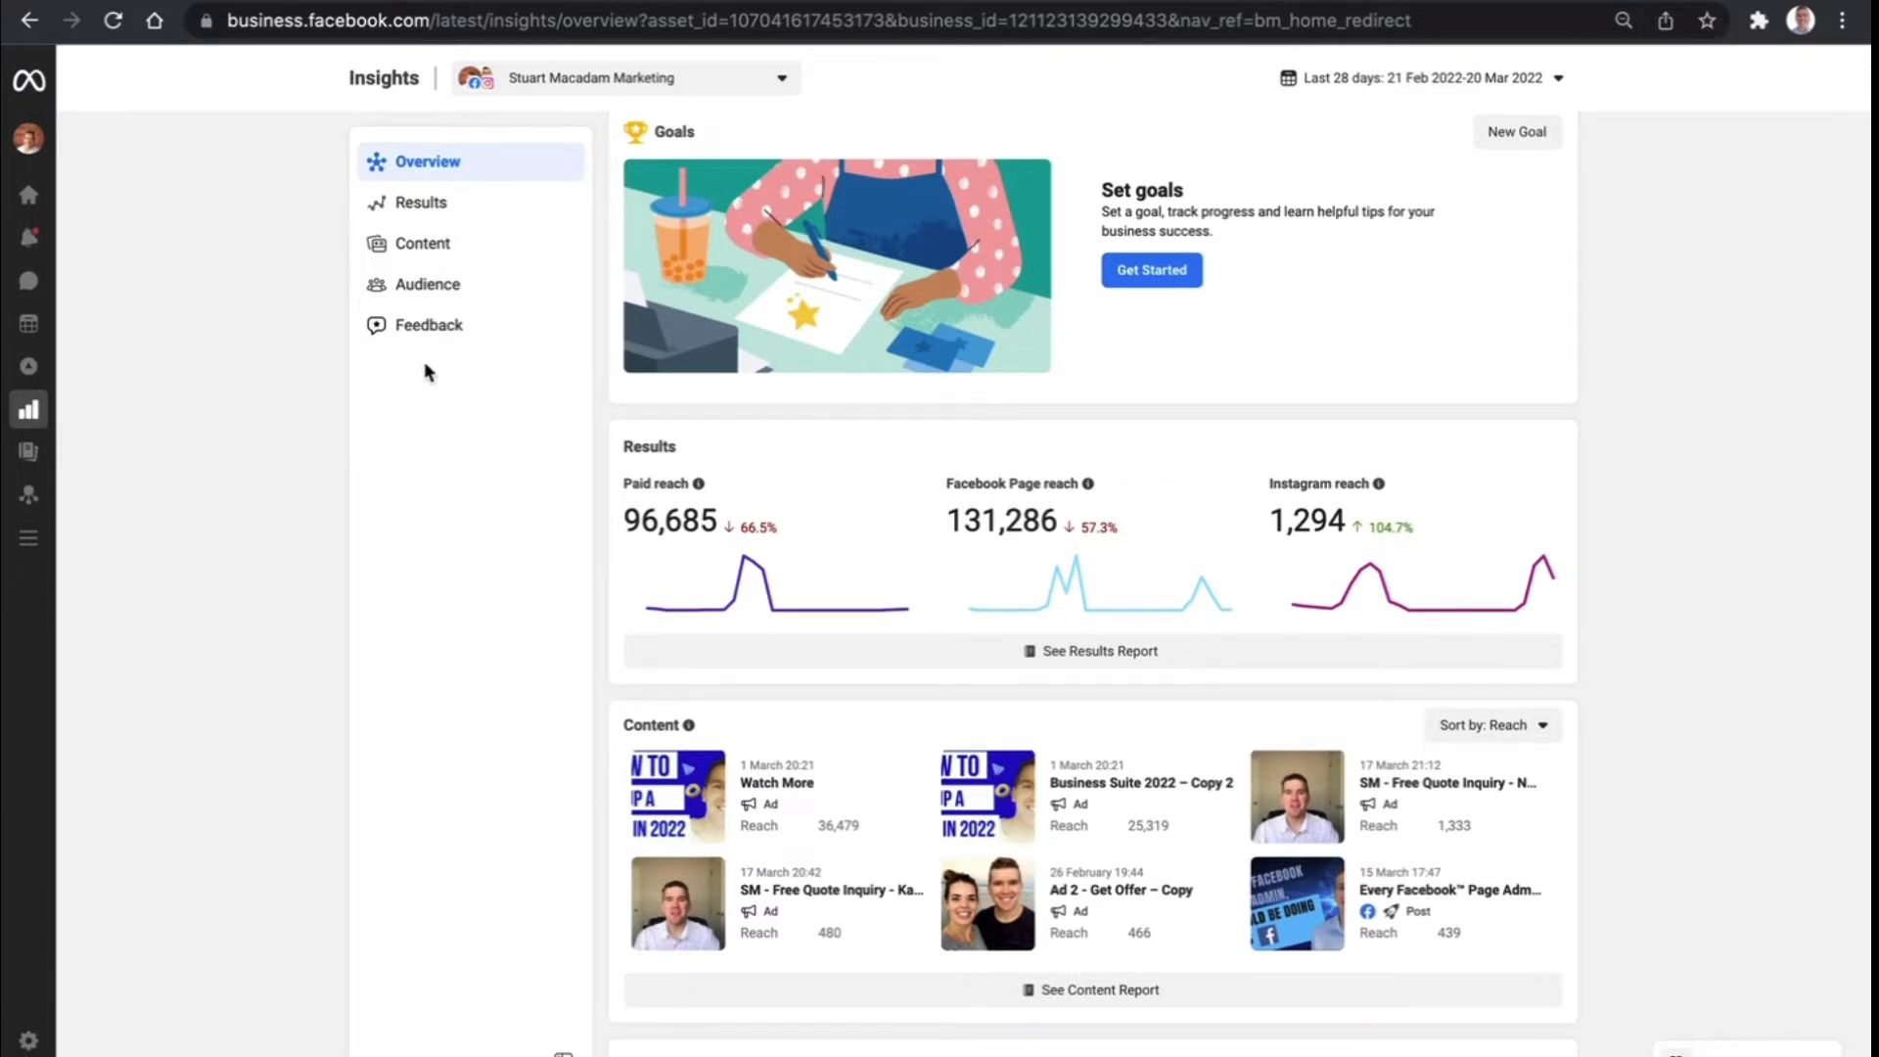
View the Results report's Facebook and Instagram reach charts and list the PNG/CSV/PDF export formats
{"action": "left_click", "coordinate": [421, 201]}
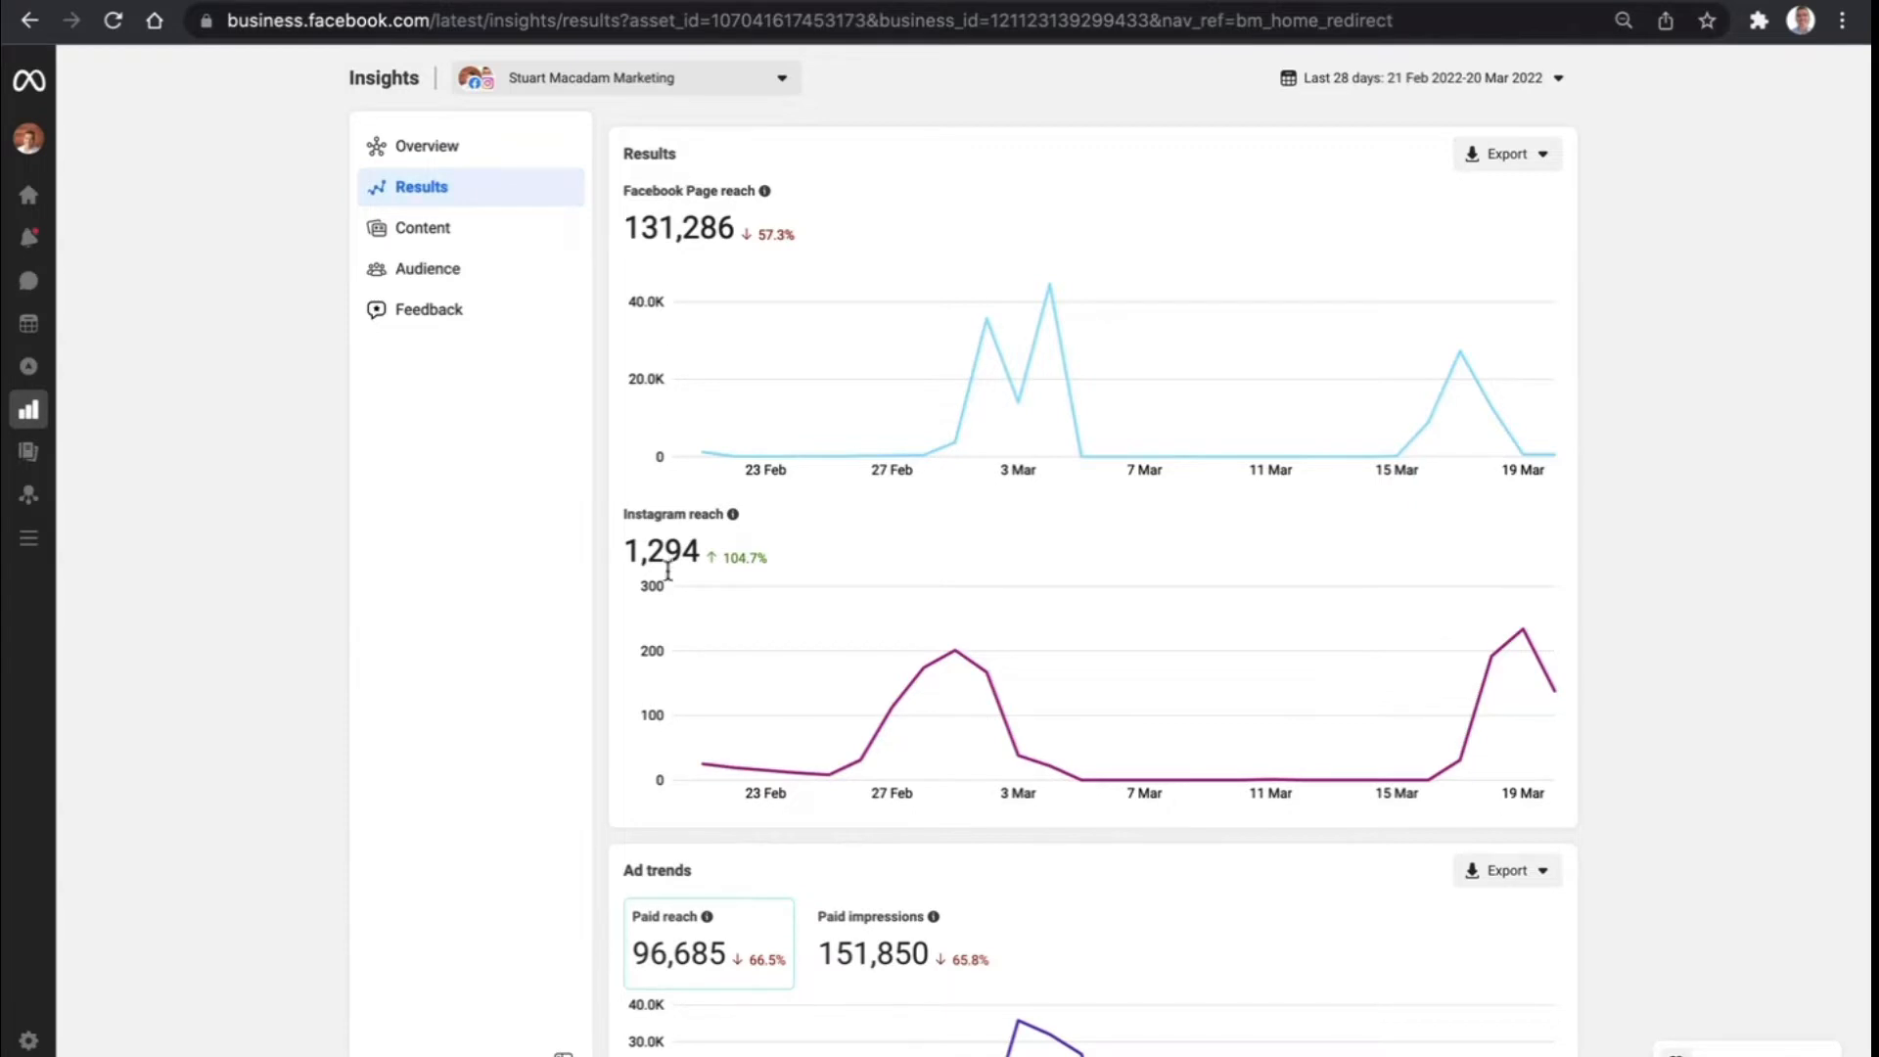
{"action": "scroll", "scroll_direction": "down", "scroll_amount": 3}
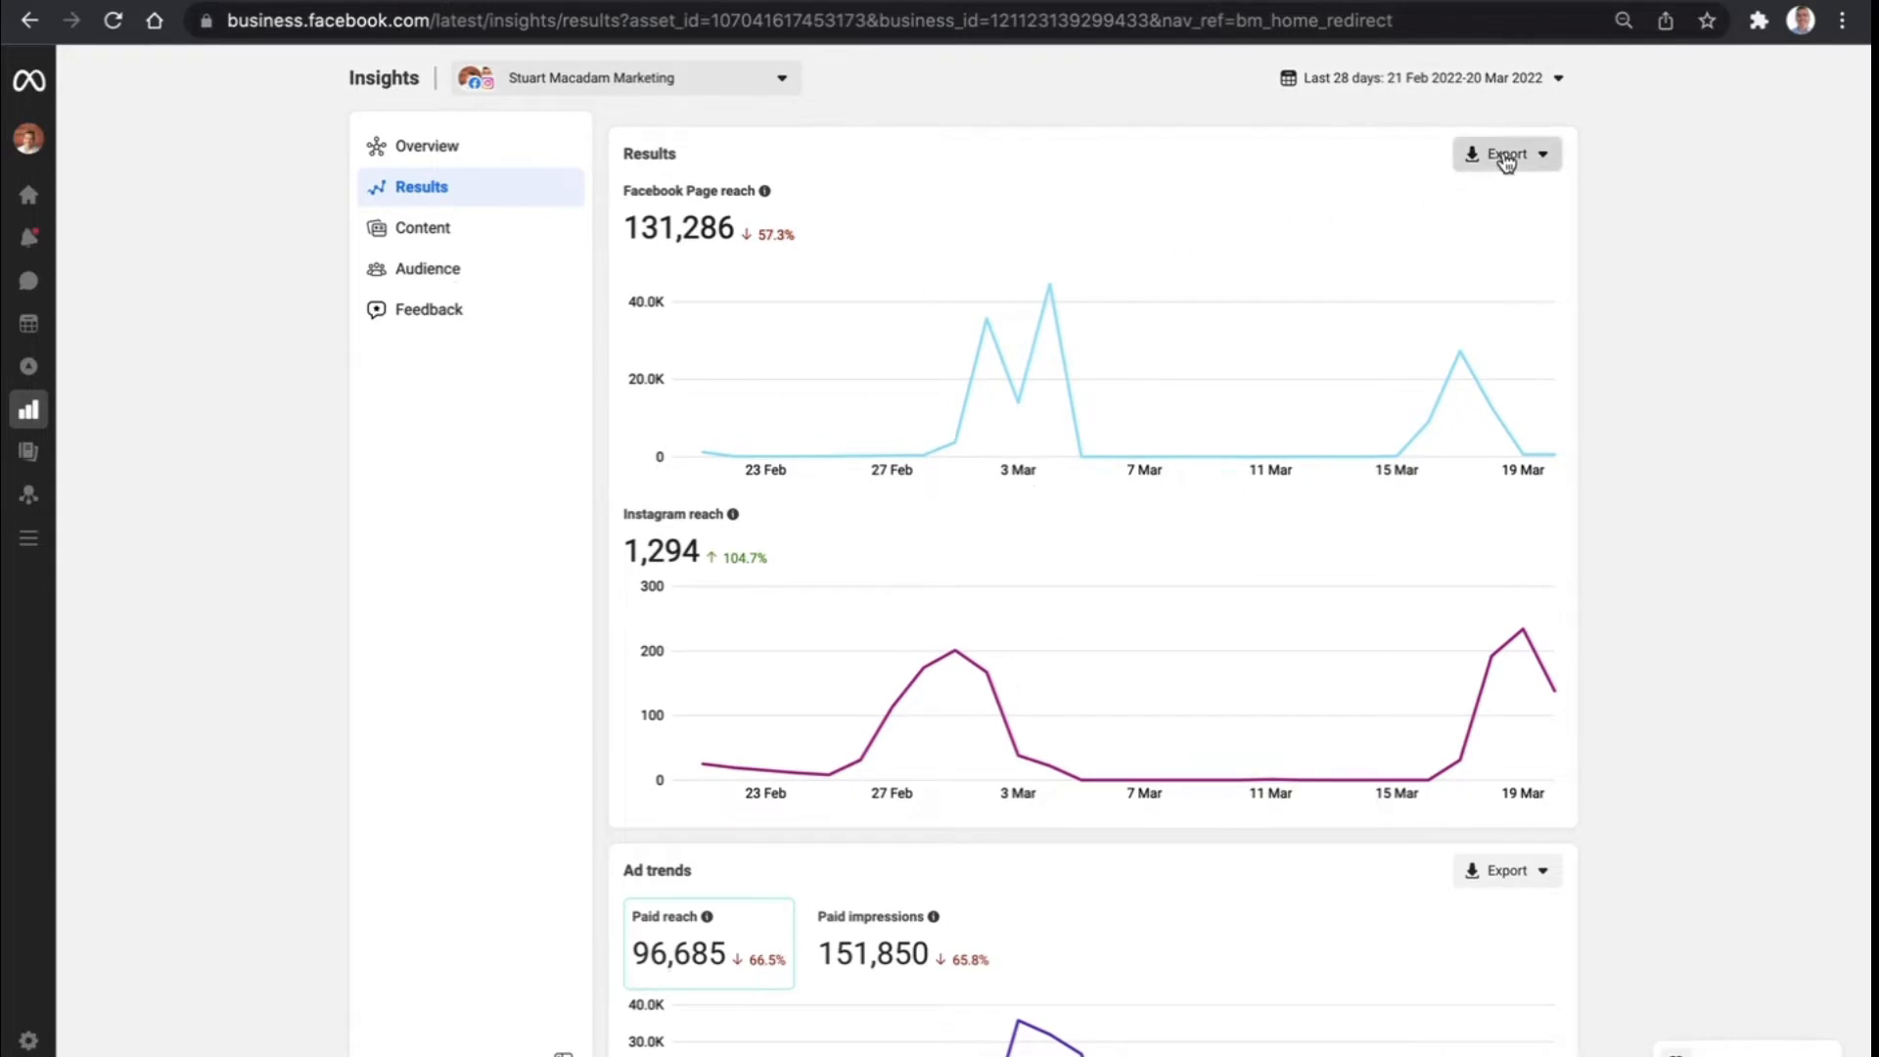
{"action": "left_click", "coordinate": [1506, 153]}
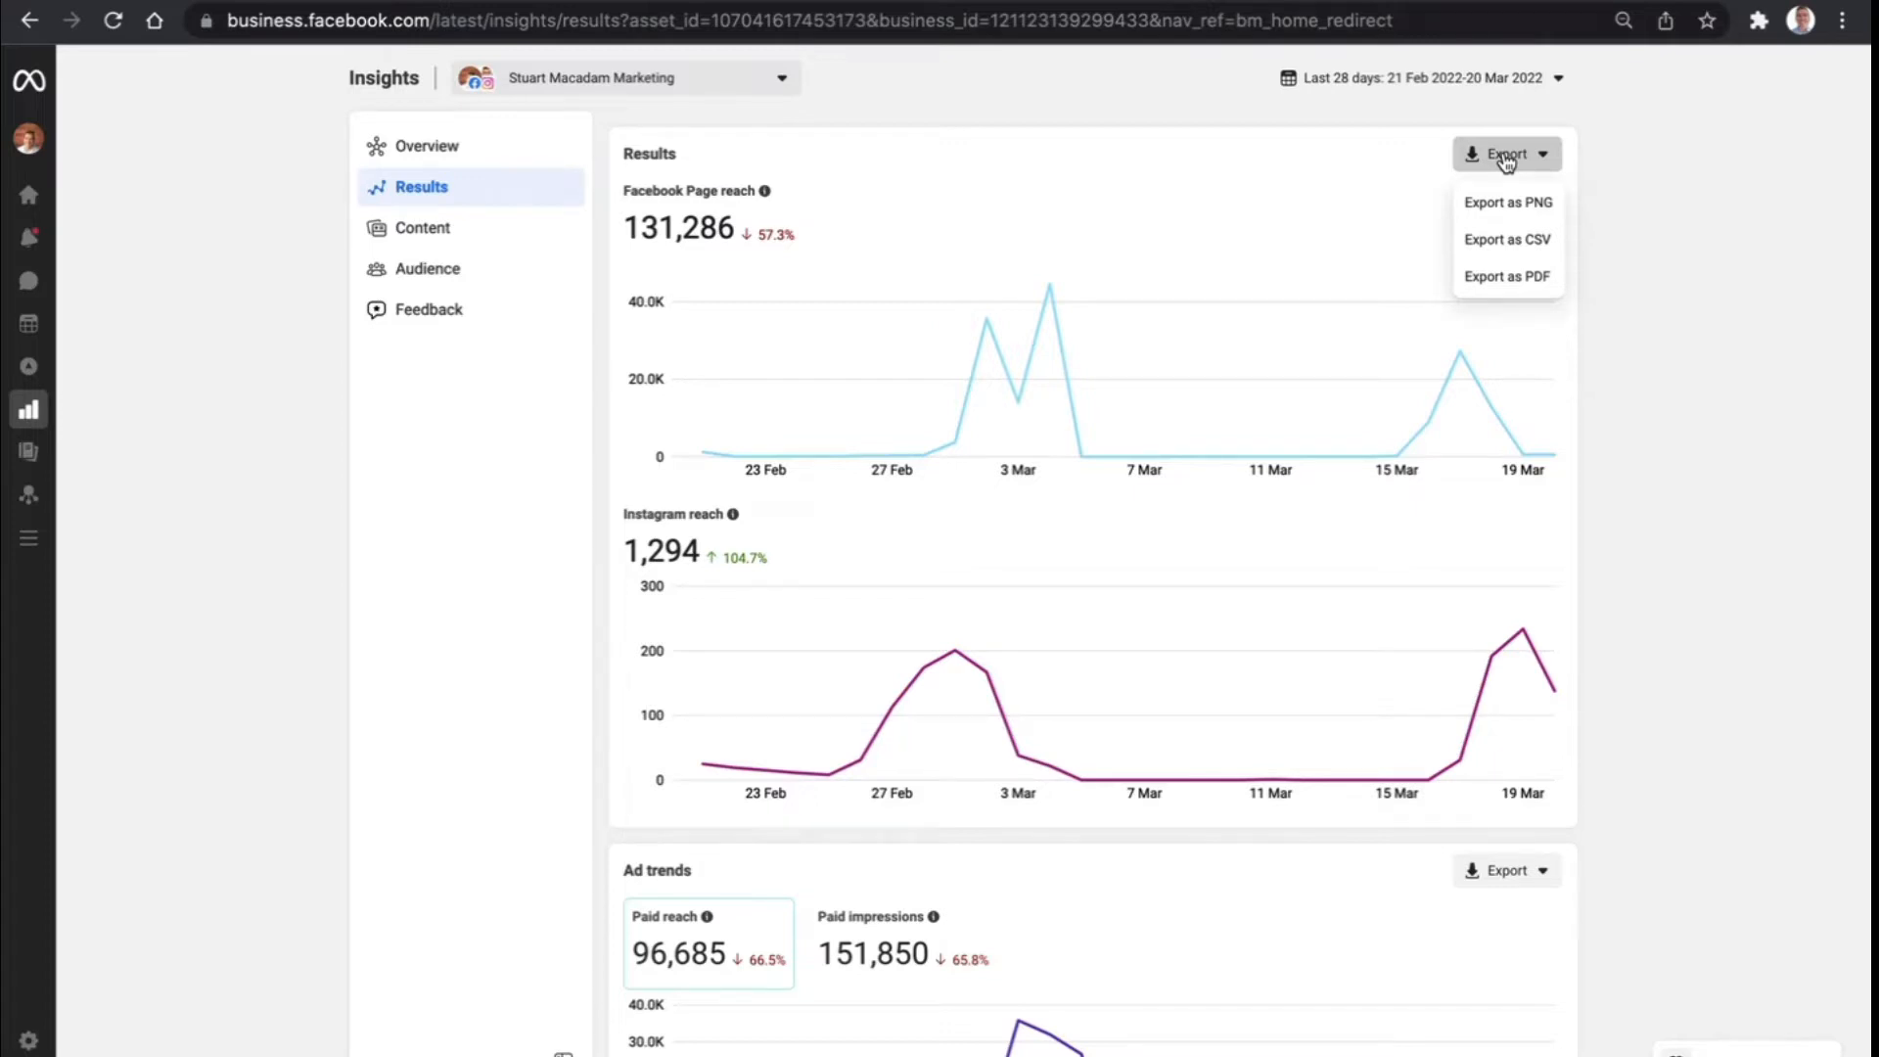
{"action": "mouse_move", "coordinate": [1508, 239]}
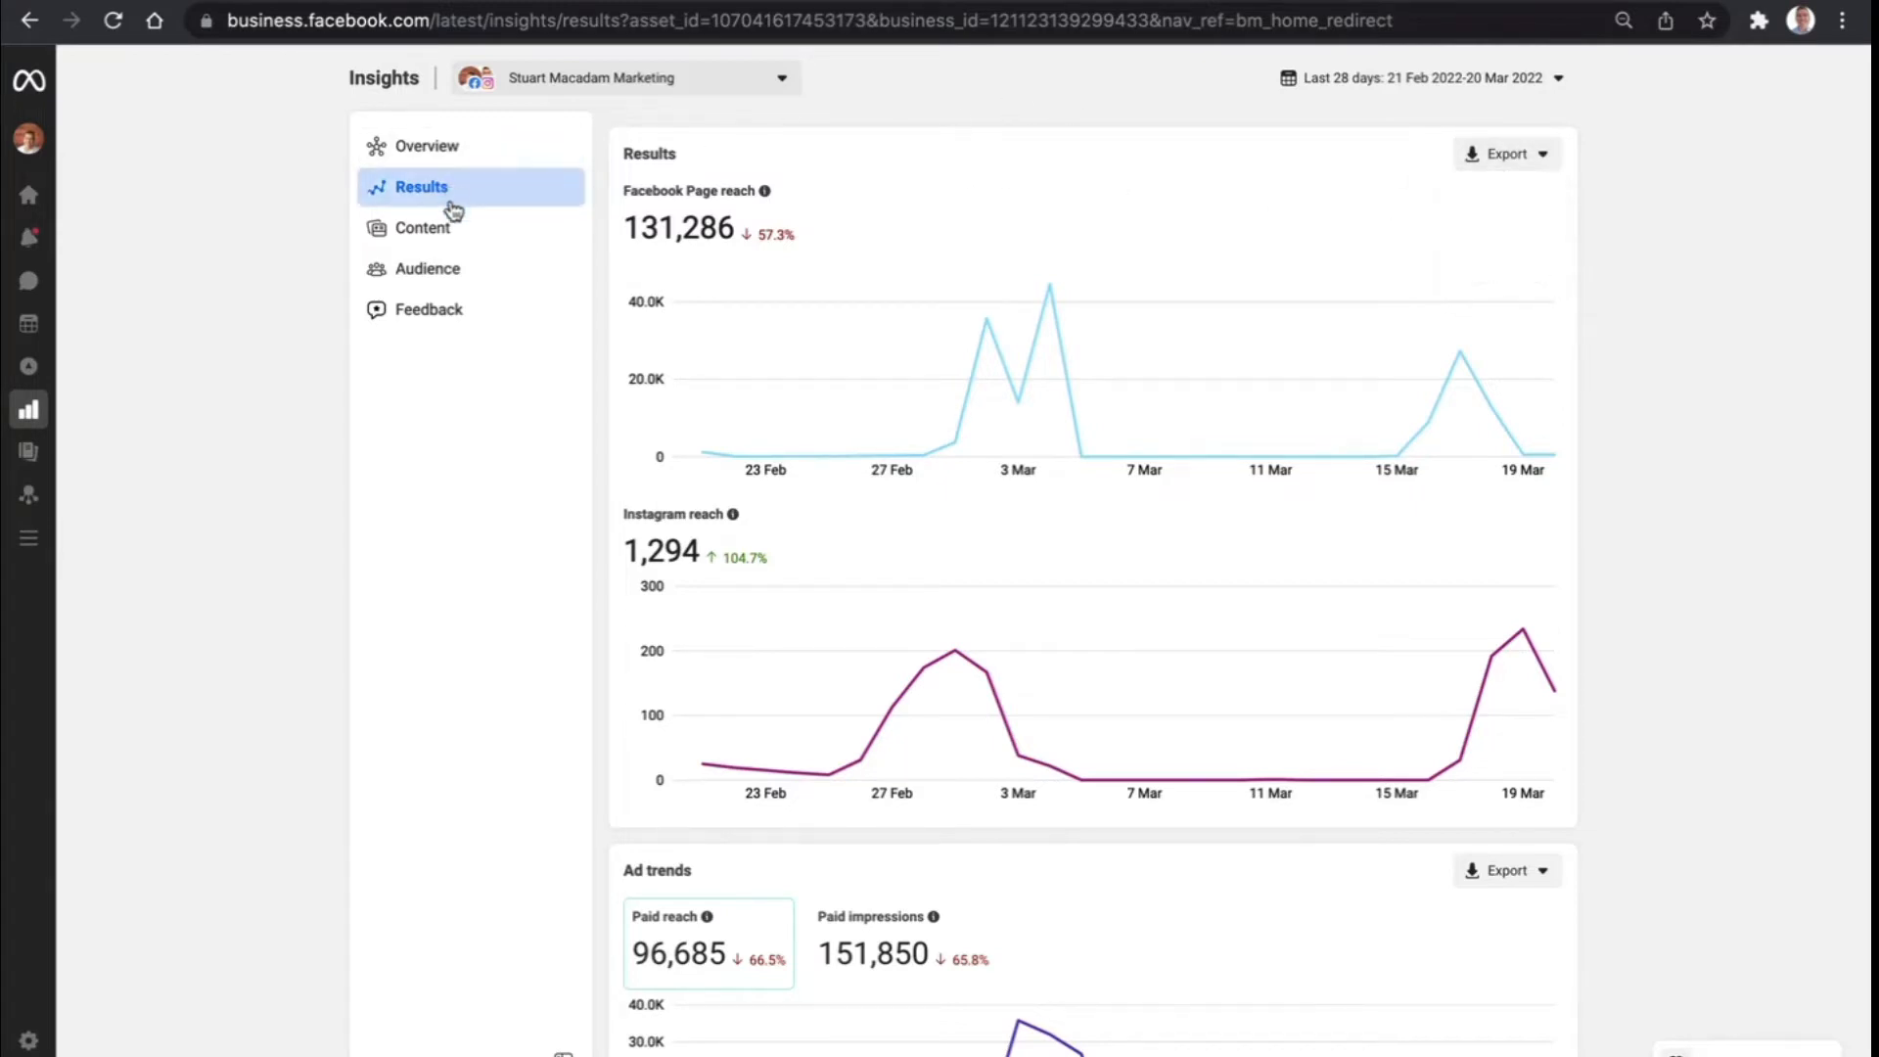
Show the Content table with Ads unticked so only posts and stories list reach and reactions
{"action": "left_click", "coordinate": [423, 227]}
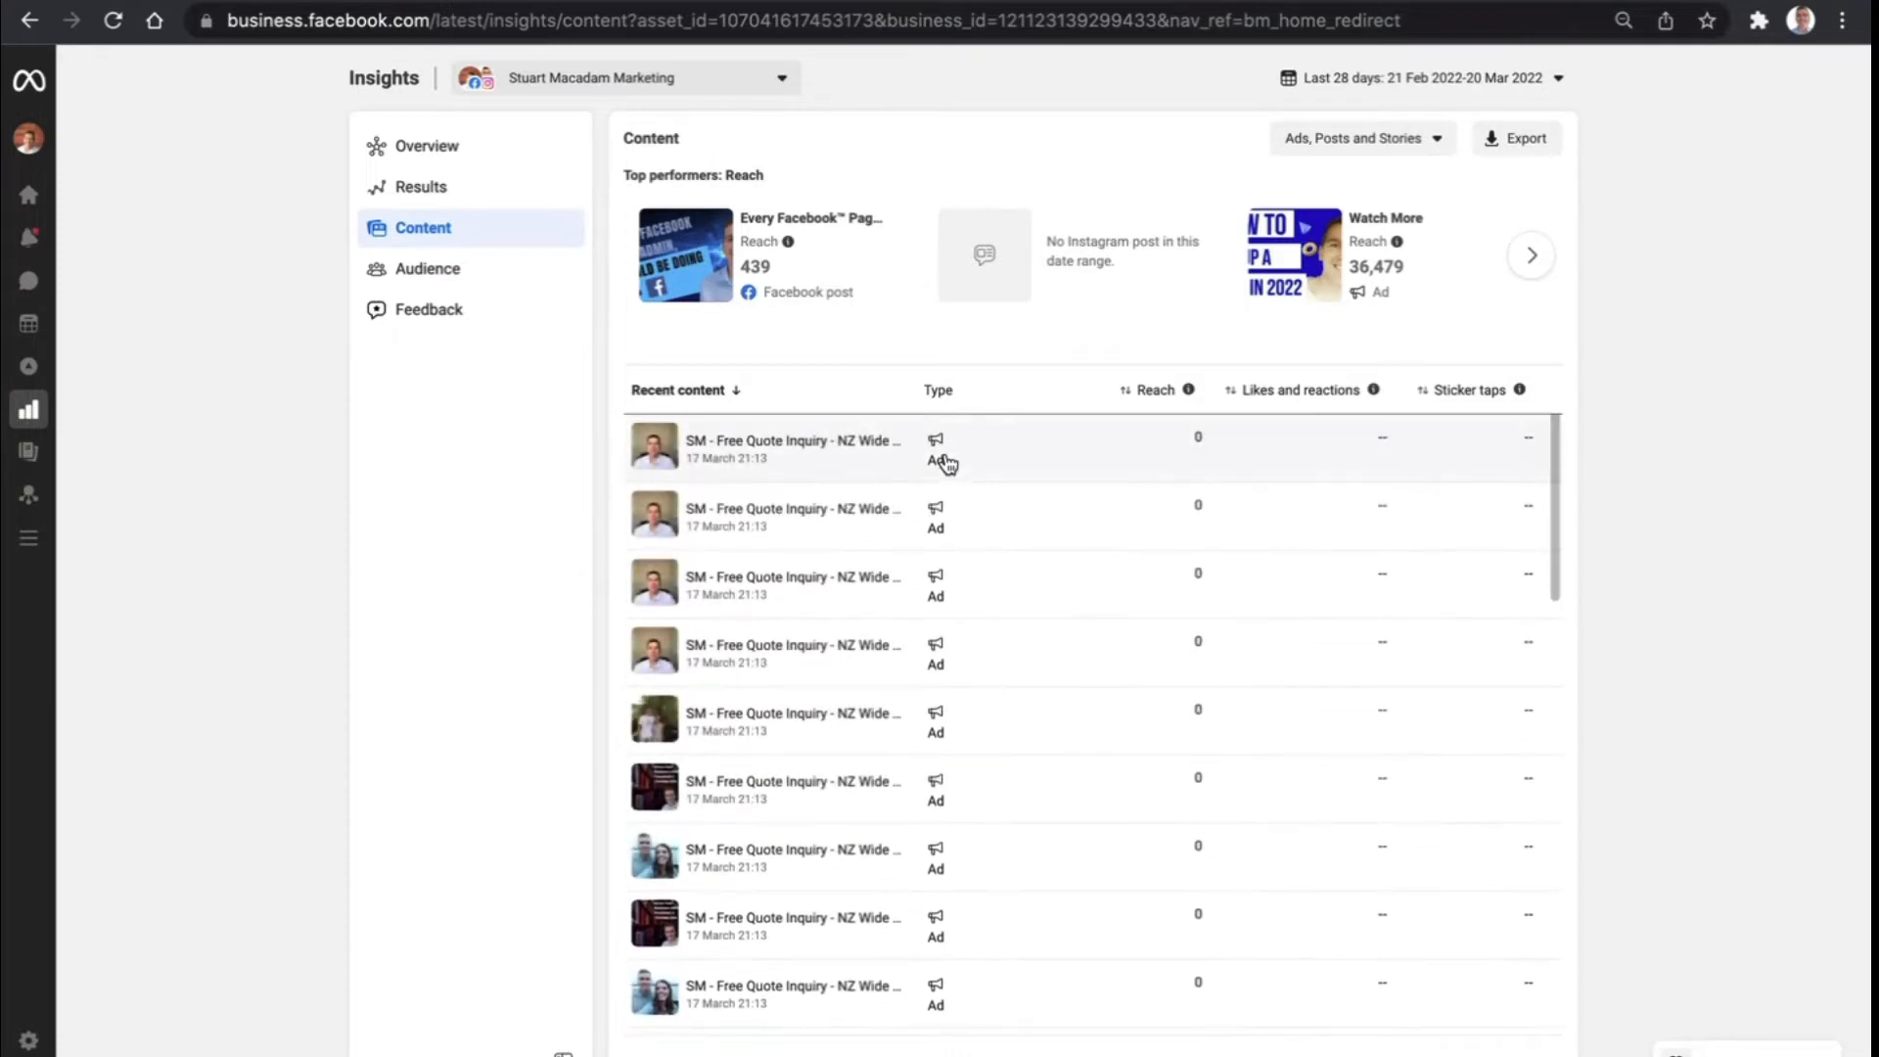
{"action": "mouse_move", "coordinate": [799, 176]}
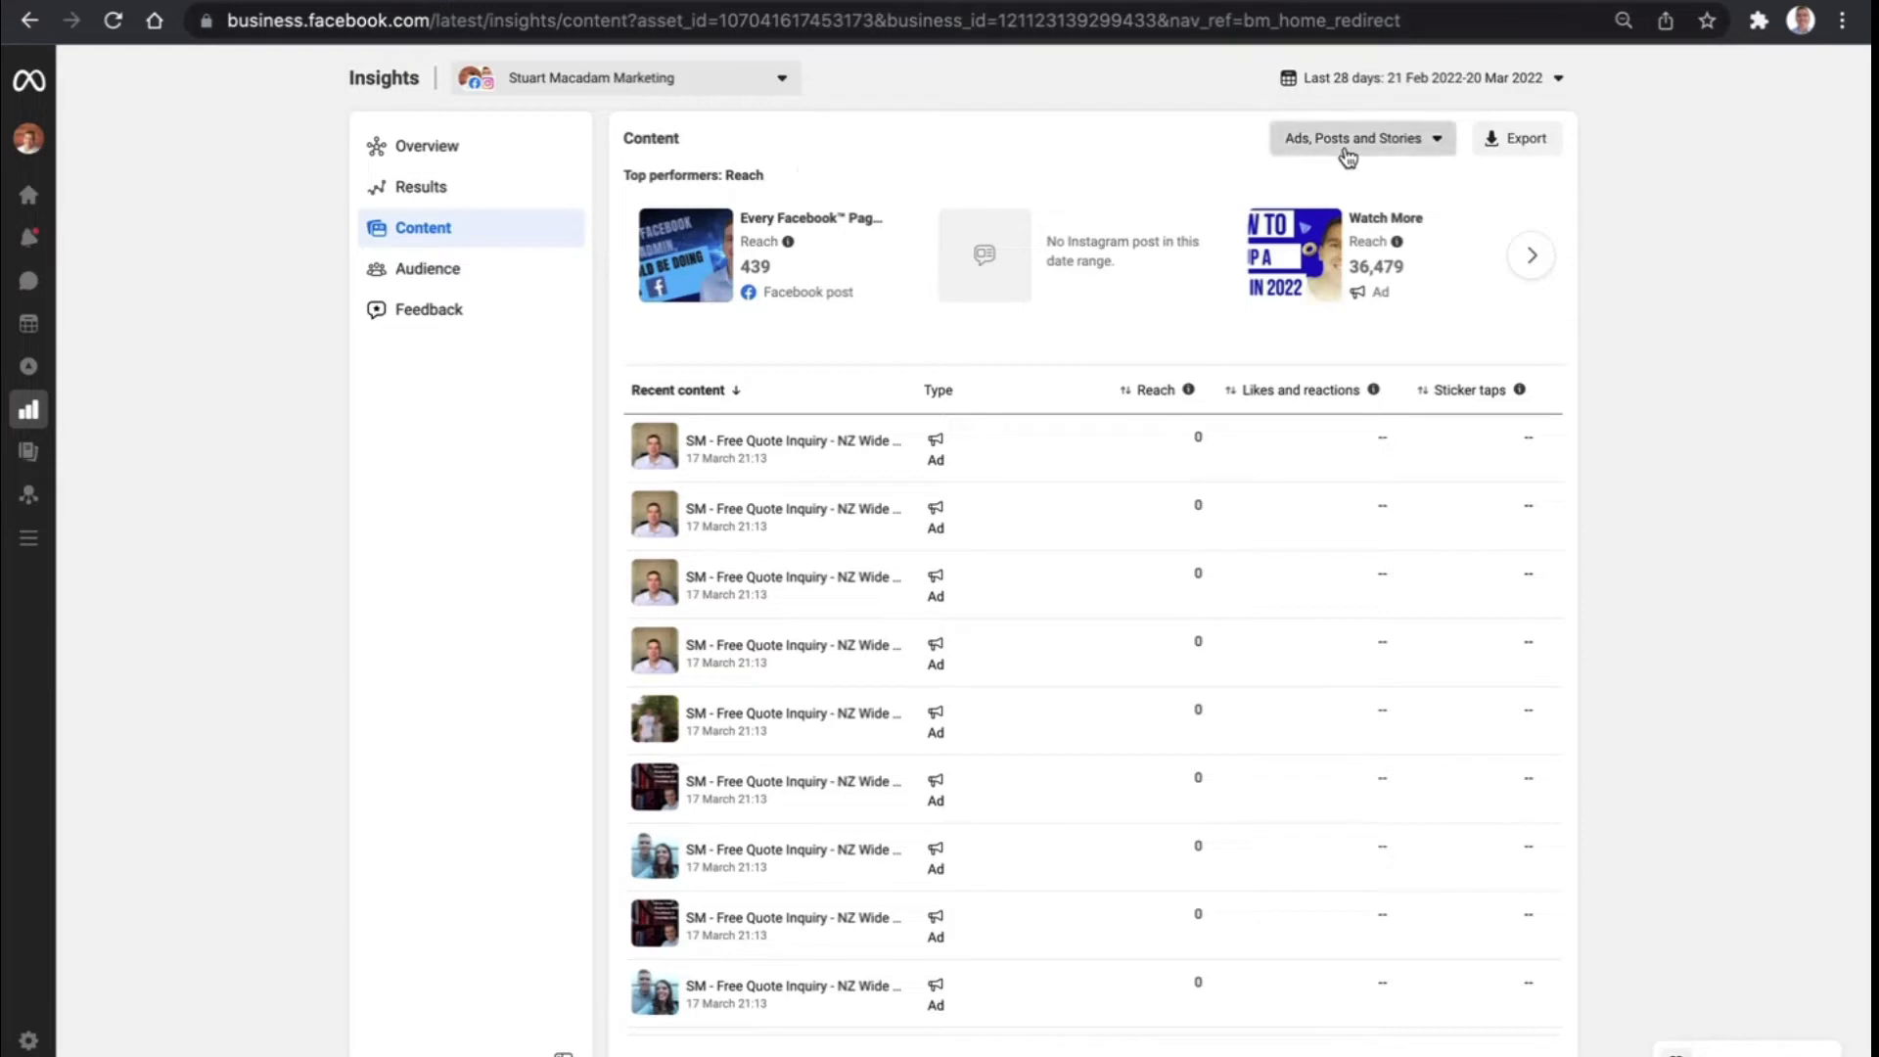
{"action": "left_click", "coordinate": [1361, 137]}
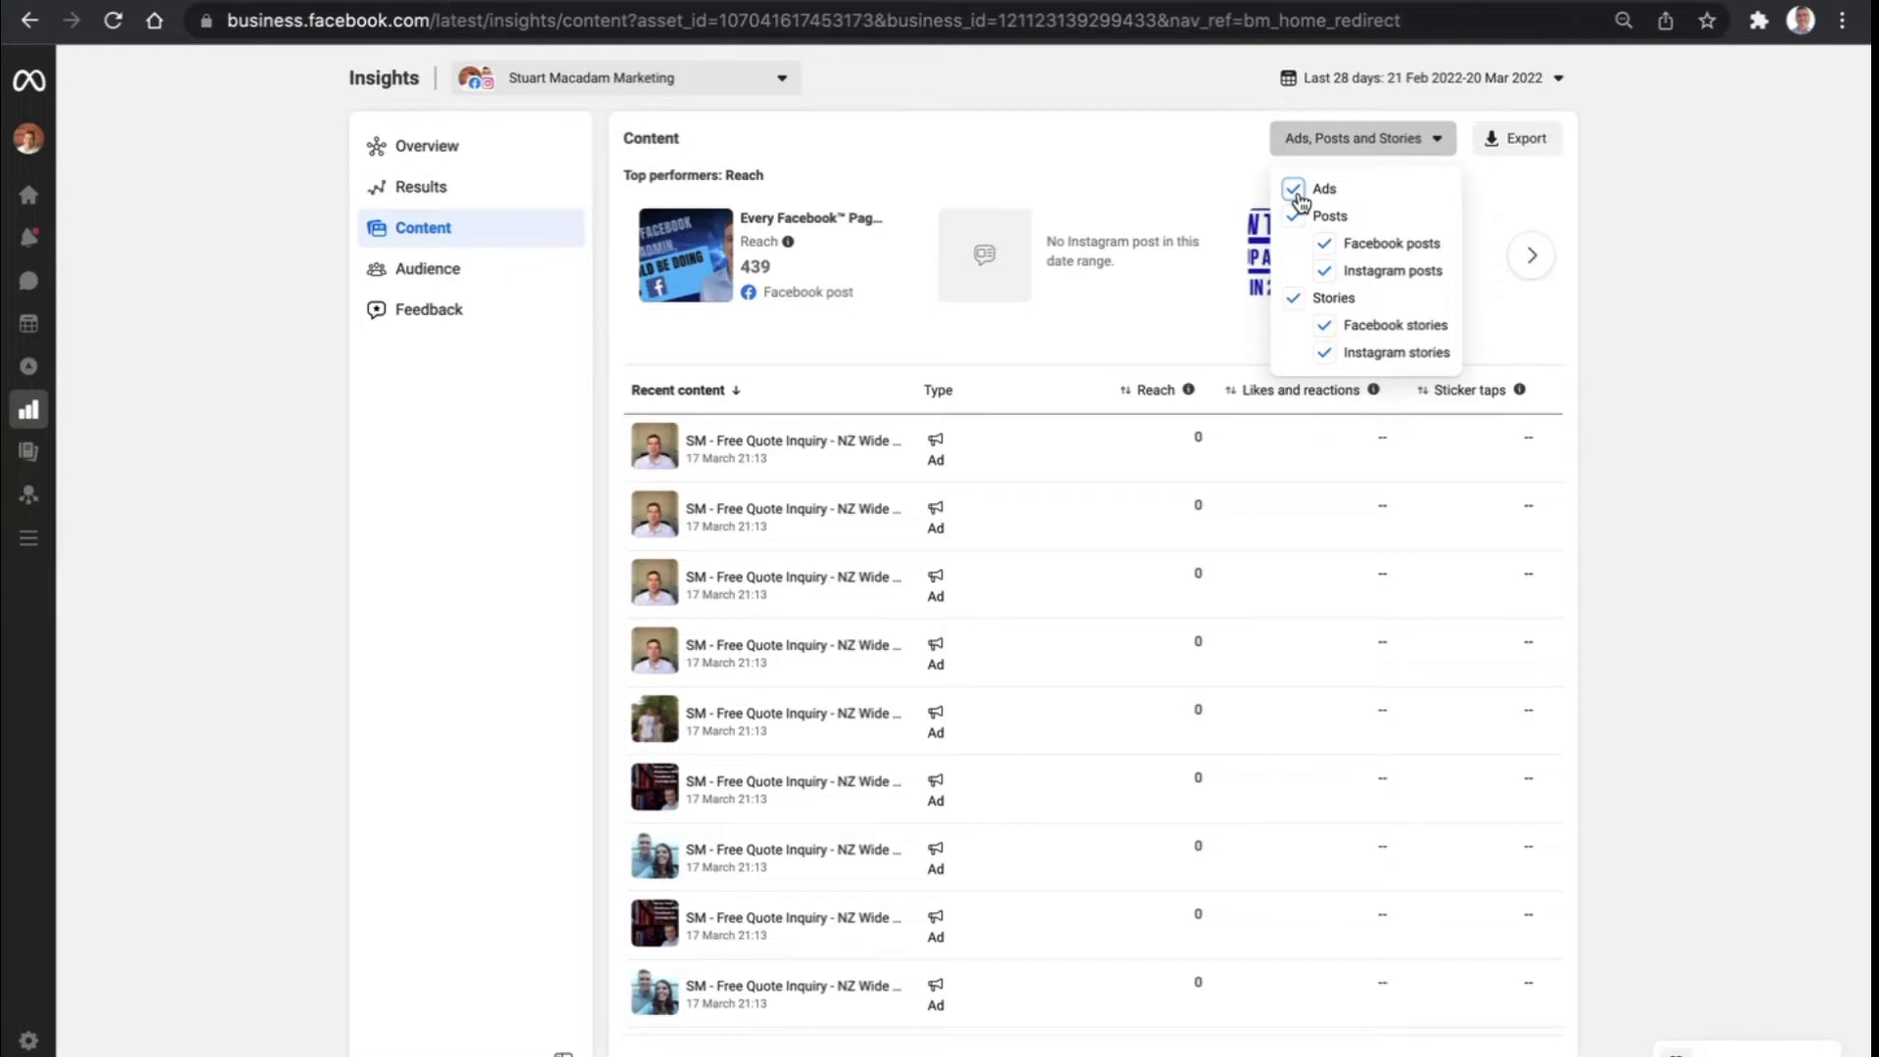
{"action": "left_click", "coordinate": [1294, 188]}
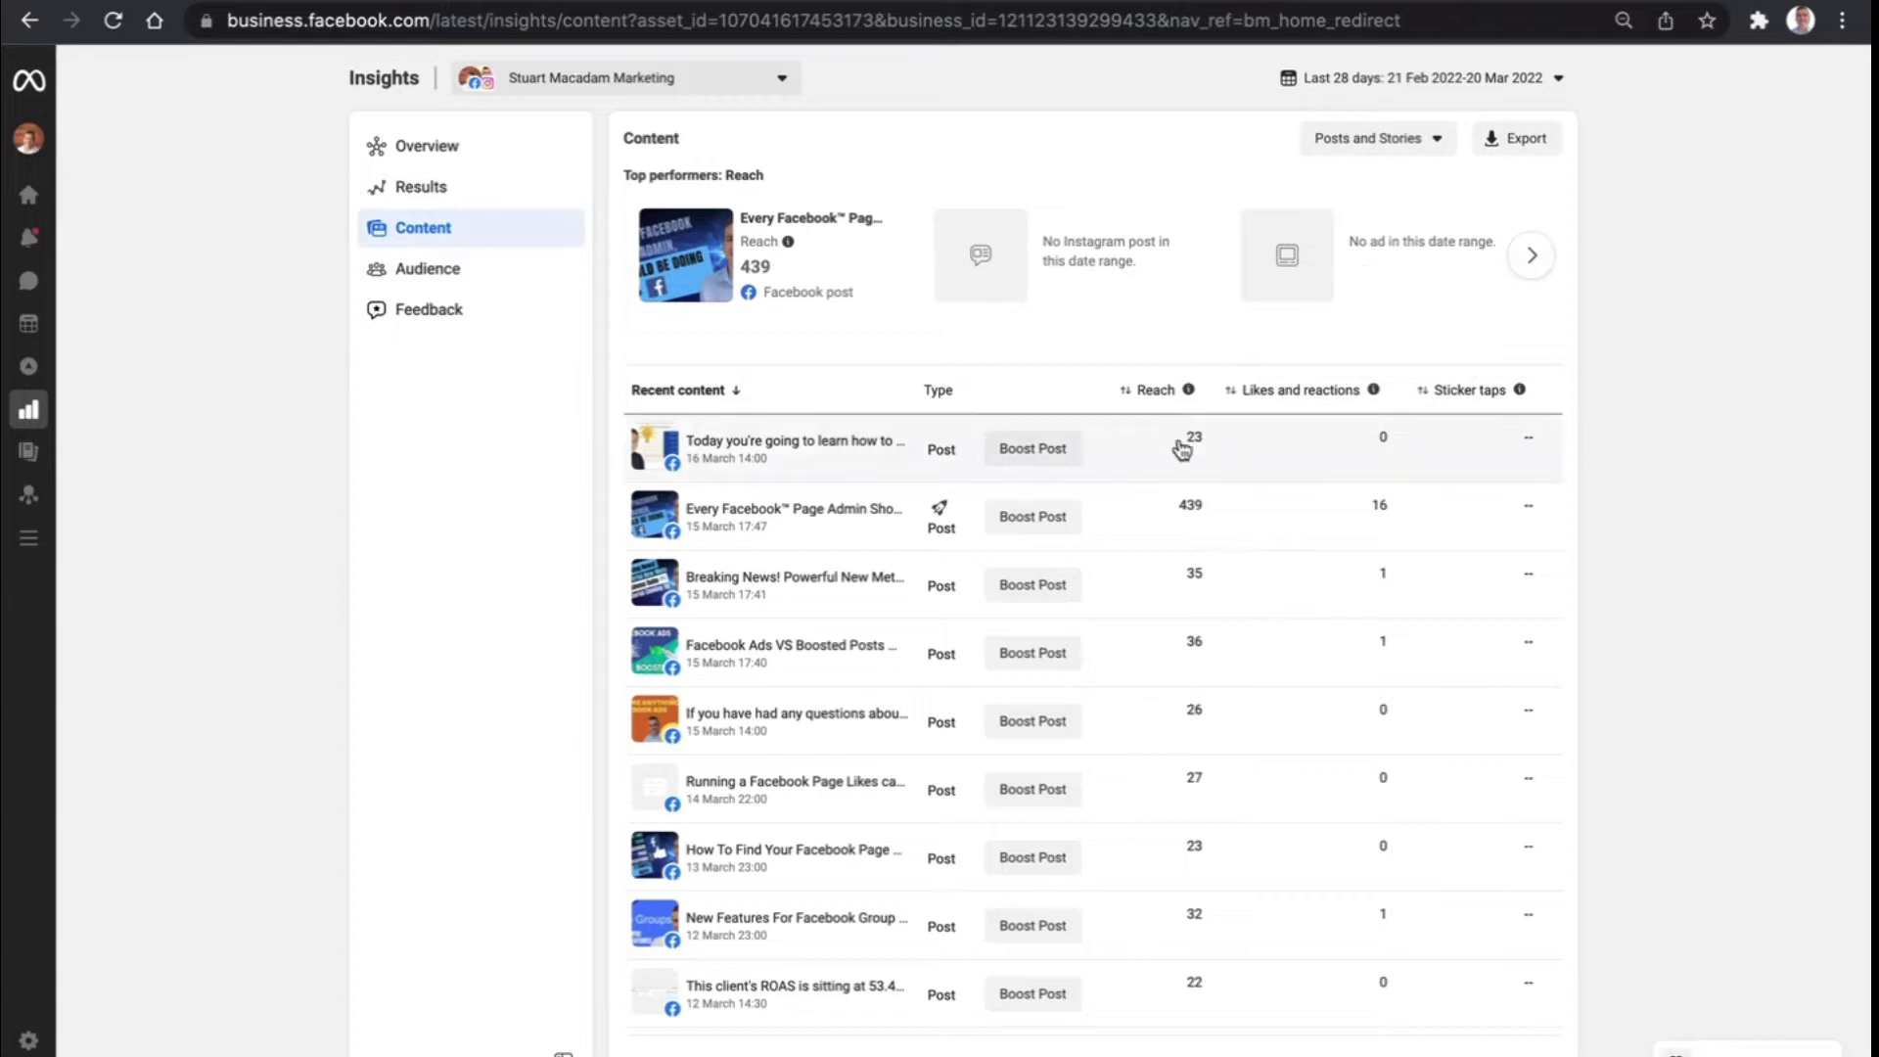
{"action": "scroll", "scroll_direction": "down", "scroll_amount": 3}
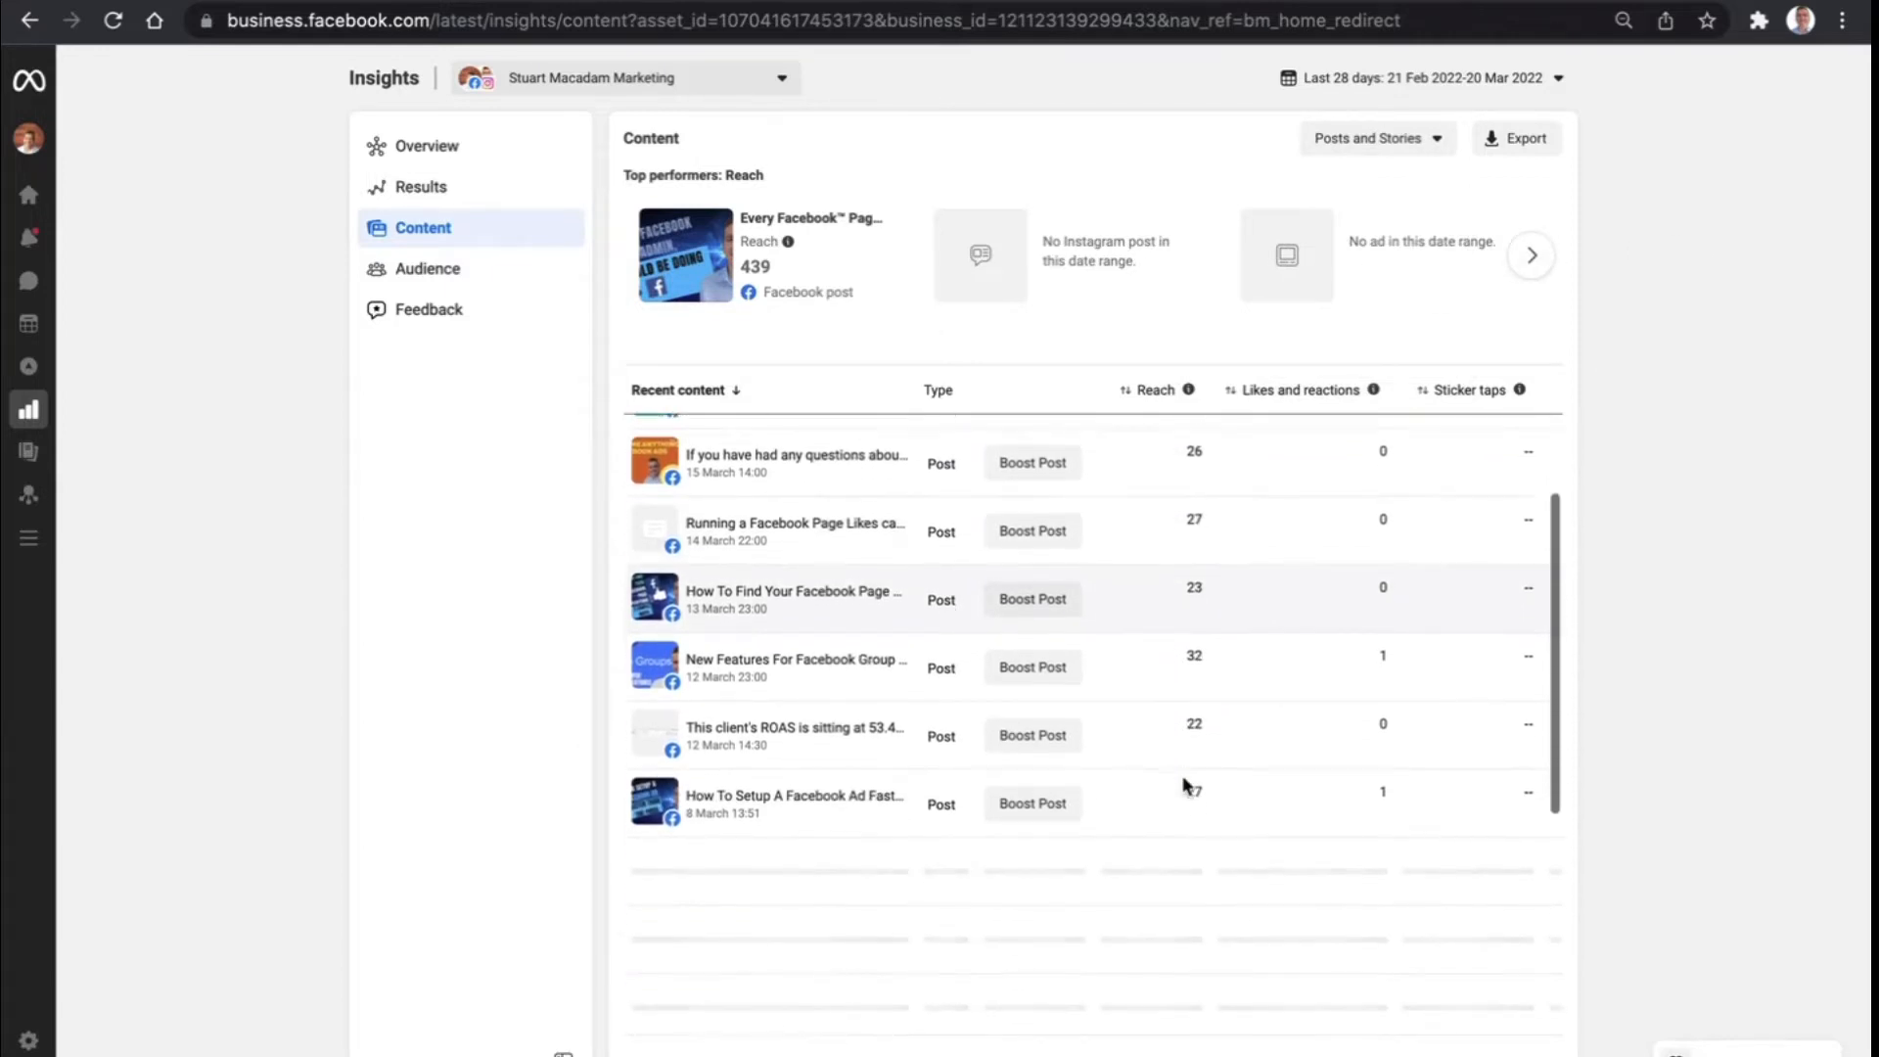
{"action": "scroll", "scroll_direction": "down", "scroll_amount": 3}
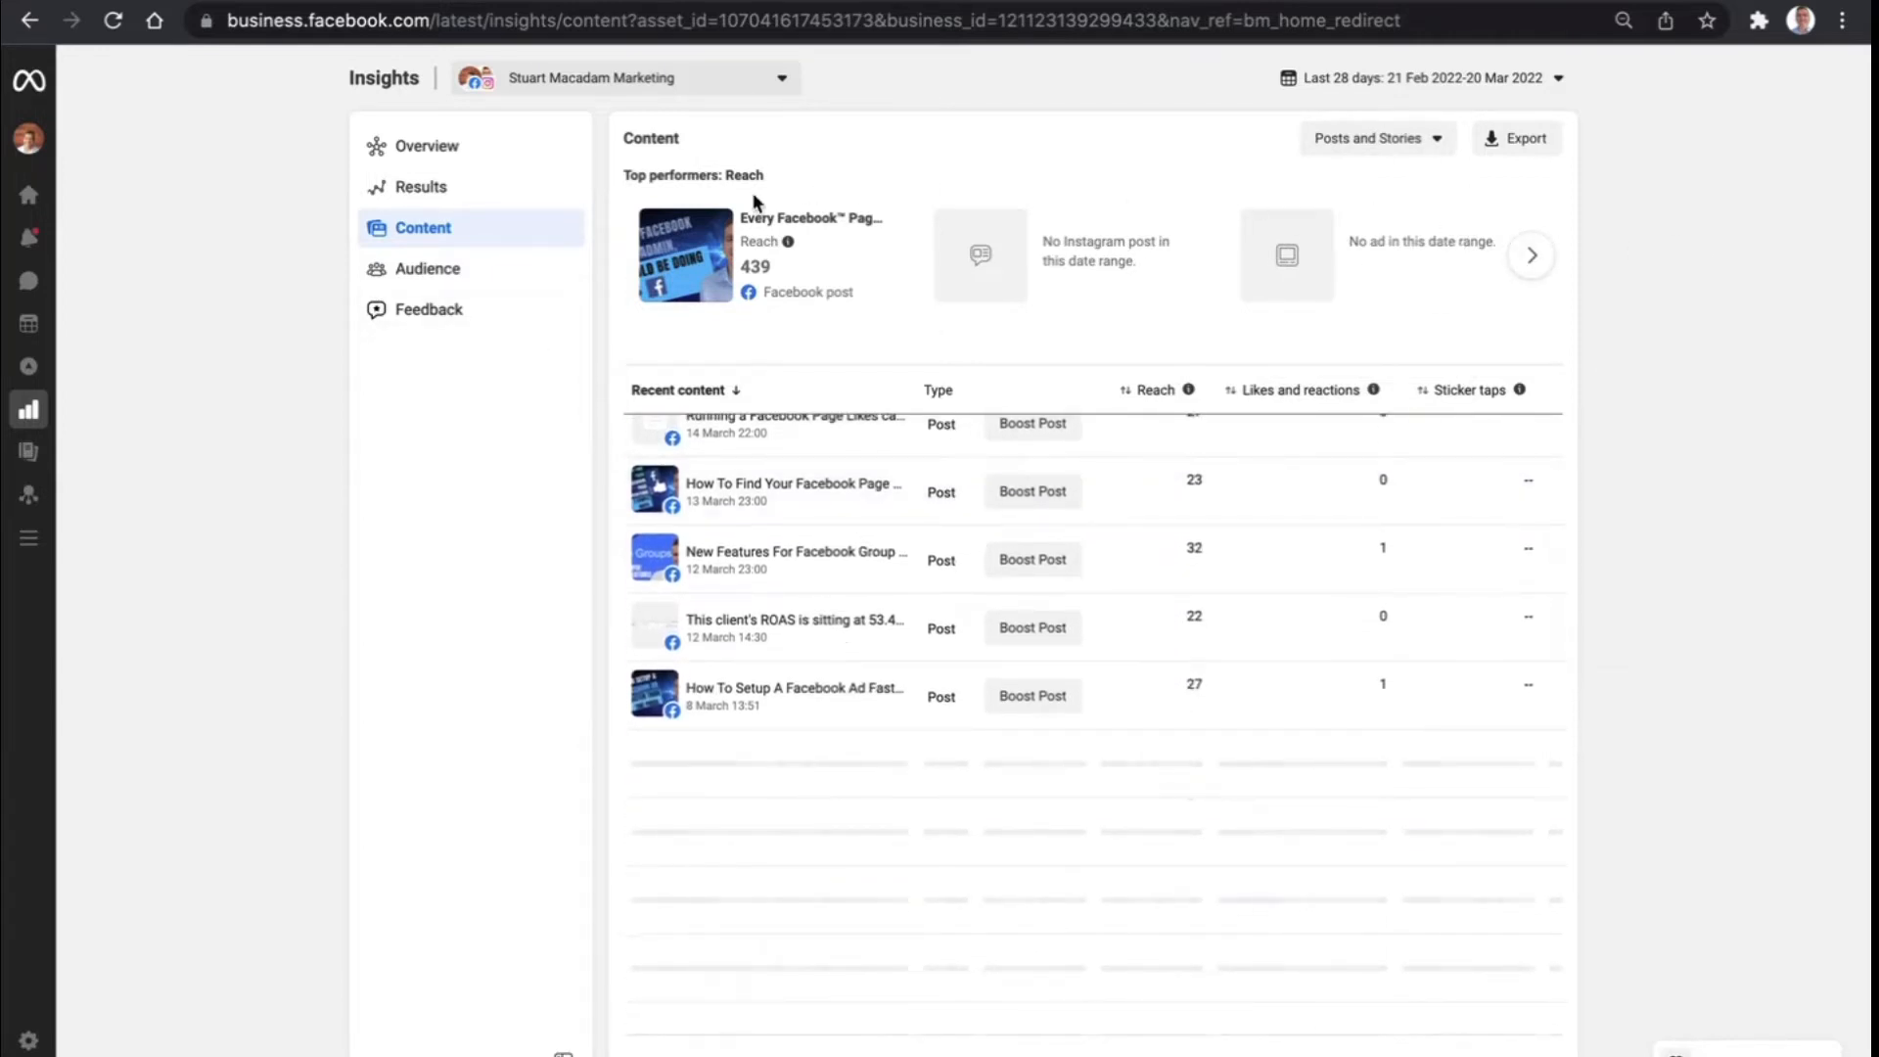
Review the Current audience demographics by age, gender and location
{"action": "left_click", "coordinate": [427, 269]}
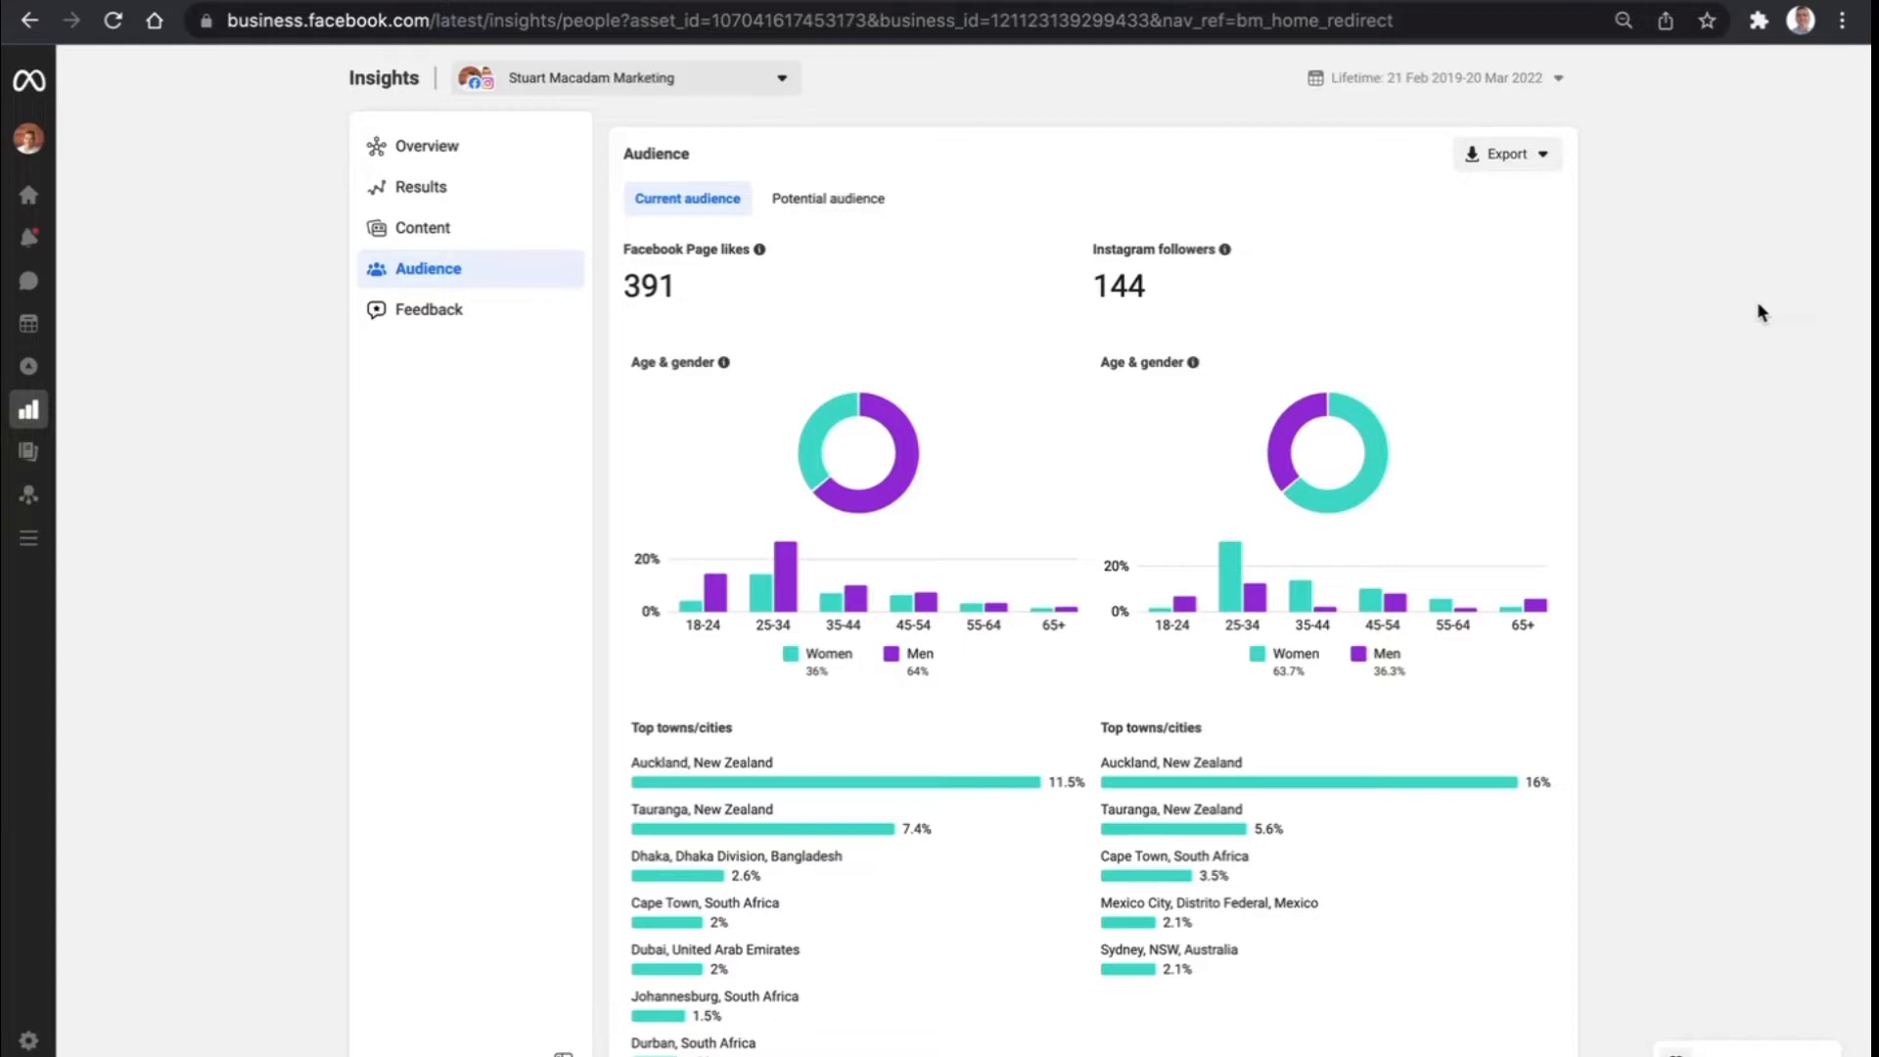
{"action": "scroll", "scroll_direction": "down", "scroll_amount": 3}
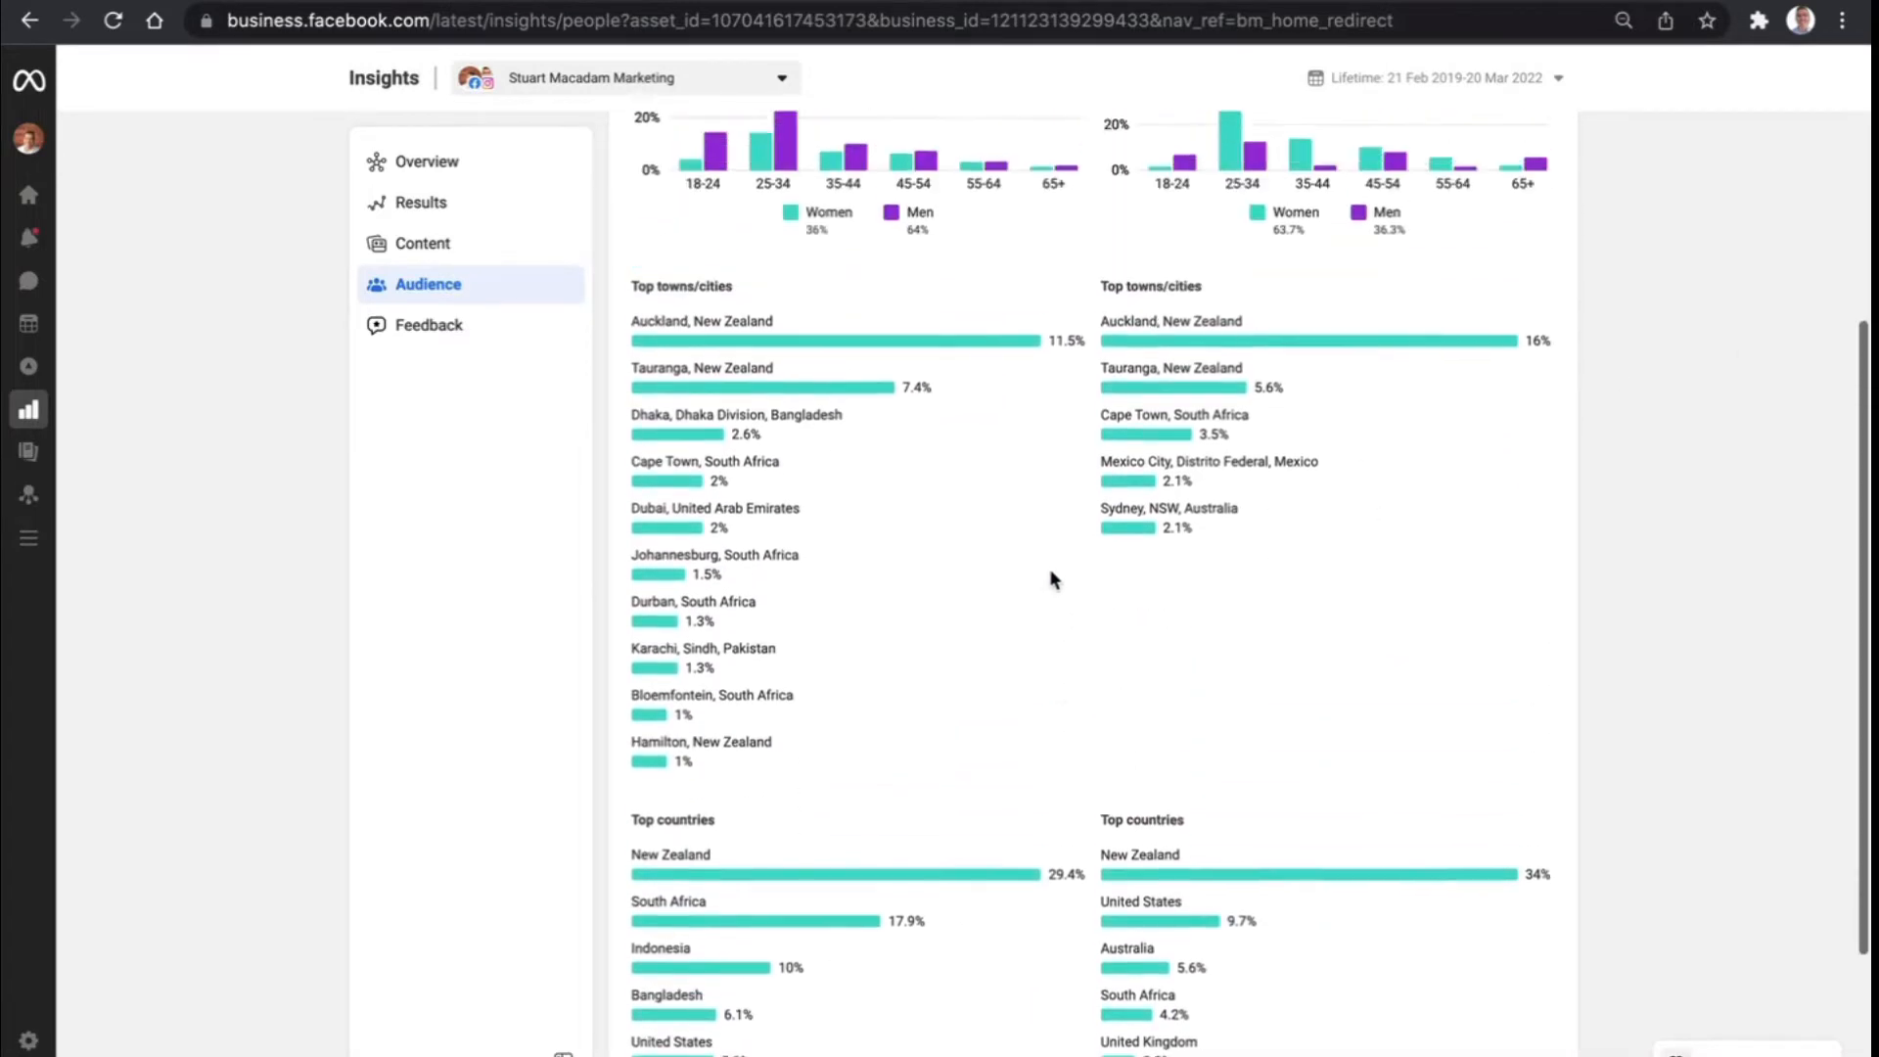
{"action": "scroll", "scroll_direction": "down", "scroll_amount": 3}
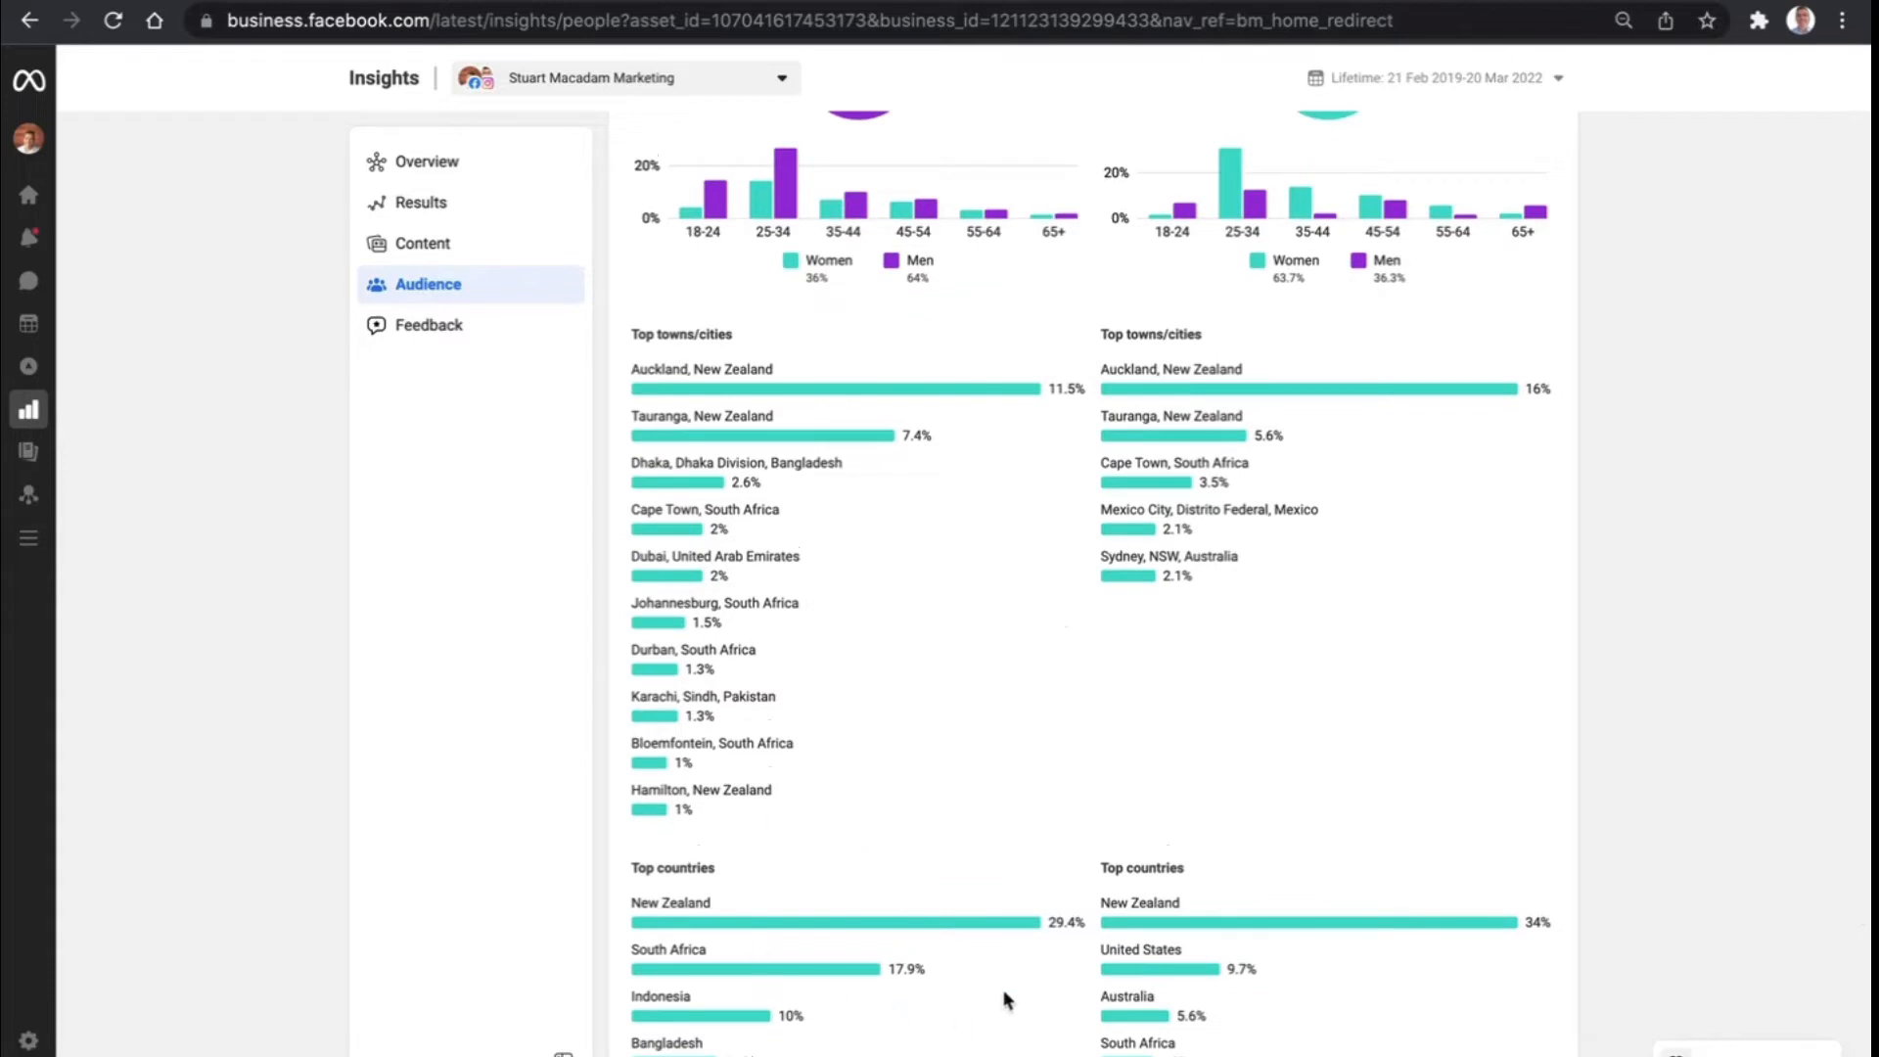
{"action": "scroll", "scroll_direction": "up", "scroll_amount": 3}
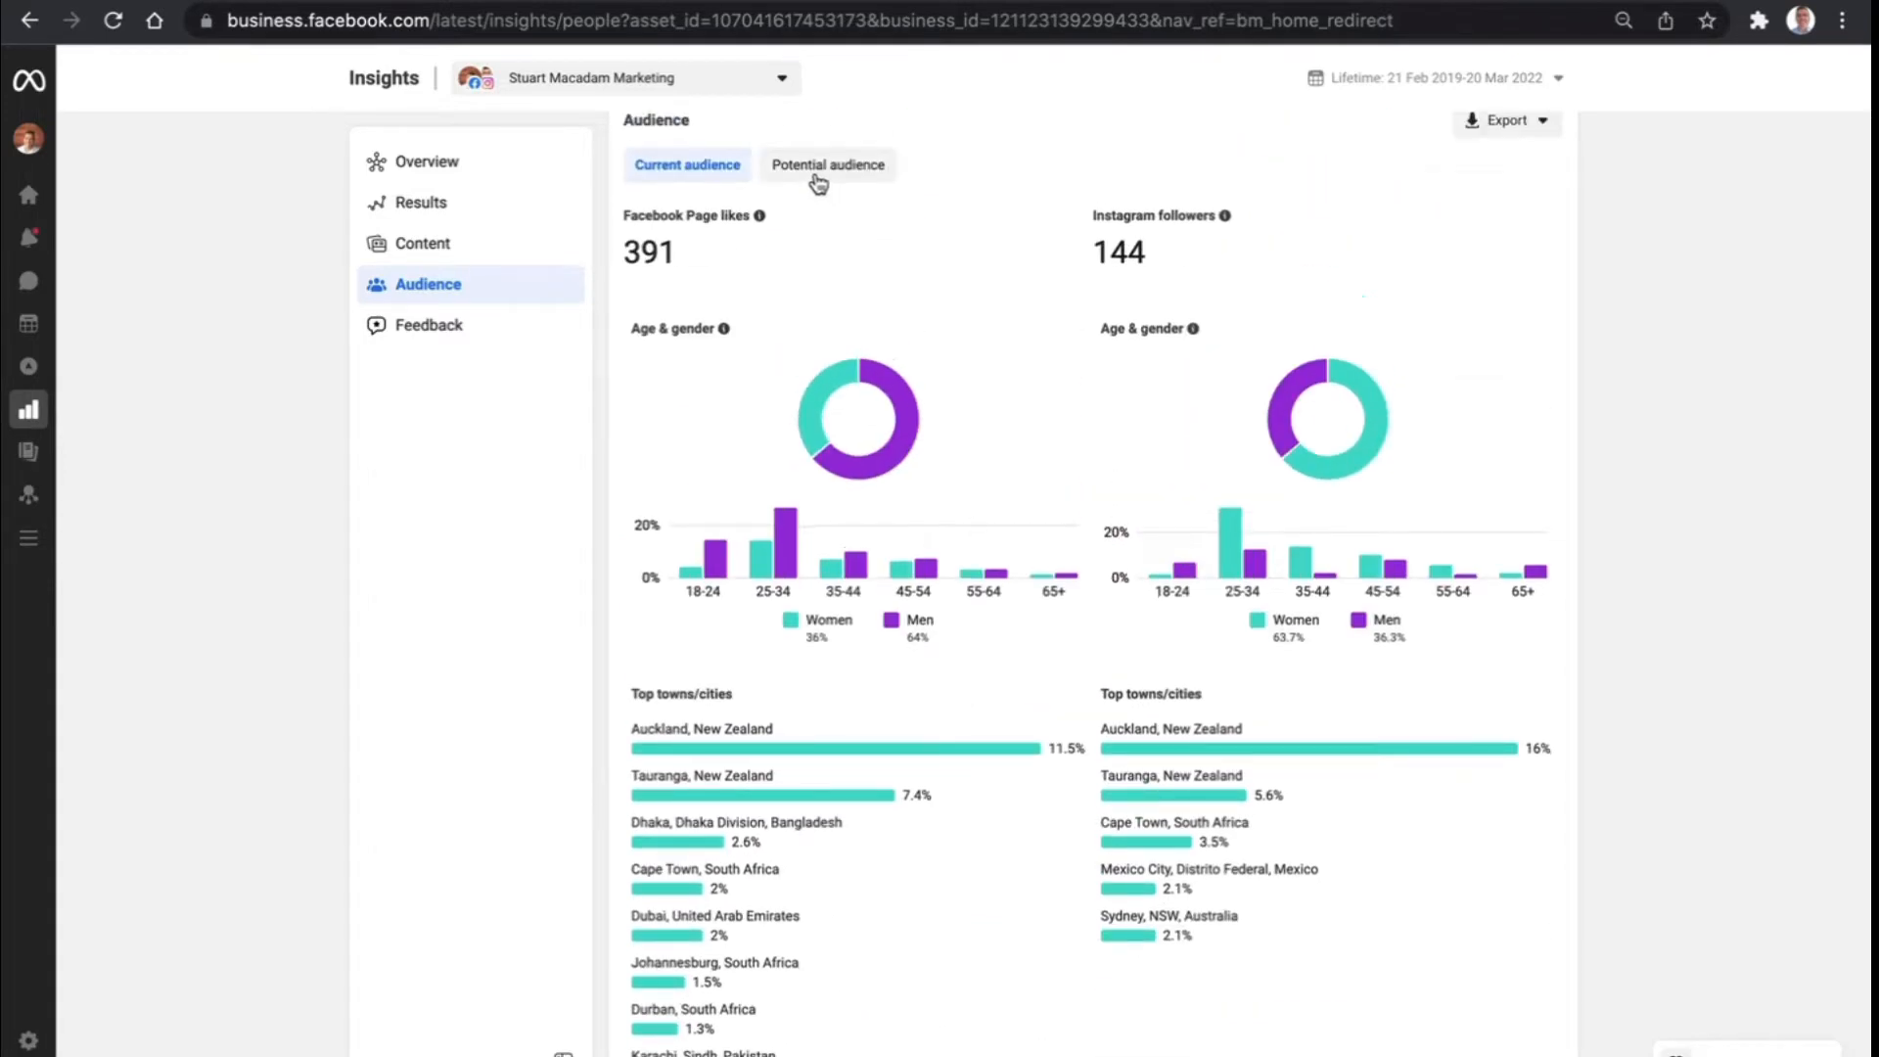
View the Potential audience estimate of 3,600,000-4,300,000 people with New Zealand towns and top Pages
{"action": "left_click", "coordinate": [827, 165]}
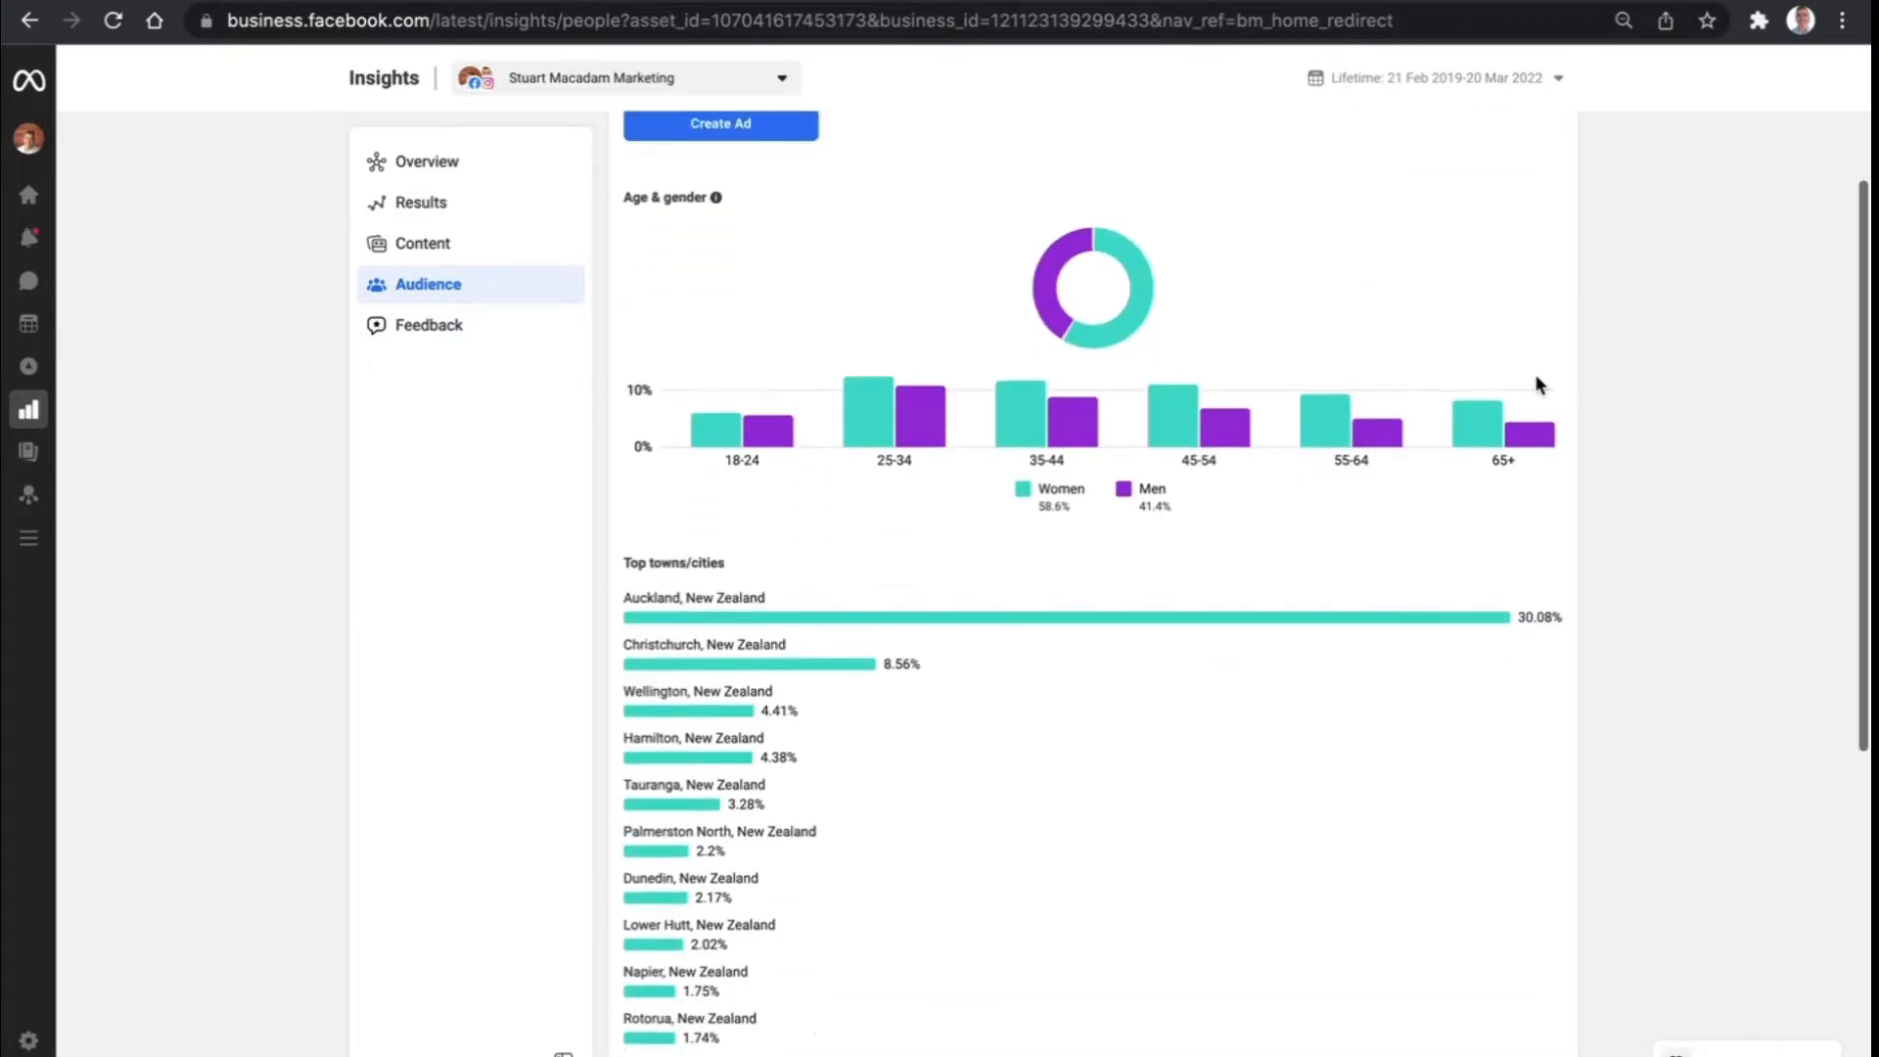
{"action": "scroll", "scroll_direction": "down", "scroll_amount": 3}
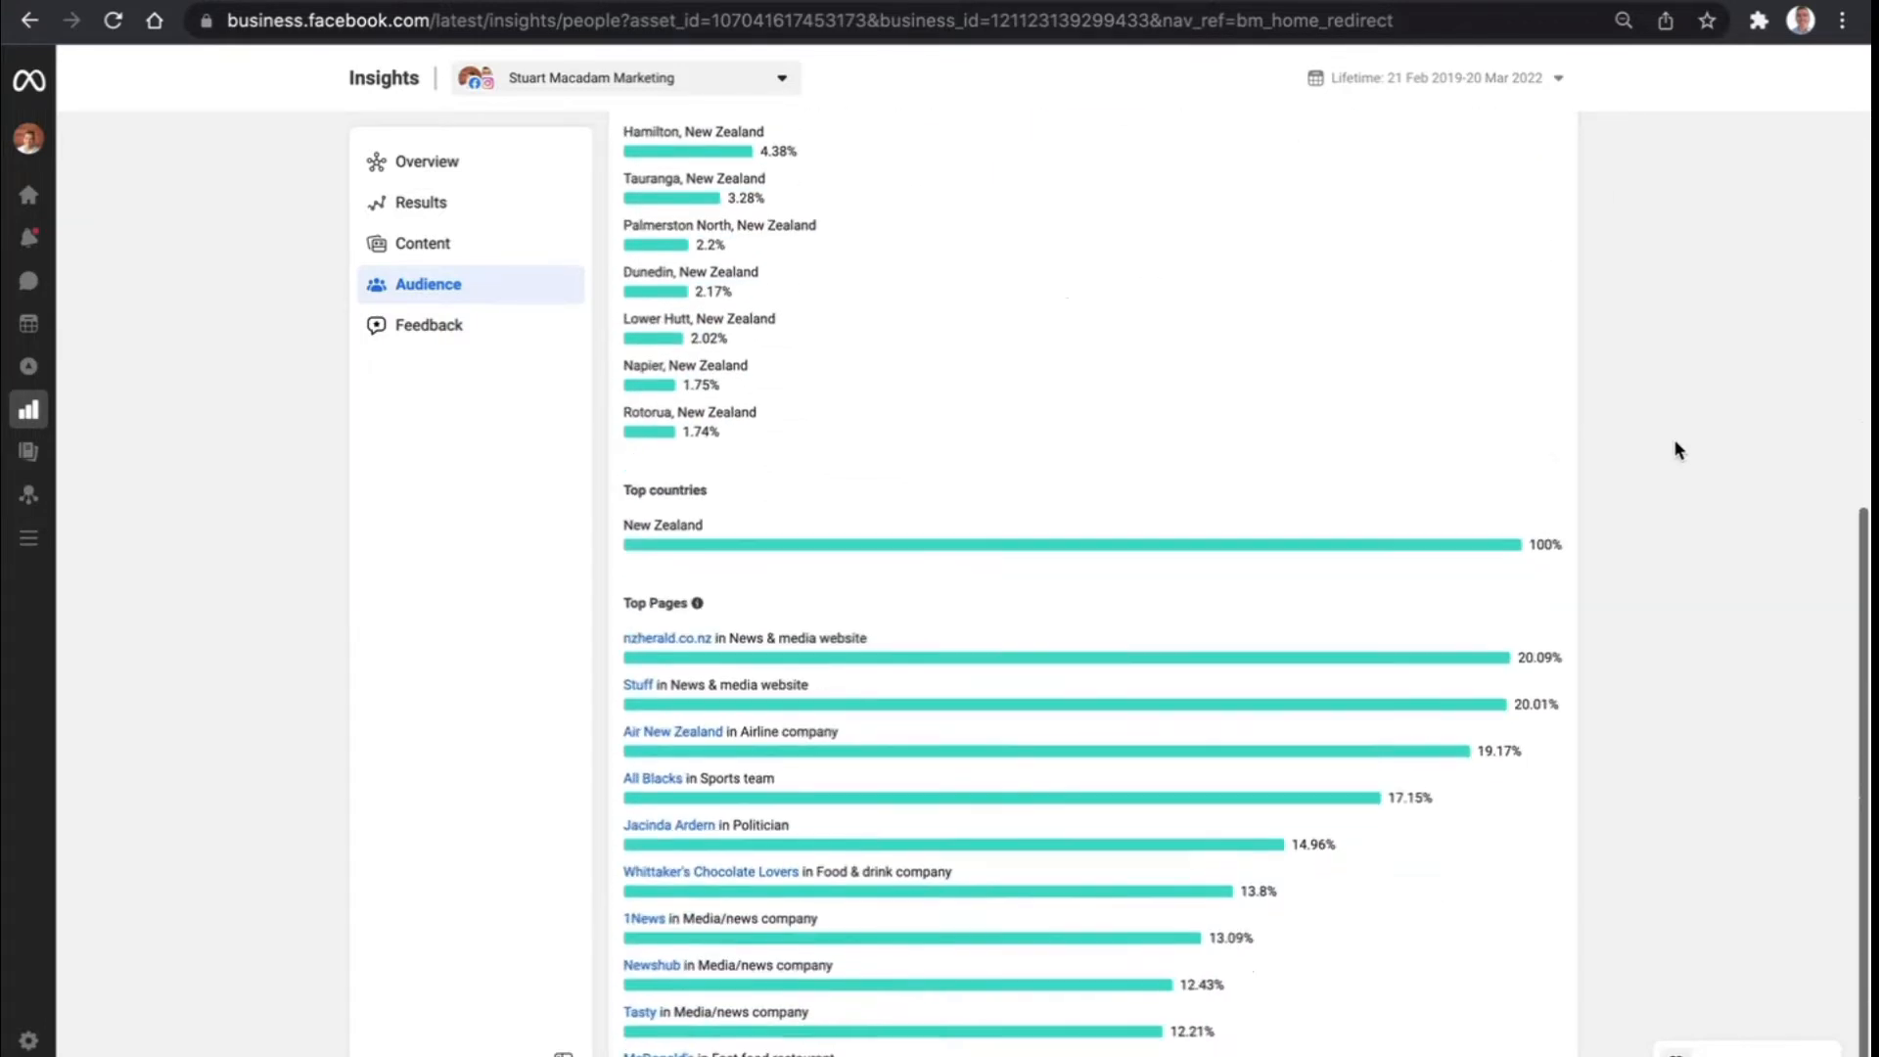
{"action": "scroll", "scroll_direction": "down", "scroll_amount": 3}
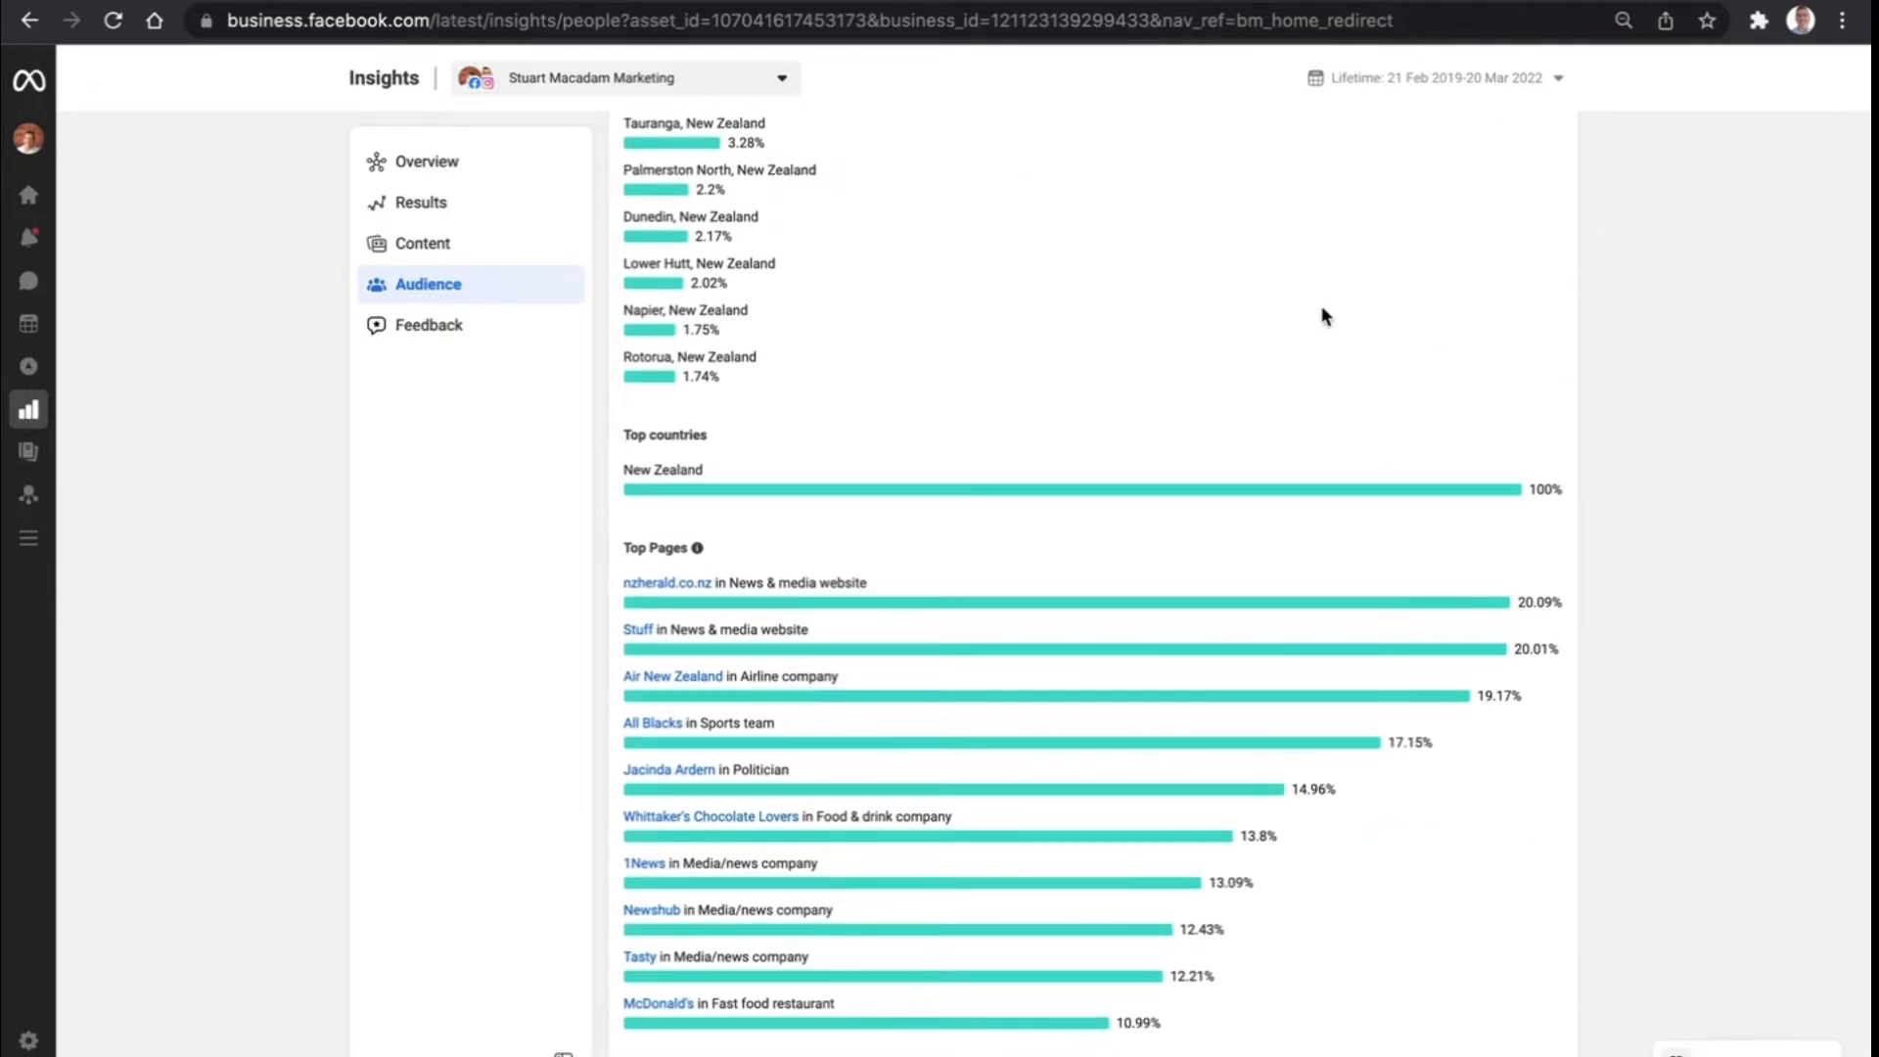
{"action": "mouse_move", "coordinate": [1439, 278]}
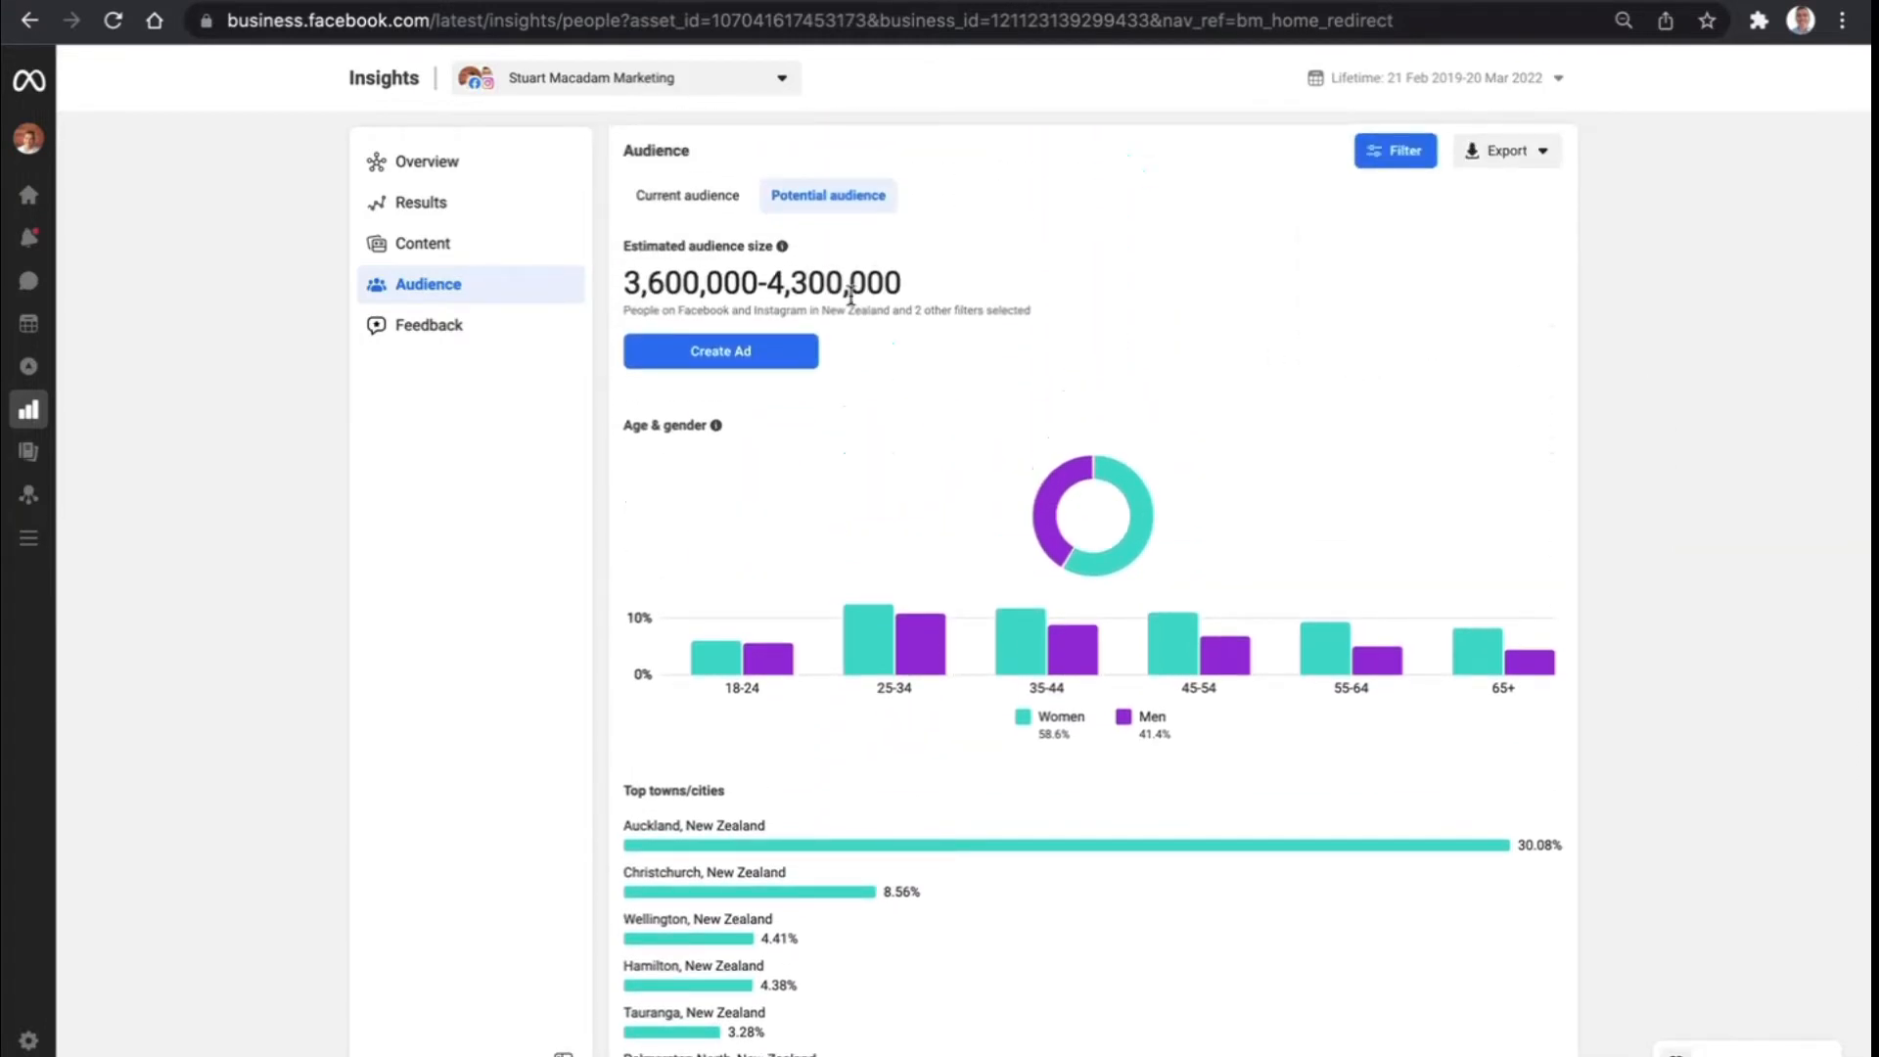
View the Feedback report with average rating 0.00 and 0 responses, reading the rating explanation
{"action": "left_click", "coordinate": [429, 324]}
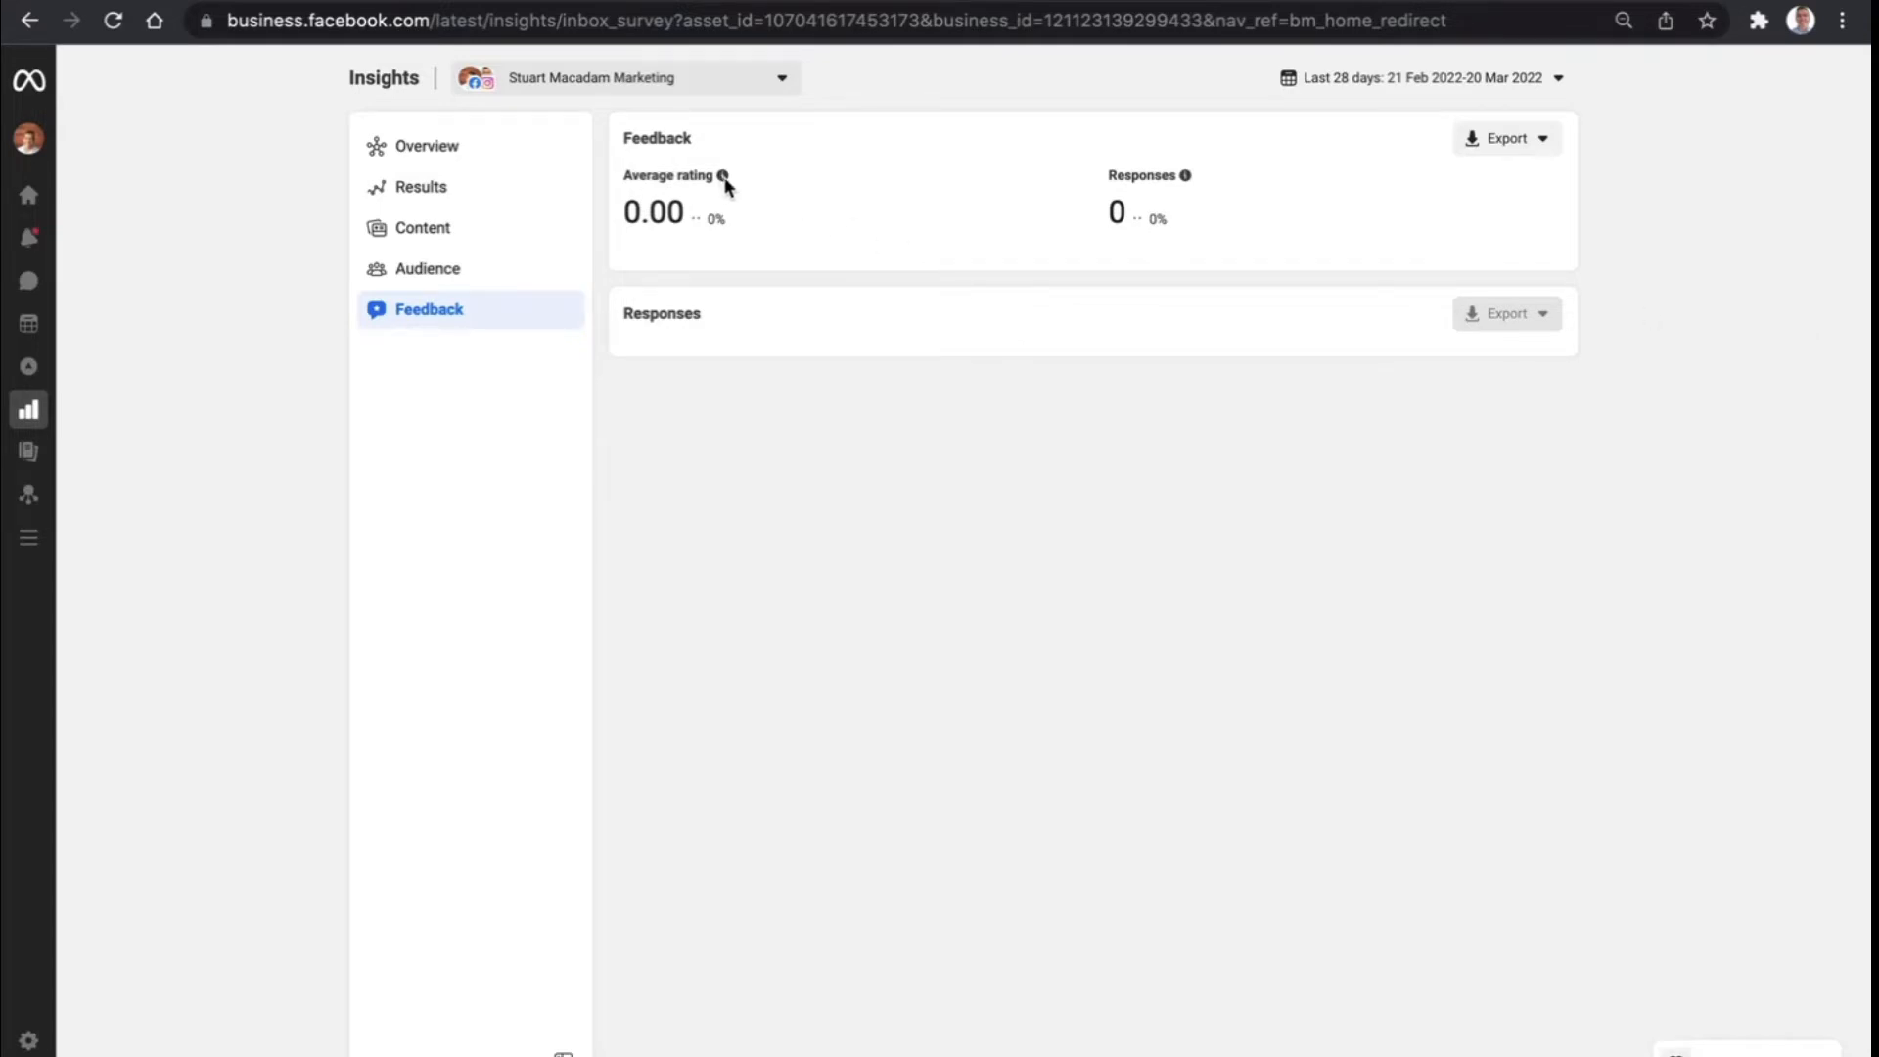
{"action": "mouse_move", "coordinate": [722, 174]}
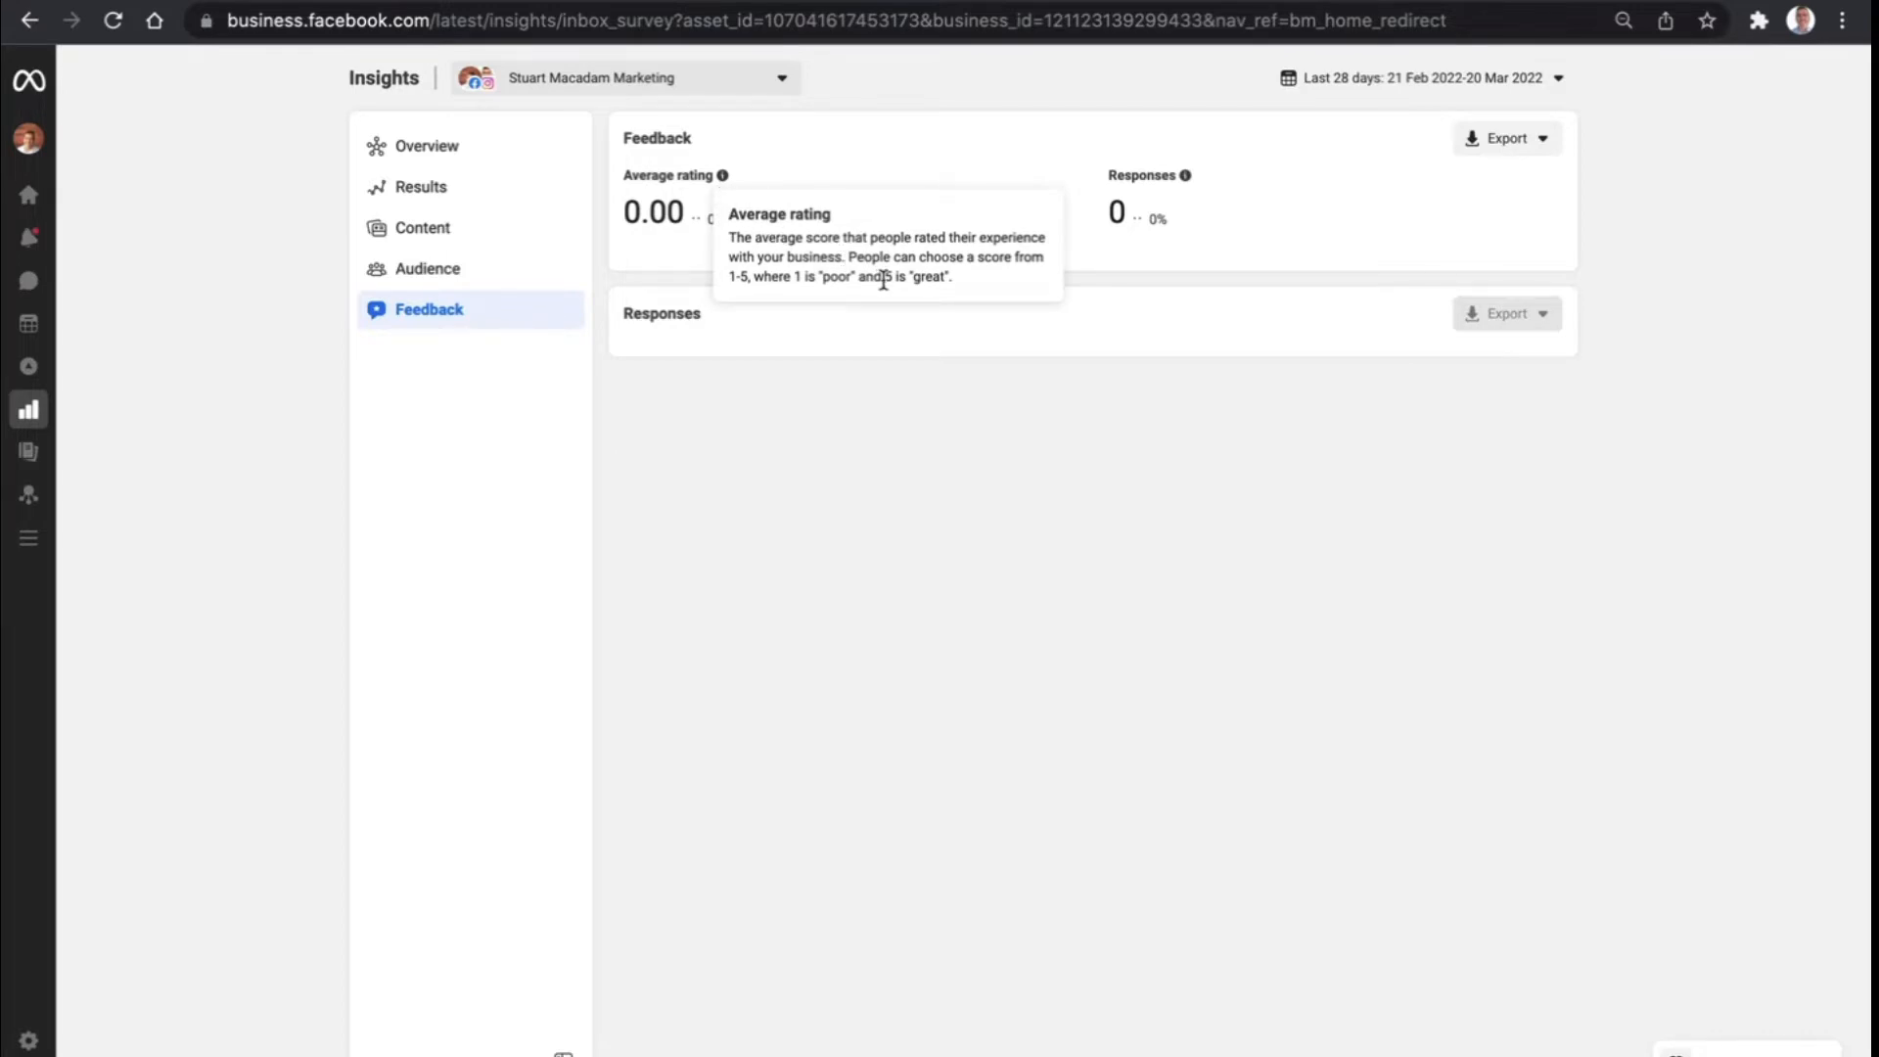
{"action": "mouse_move", "coordinate": [1304, 301]}
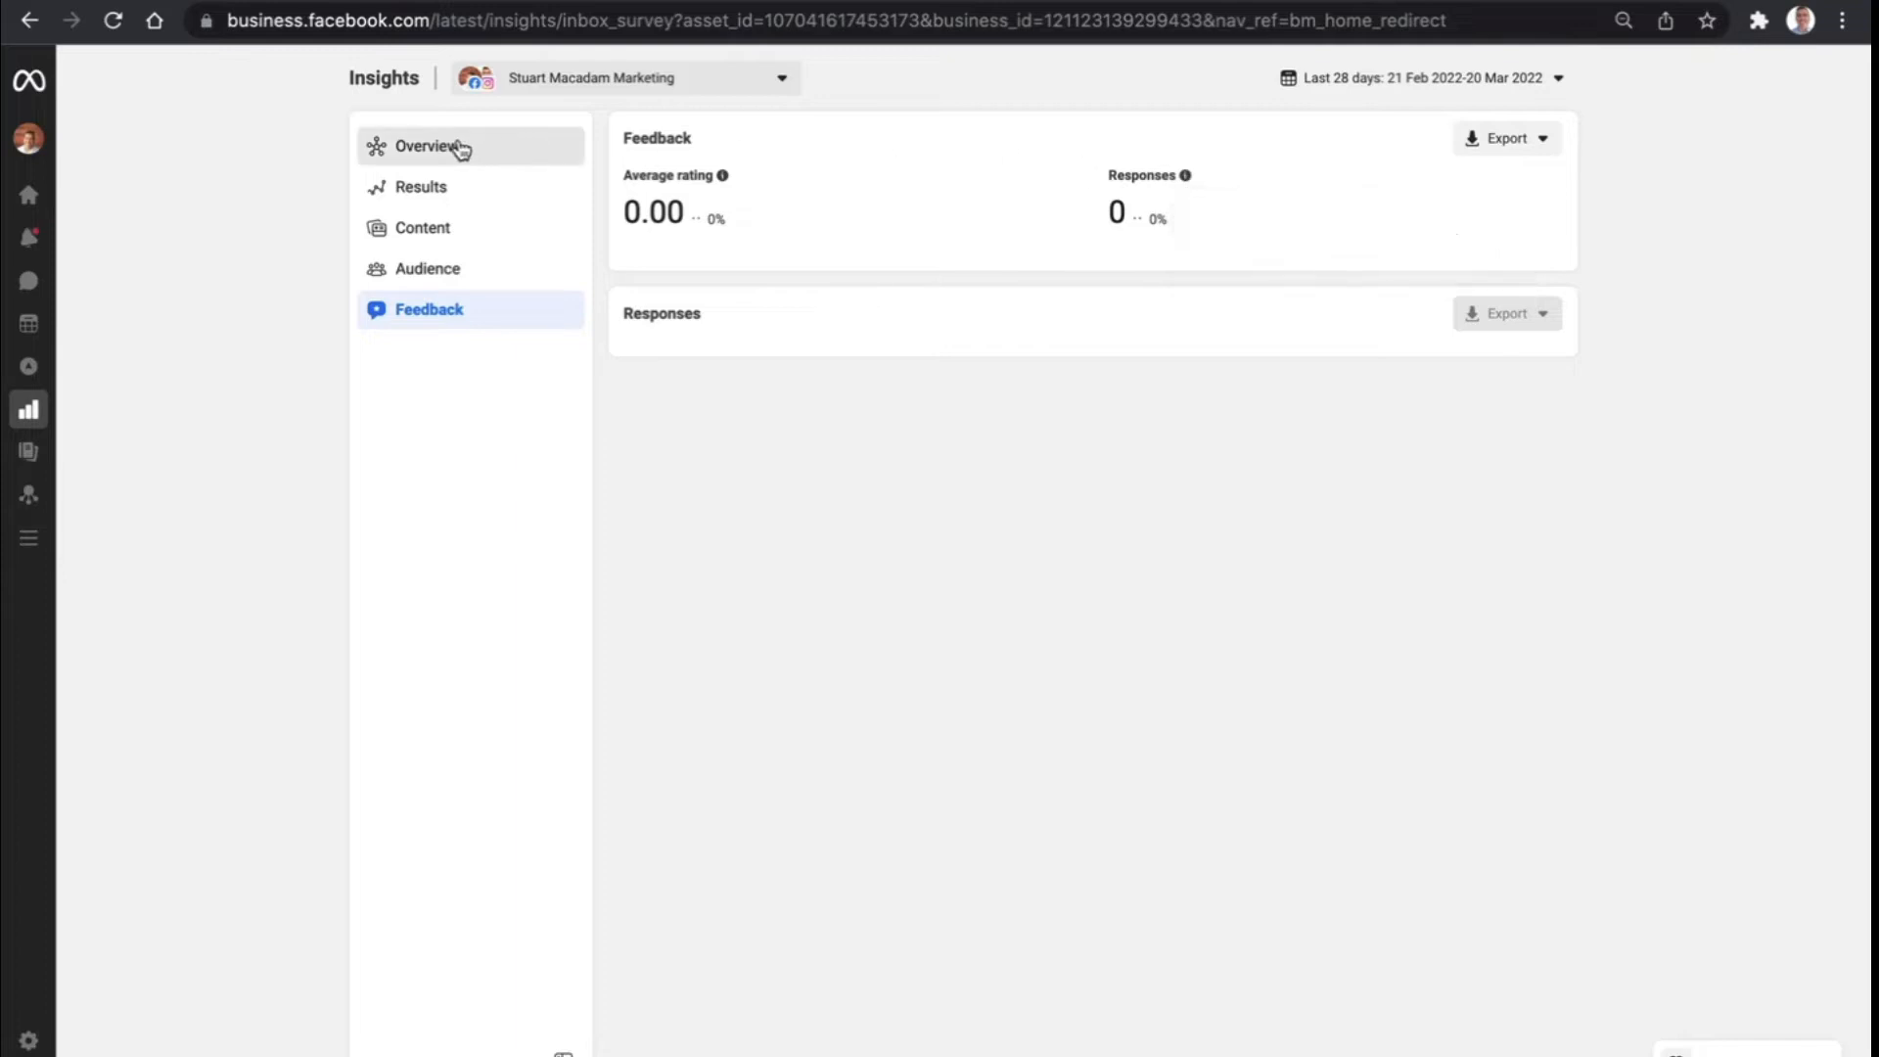
Set the Insights overview to the custom range 1 Jan 2022 to 21 Mar 2022, showing paid reach 548,229
{"action": "left_click", "coordinate": [427, 145]}
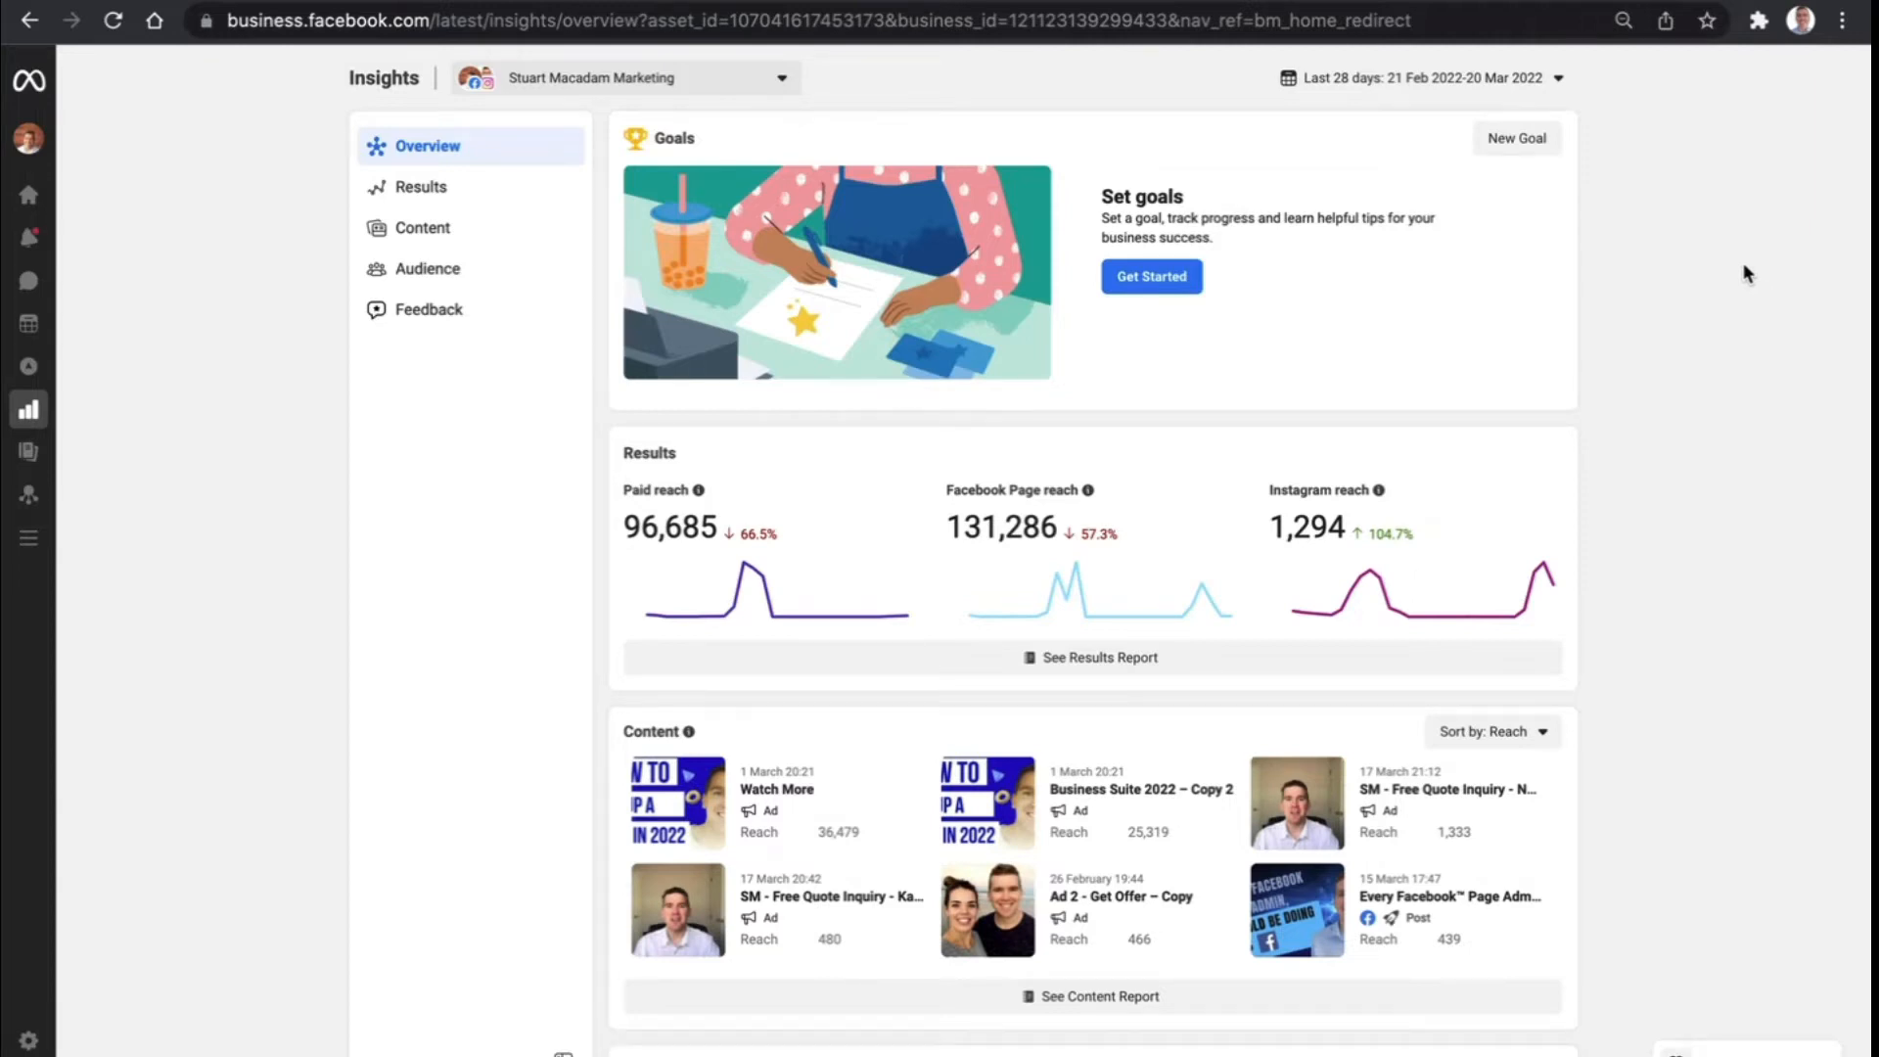
{"action": "scroll", "scroll_direction": "down", "scroll_amount": 3}
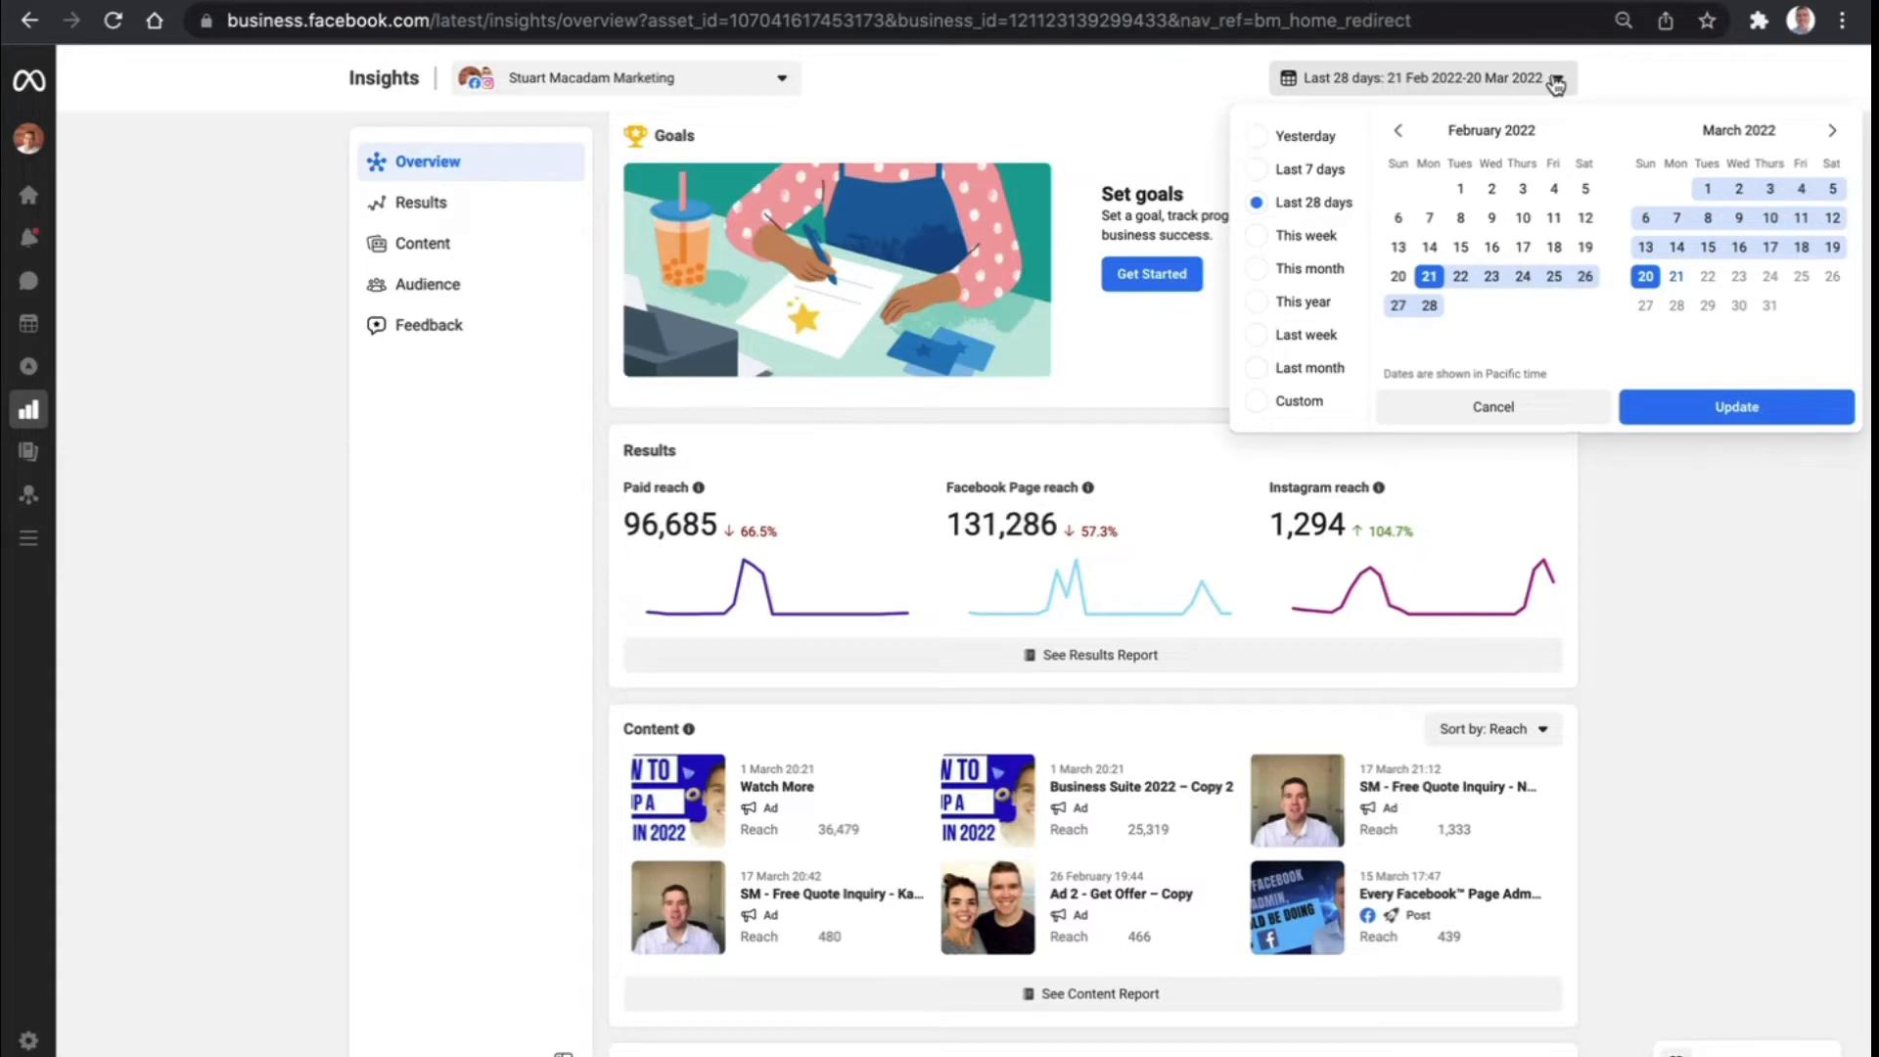
{"action": "left_click", "coordinate": [1396, 129]}
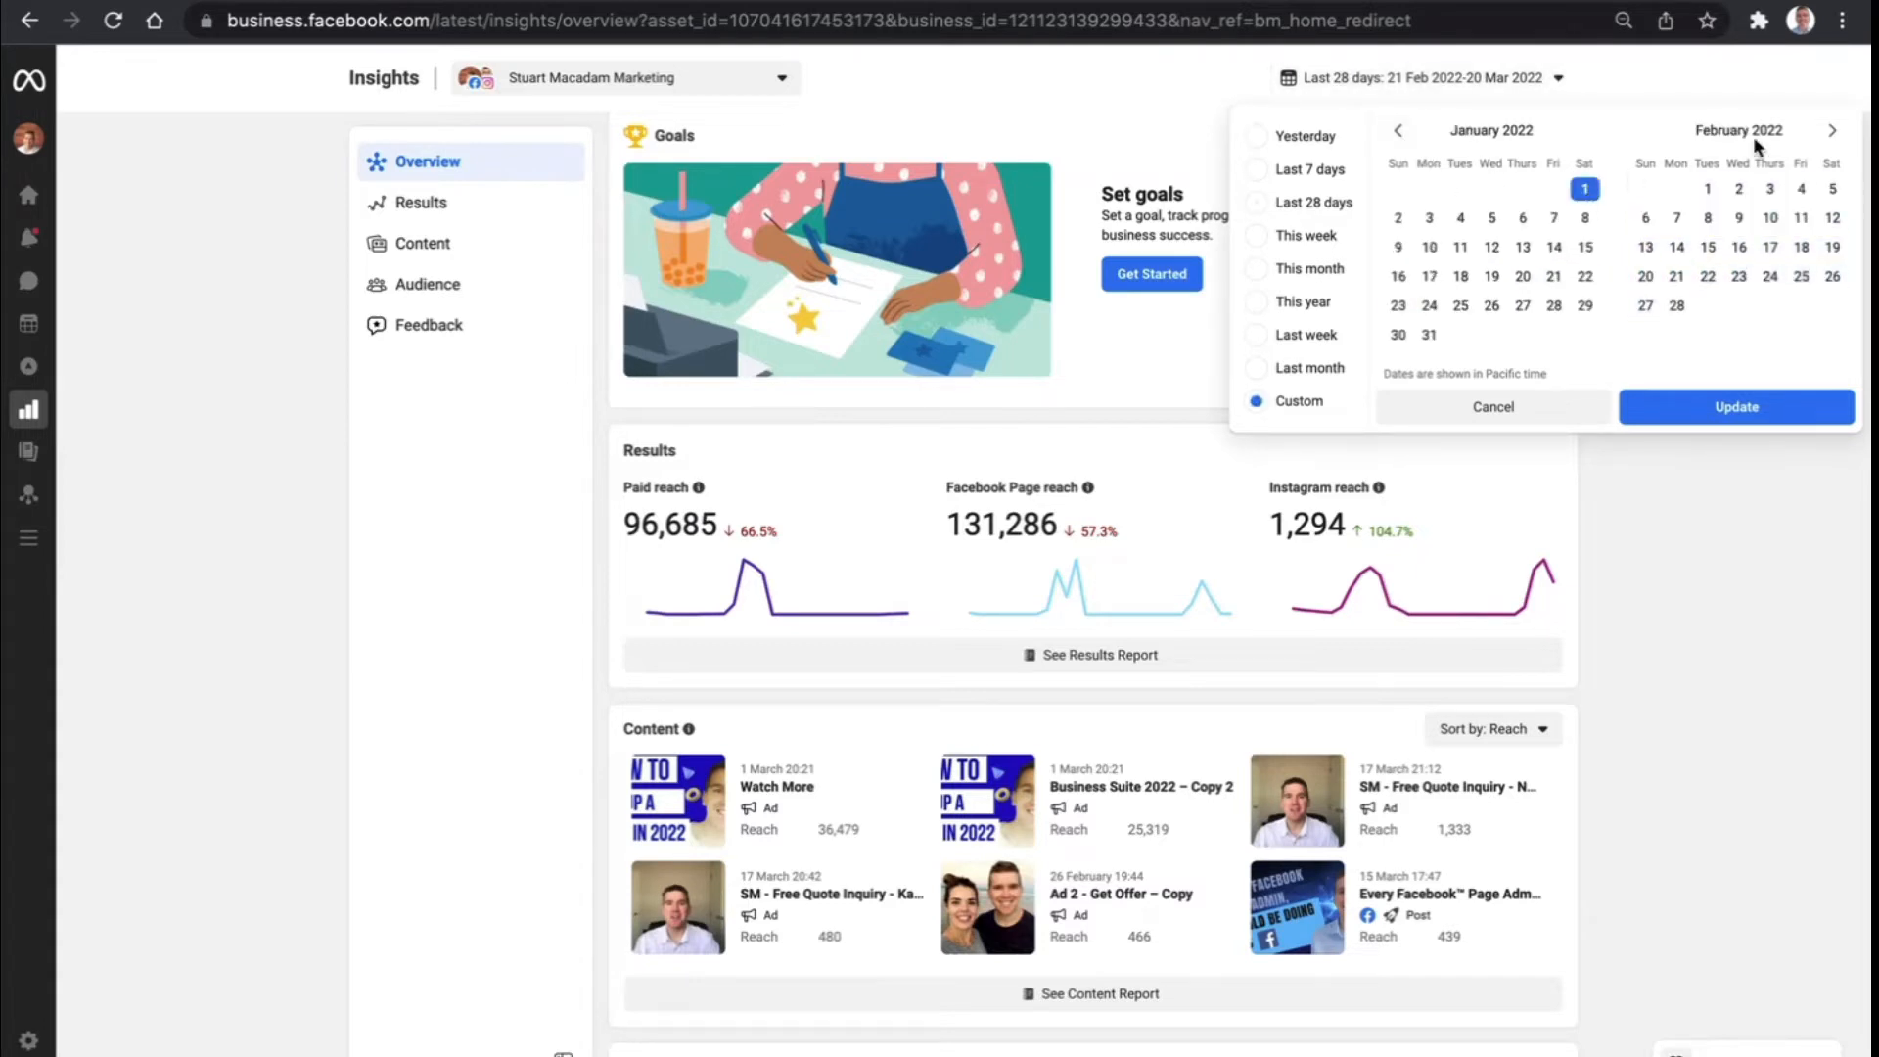
{"action": "left_click", "coordinate": [1832, 129]}
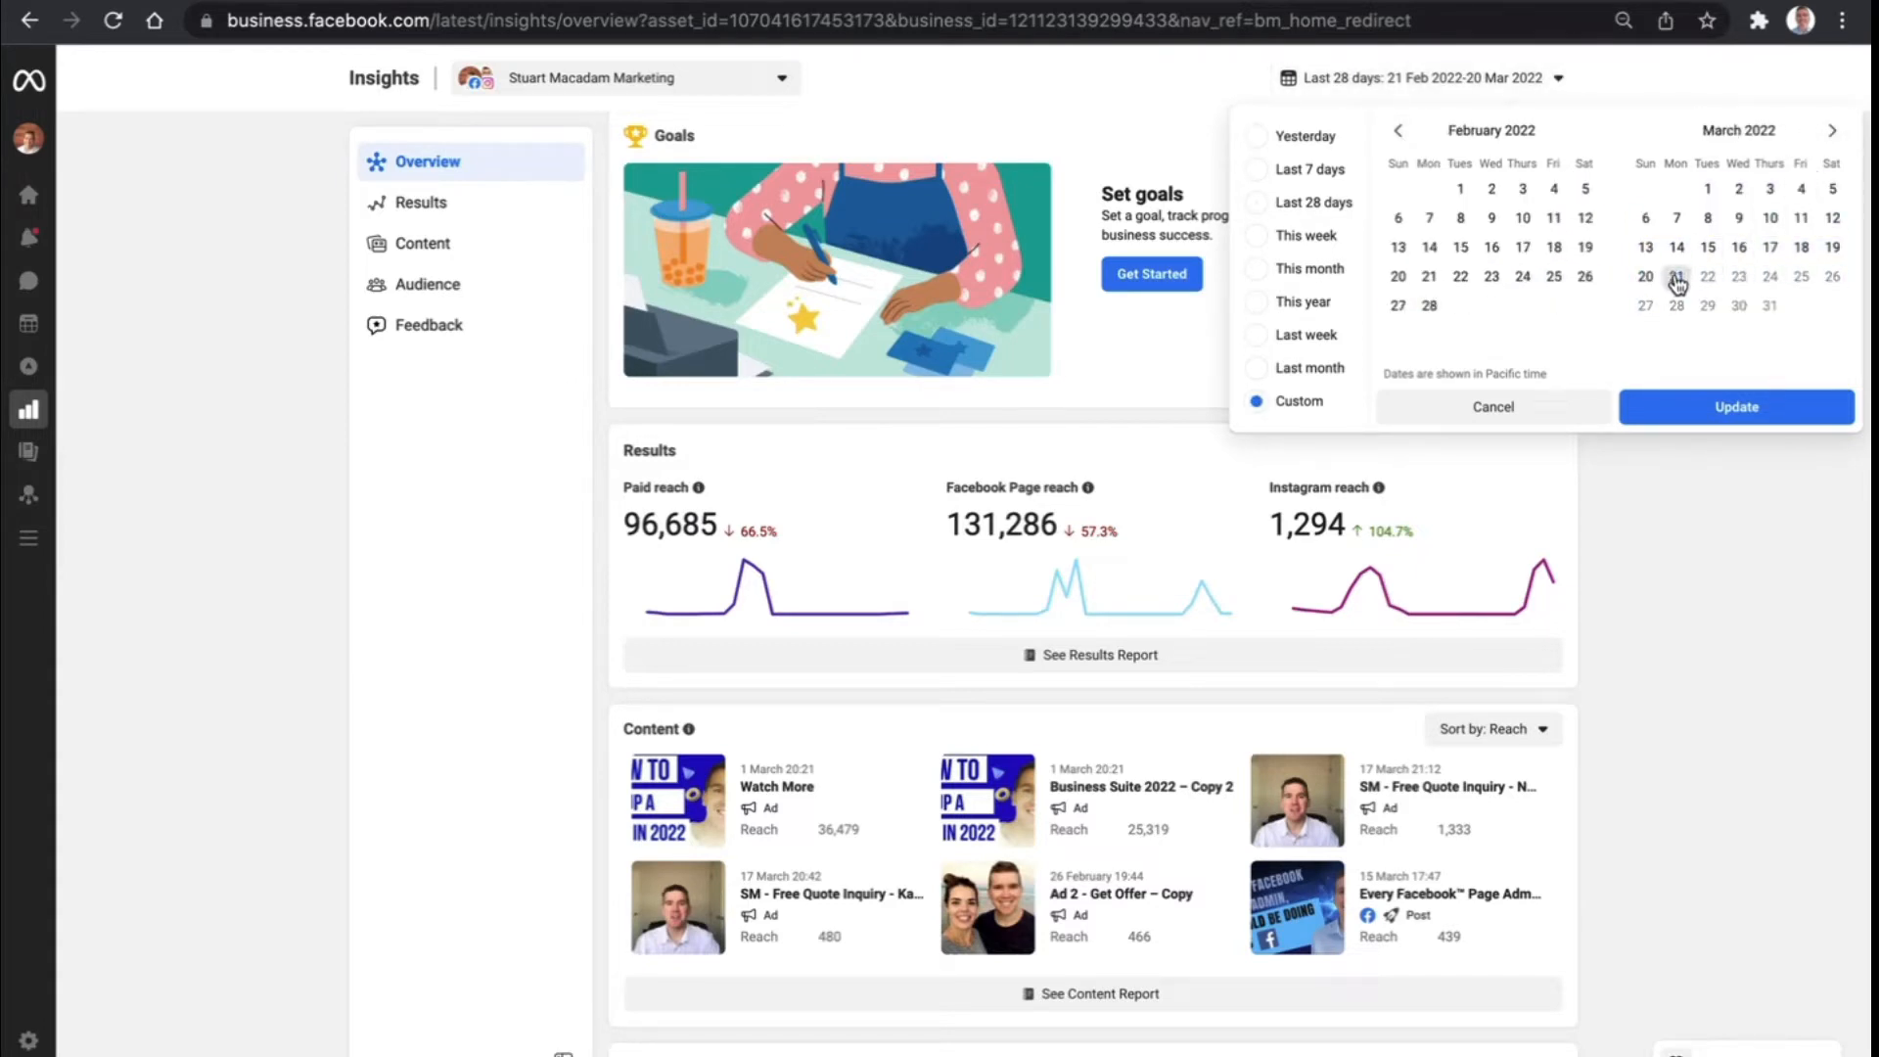
{"action": "left_click", "coordinate": [1734, 407]}
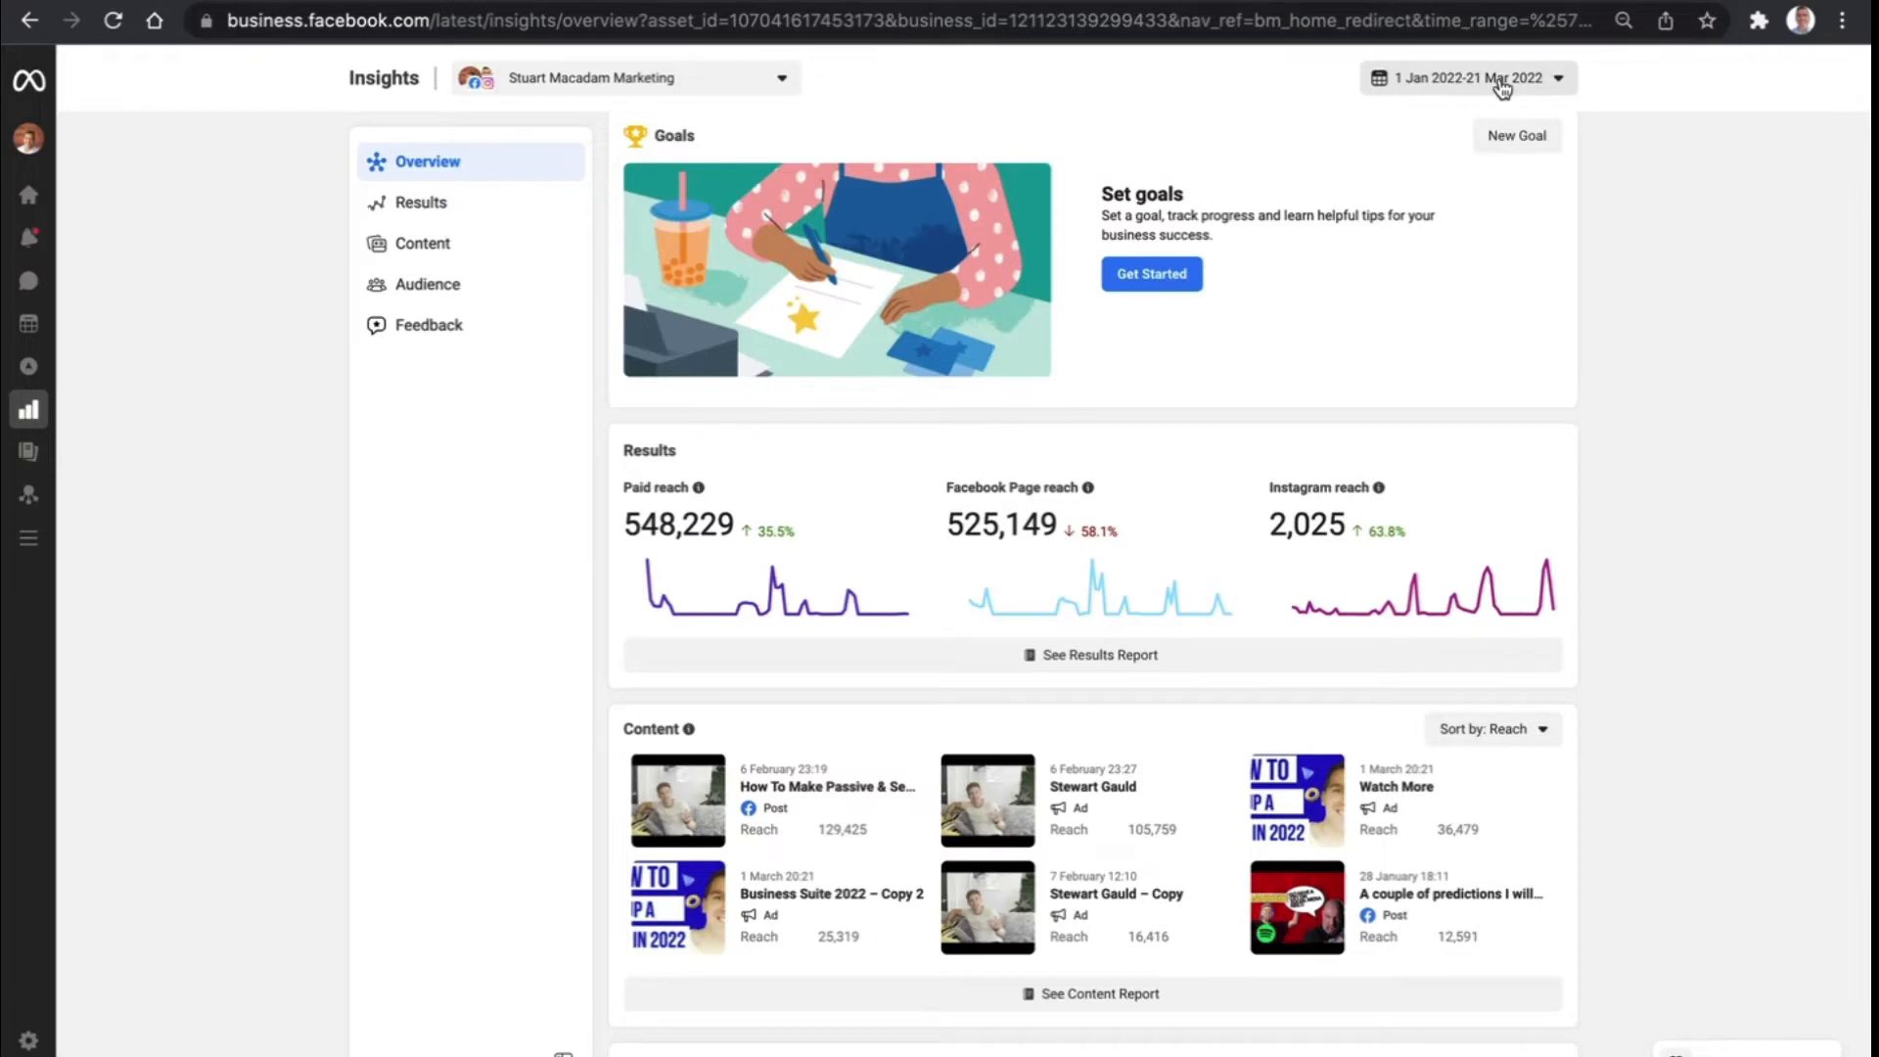
View the Results report for 1 Jan–21 Mar 2022 with Page reach 525,149 and Instagram reach 2,025
{"action": "left_click", "coordinate": [421, 202]}
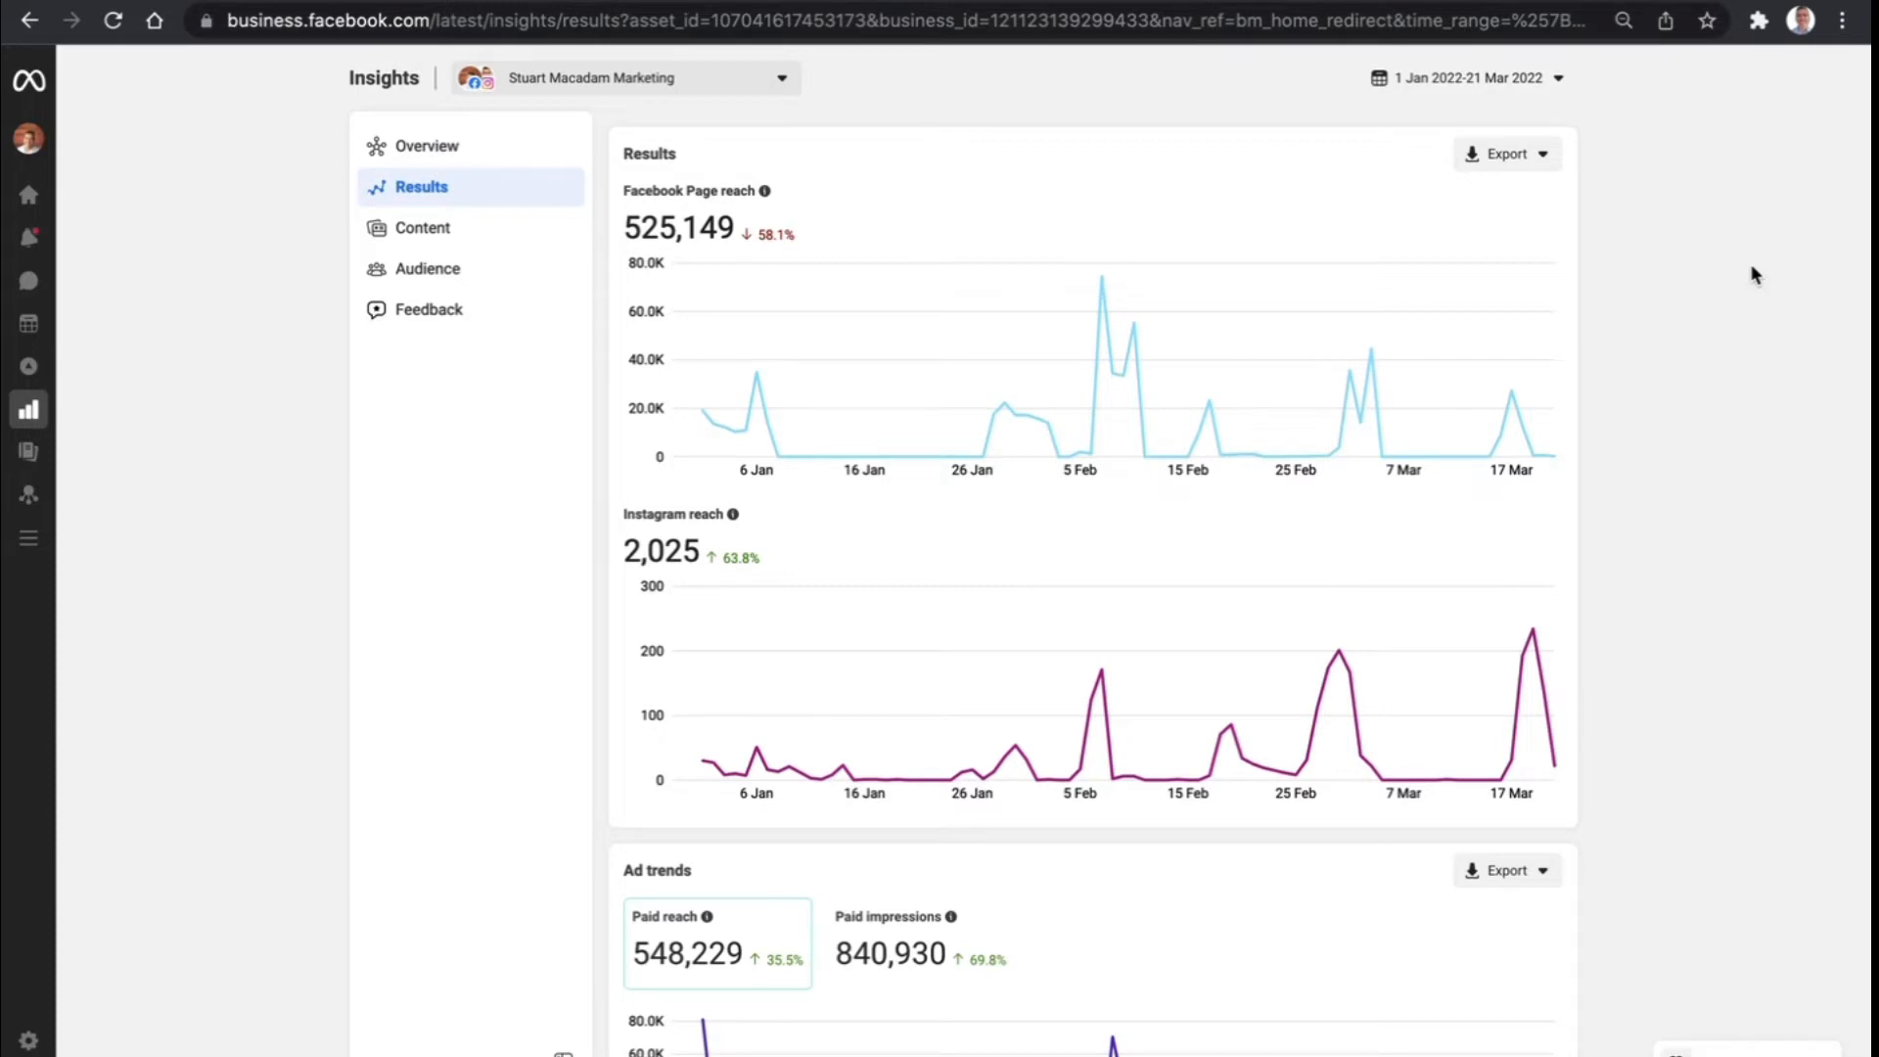
{"action": "mouse_move", "coordinate": [891, 223]}
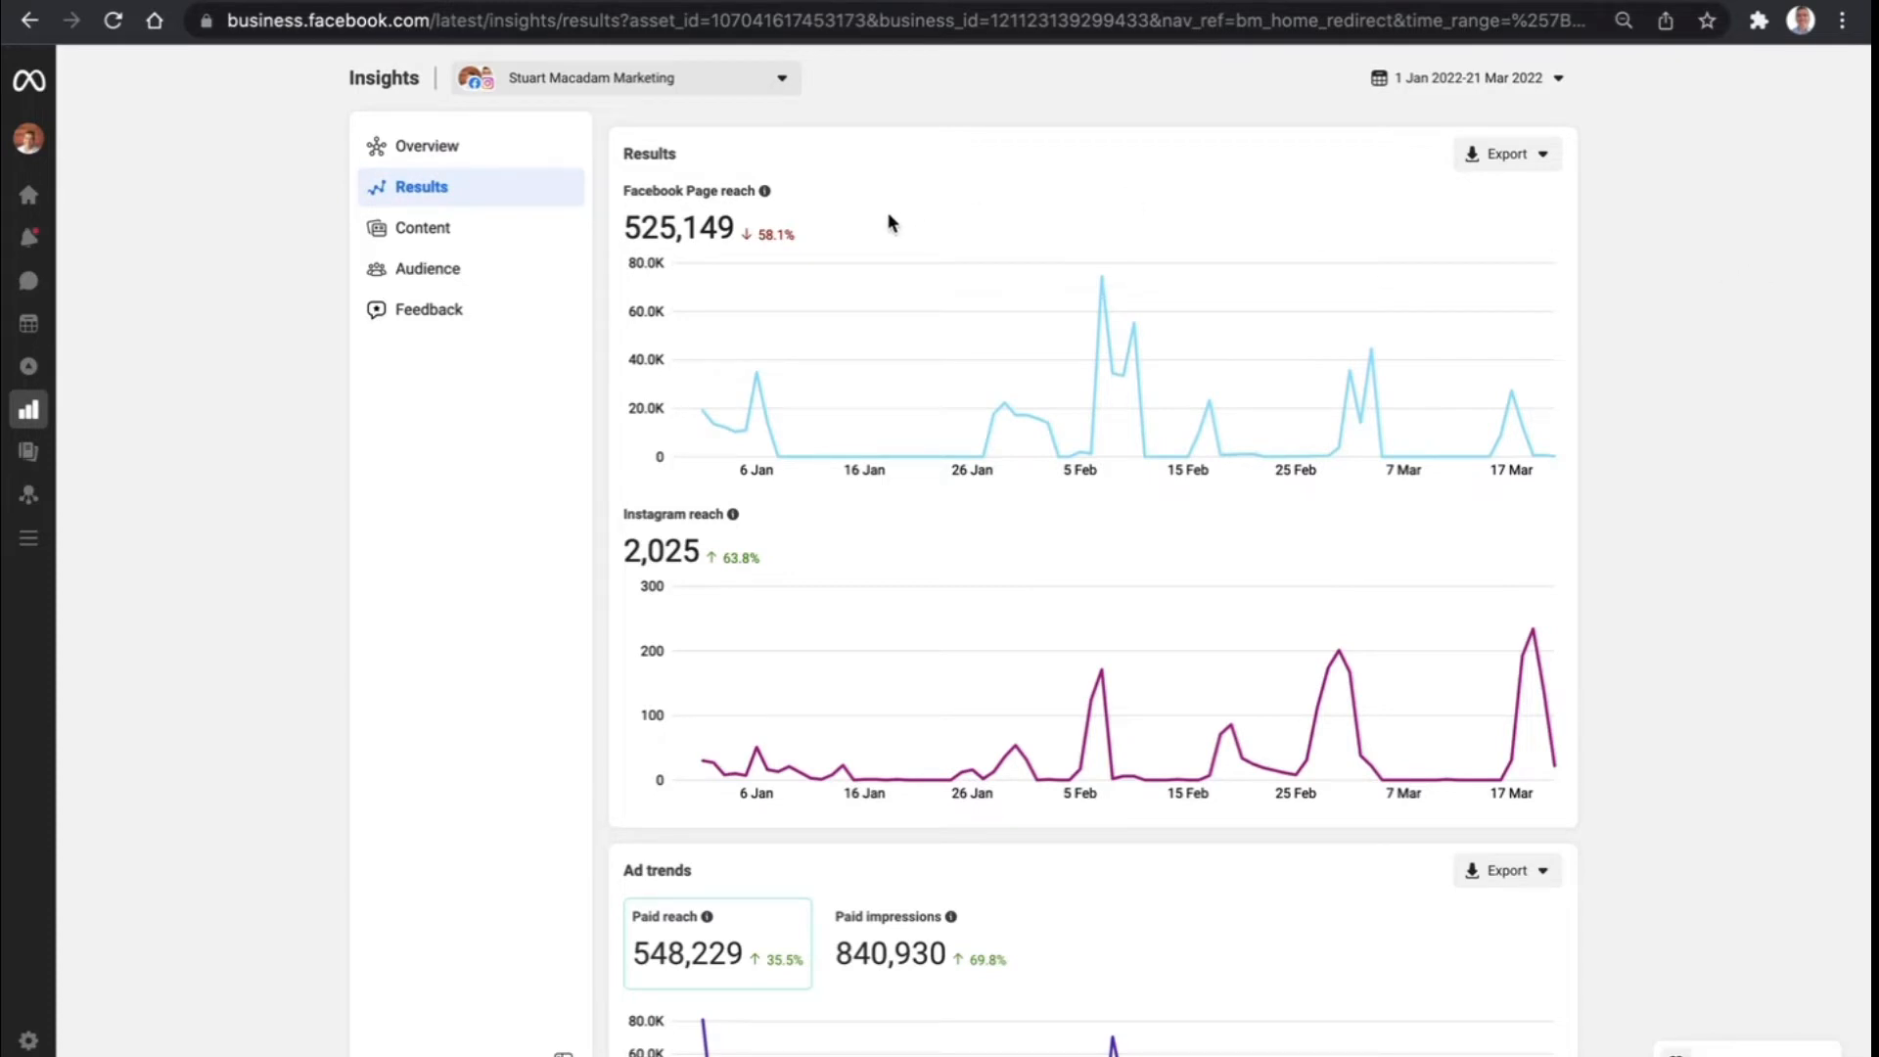
{"action": "mouse_move", "coordinate": [1136, 390]}
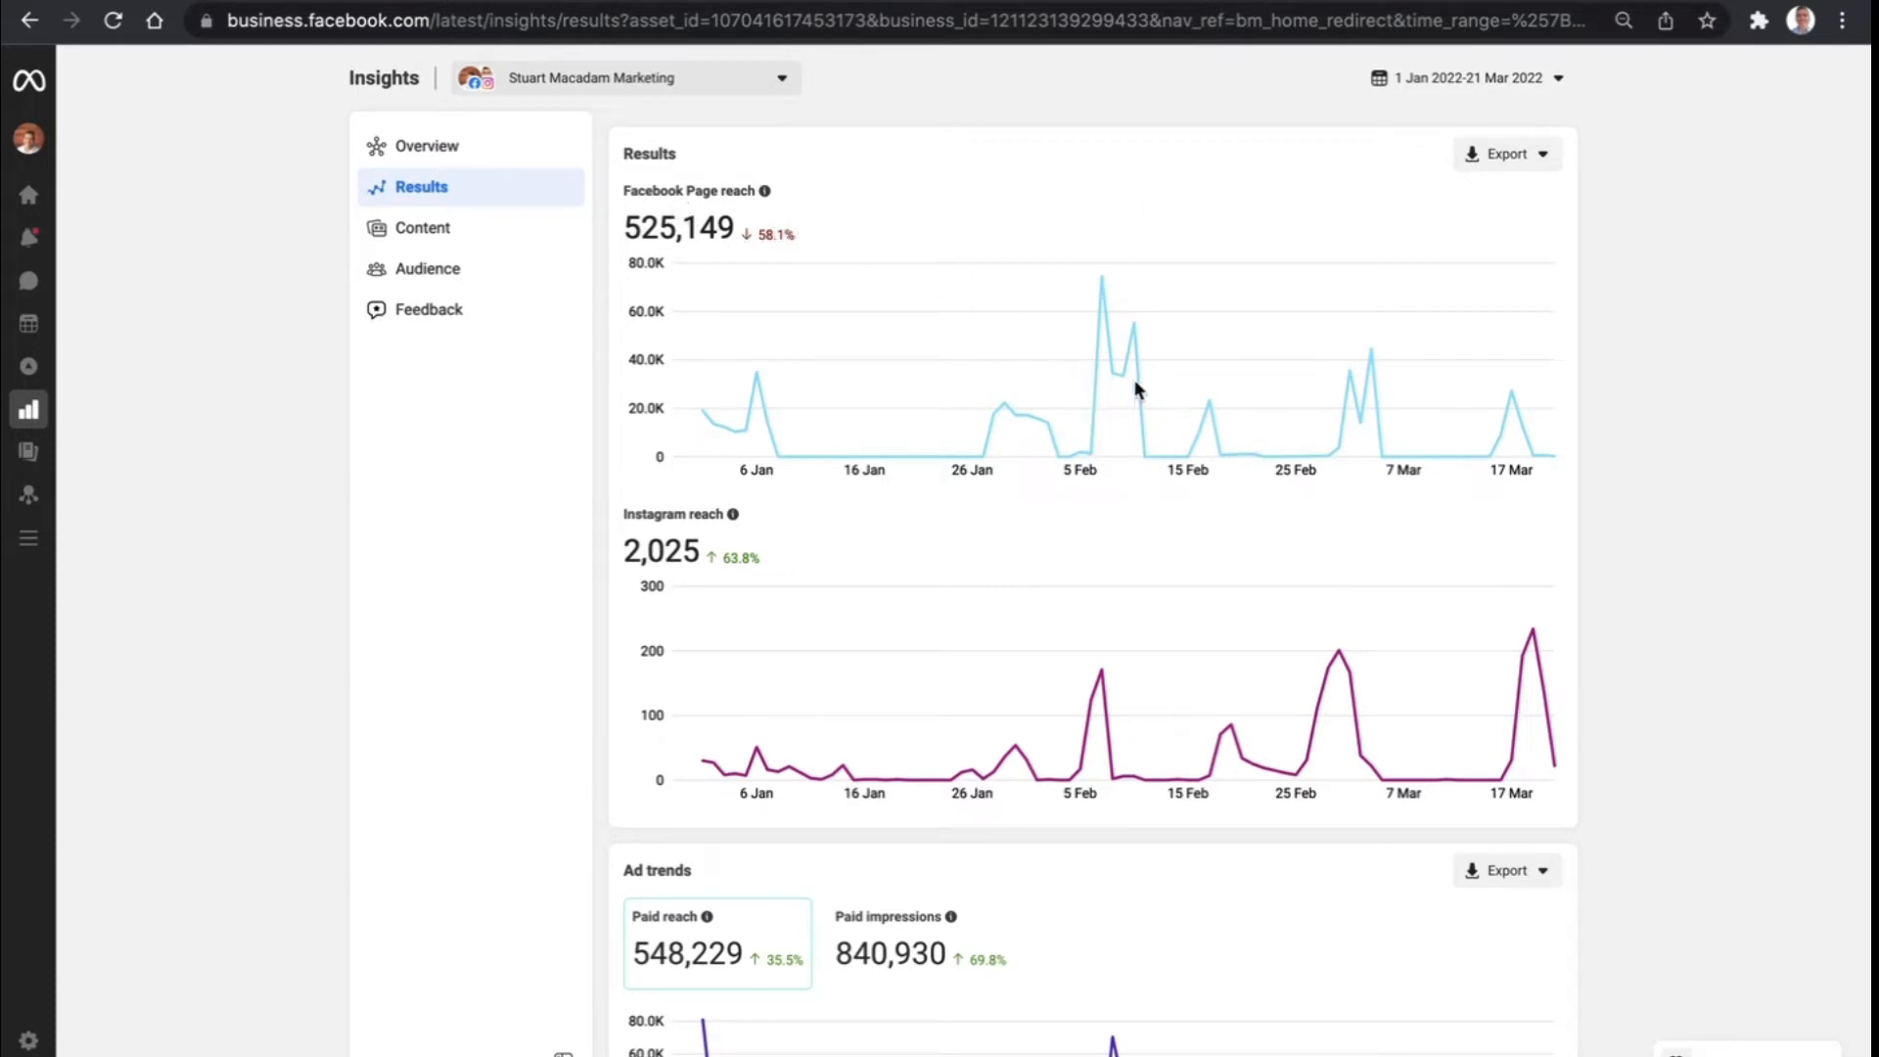
{"action": "mouse_move", "coordinate": [1133, 383]}
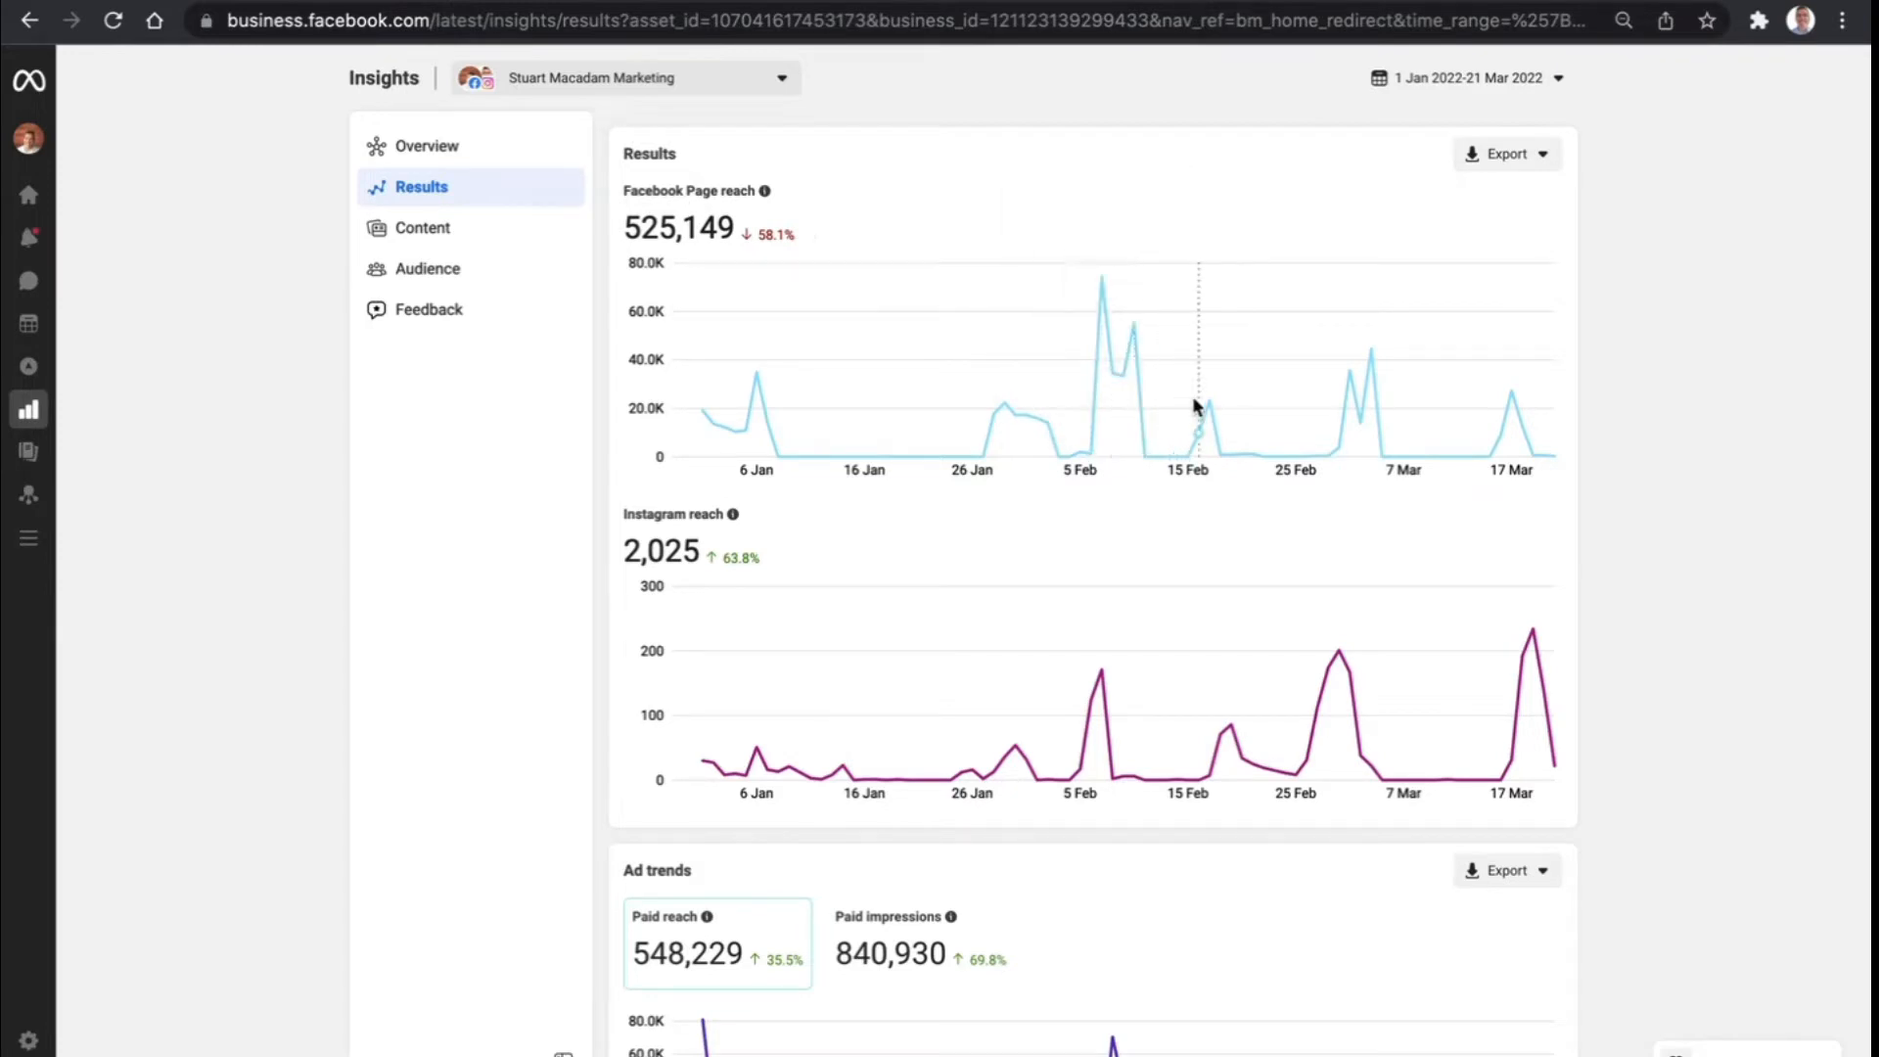
{"action": "mouse_move", "coordinate": [1094, 700]}
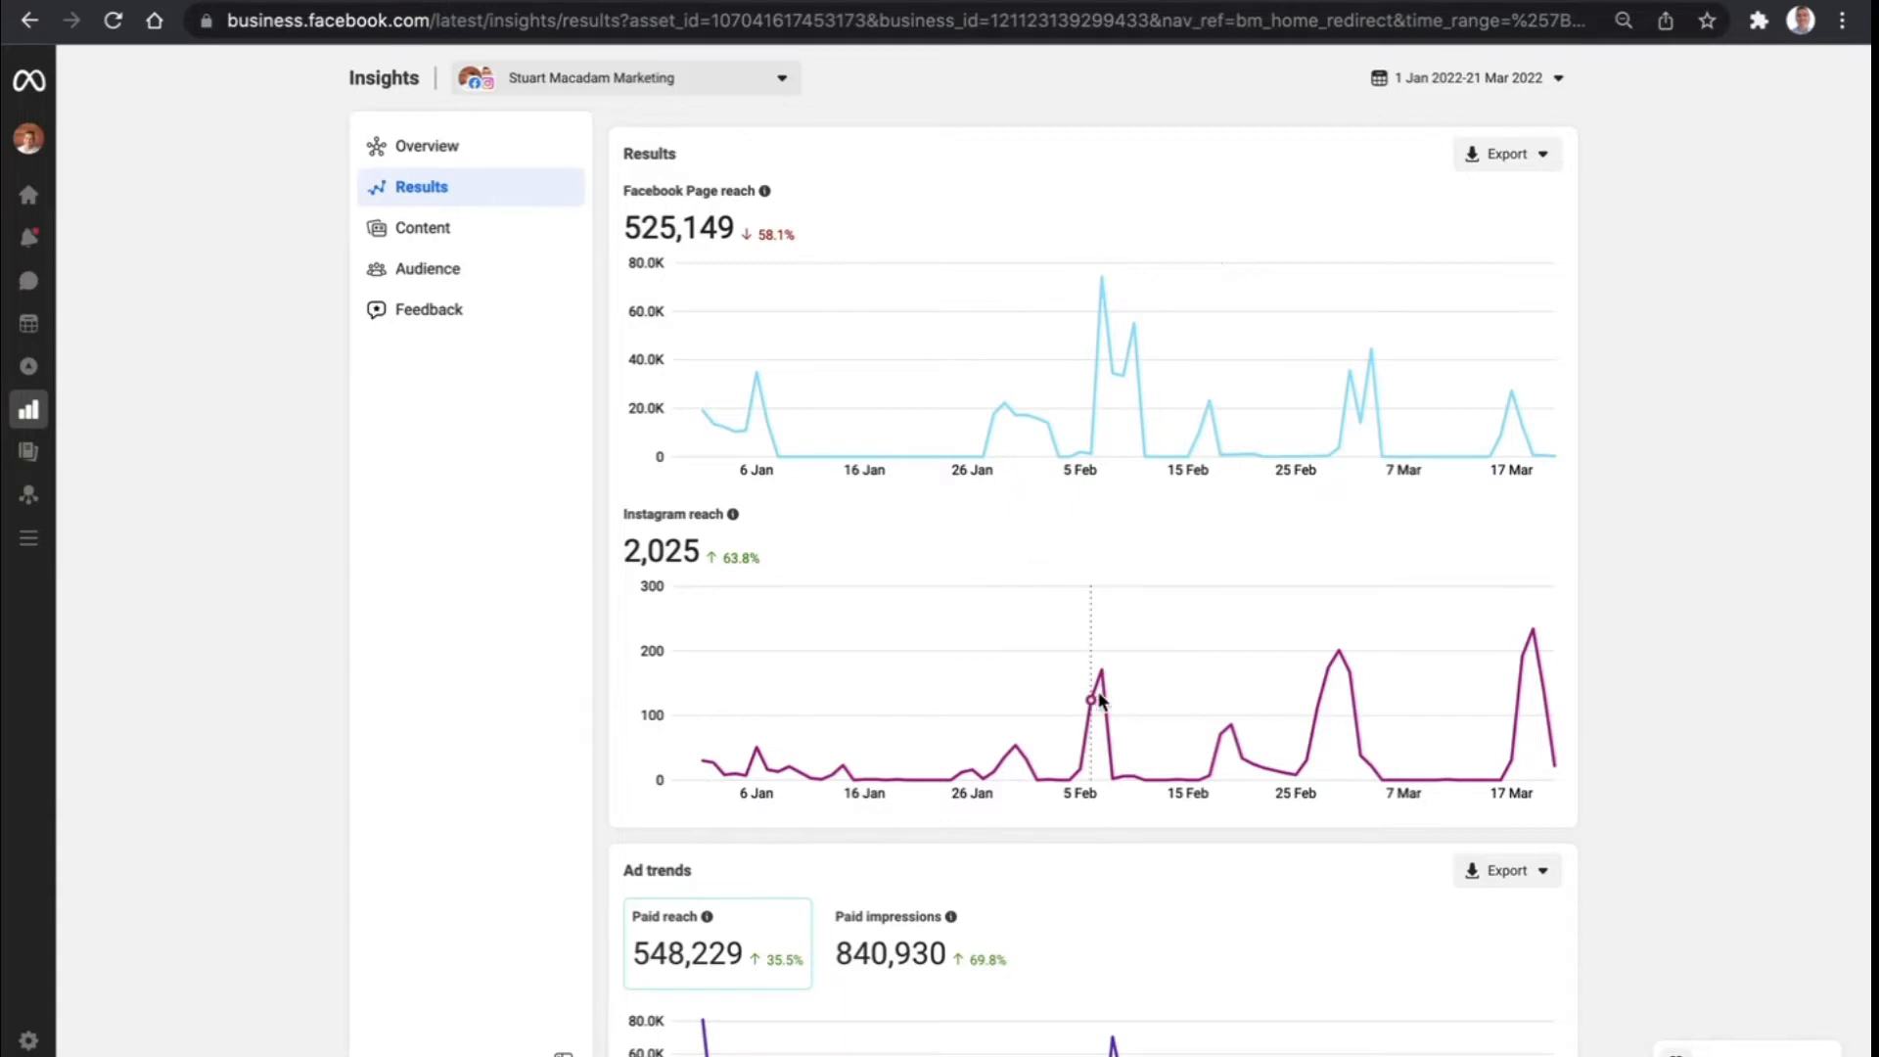
{"action": "mouse_move", "coordinate": [1321, 682]}
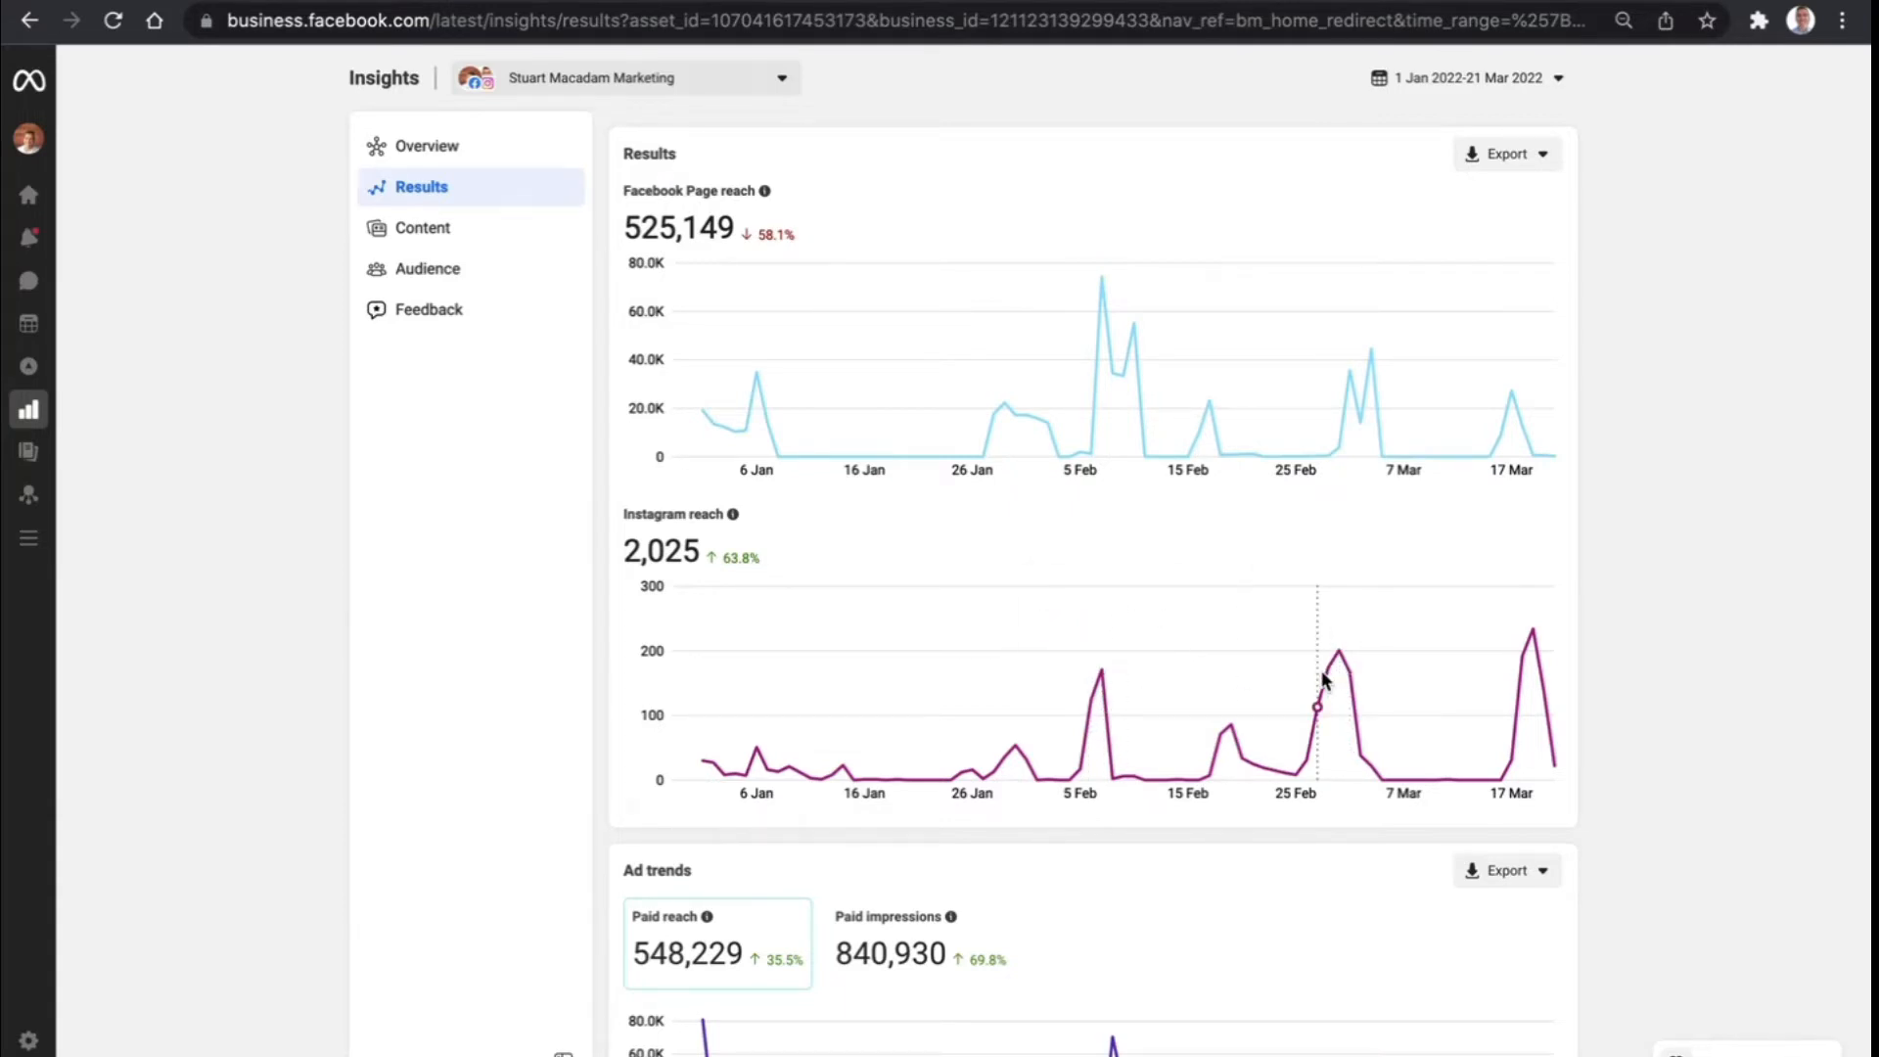
{"action": "mouse_move", "coordinate": [1530, 701]}
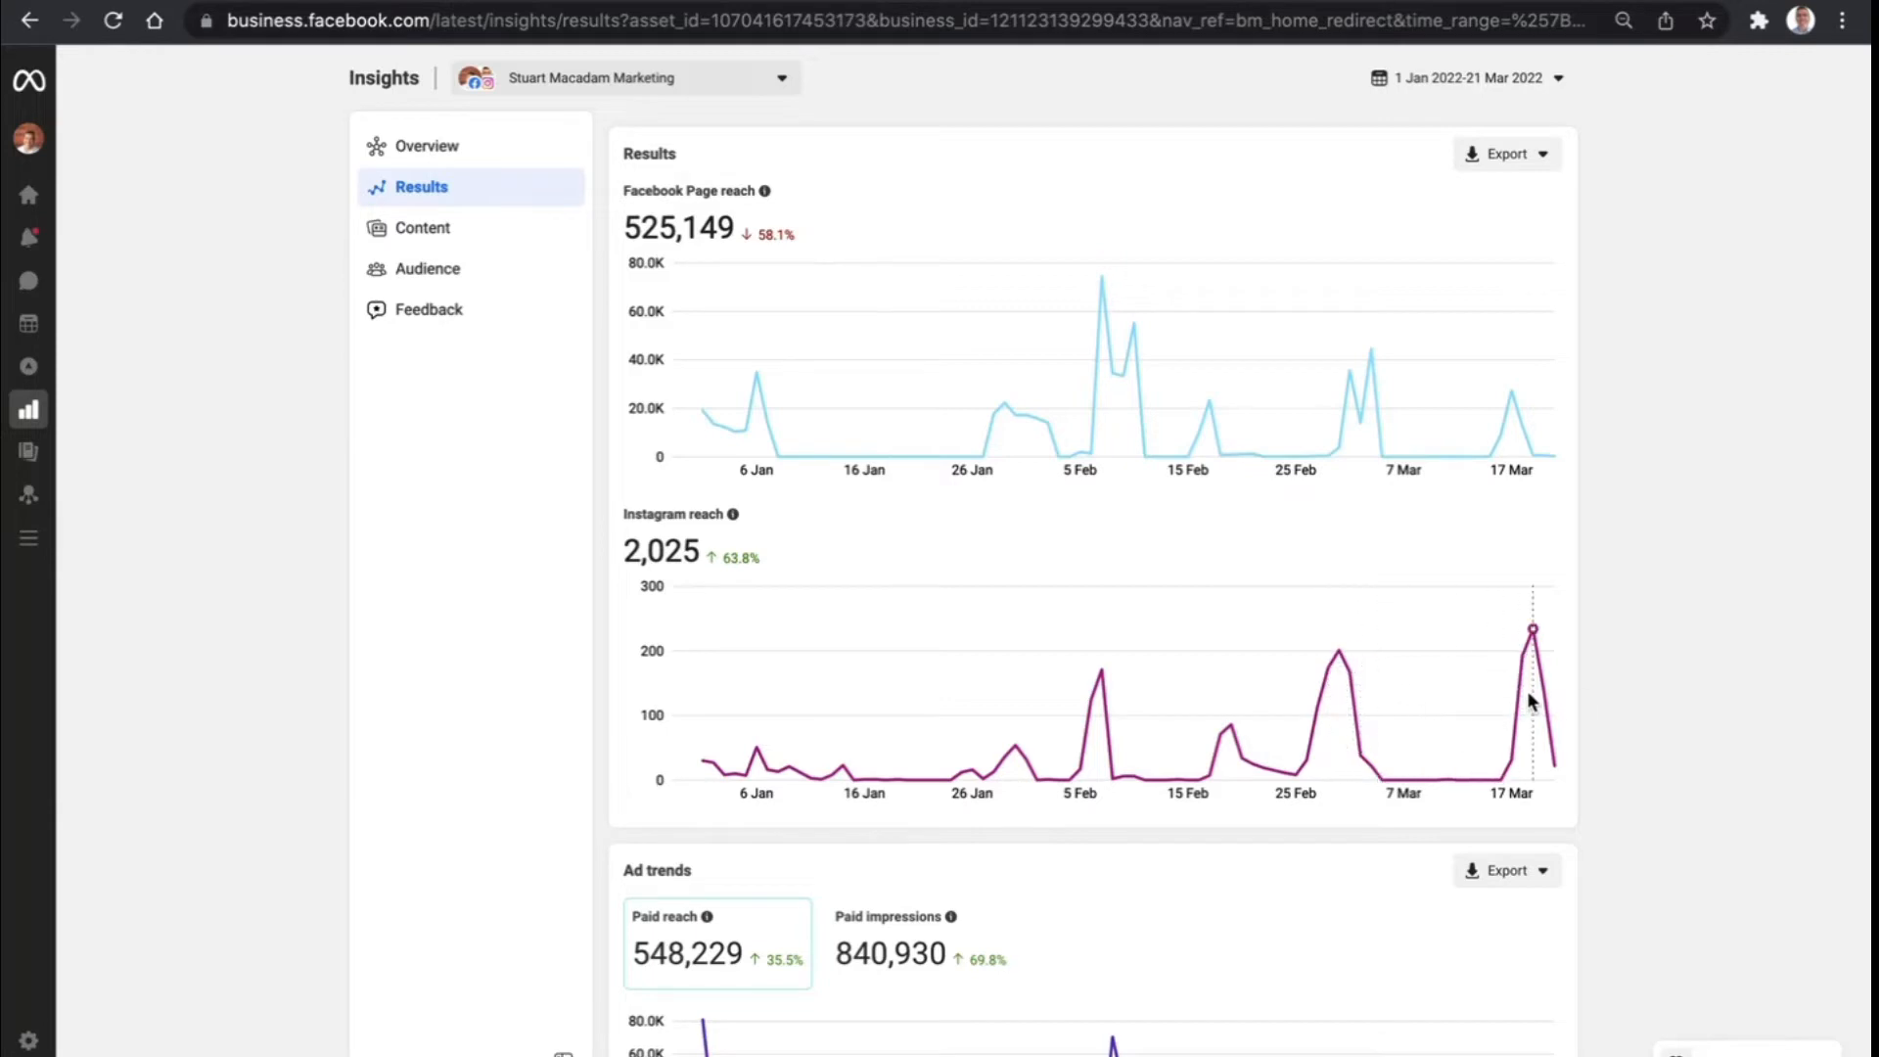
{"action": "mouse_move", "coordinate": [1531, 701]}
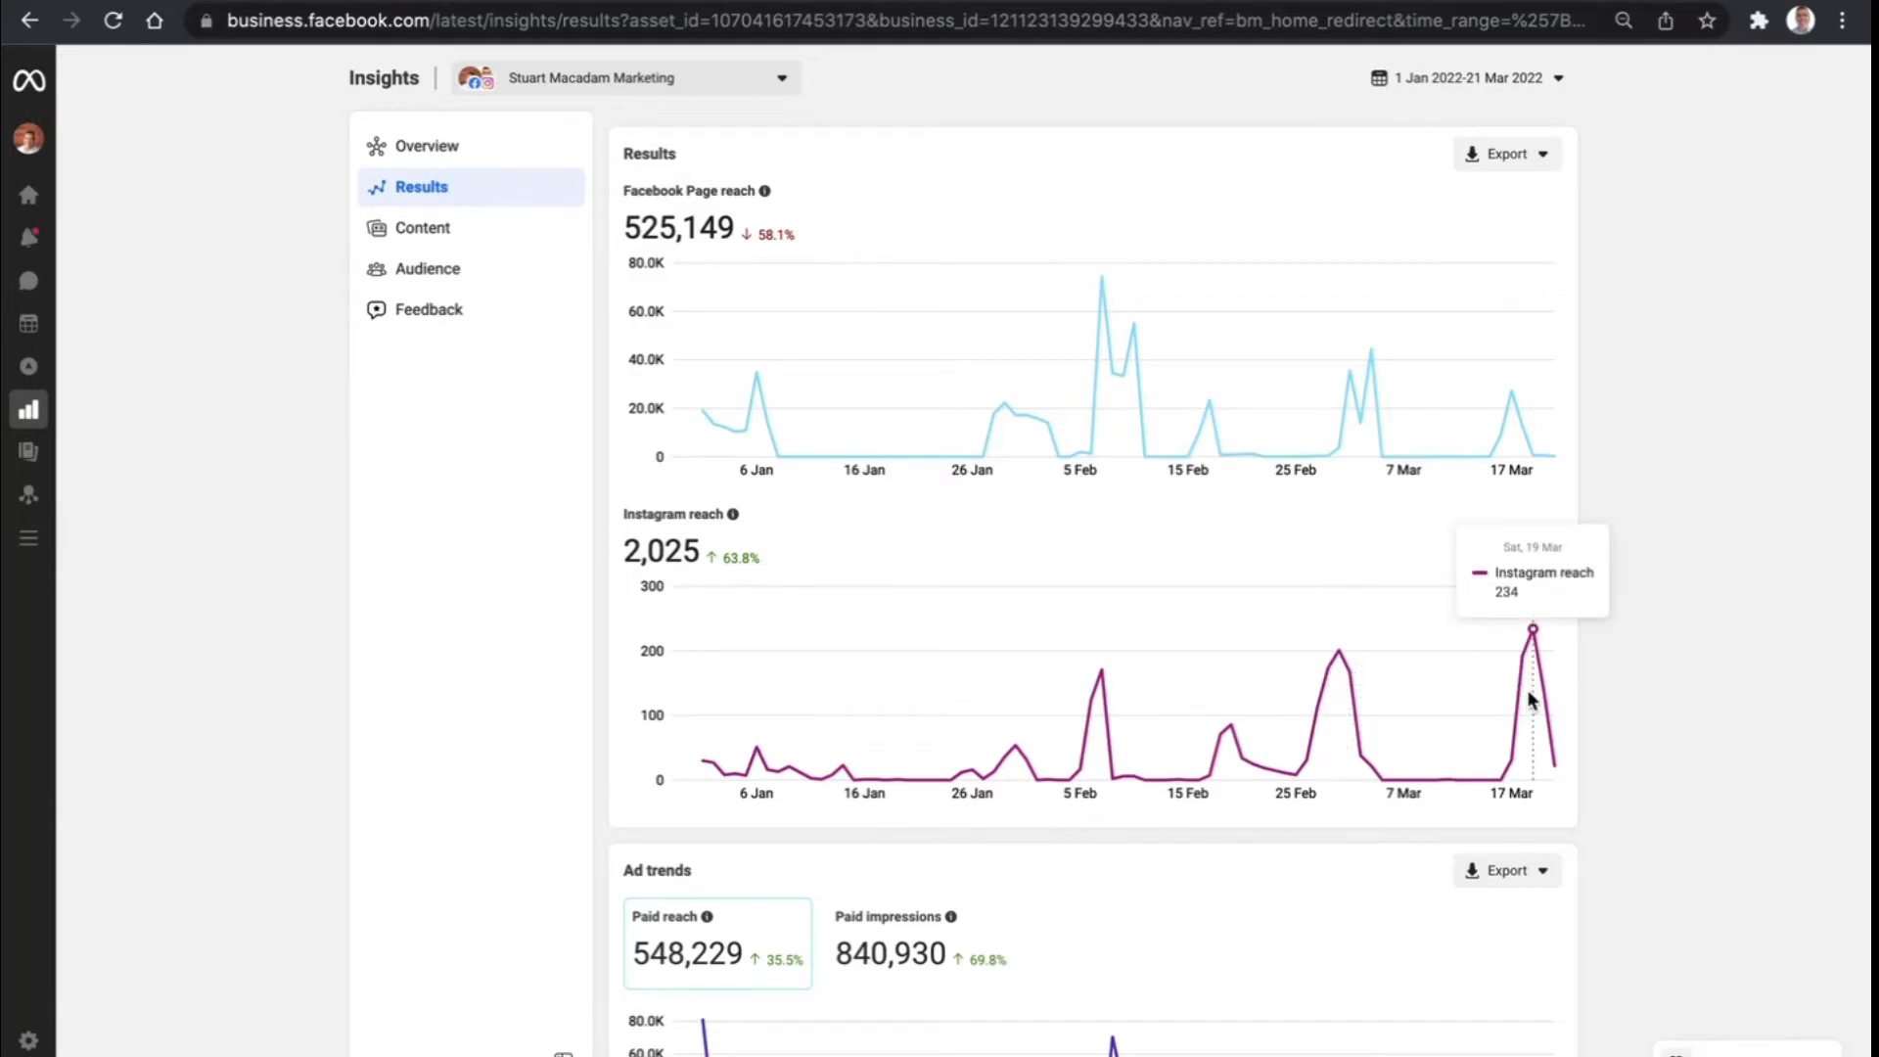
{"action": "mouse_move", "coordinate": [1713, 536]}
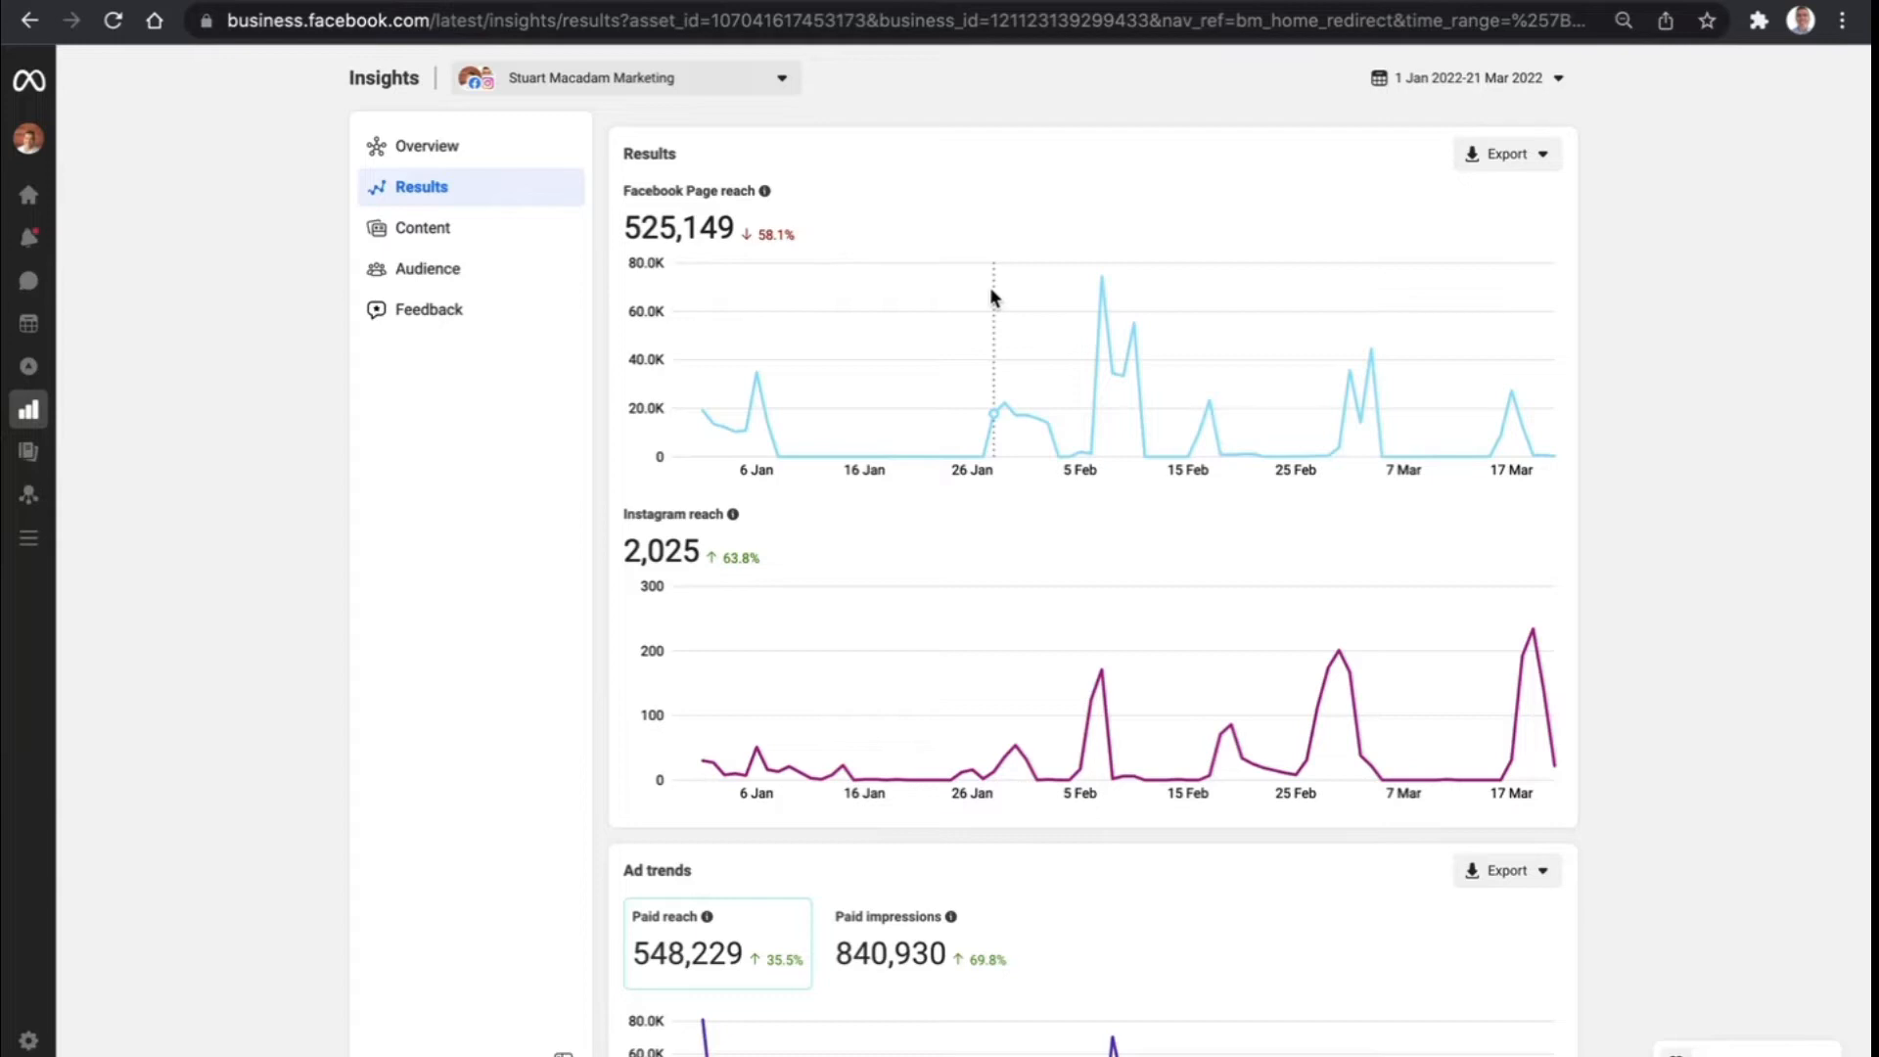
{"action": "mouse_move", "coordinate": [1102, 332]}
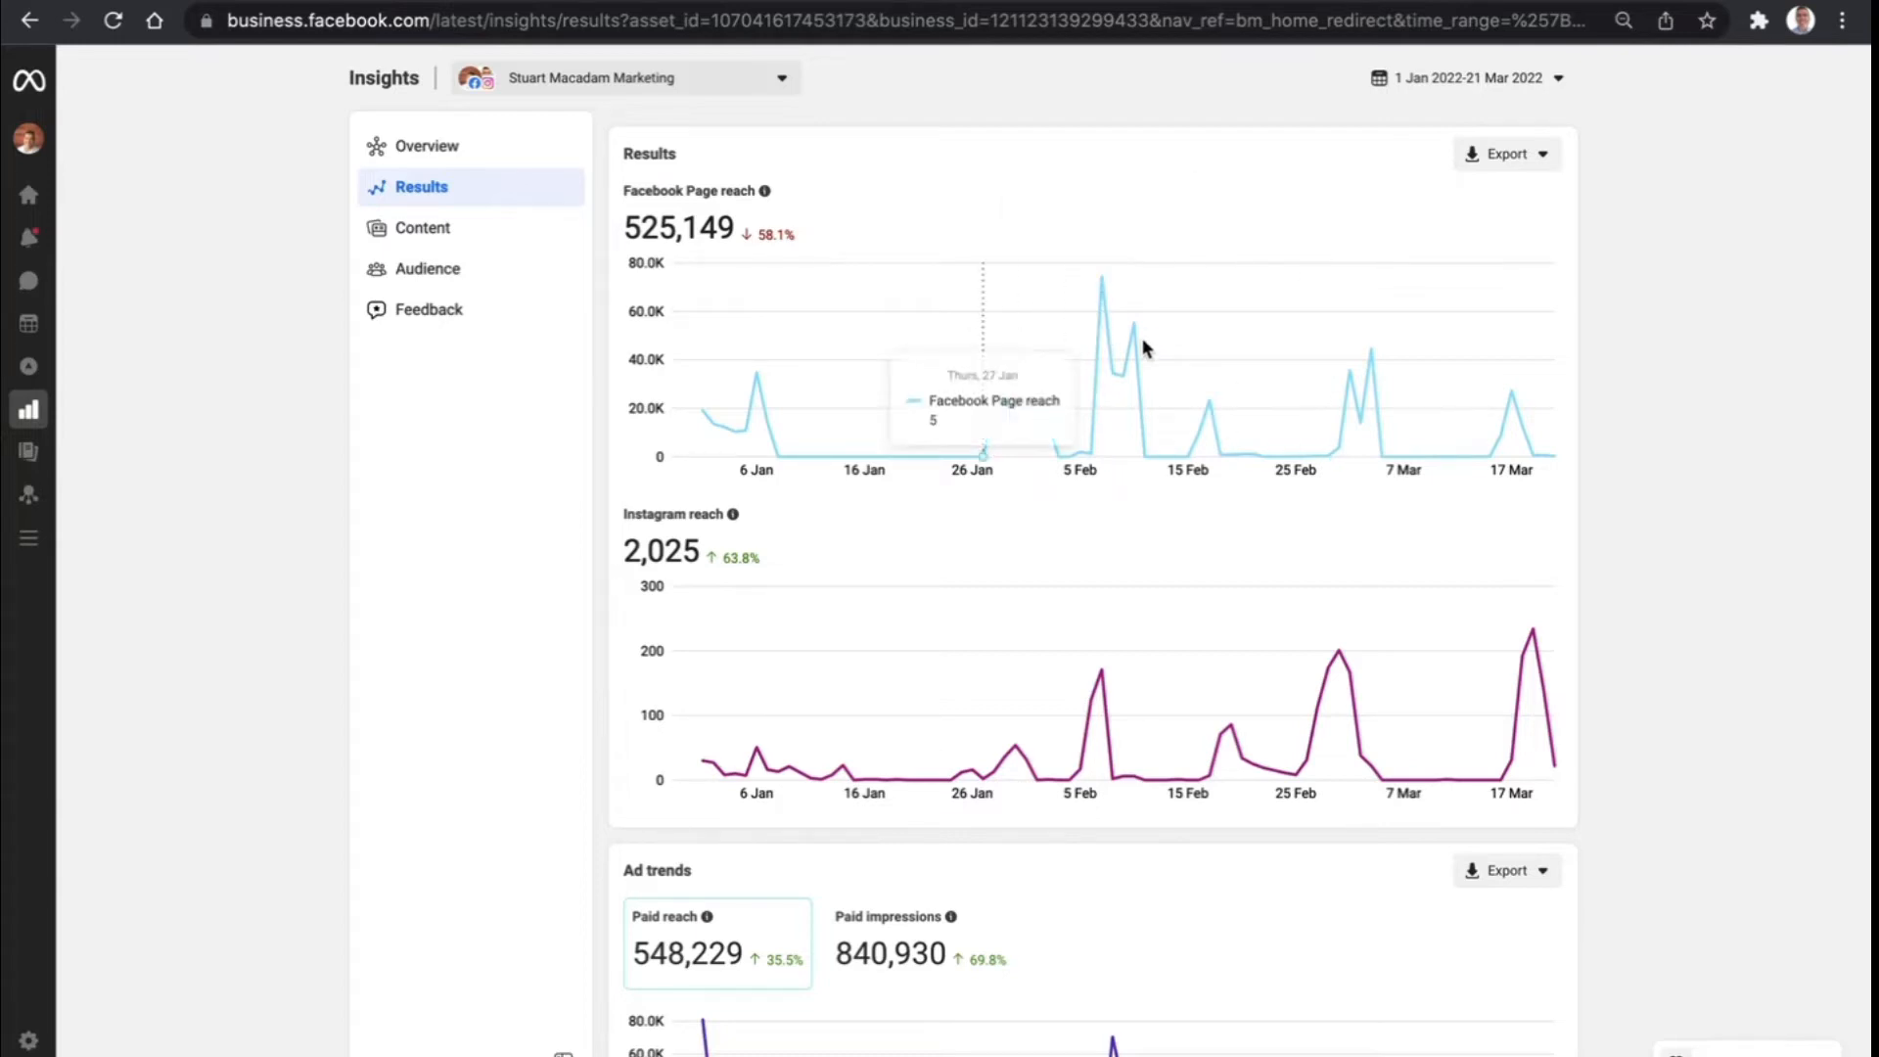
{"action": "mouse_move", "coordinate": [1407, 409]}
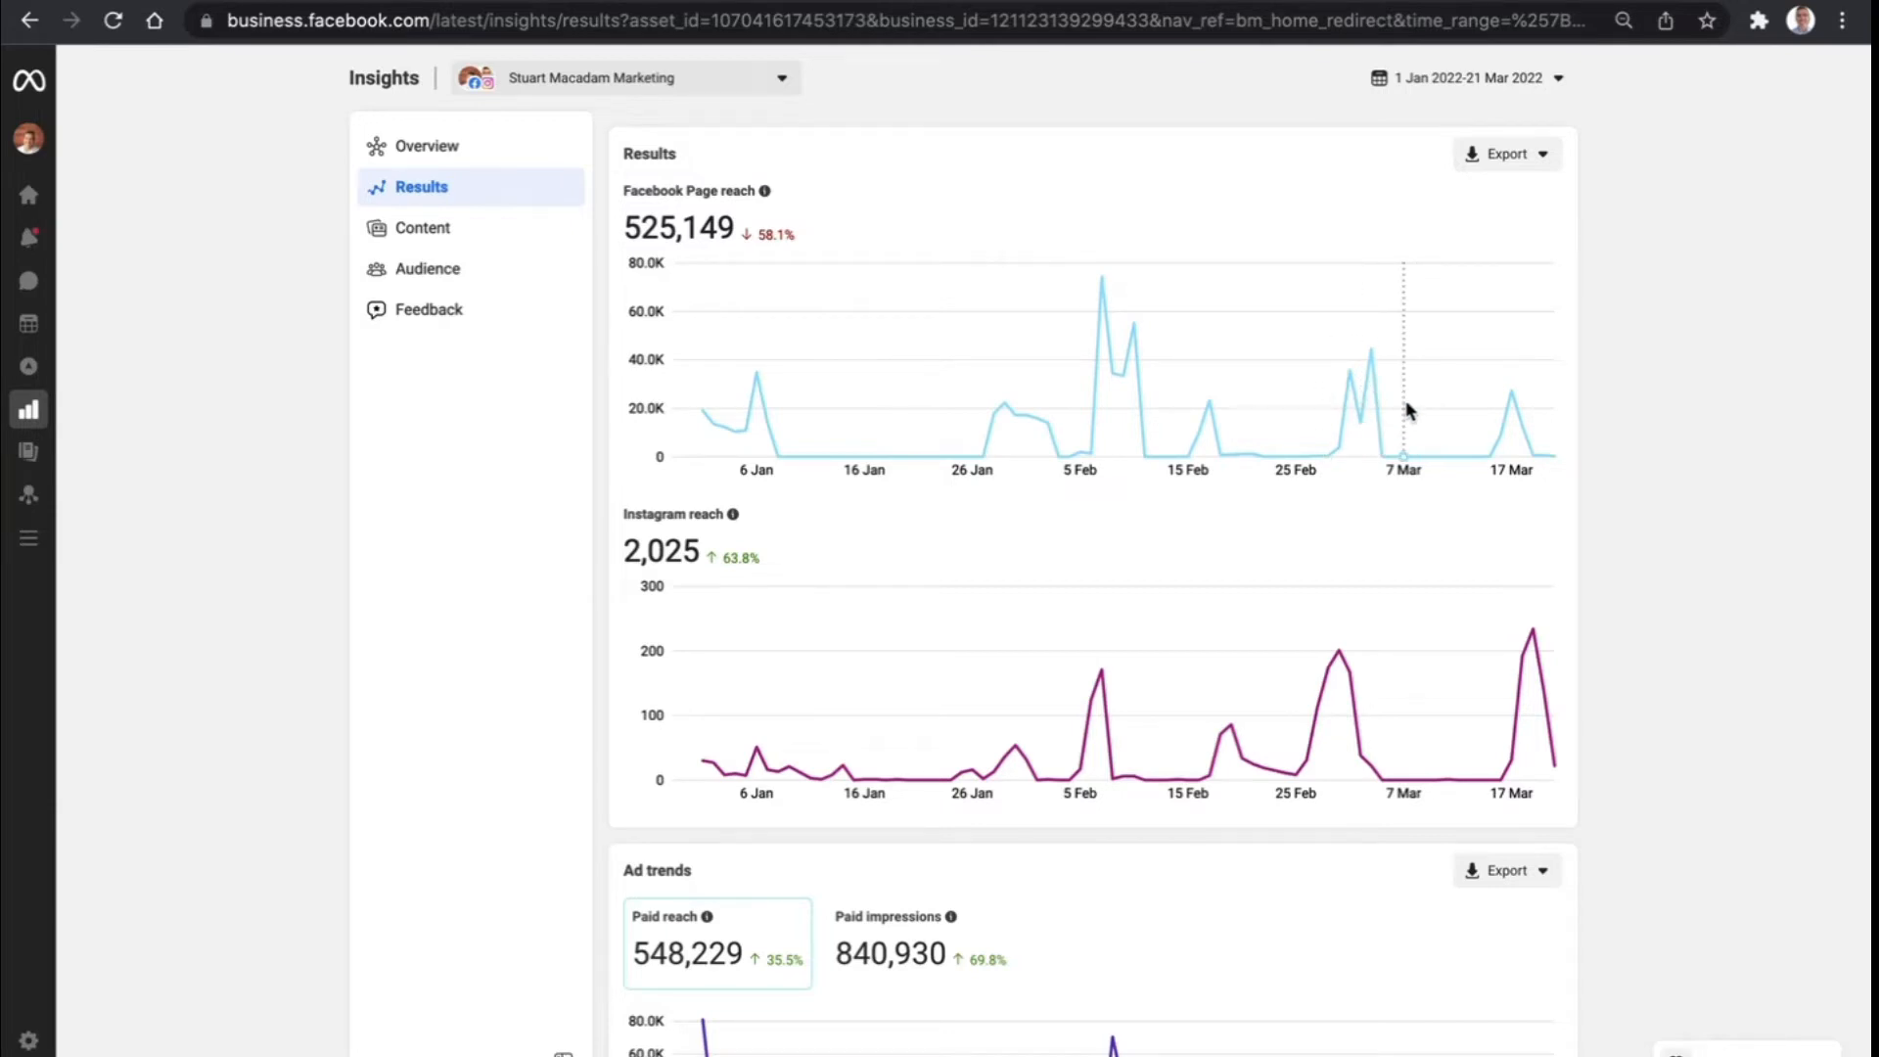
Review the reach charts and Ad trends, charting paid reach 548,229 and impressions 840,930 against spend
{"action": "scroll", "scroll_direction": "down", "scroll_amount": 3}
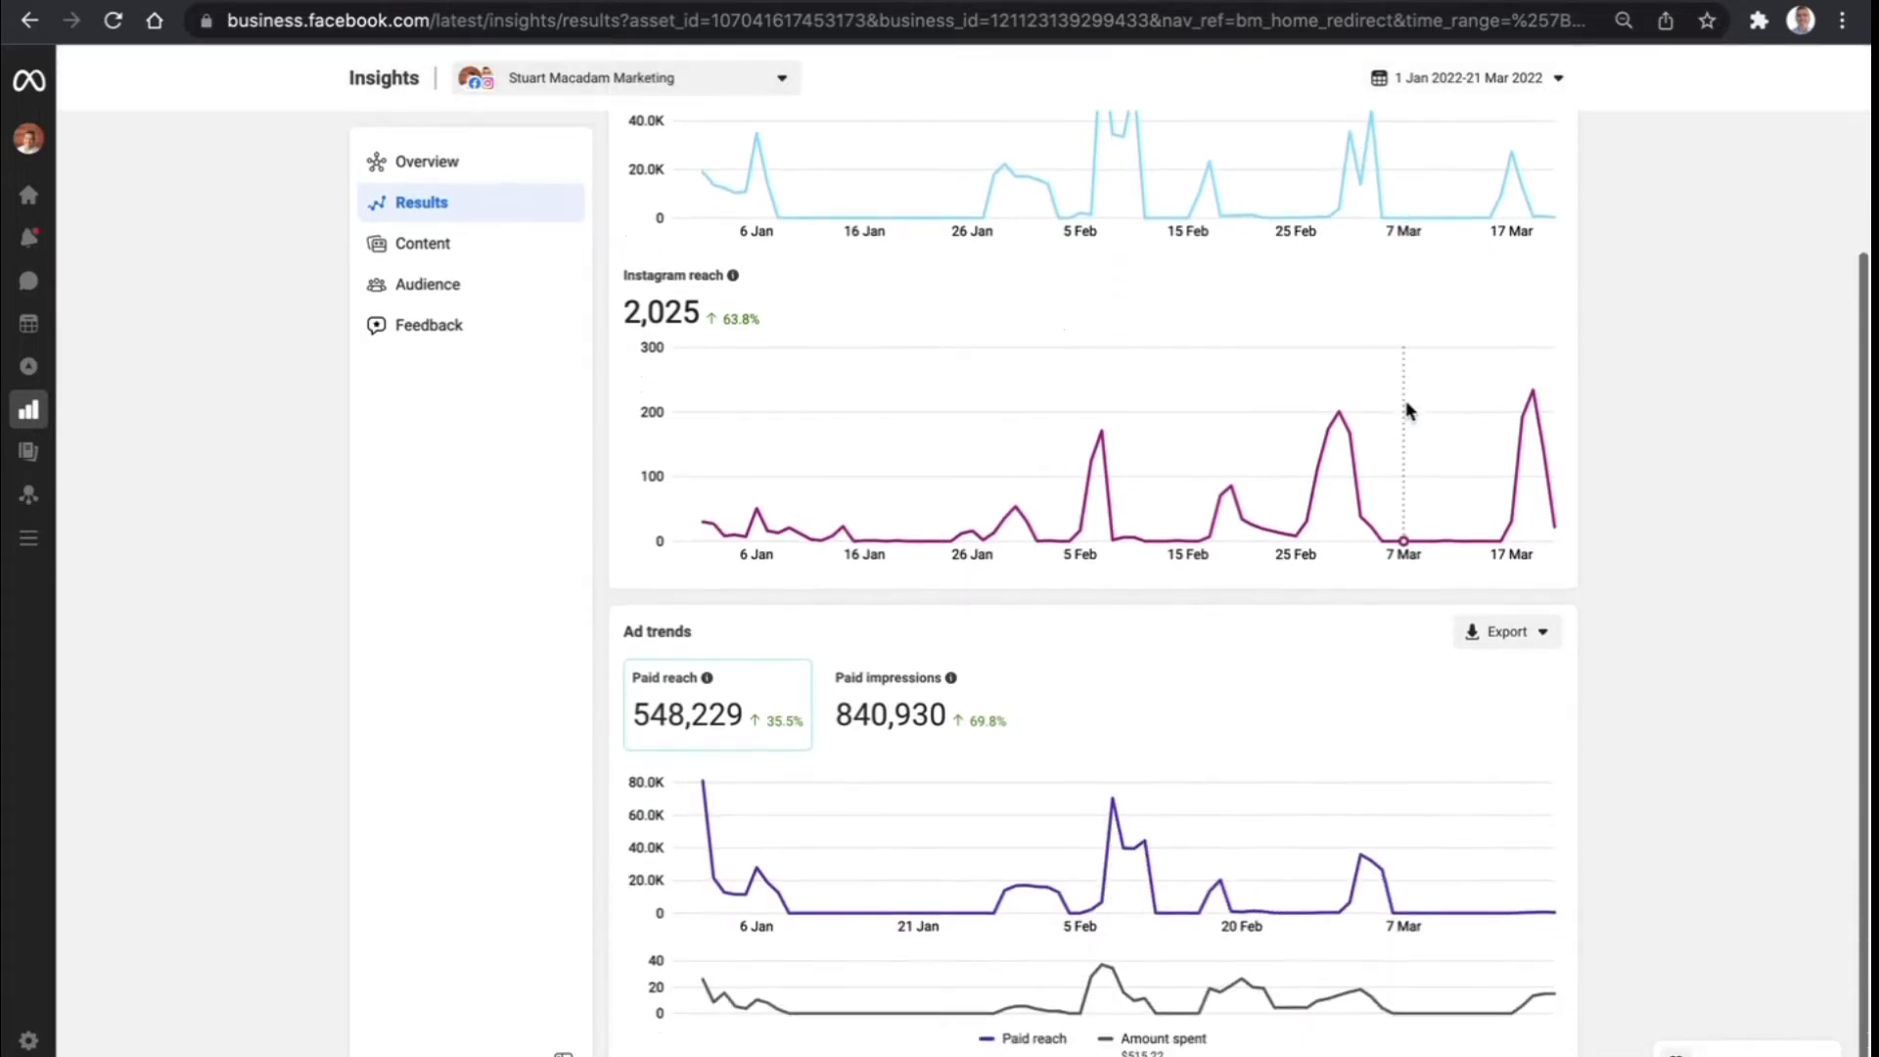
{"action": "mouse_move", "coordinate": [1404, 540]}
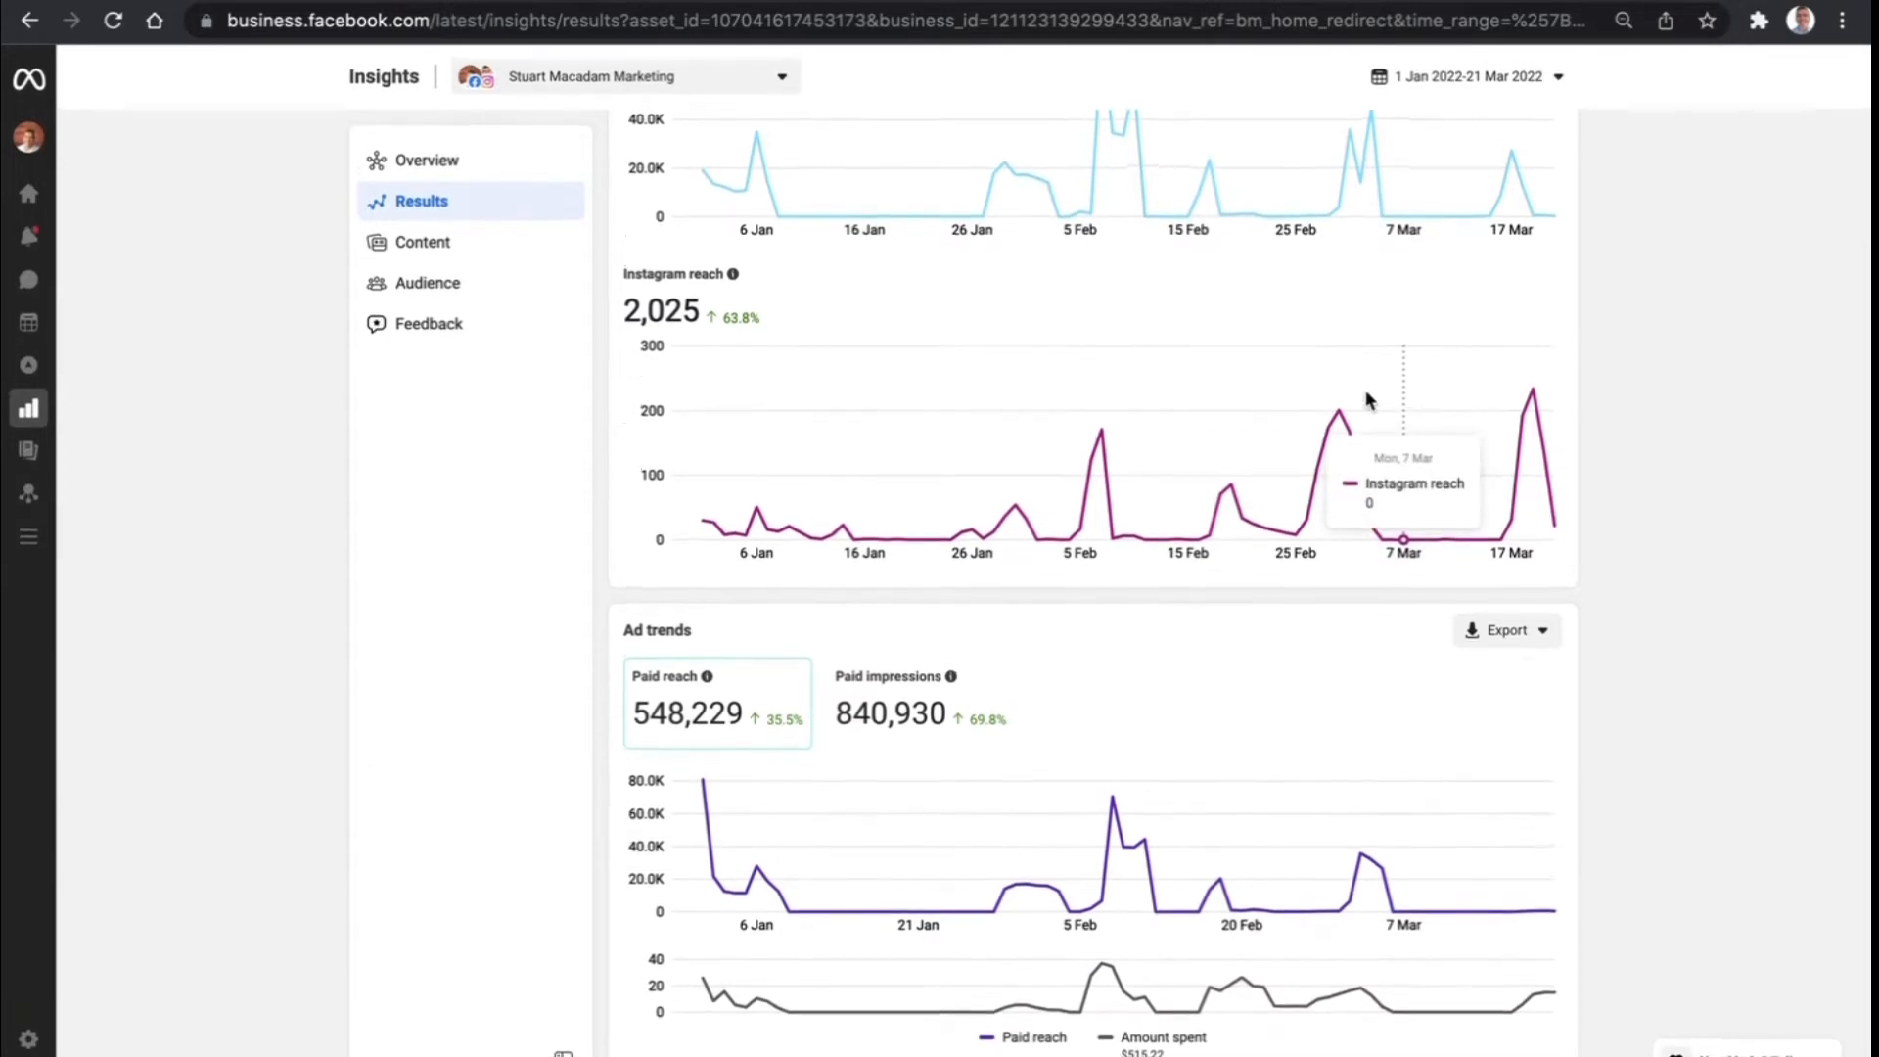
{"action": "mouse_move", "coordinate": [1378, 632]}
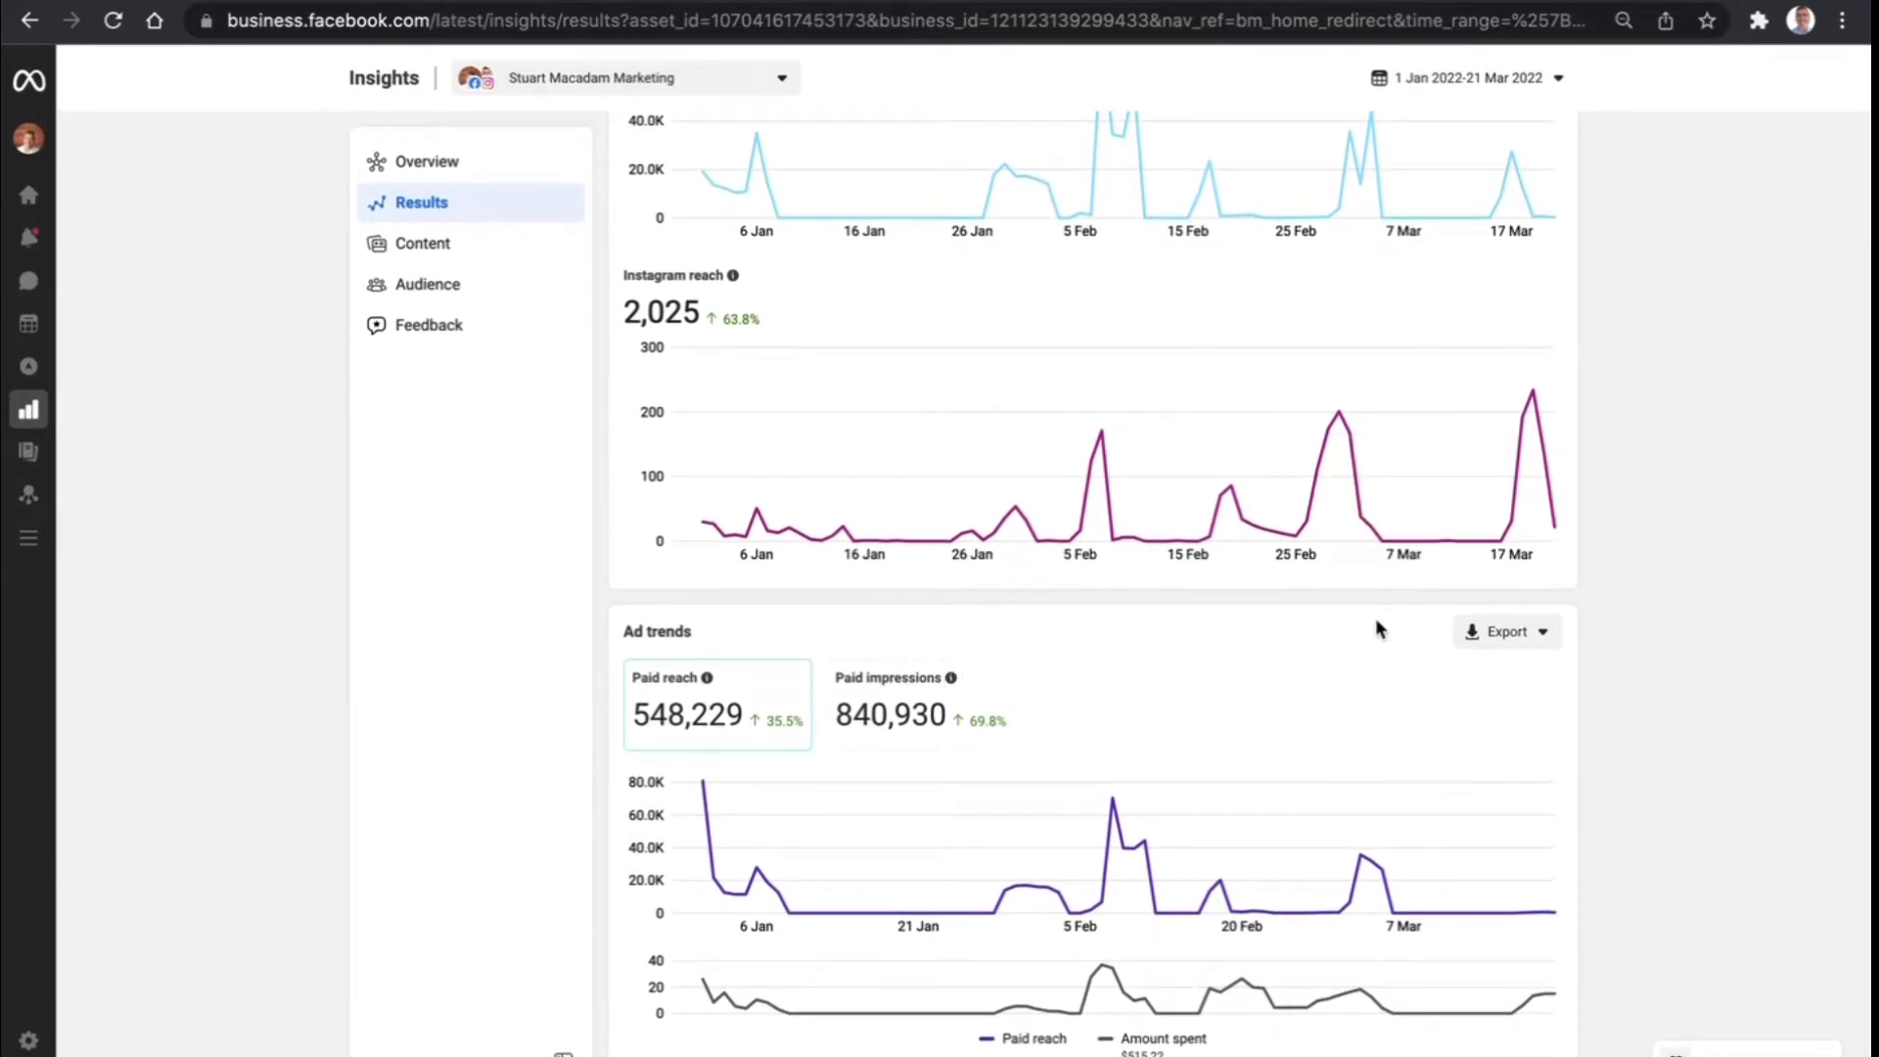
{"action": "scroll", "scroll_direction": "down", "scroll_amount": 3}
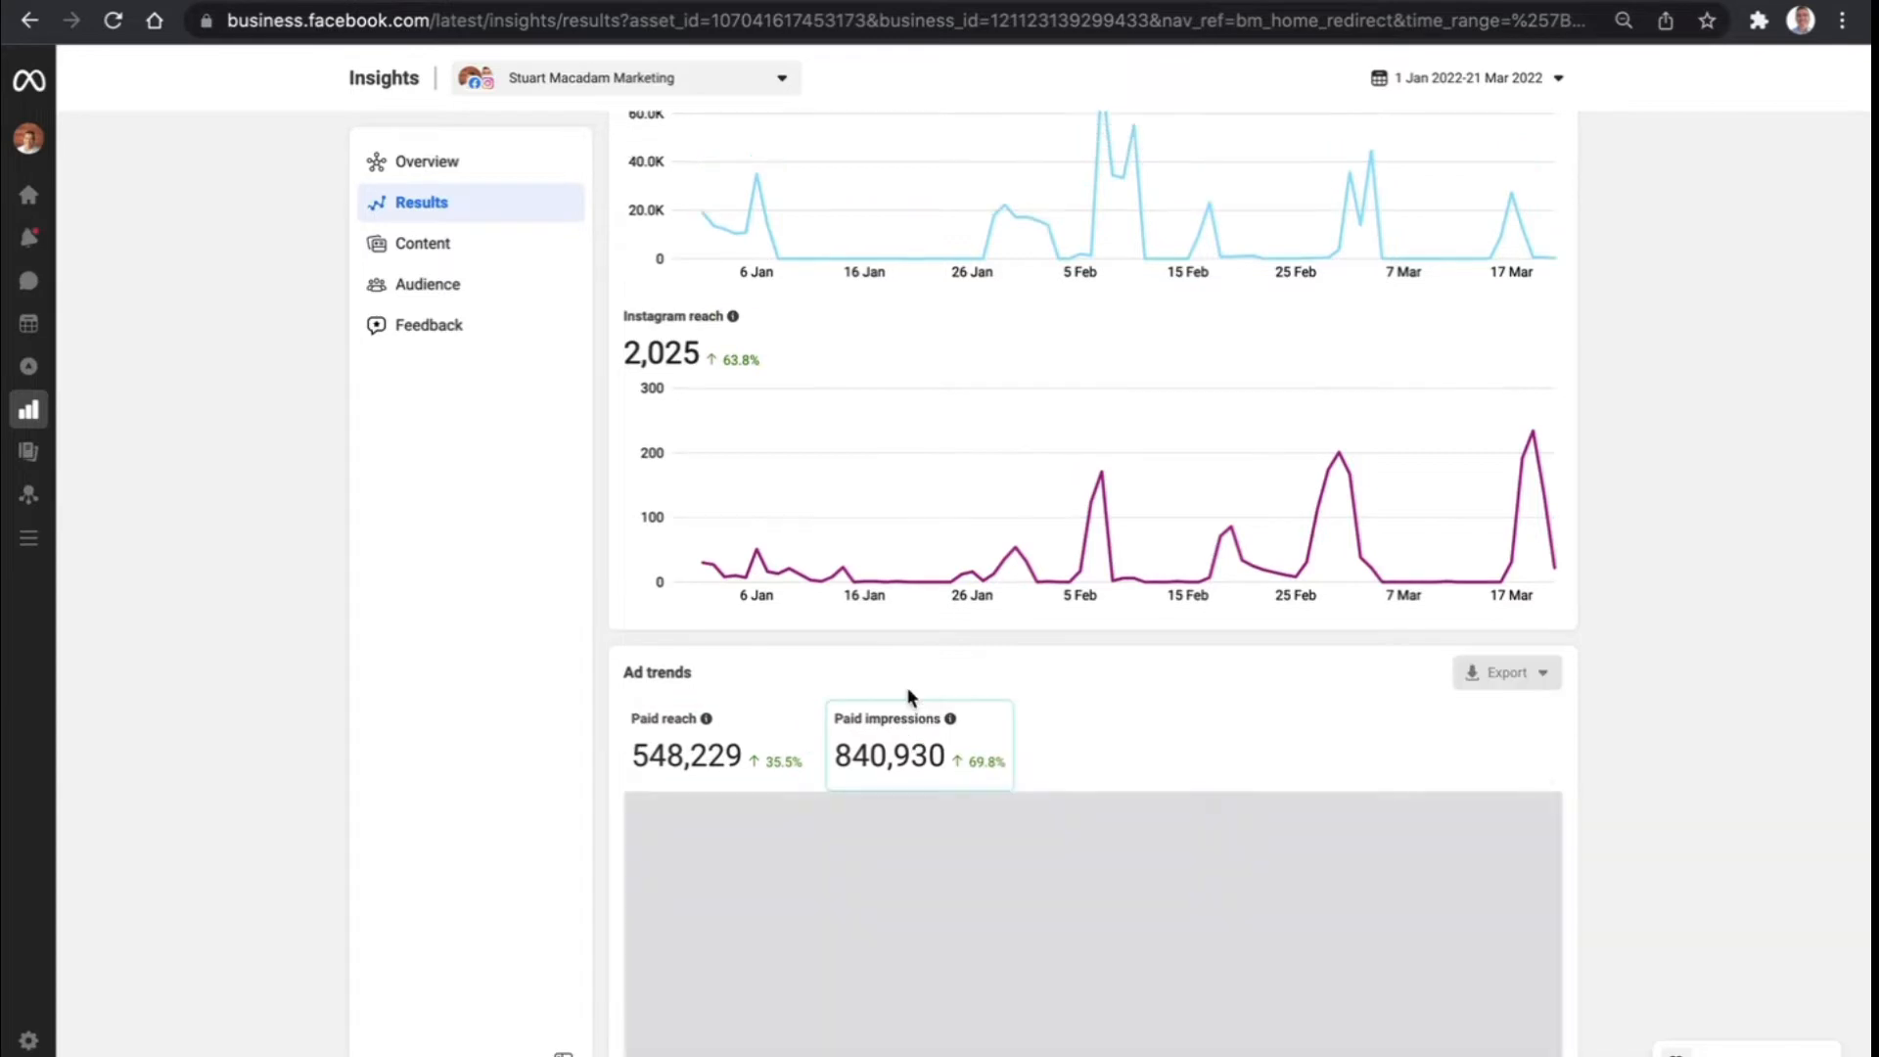
{"action": "scroll", "scroll_direction": "down", "scroll_amount": 3}
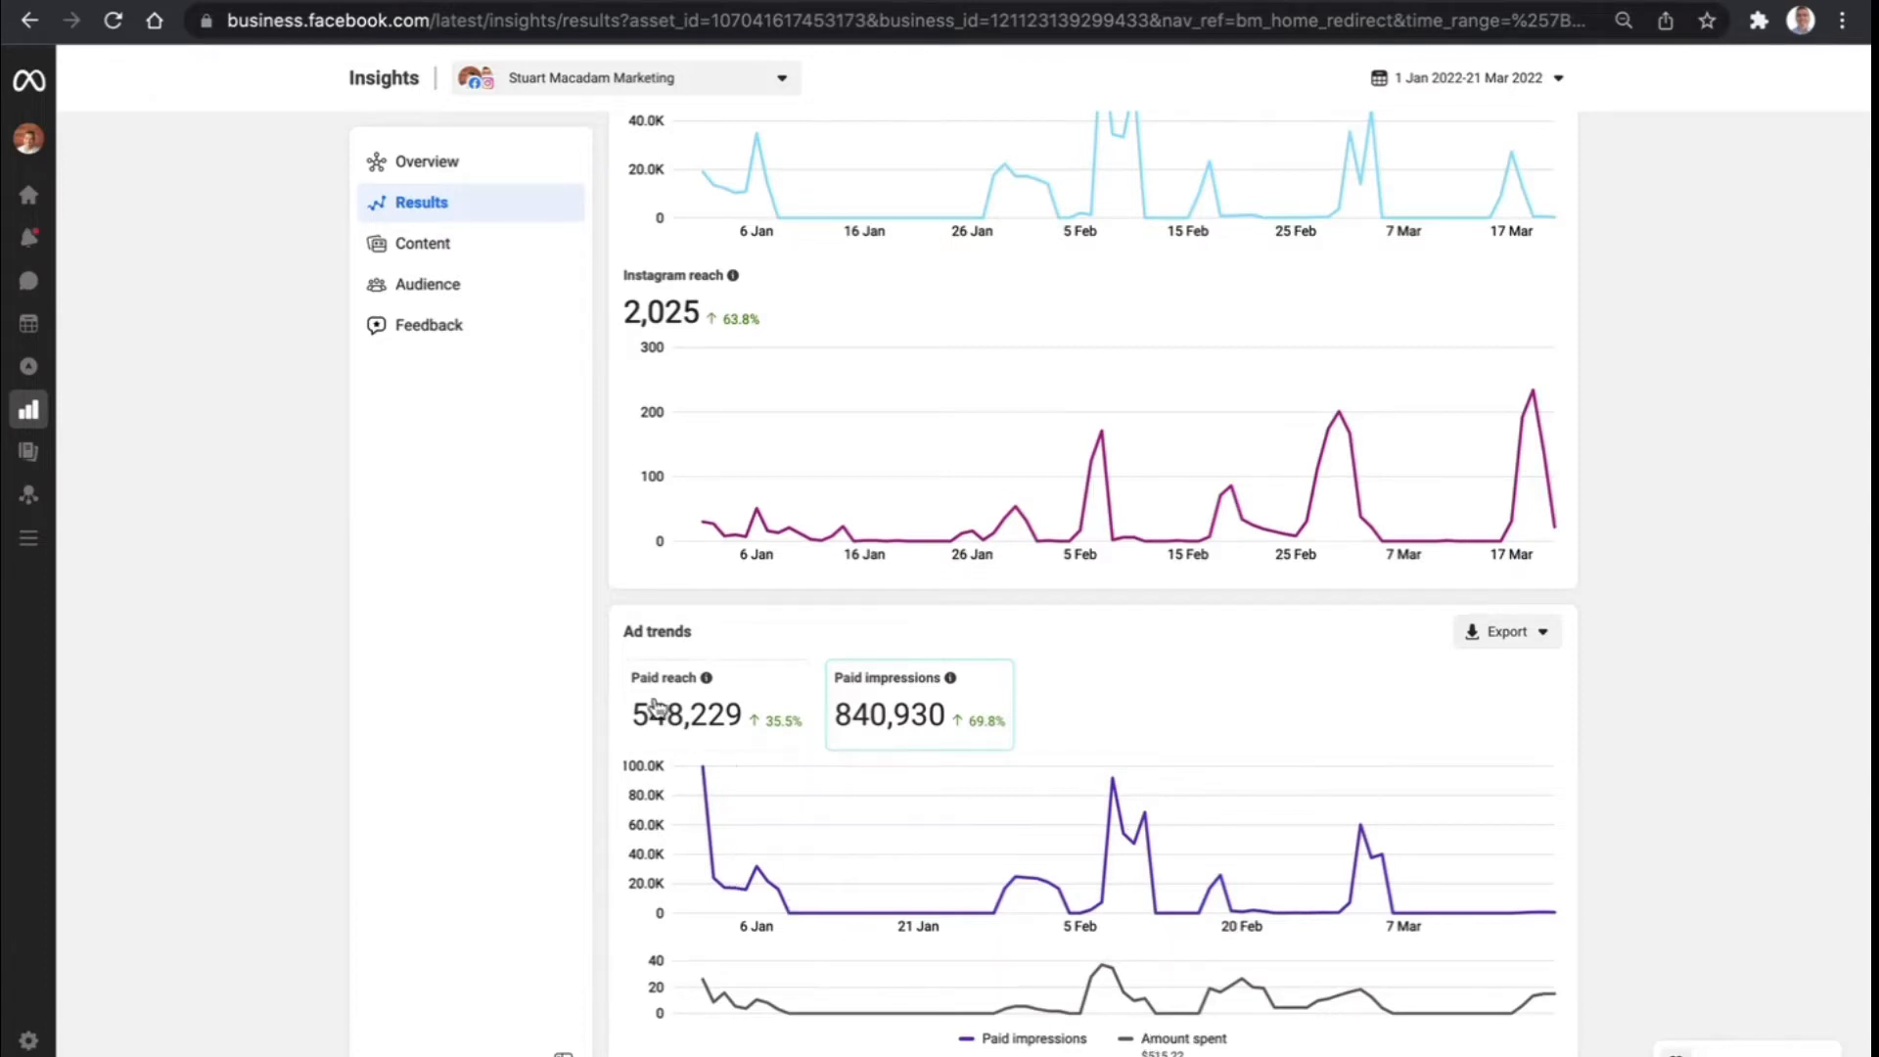
{"action": "left_click", "coordinate": [717, 705]}
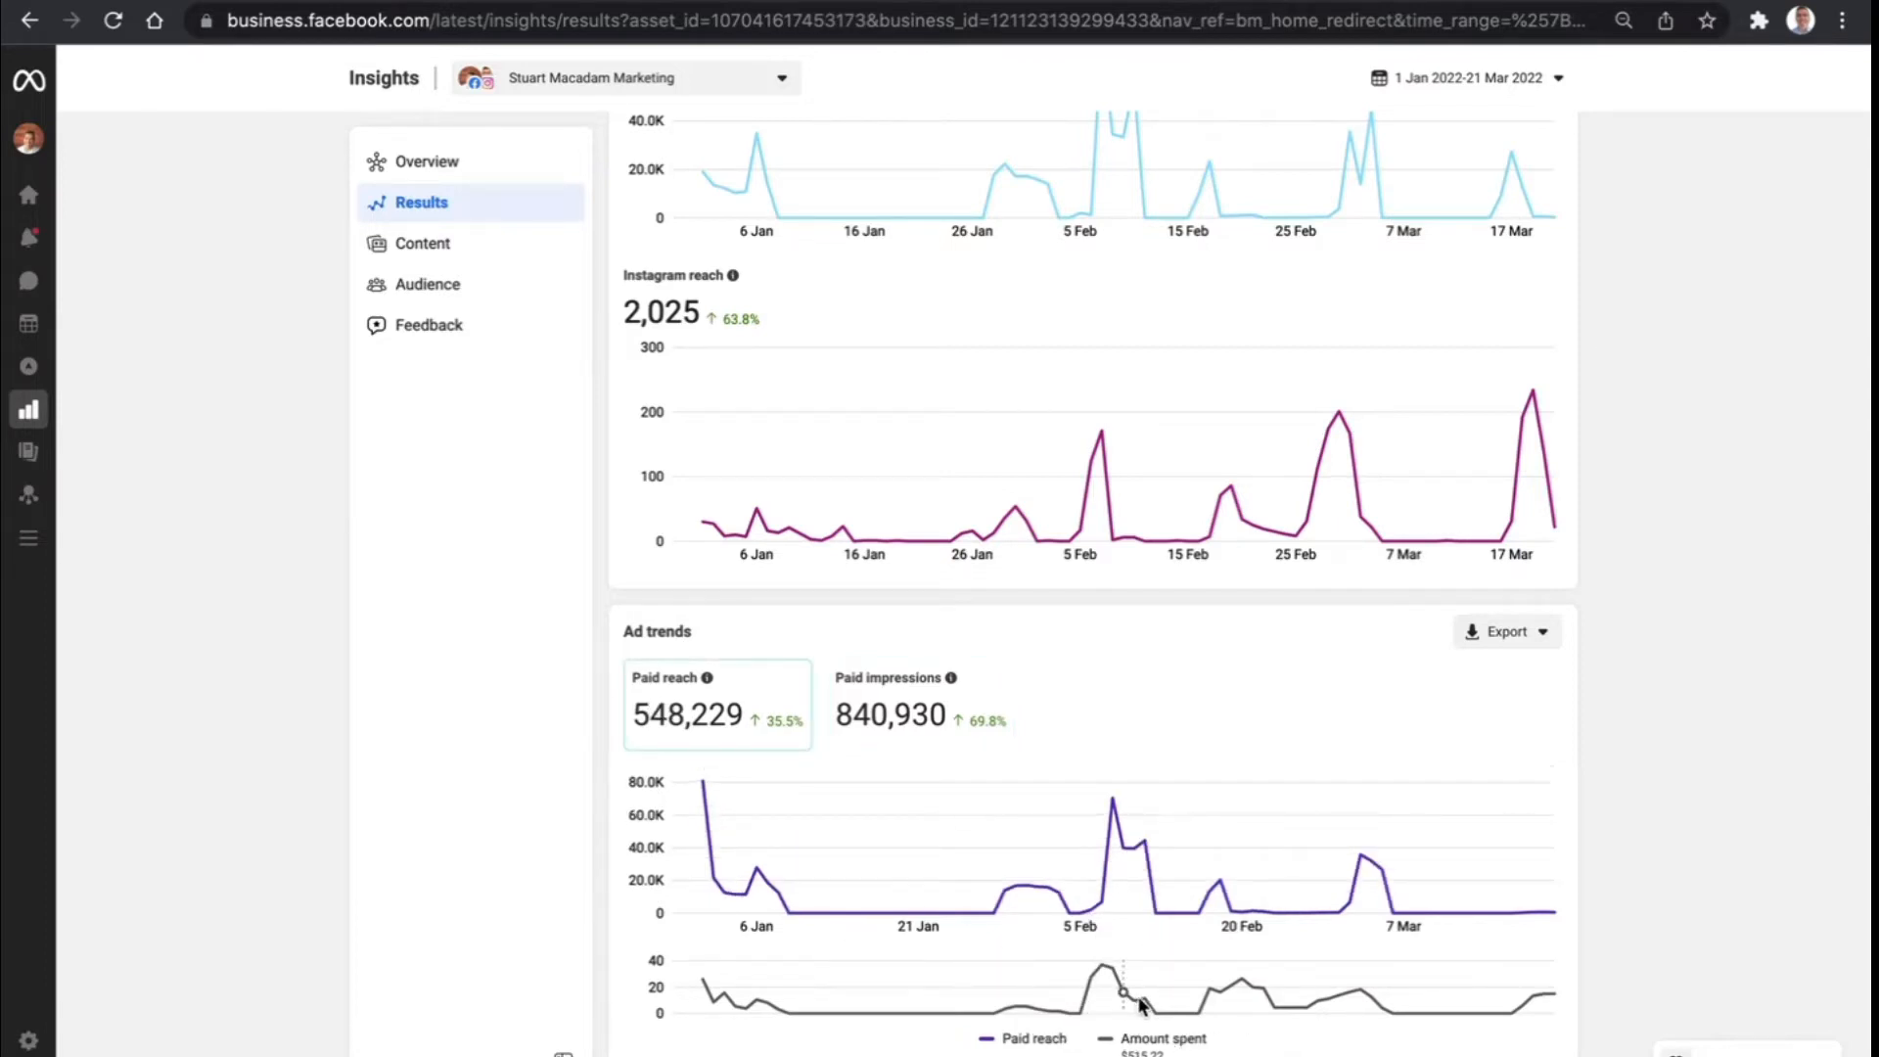
{"action": "mouse_move", "coordinate": [1103, 971]}
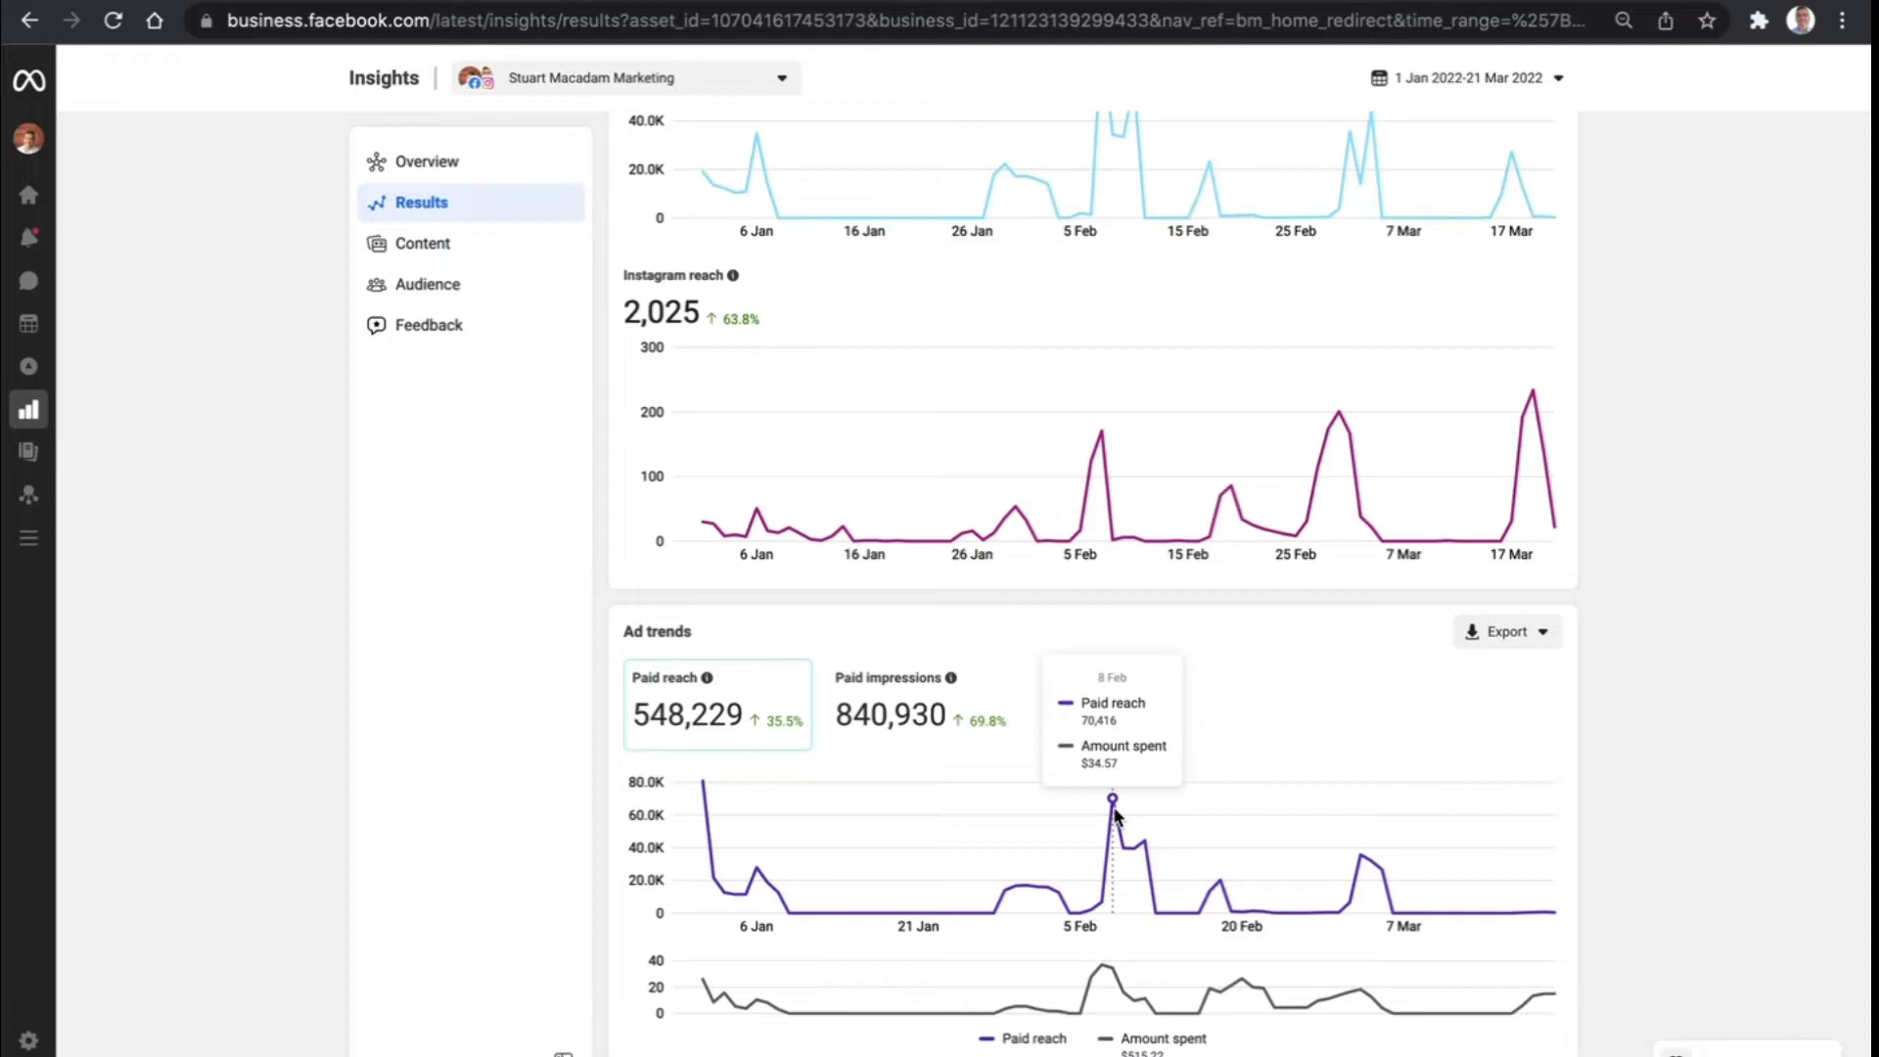
{"action": "mouse_move", "coordinate": [1113, 826]}
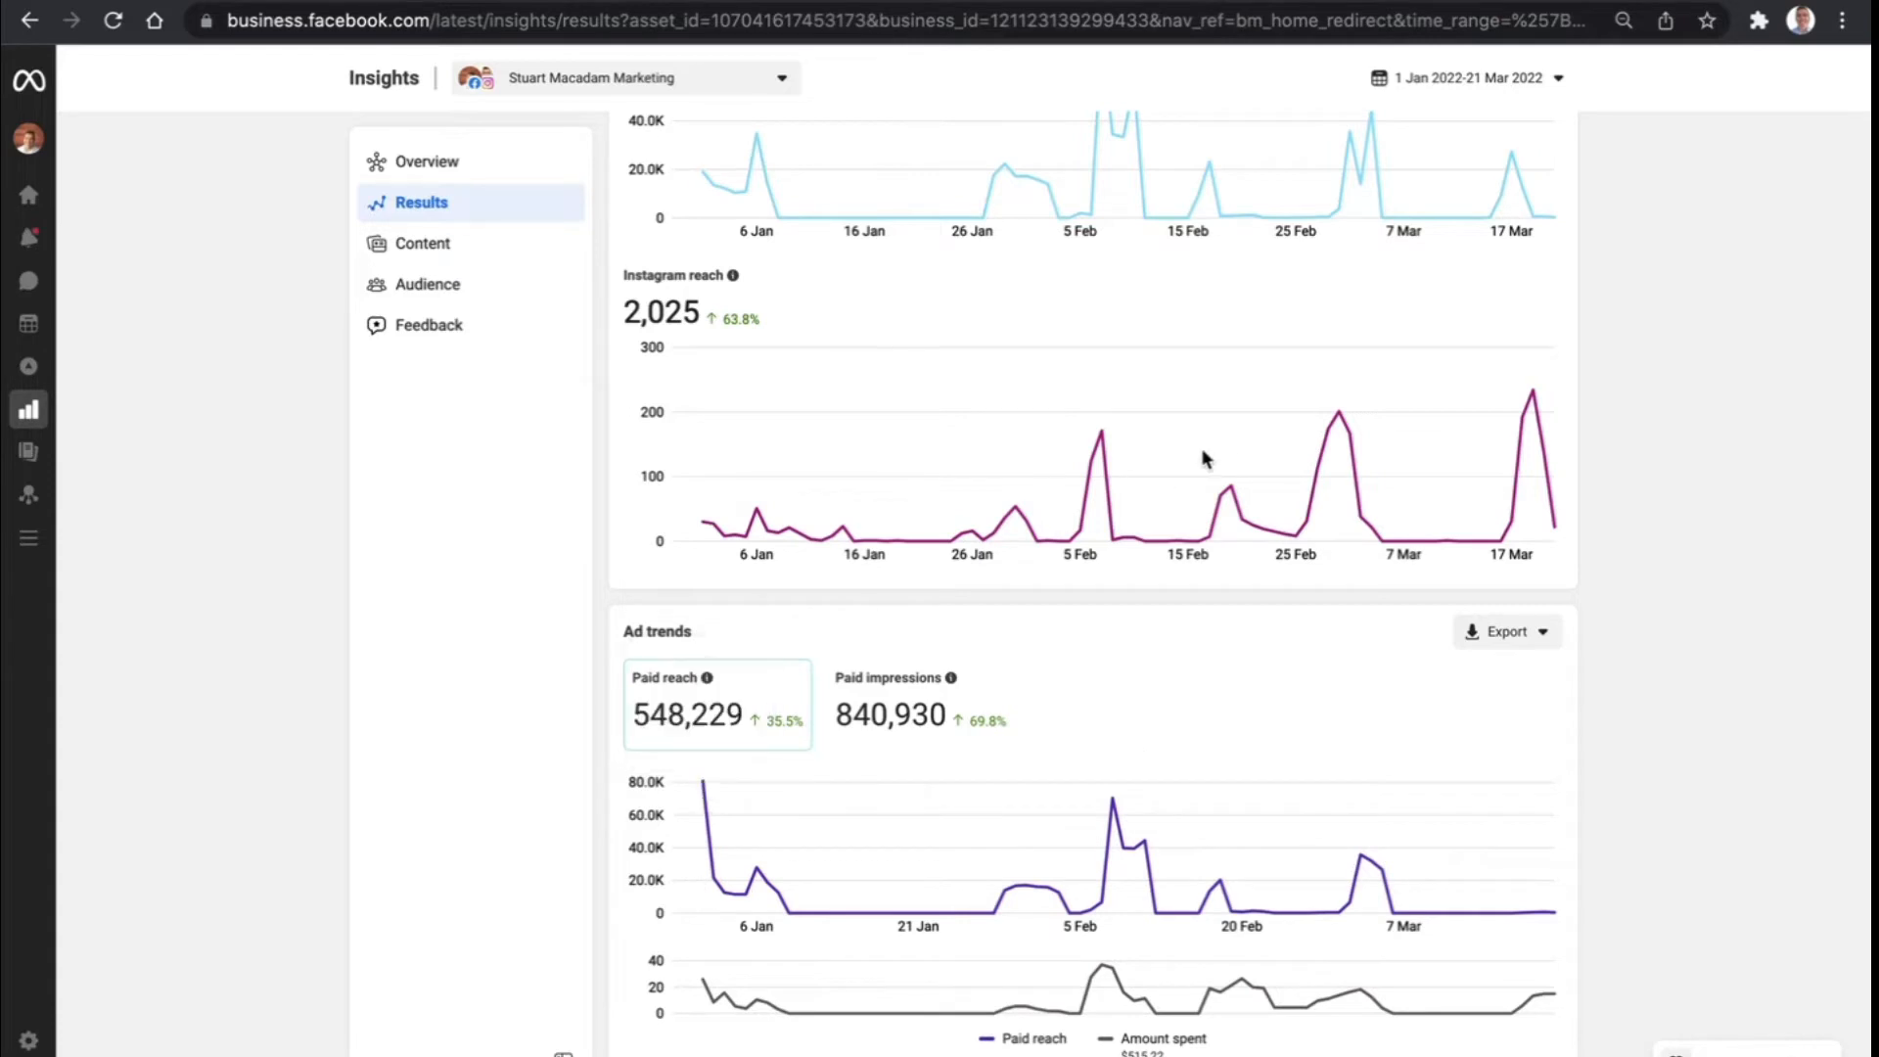
{"action": "scroll", "scroll_direction": "up", "scroll_amount": 3}
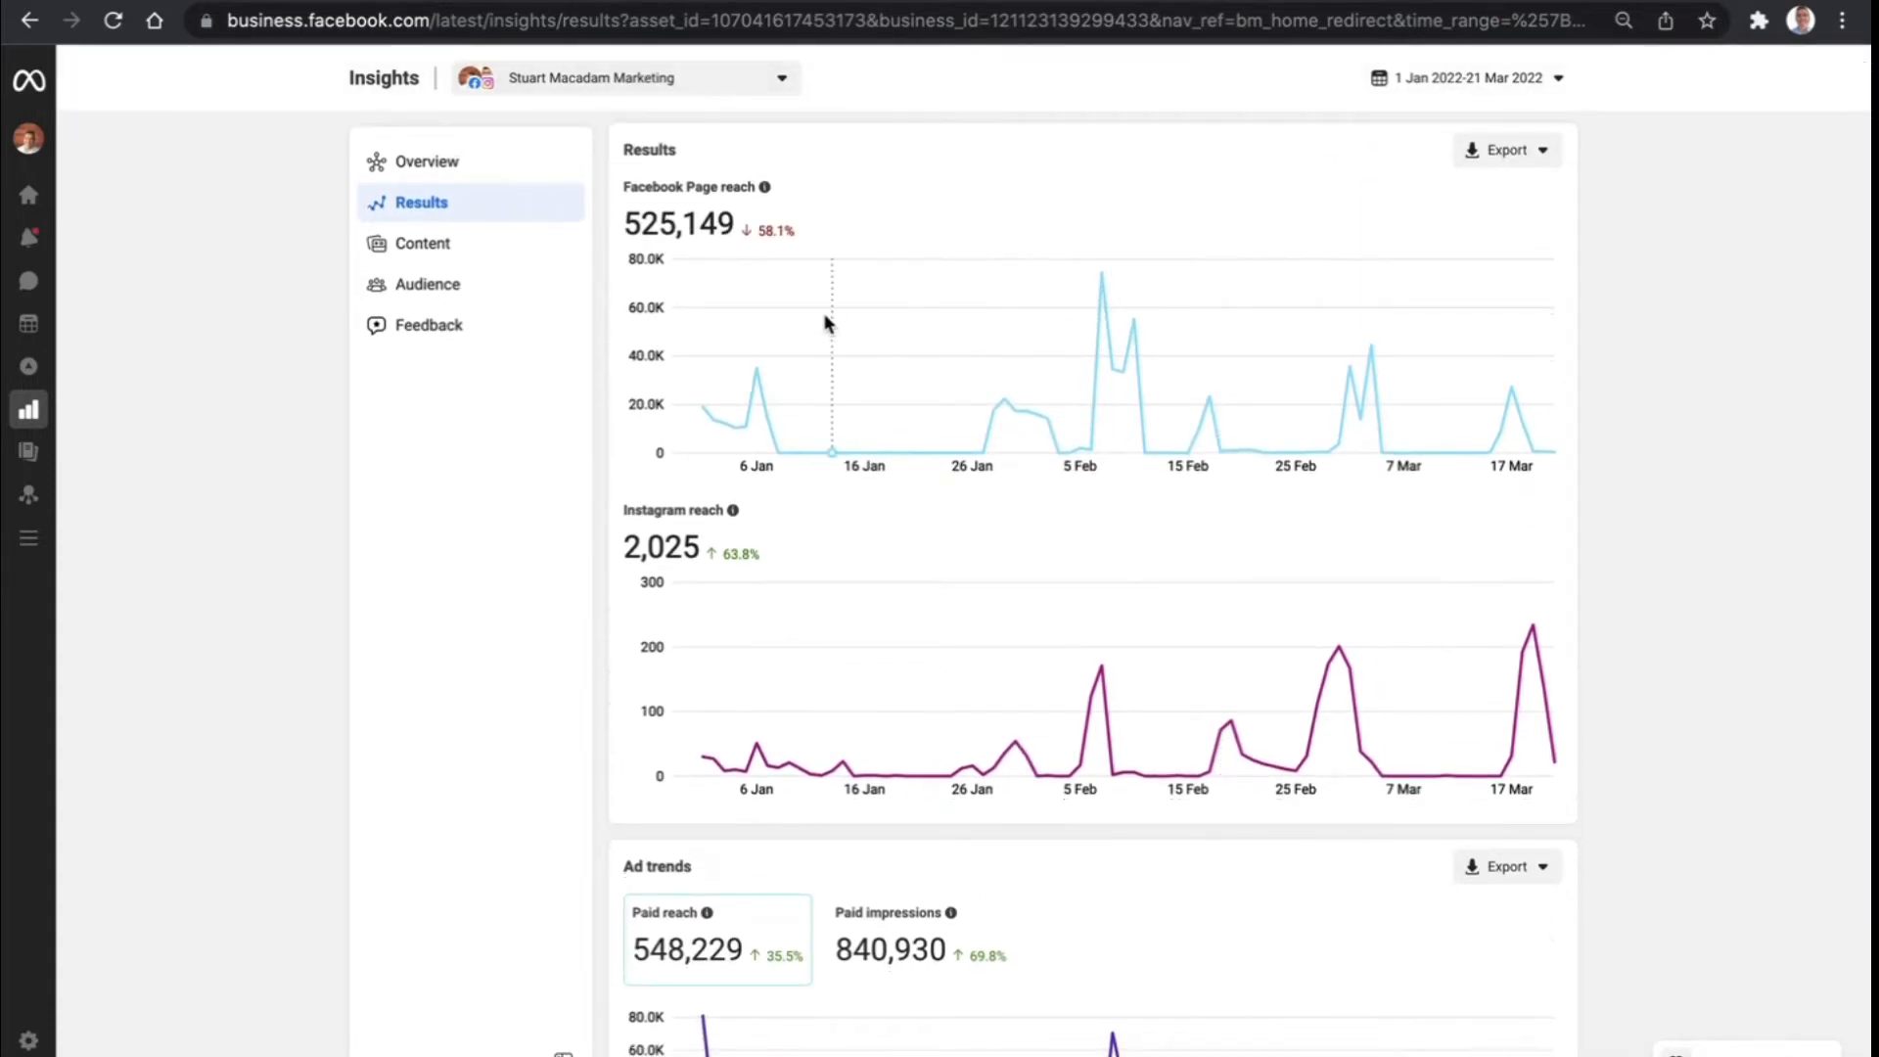
View the Content report for 1 Jan–21 Mar 2022, top performer a Facebook post reaching 129,425
{"action": "left_click", "coordinate": [423, 242]}
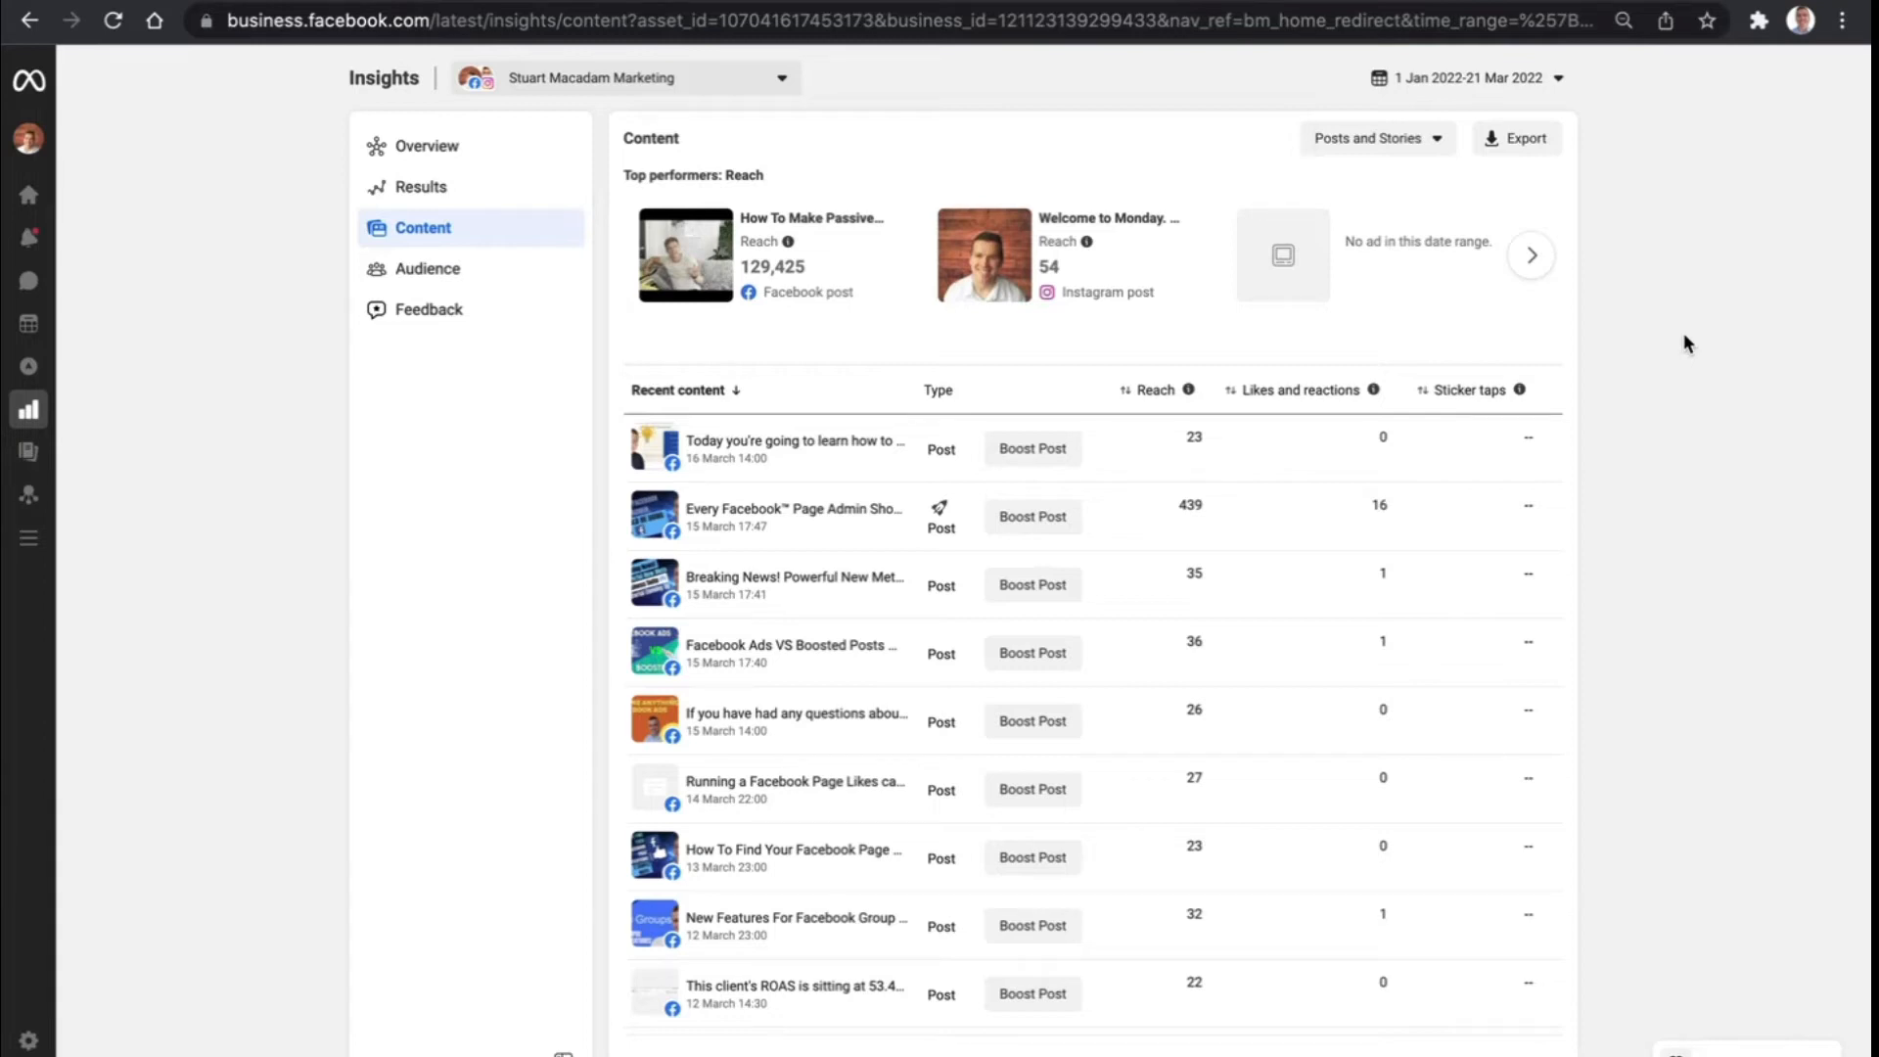
{"action": "mouse_move", "coordinate": [1611, 350]}
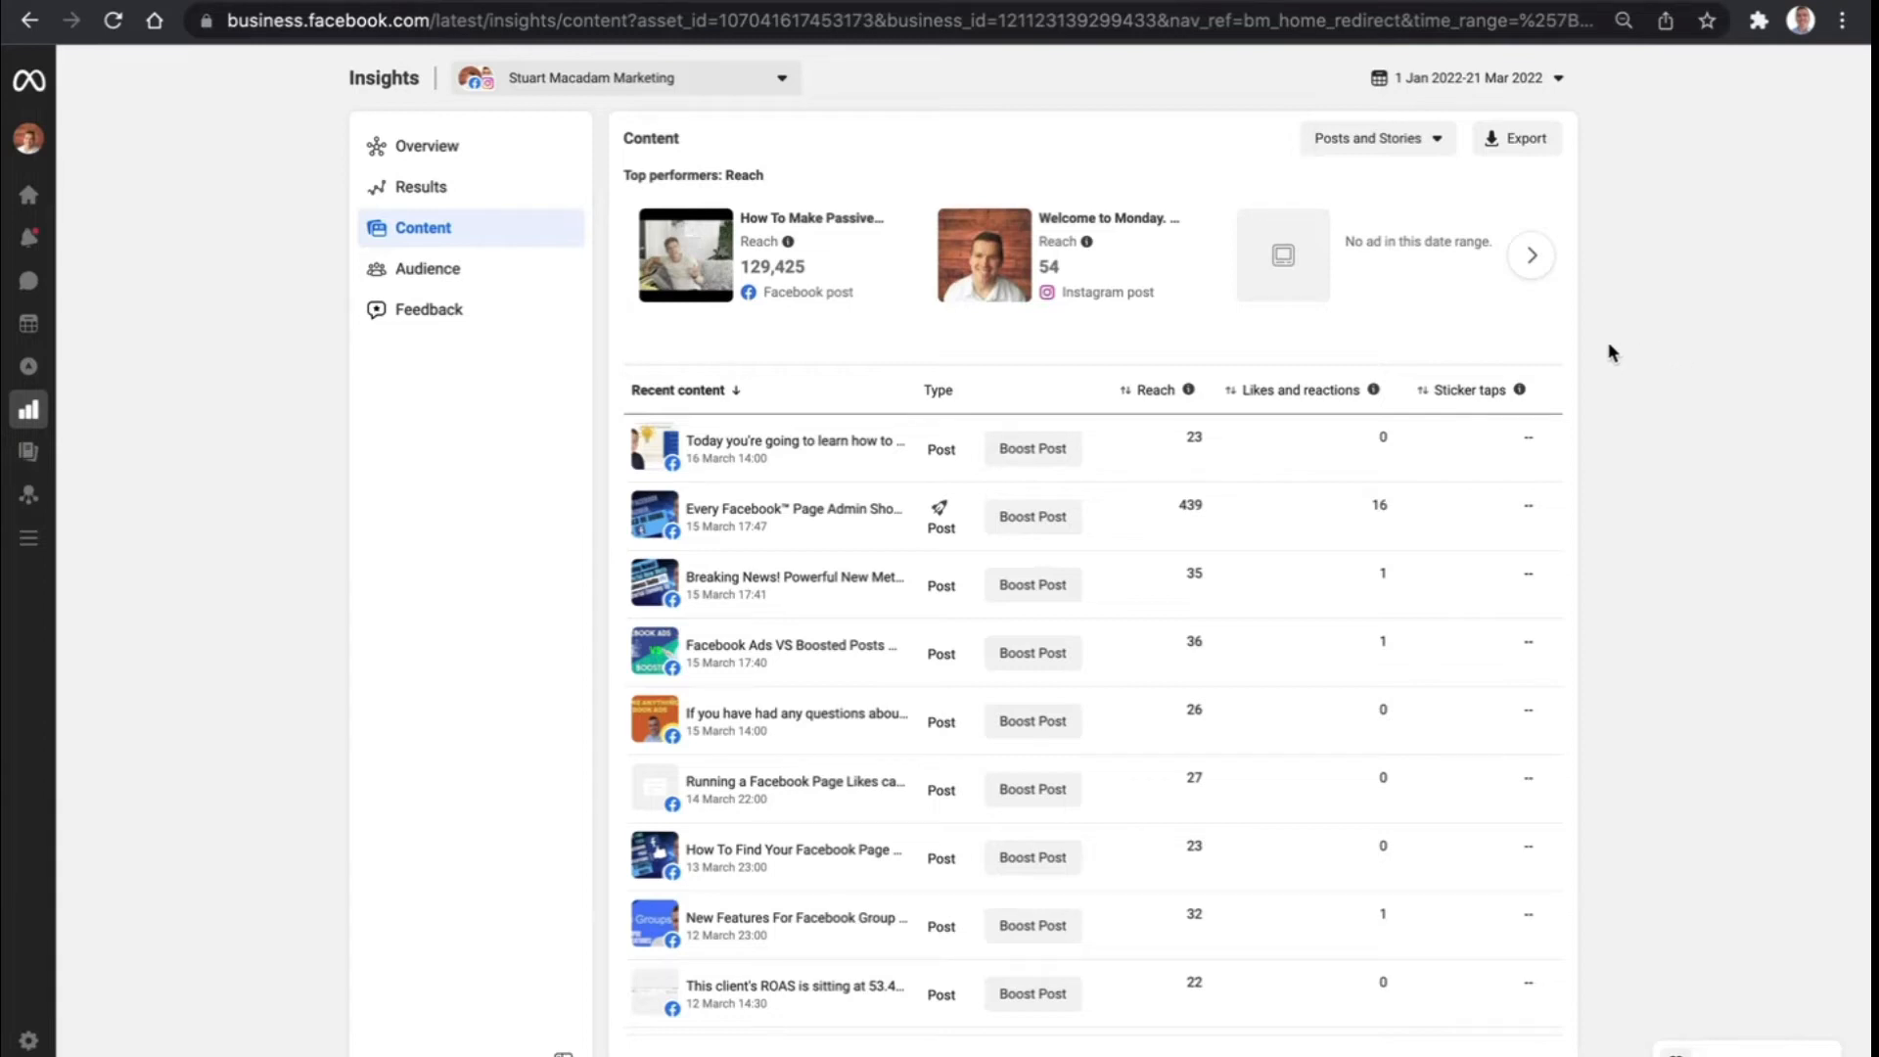
{"action": "mouse_move", "coordinate": [1161, 335]}
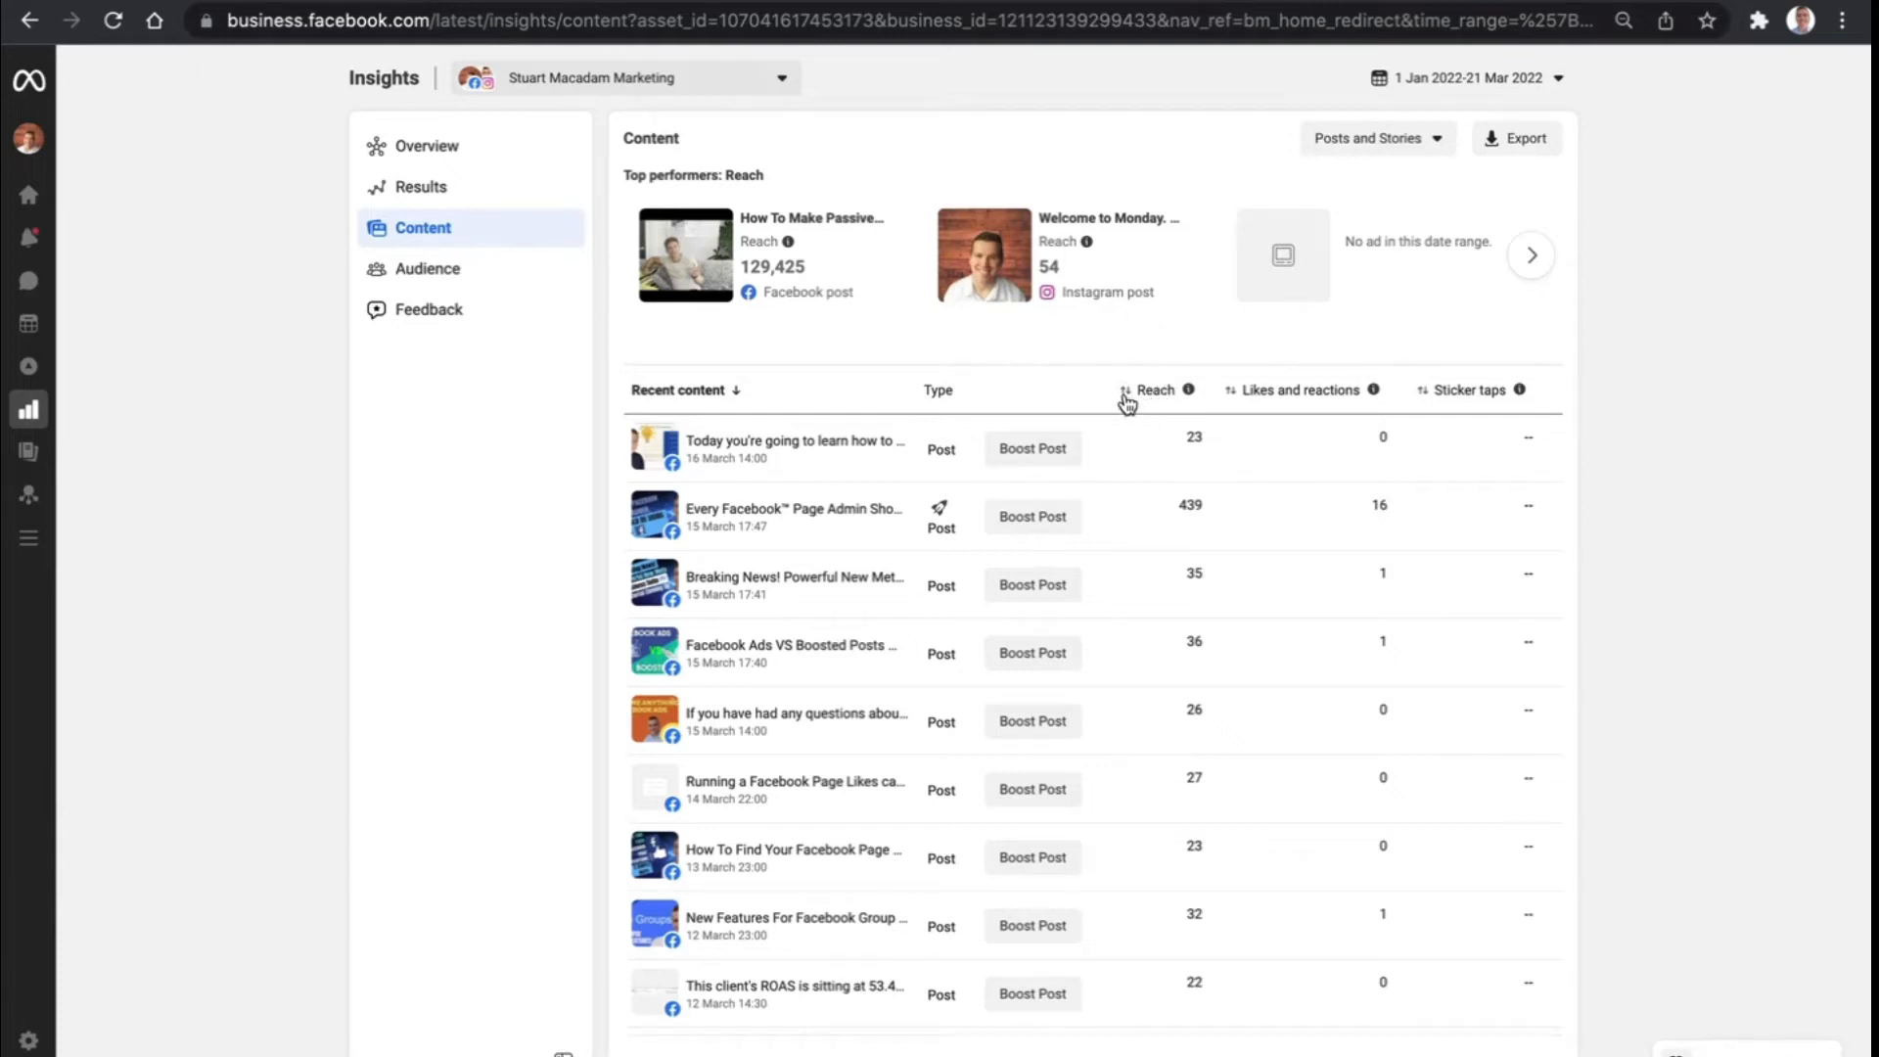
Sort the recent content table by reach ascending, lowest first at 16
{"action": "left_click", "coordinate": [1151, 390]}
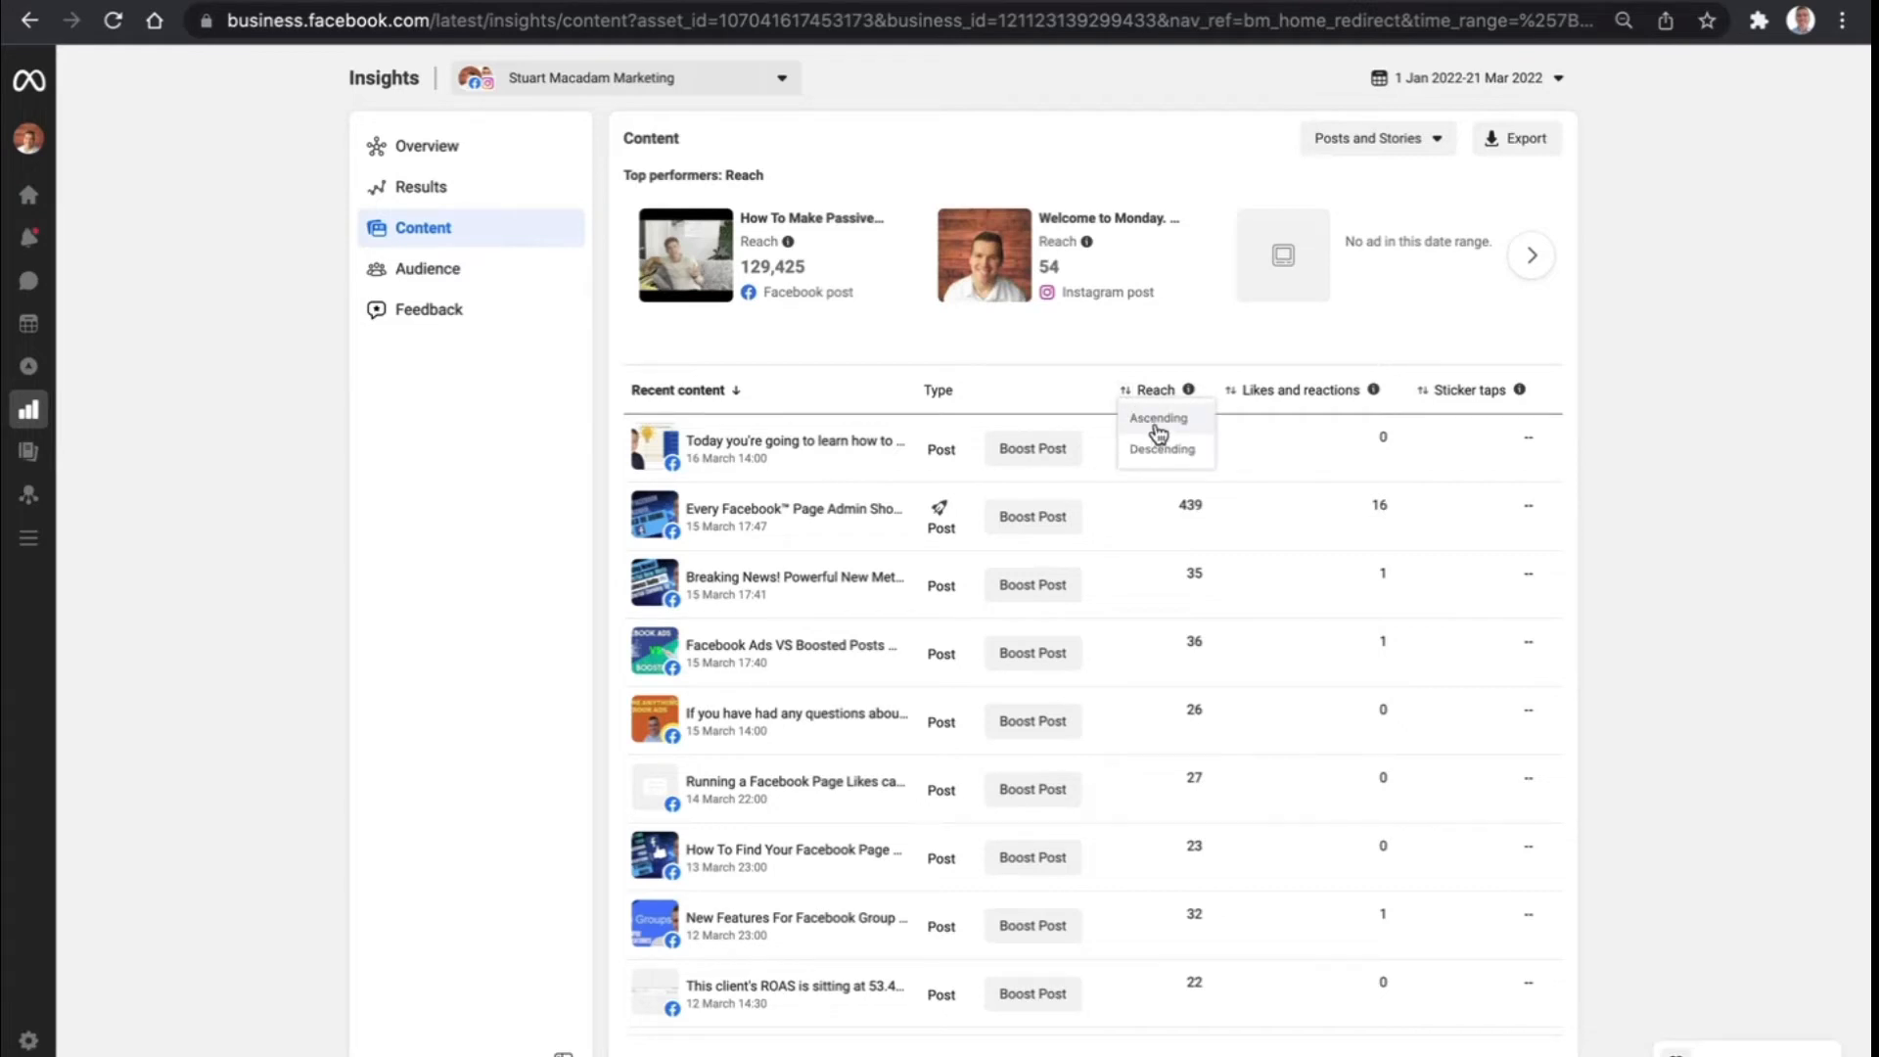
{"action": "left_click", "coordinate": [1157, 417]}
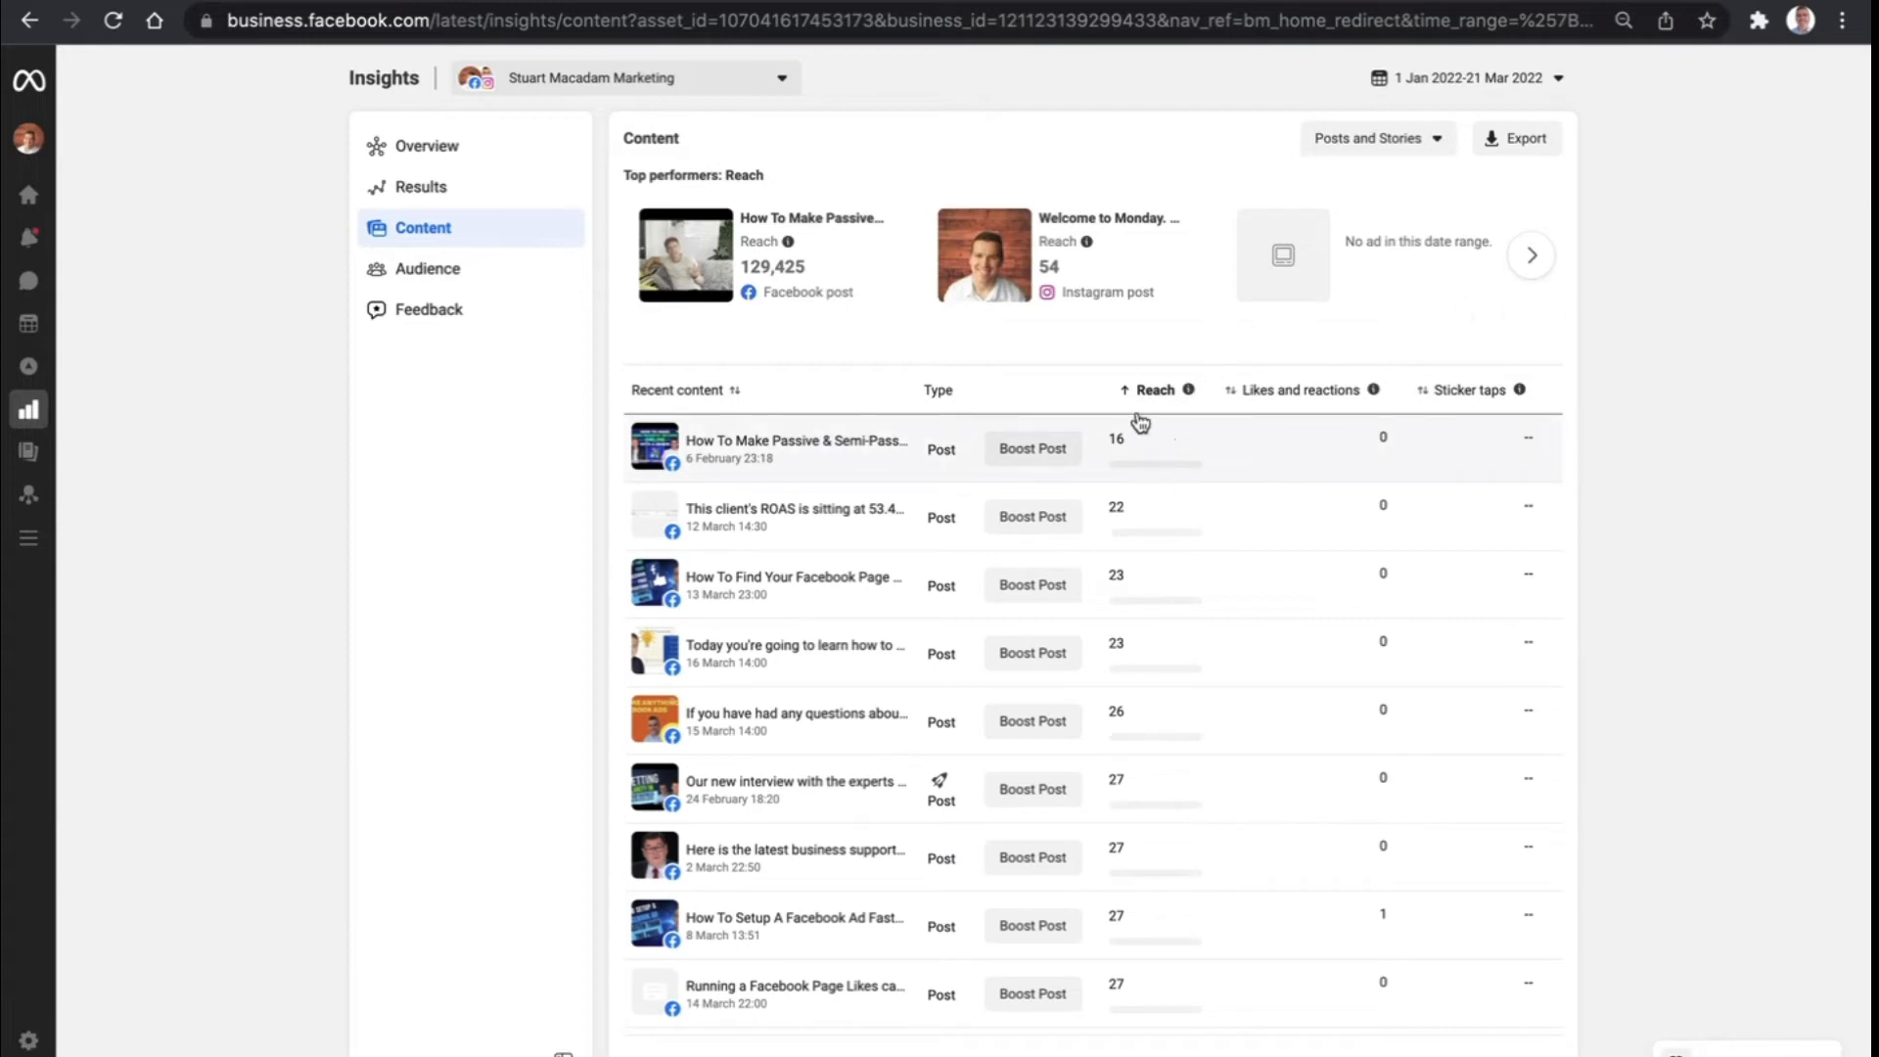
{"action": "mouse_move", "coordinate": [1159, 782]}
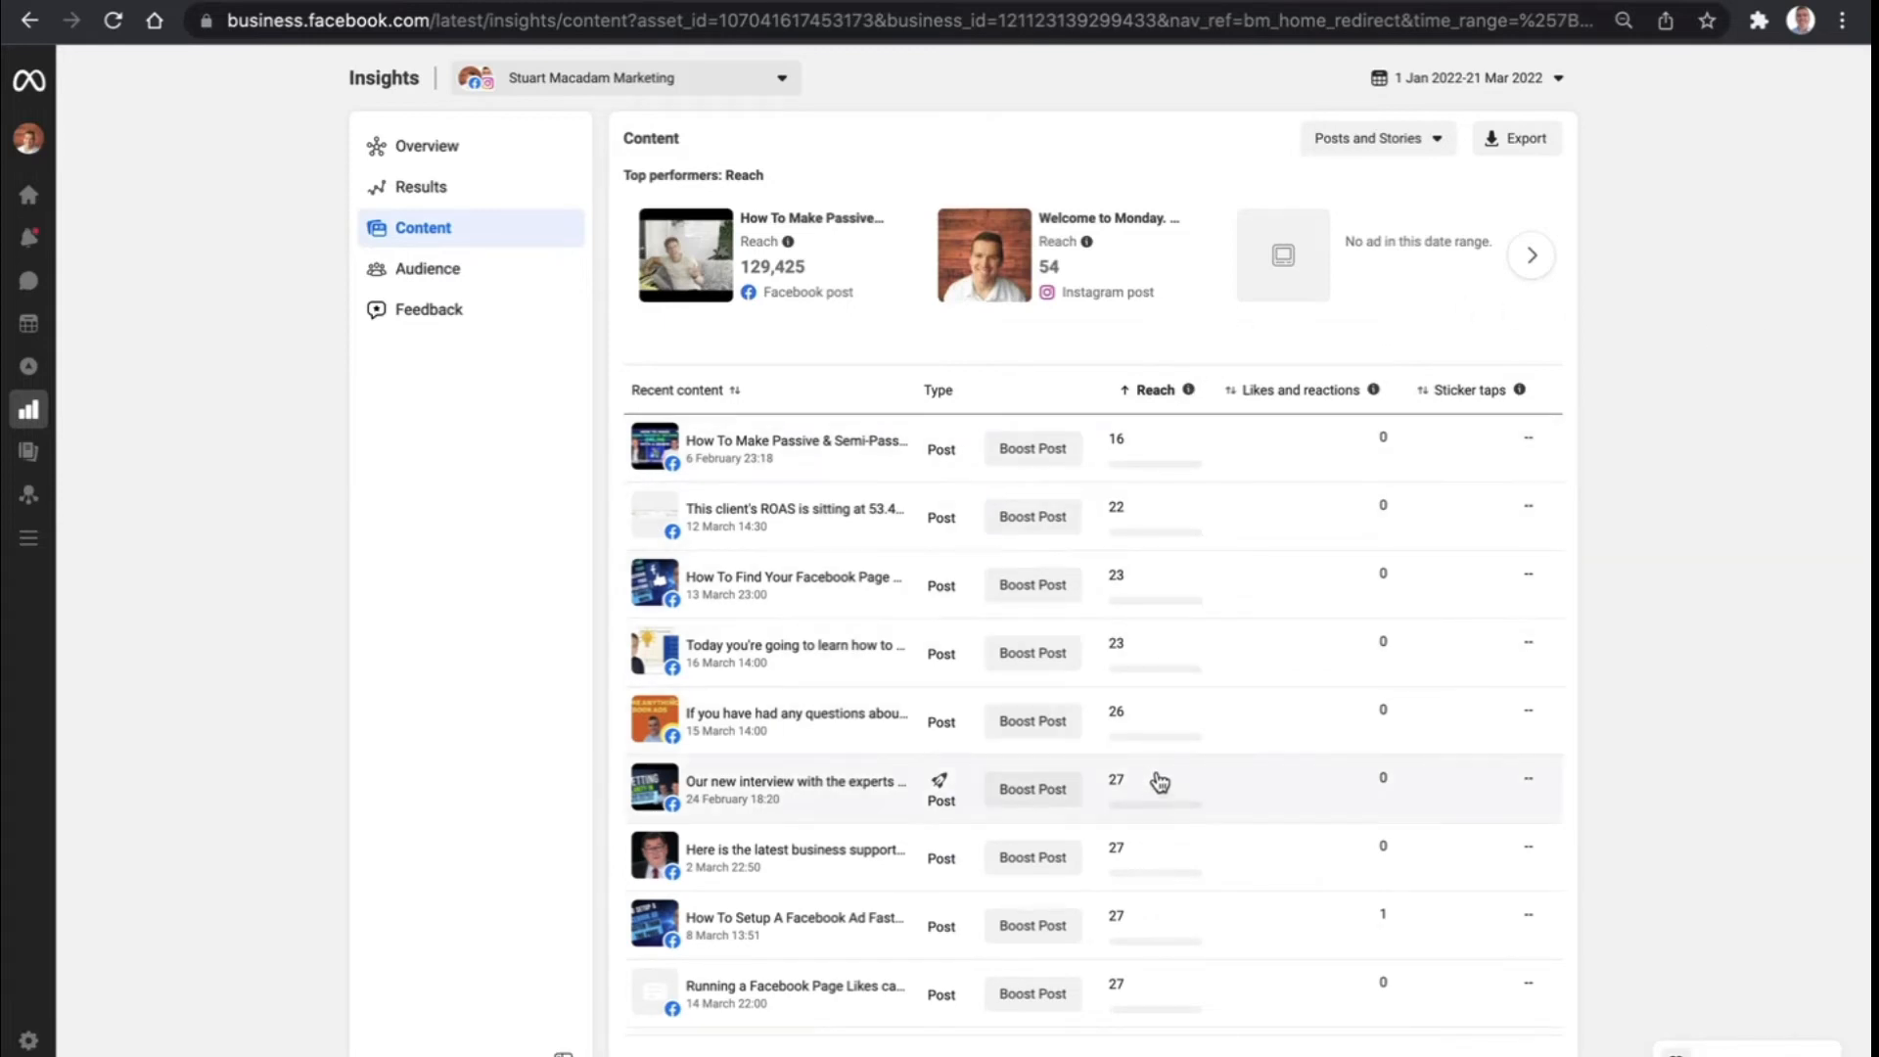
{"action": "scroll", "scroll_direction": "down", "scroll_amount": 3}
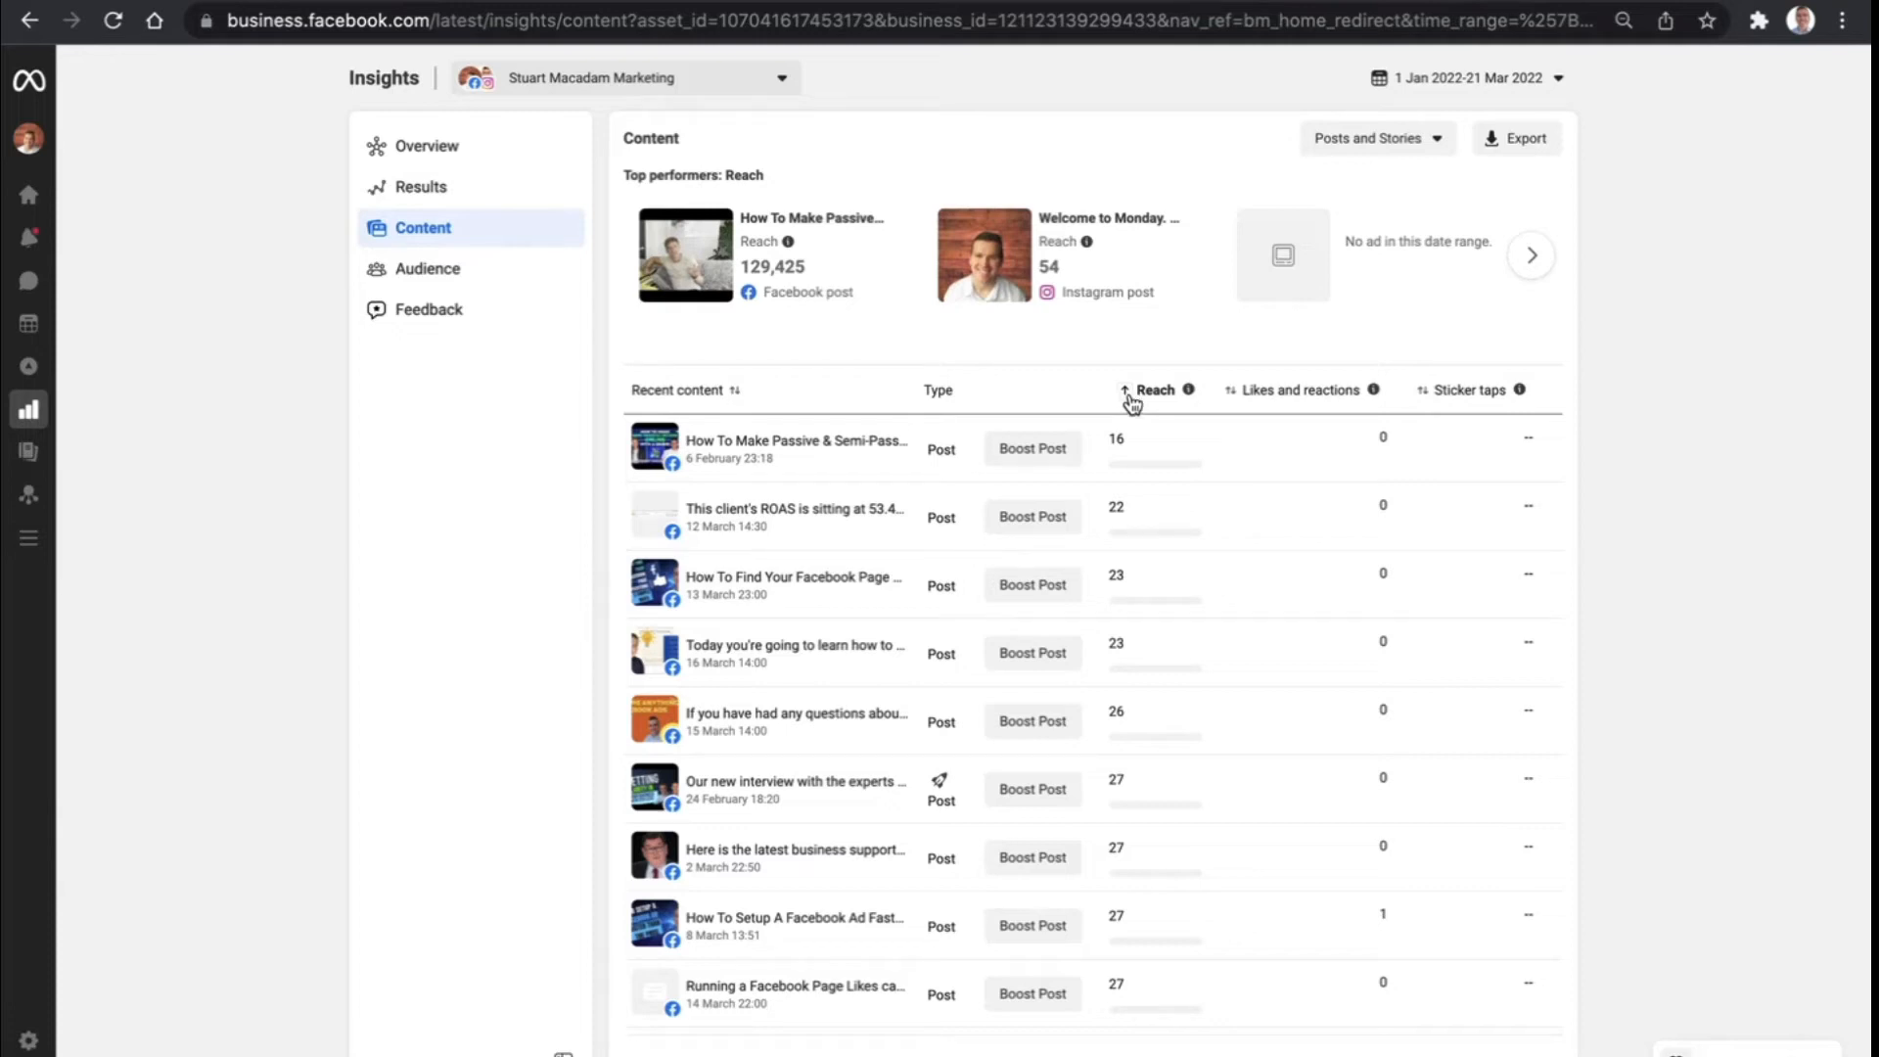
Sort the recent content table by Reach descending, led by the 129,425-reach post
{"action": "left_click", "coordinate": [1155, 389]}
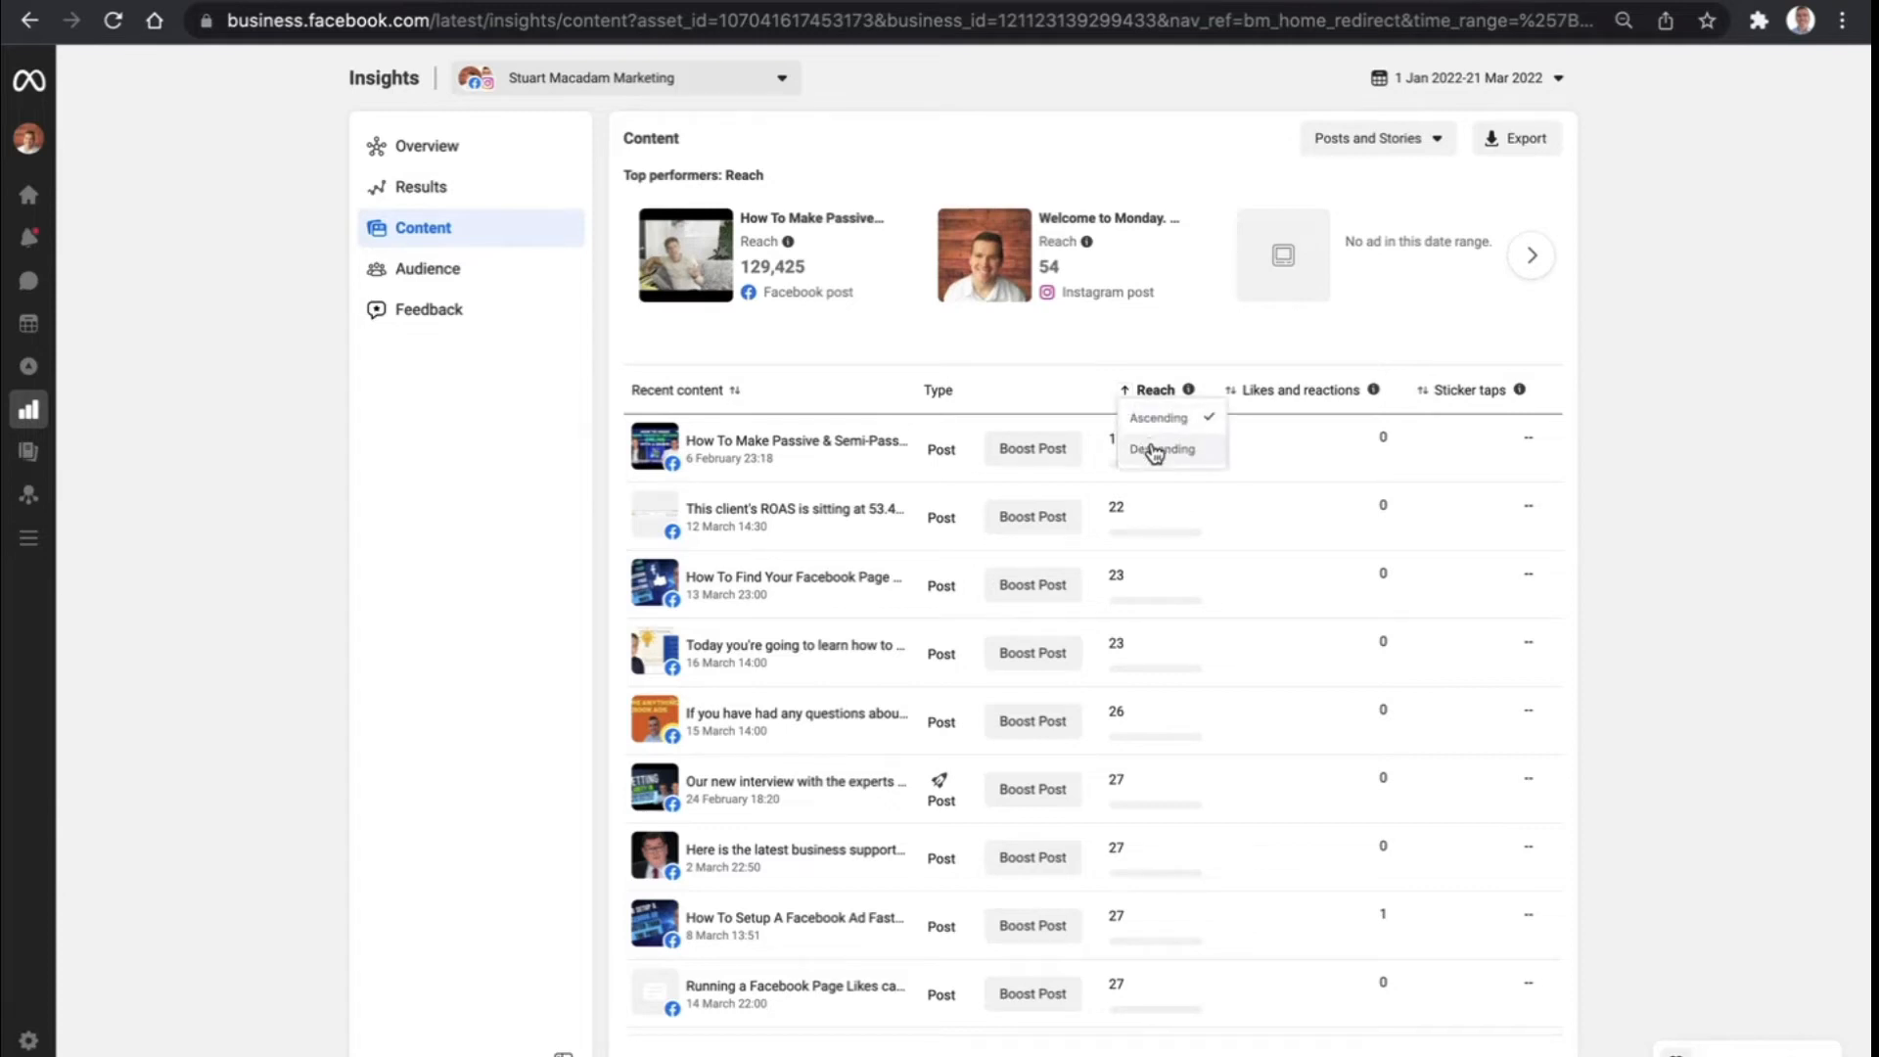
{"action": "left_click", "coordinate": [1161, 448]}
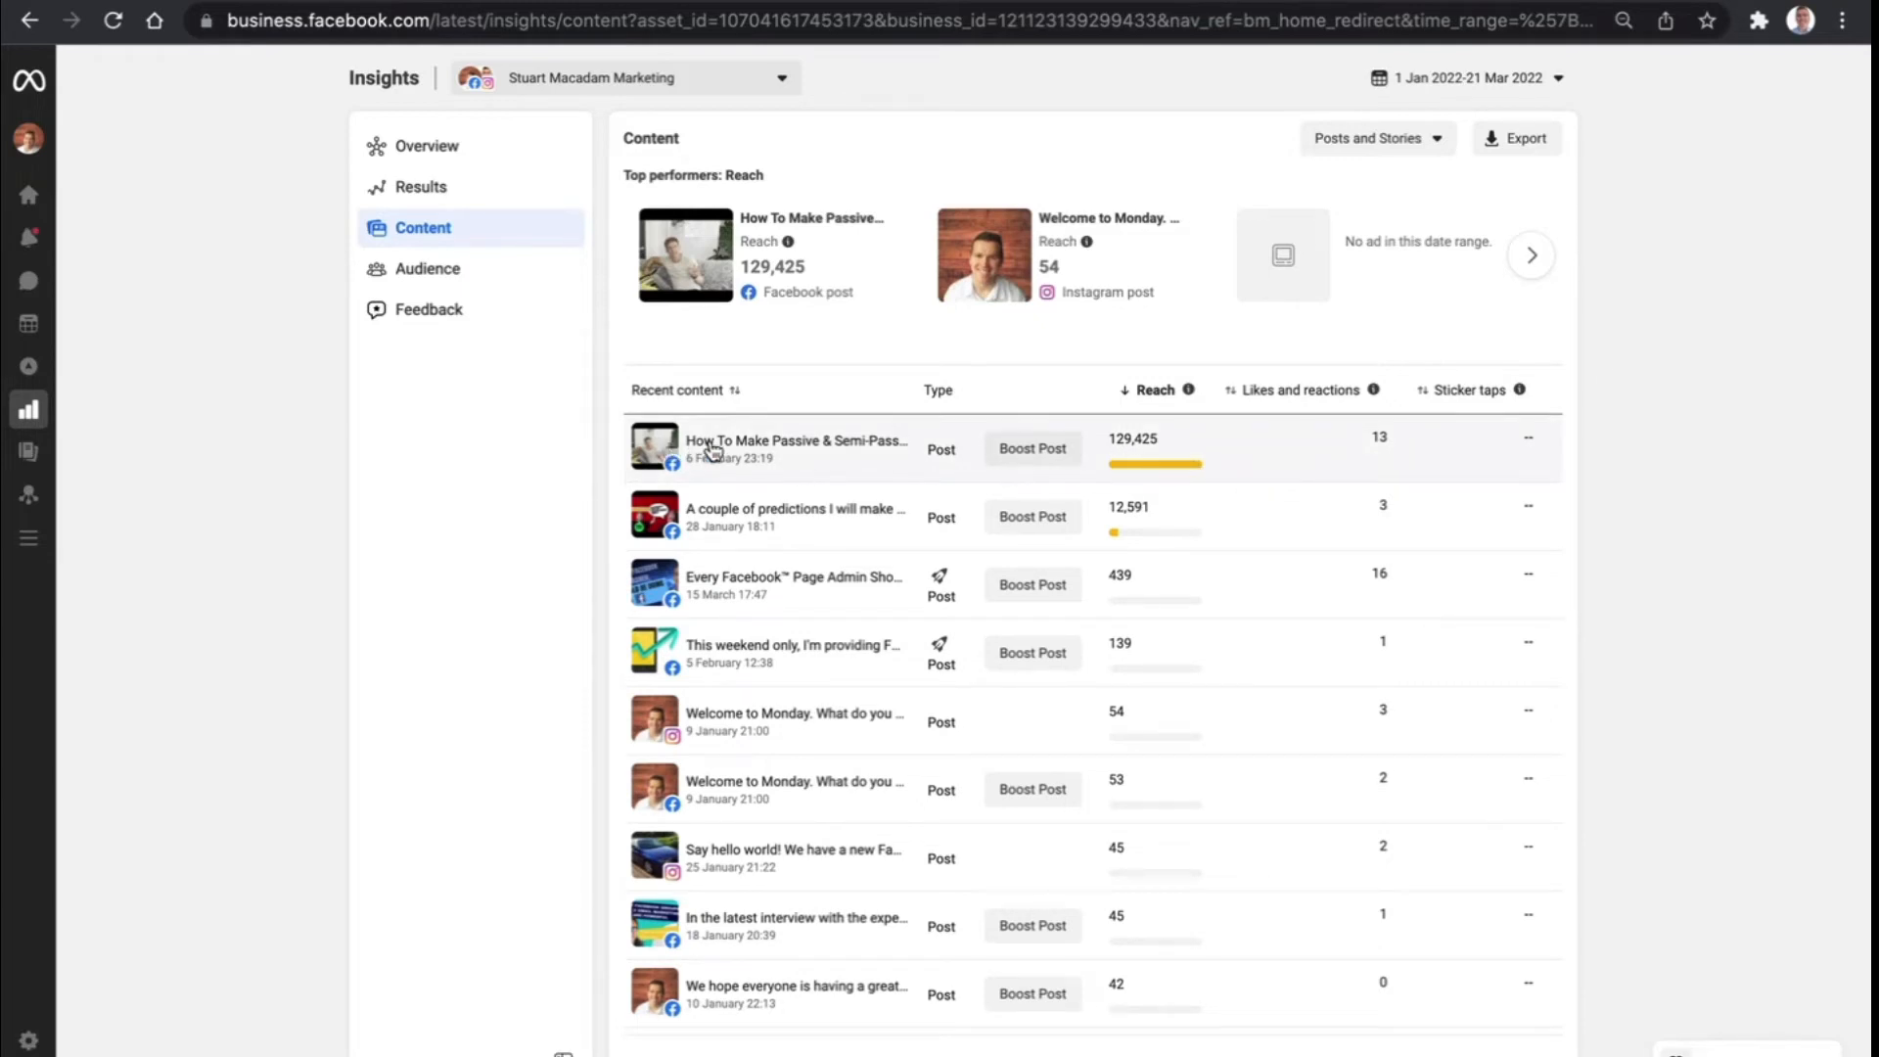
{"action": "mouse_move", "coordinate": [1133, 456]}
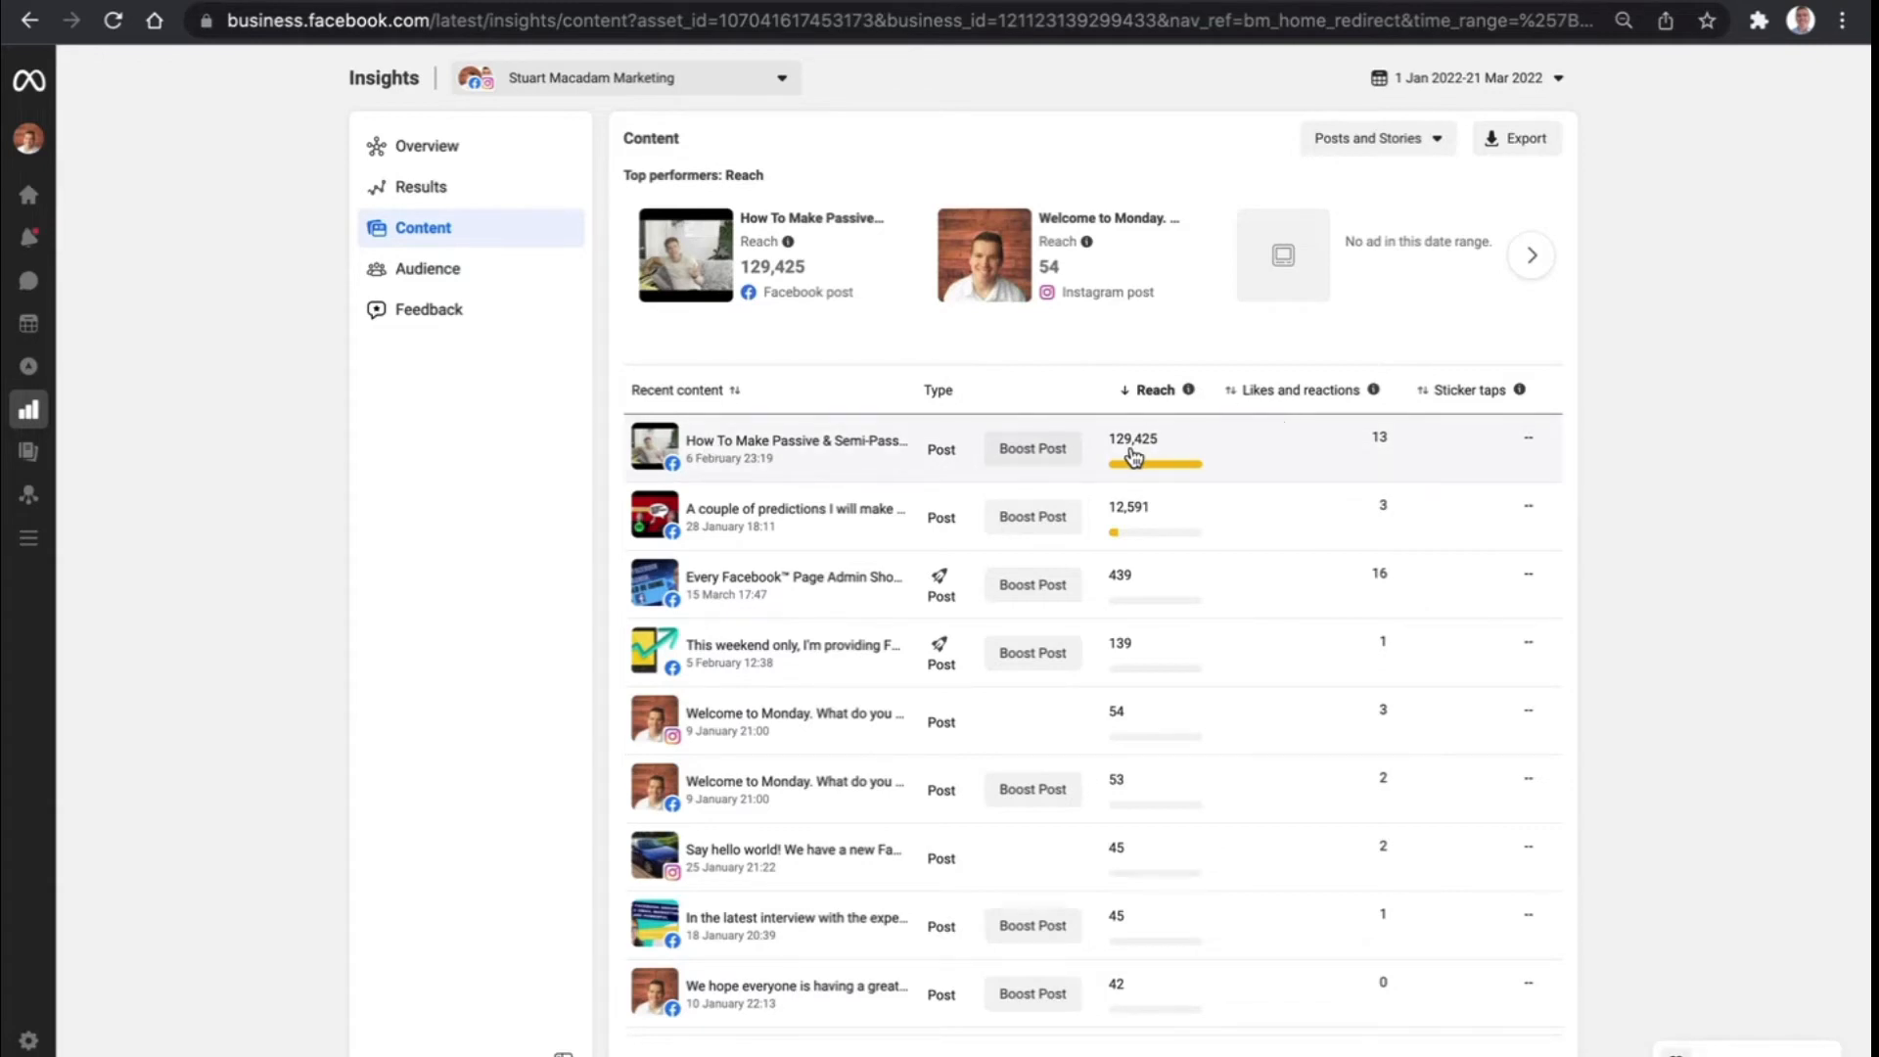
{"action": "mouse_move", "coordinate": [1337, 468]}
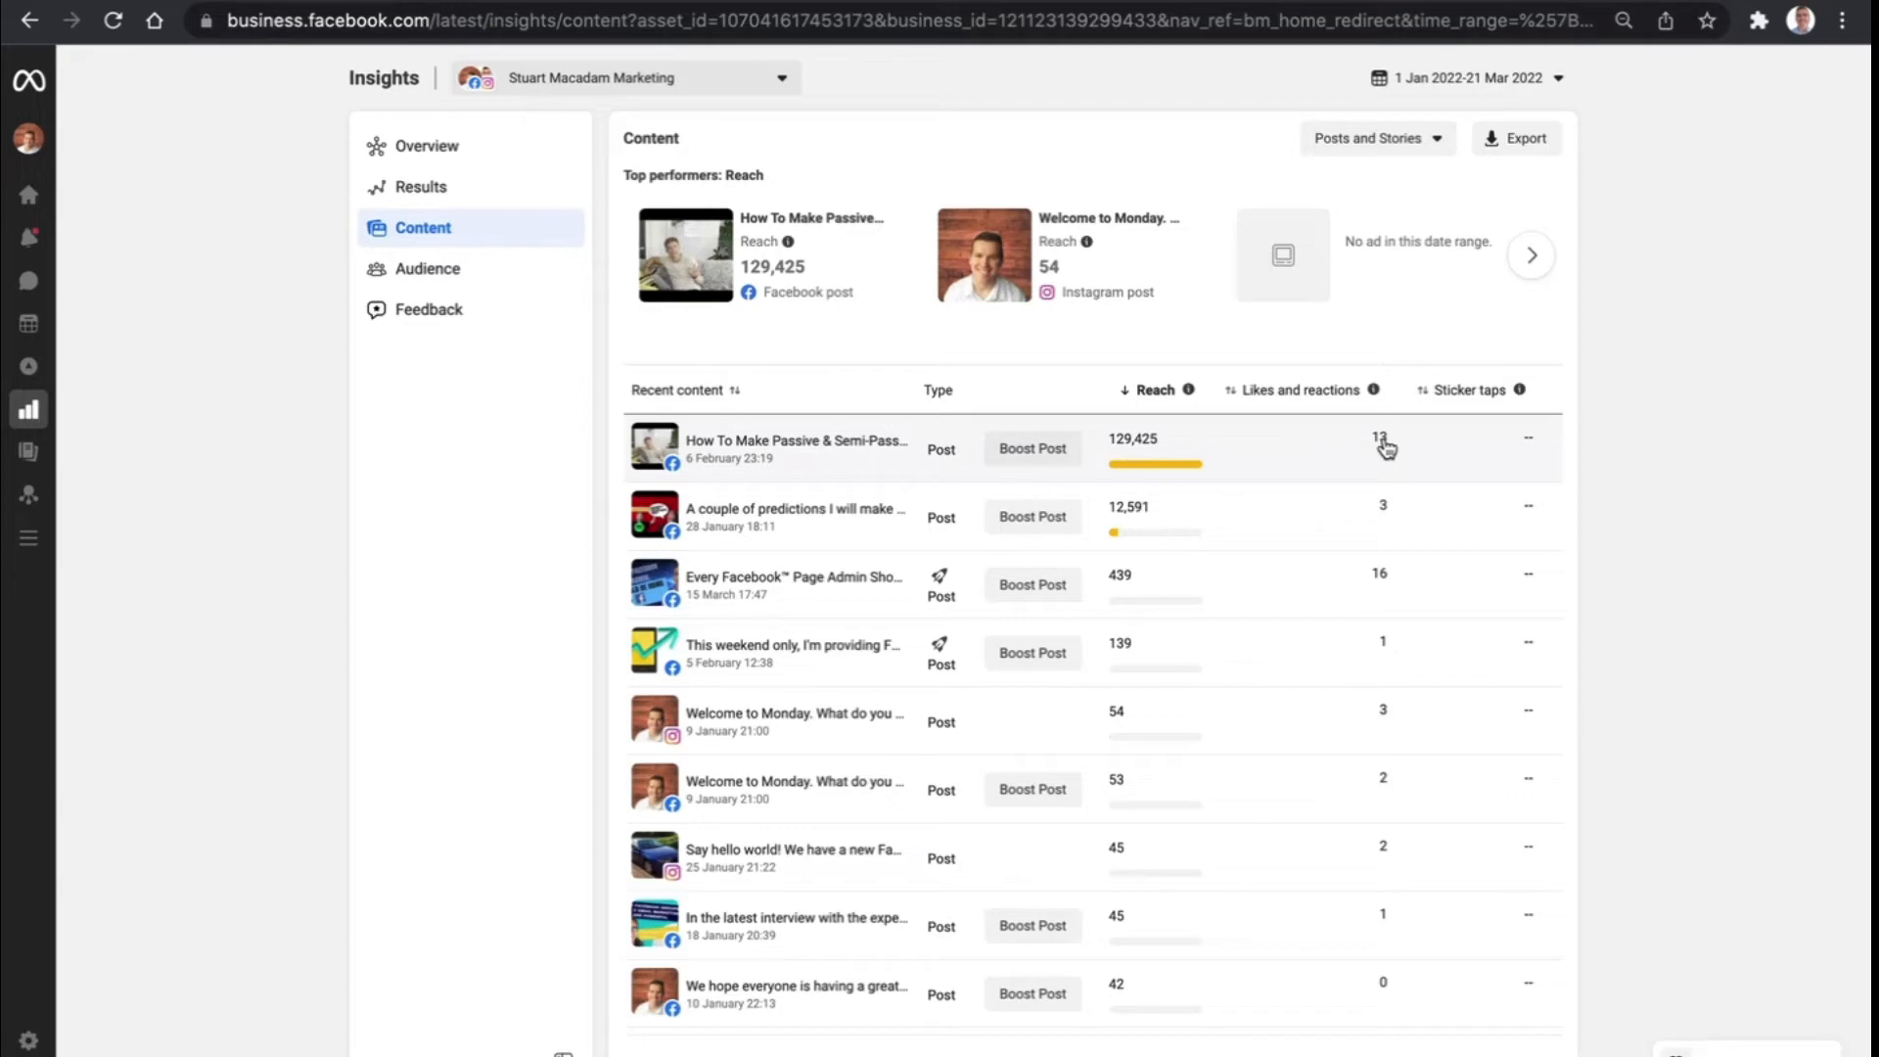
{"action": "mouse_move", "coordinate": [677, 472]}
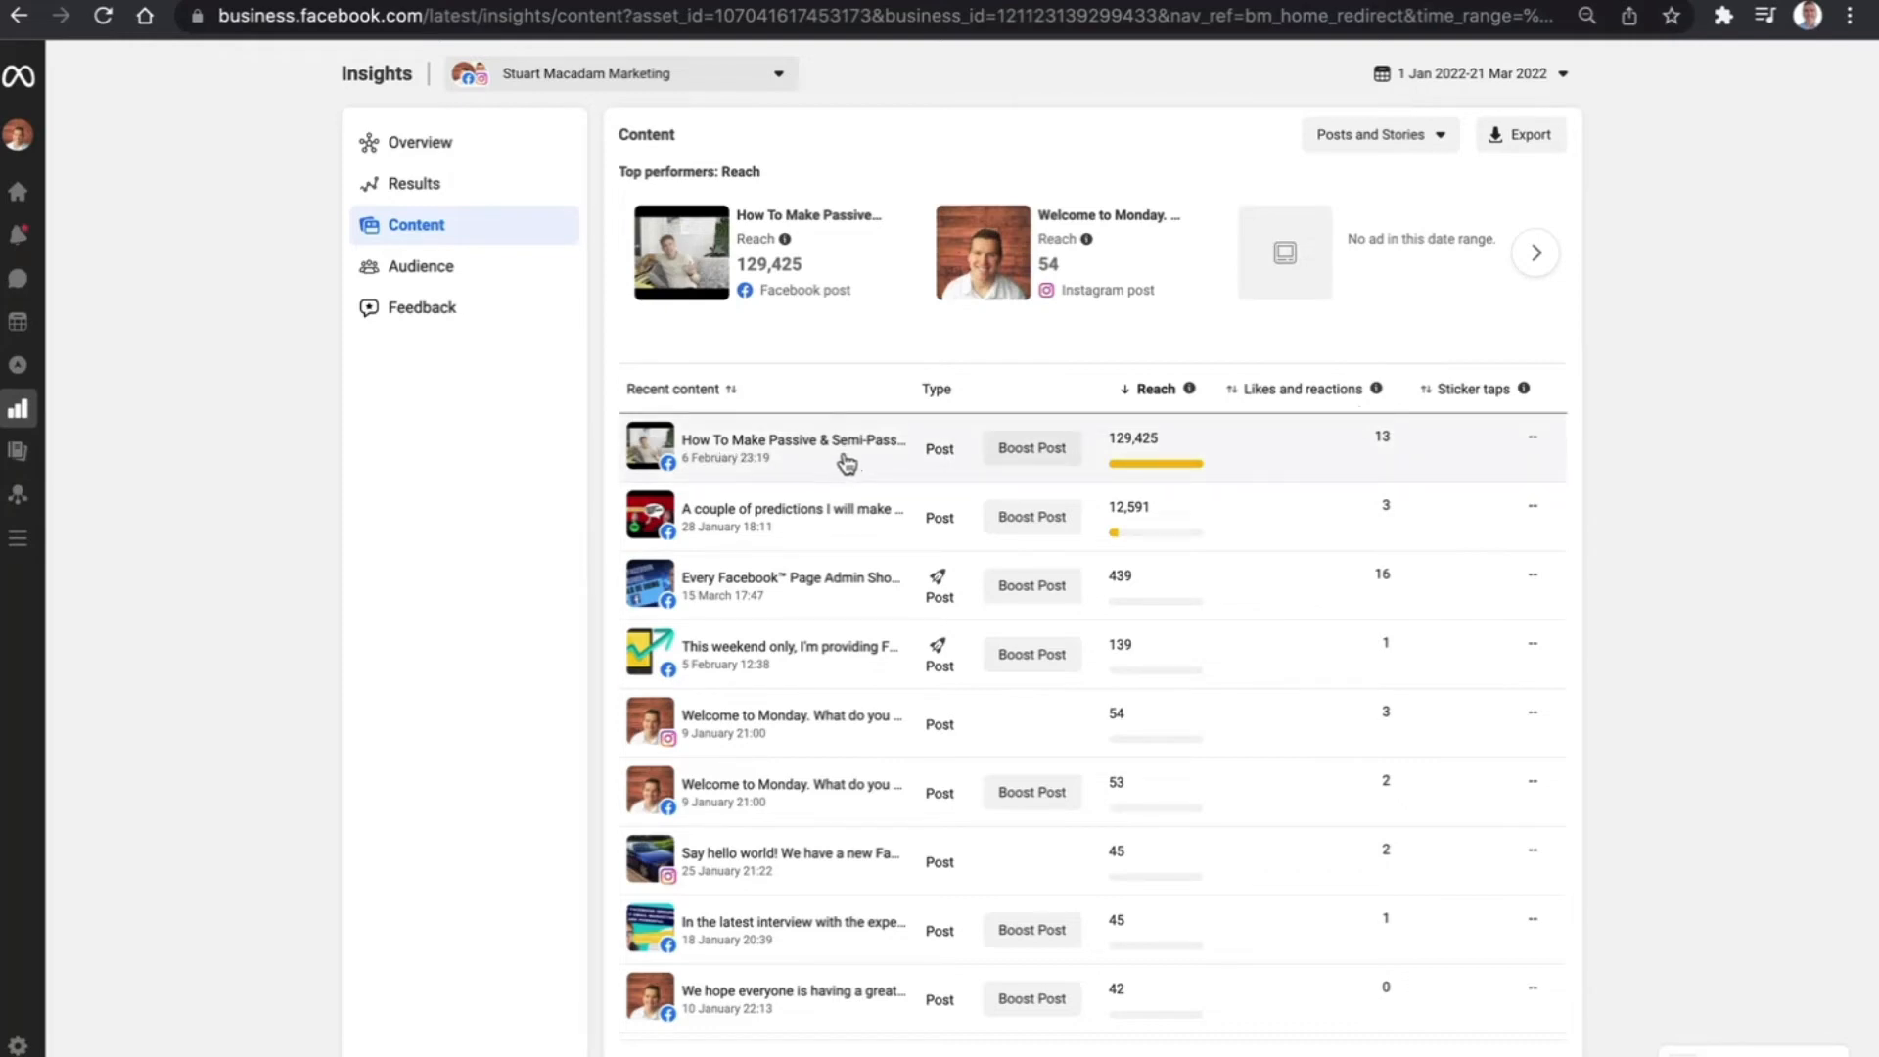
{"action": "mouse_move", "coordinate": [816, 474]}
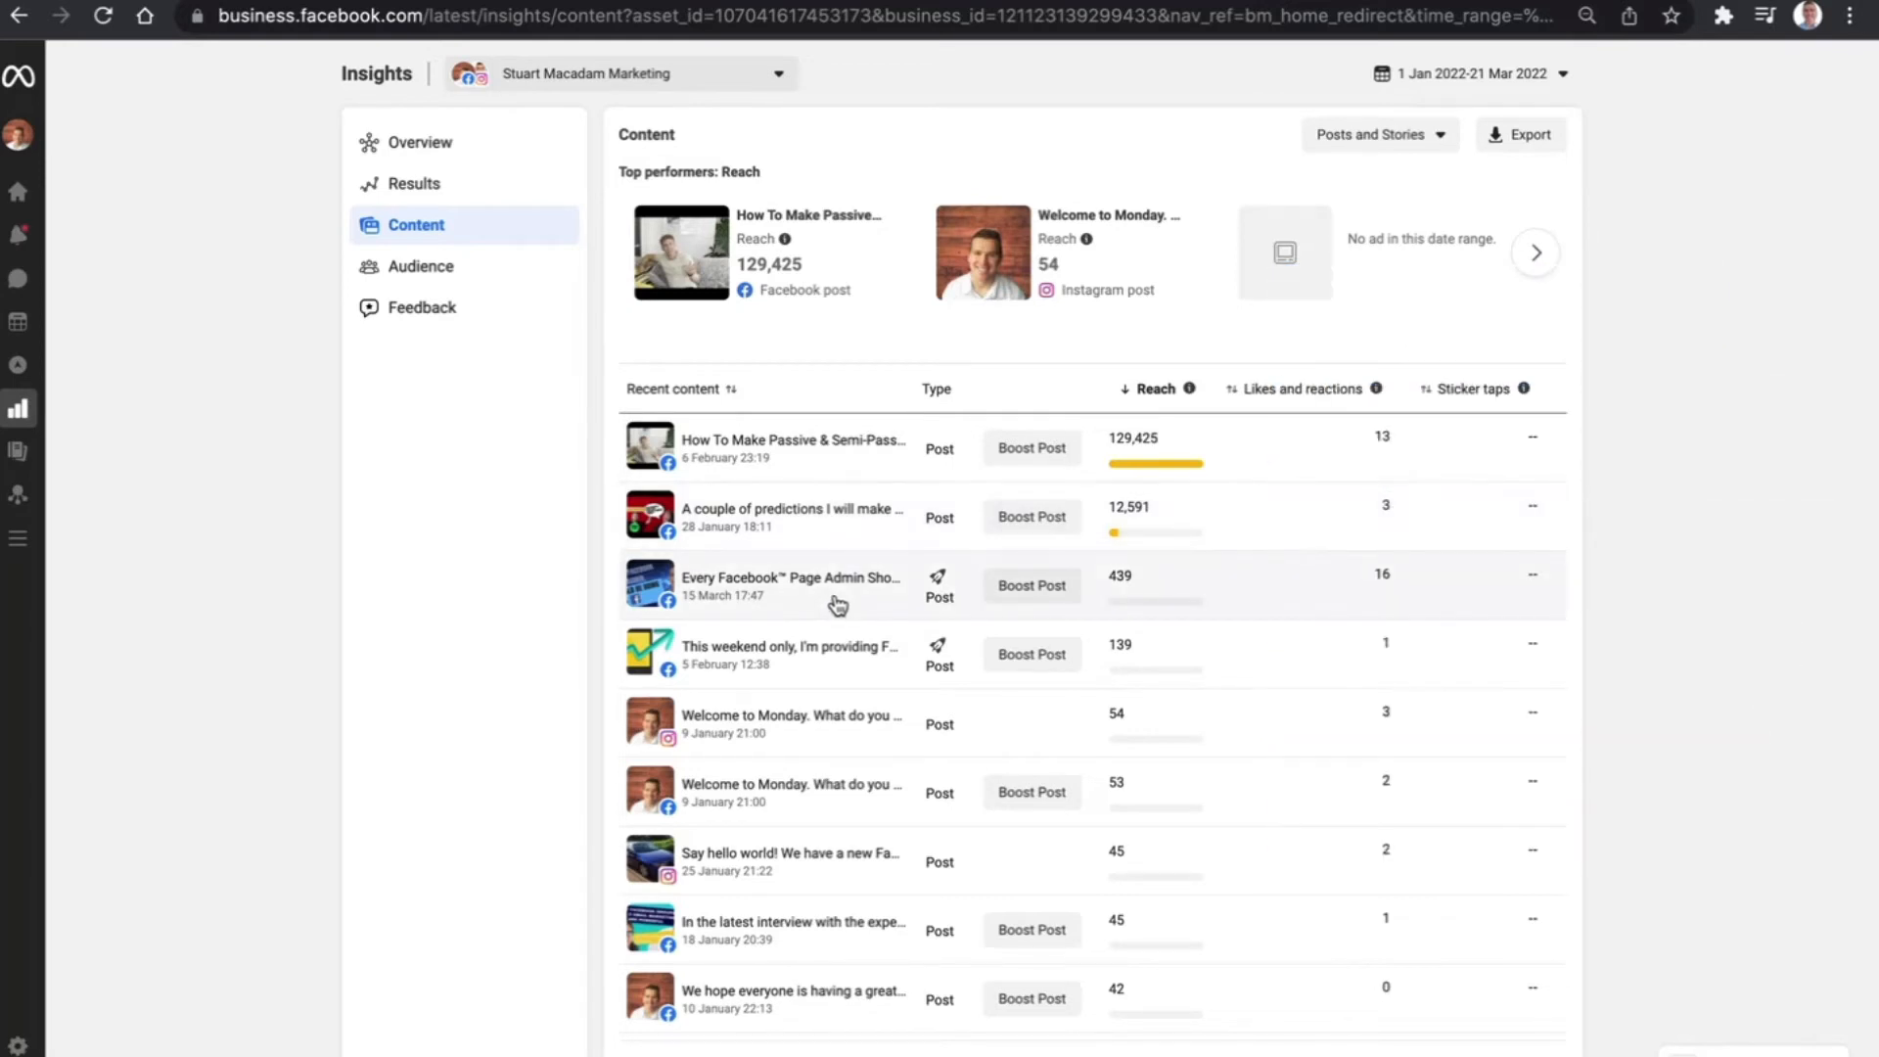
{"action": "mouse_move", "coordinate": [977, 553]}
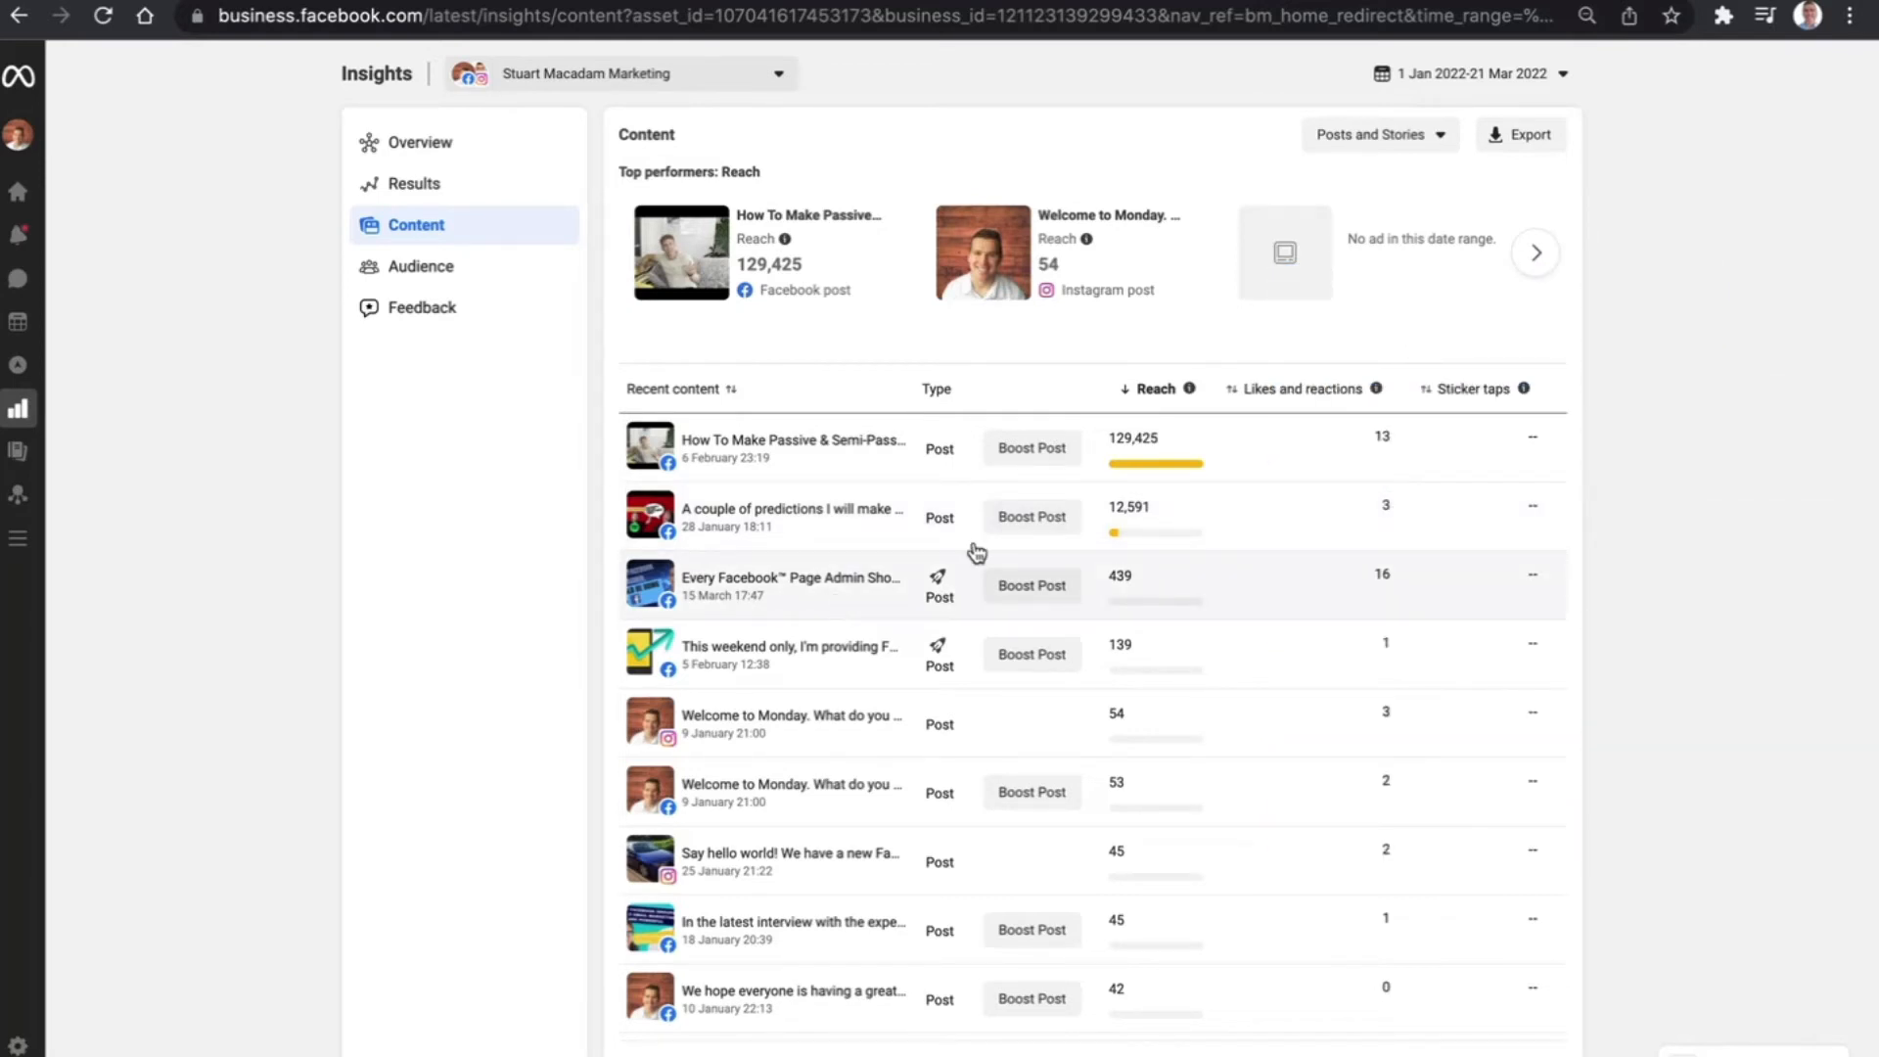
{"action": "mouse_move", "coordinate": [1392, 611]}
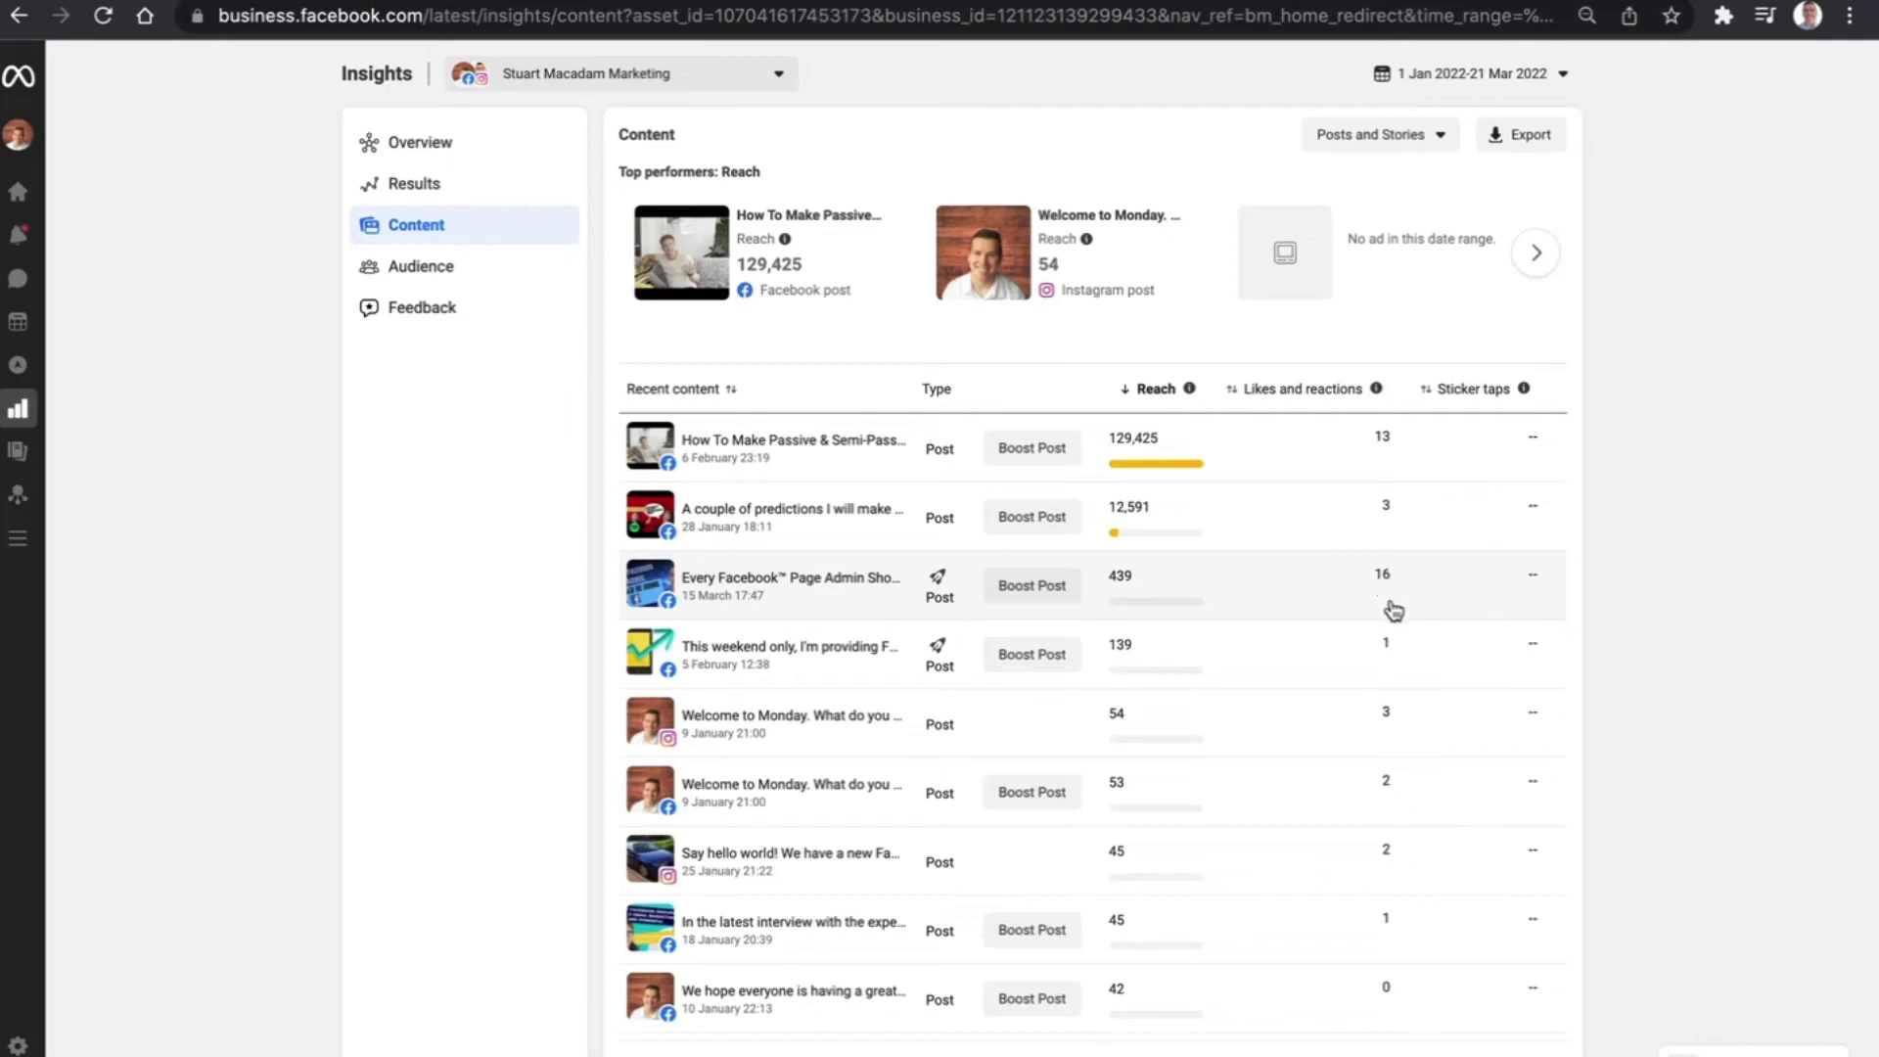
{"action": "mouse_move", "coordinate": [1175, 494]}
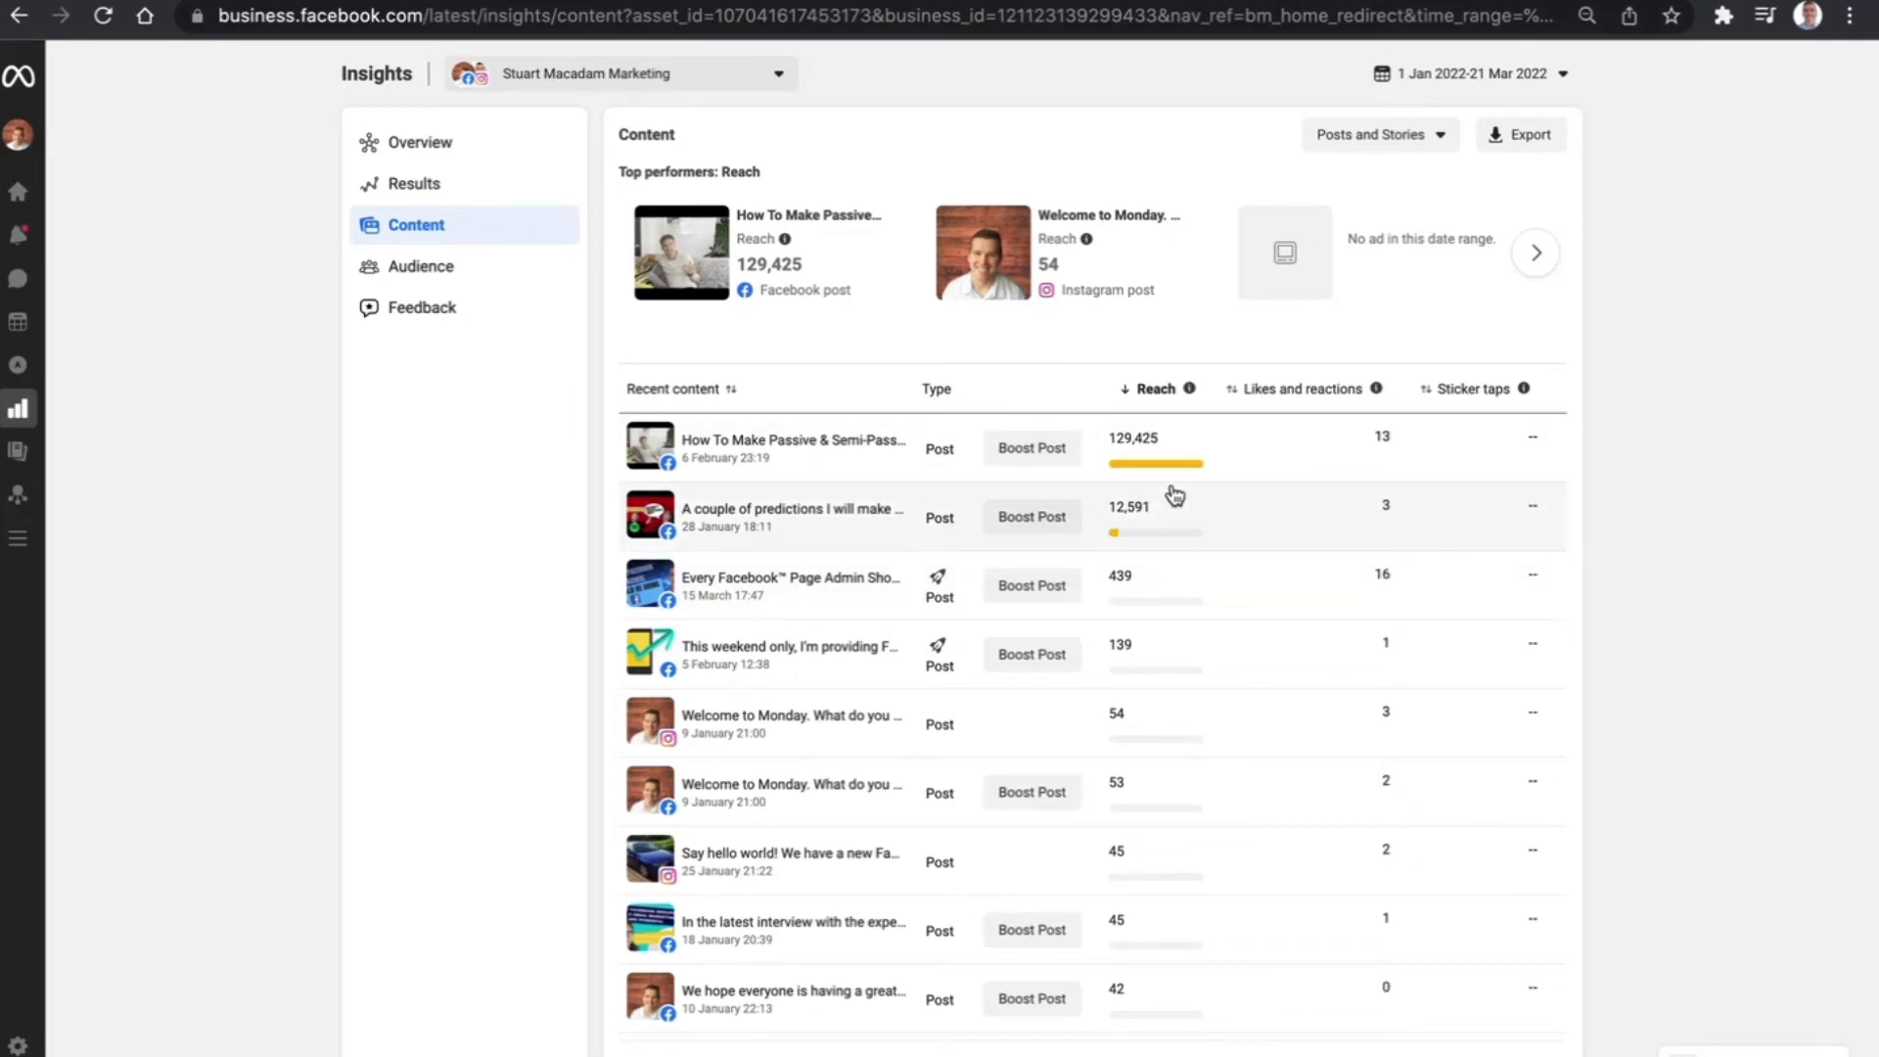
{"action": "mouse_move", "coordinate": [1361, 612]}
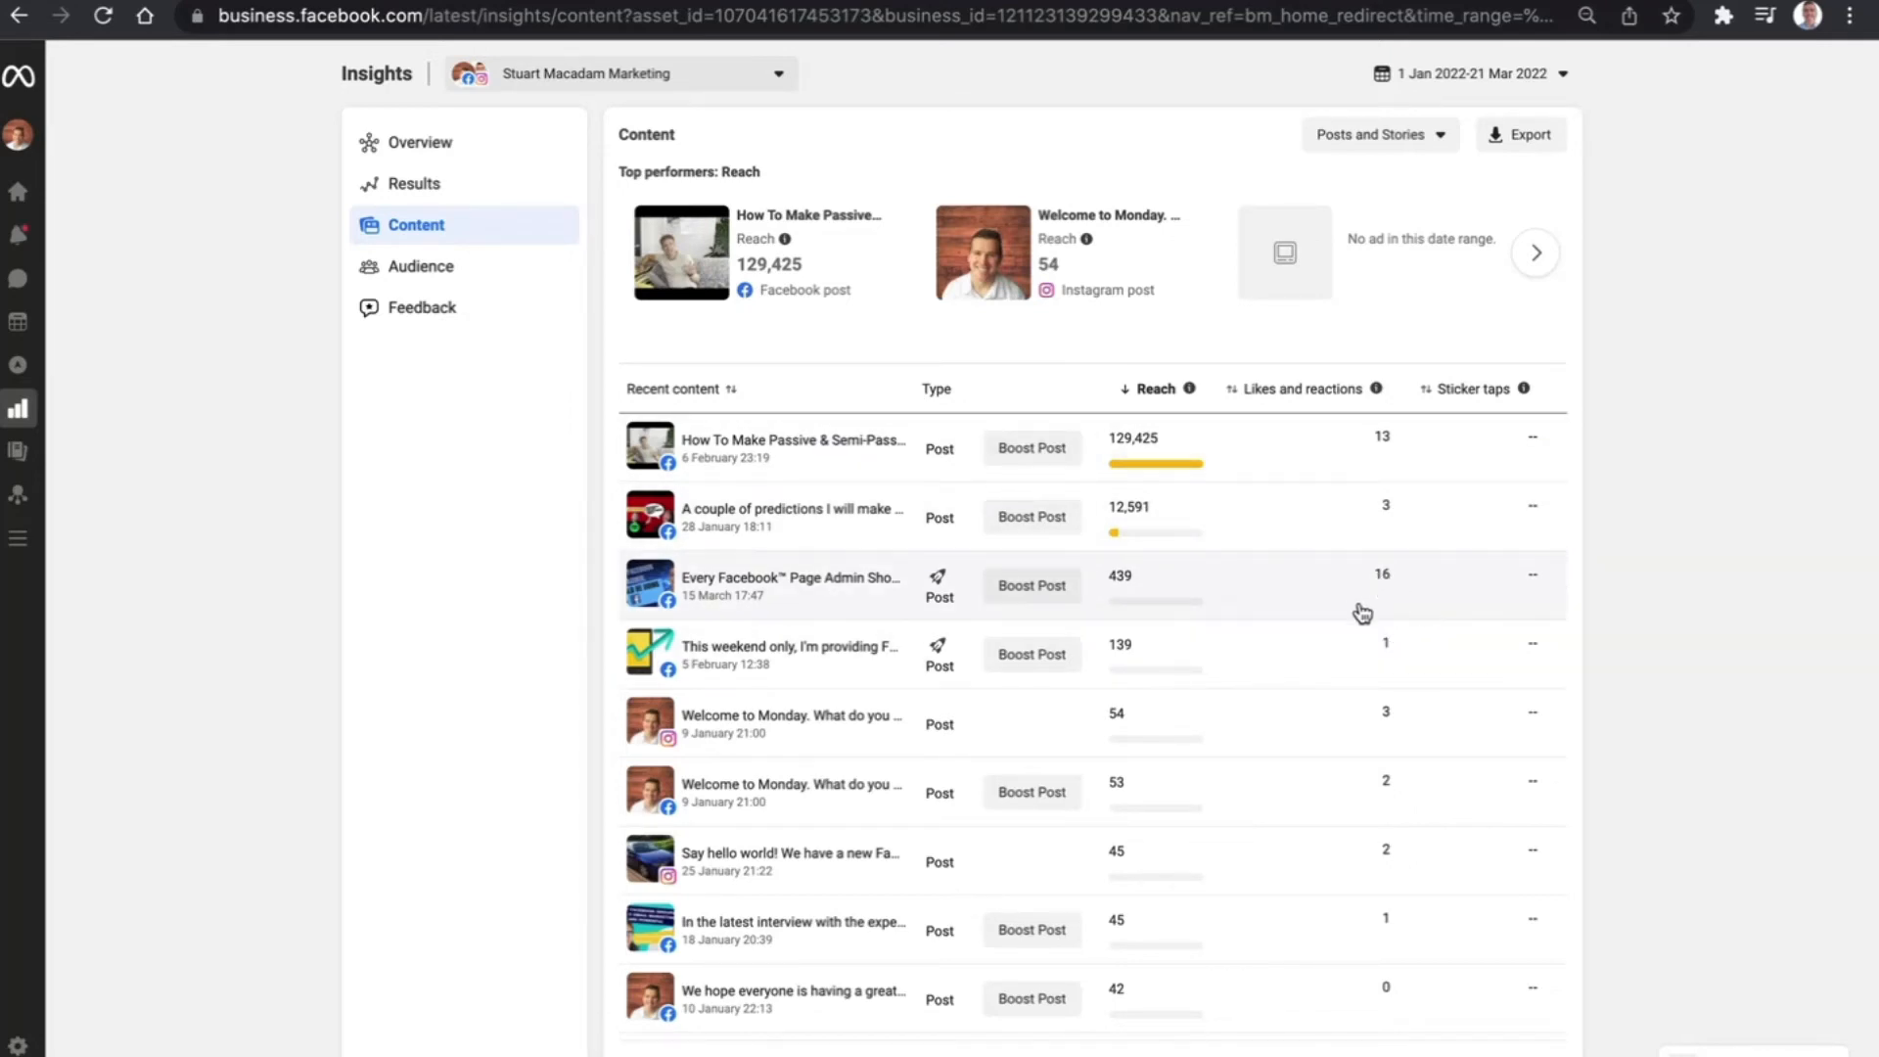
{"action": "mouse_move", "coordinate": [1376, 591]}
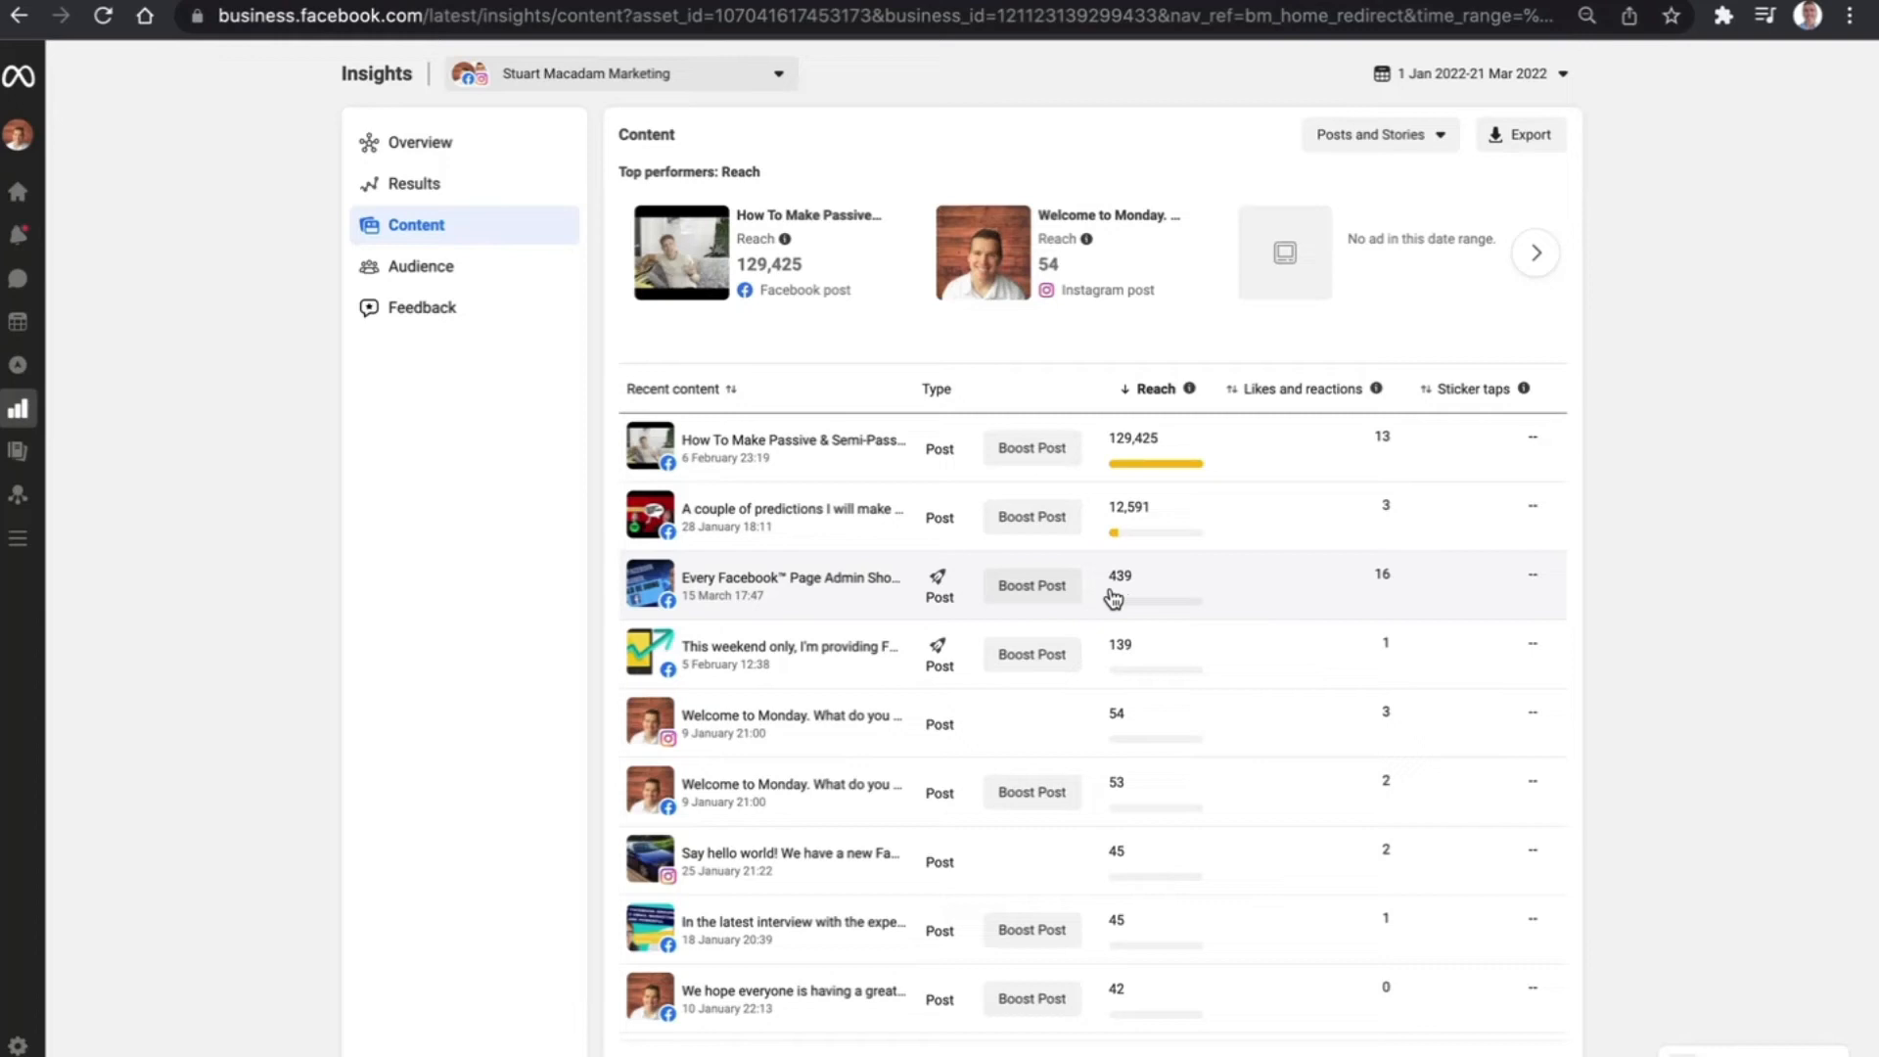
{"action": "mouse_move", "coordinate": [1118, 608]}
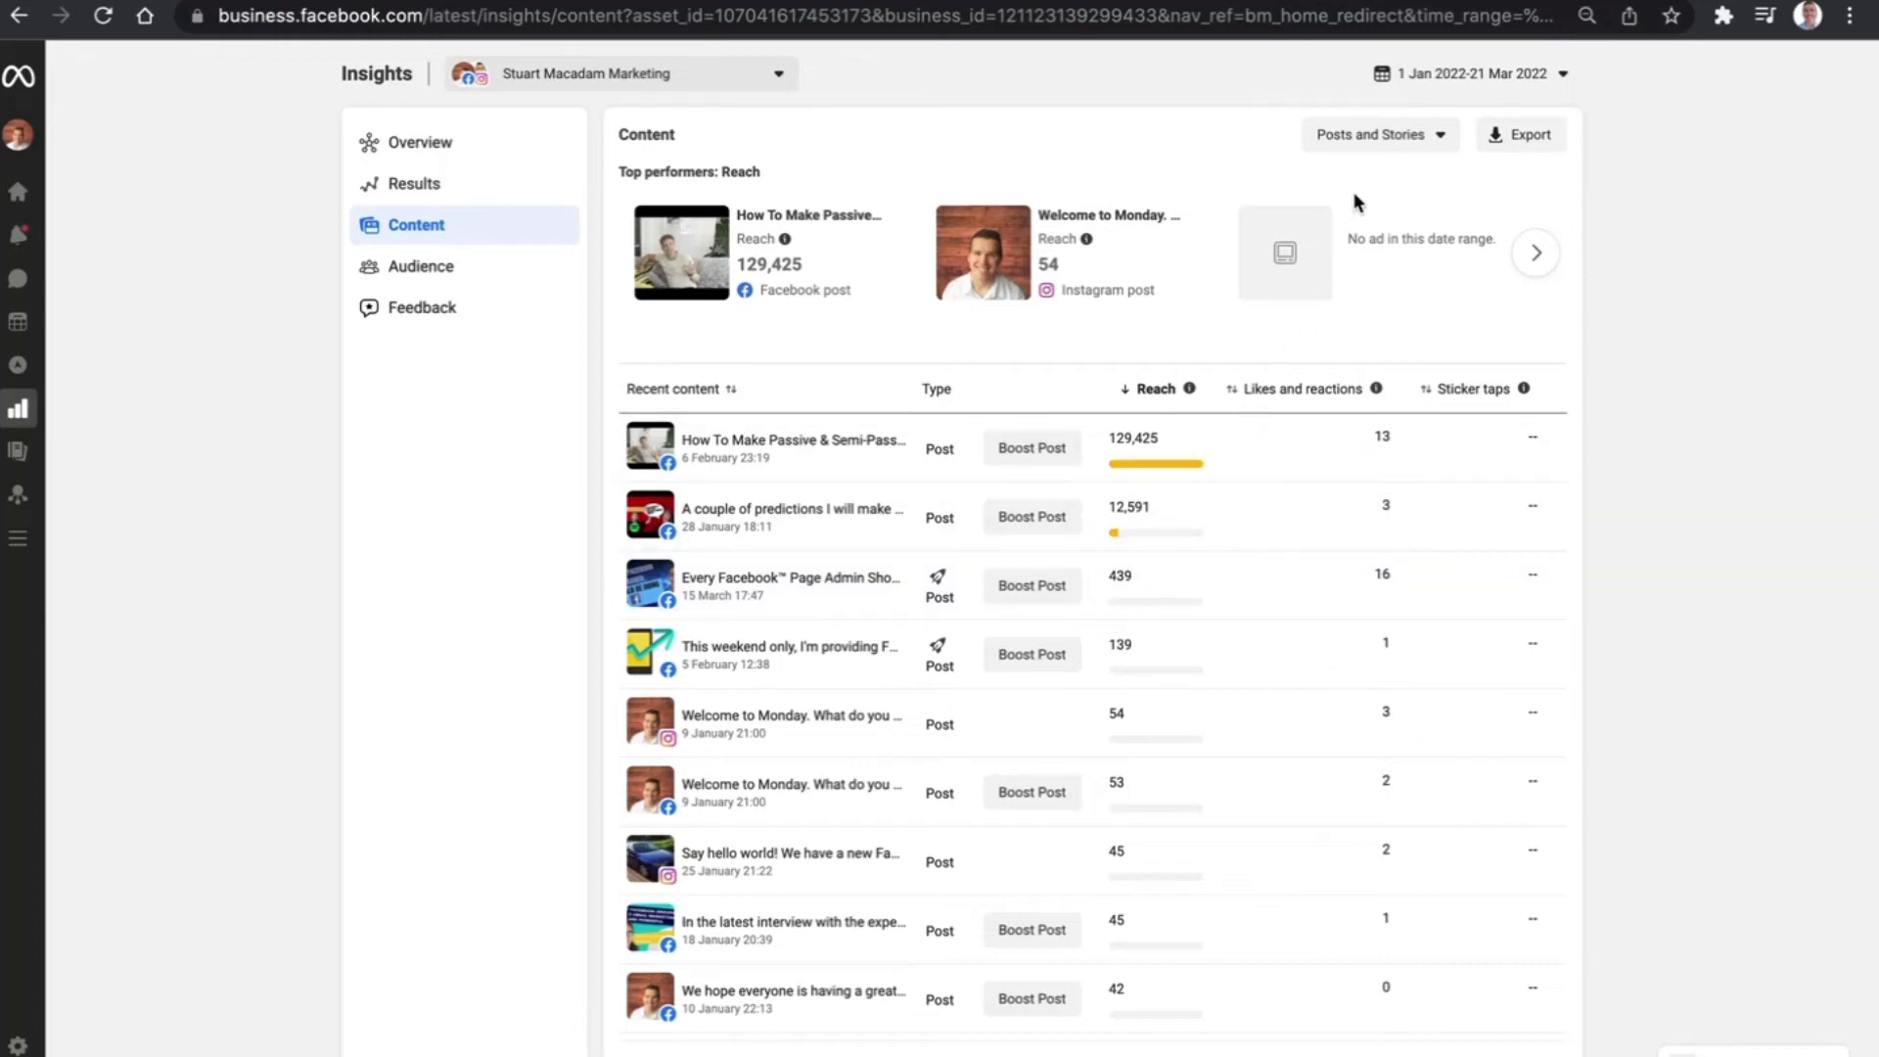
Switch the Content table from posts and stories to Ads, showing results, cost per result and link clicks
{"action": "left_click", "coordinate": [1378, 133]}
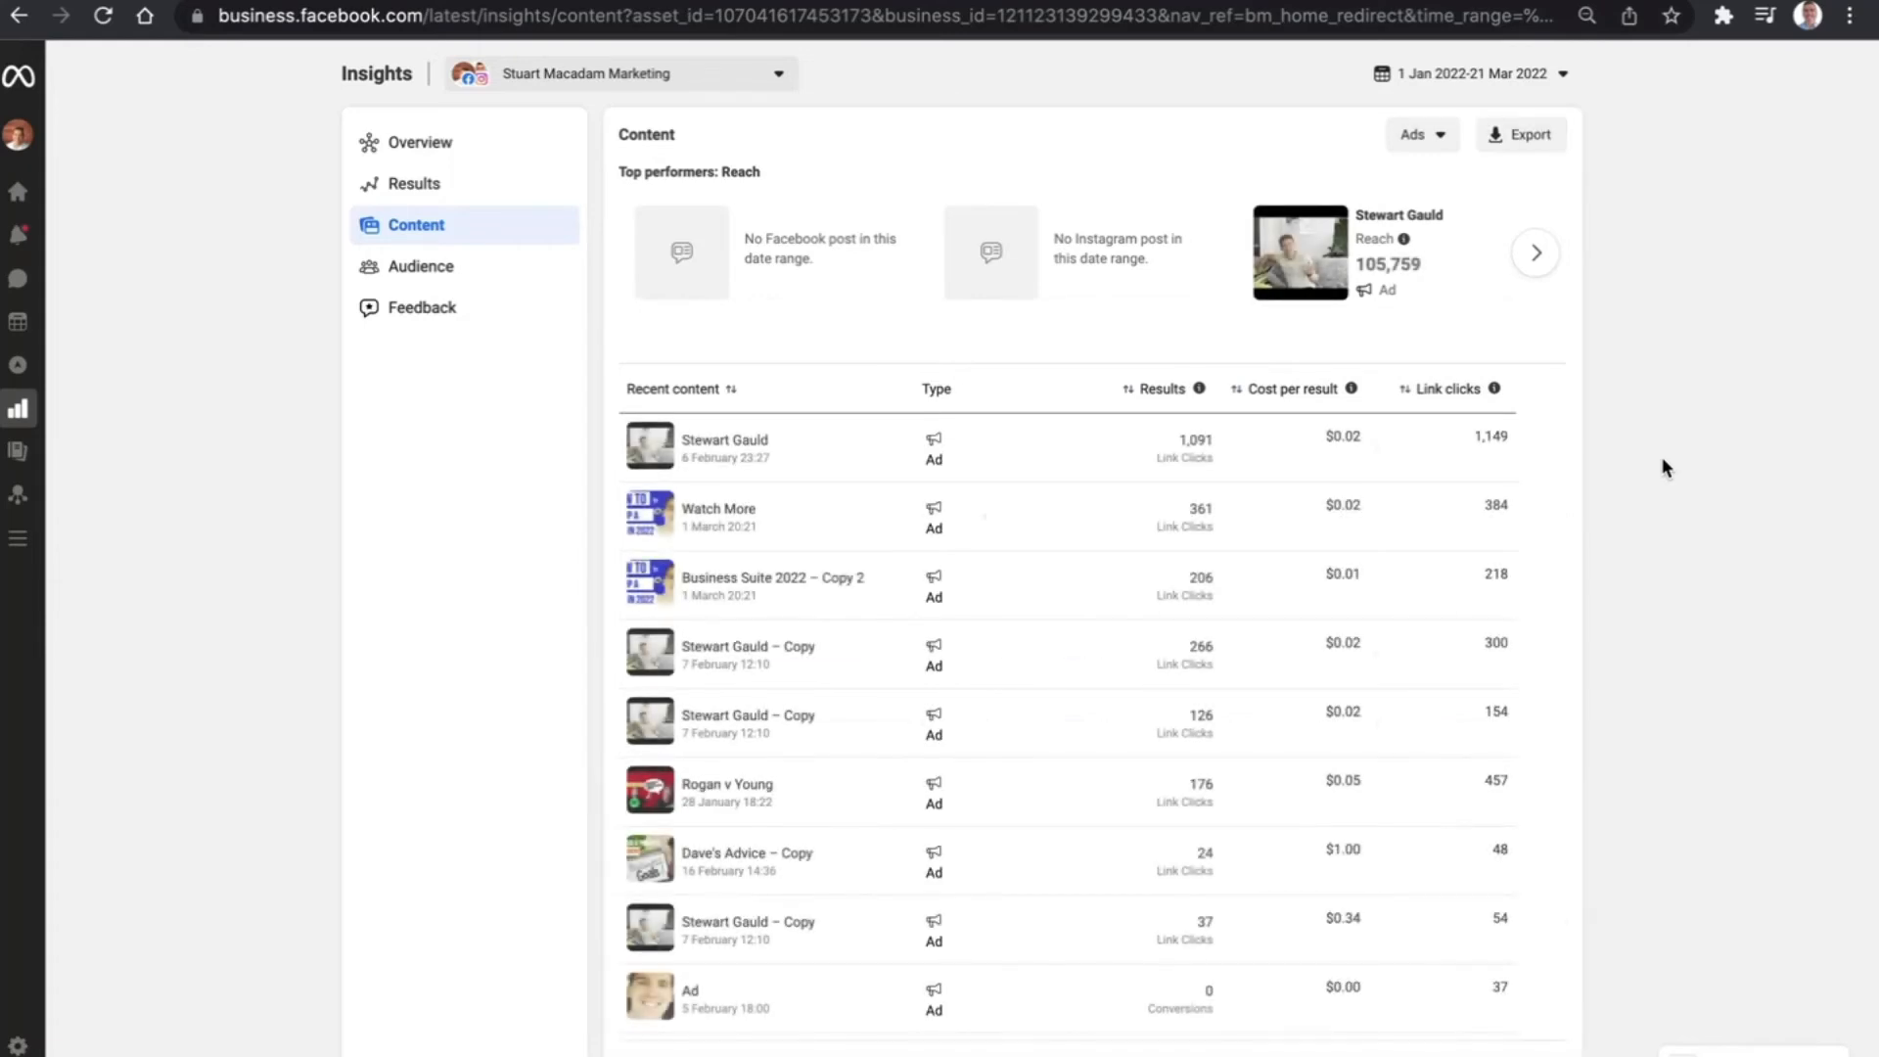
{"action": "mouse_move", "coordinate": [1289, 452]}
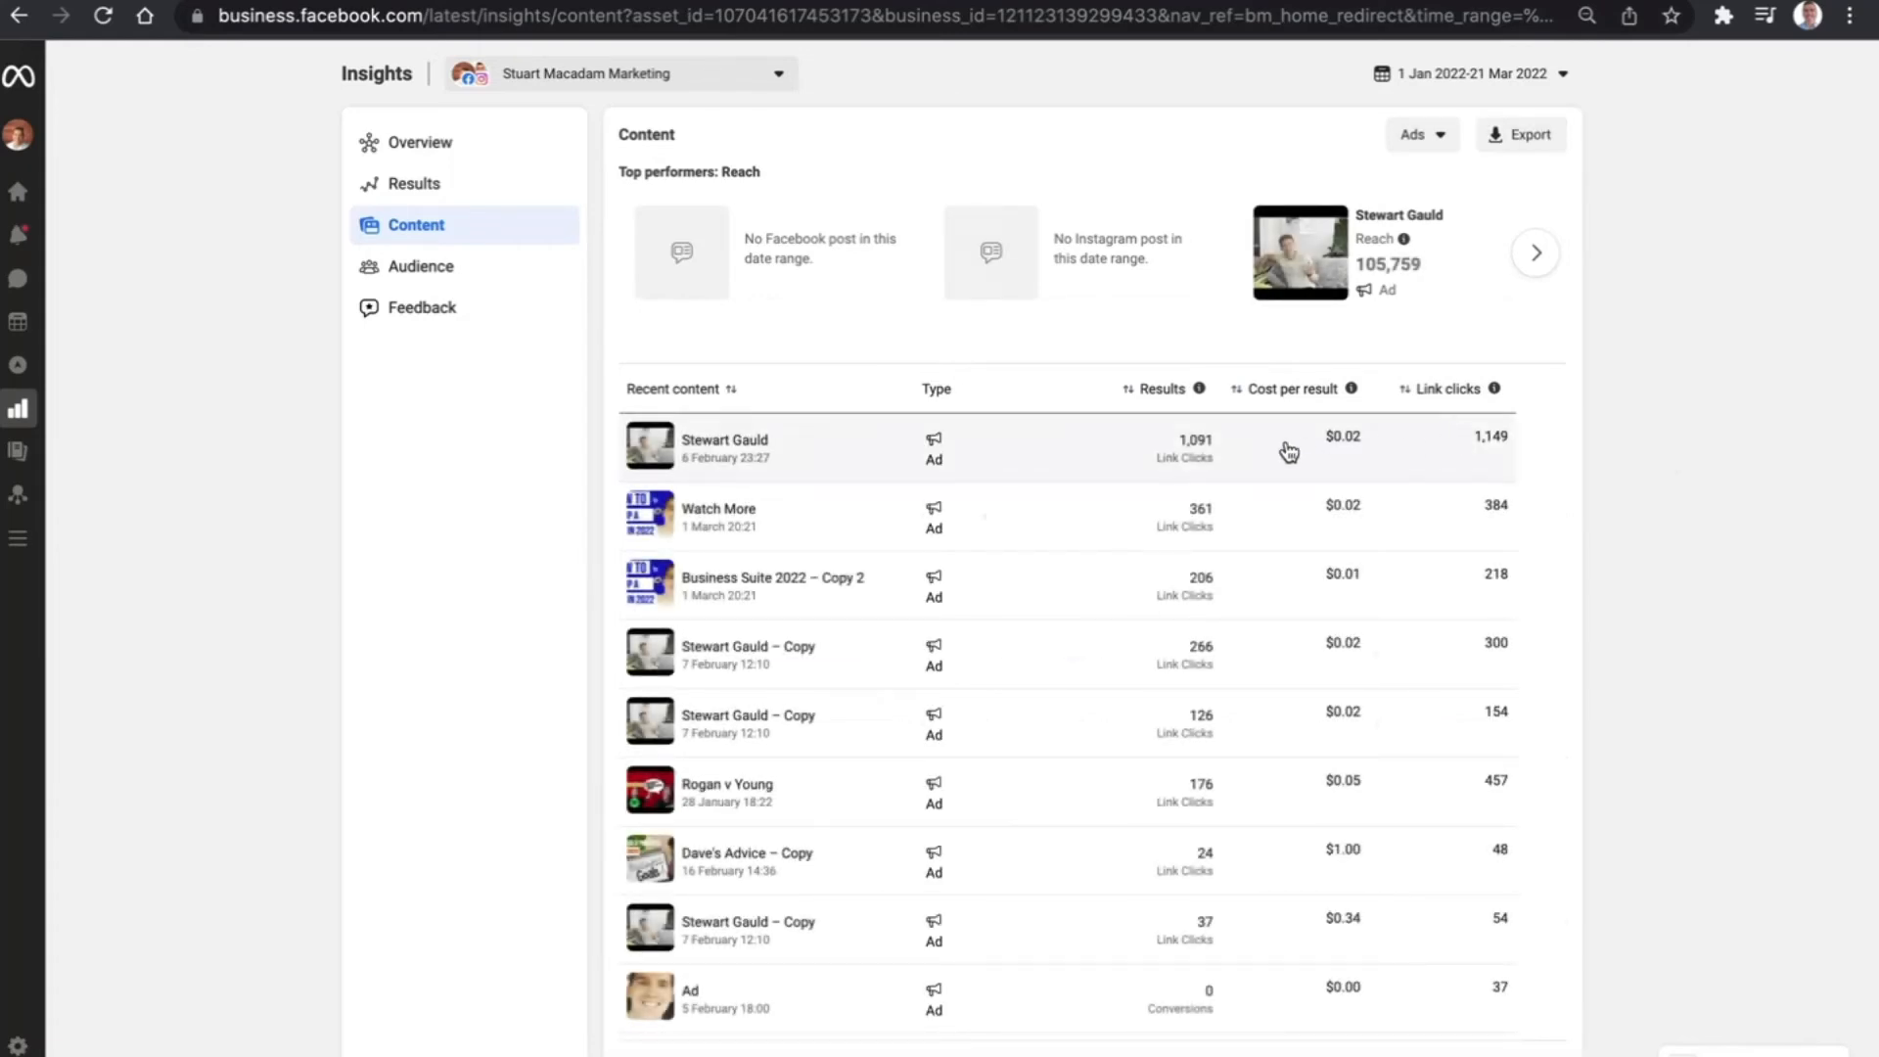
{"action": "mouse_move", "coordinate": [1153, 415]}
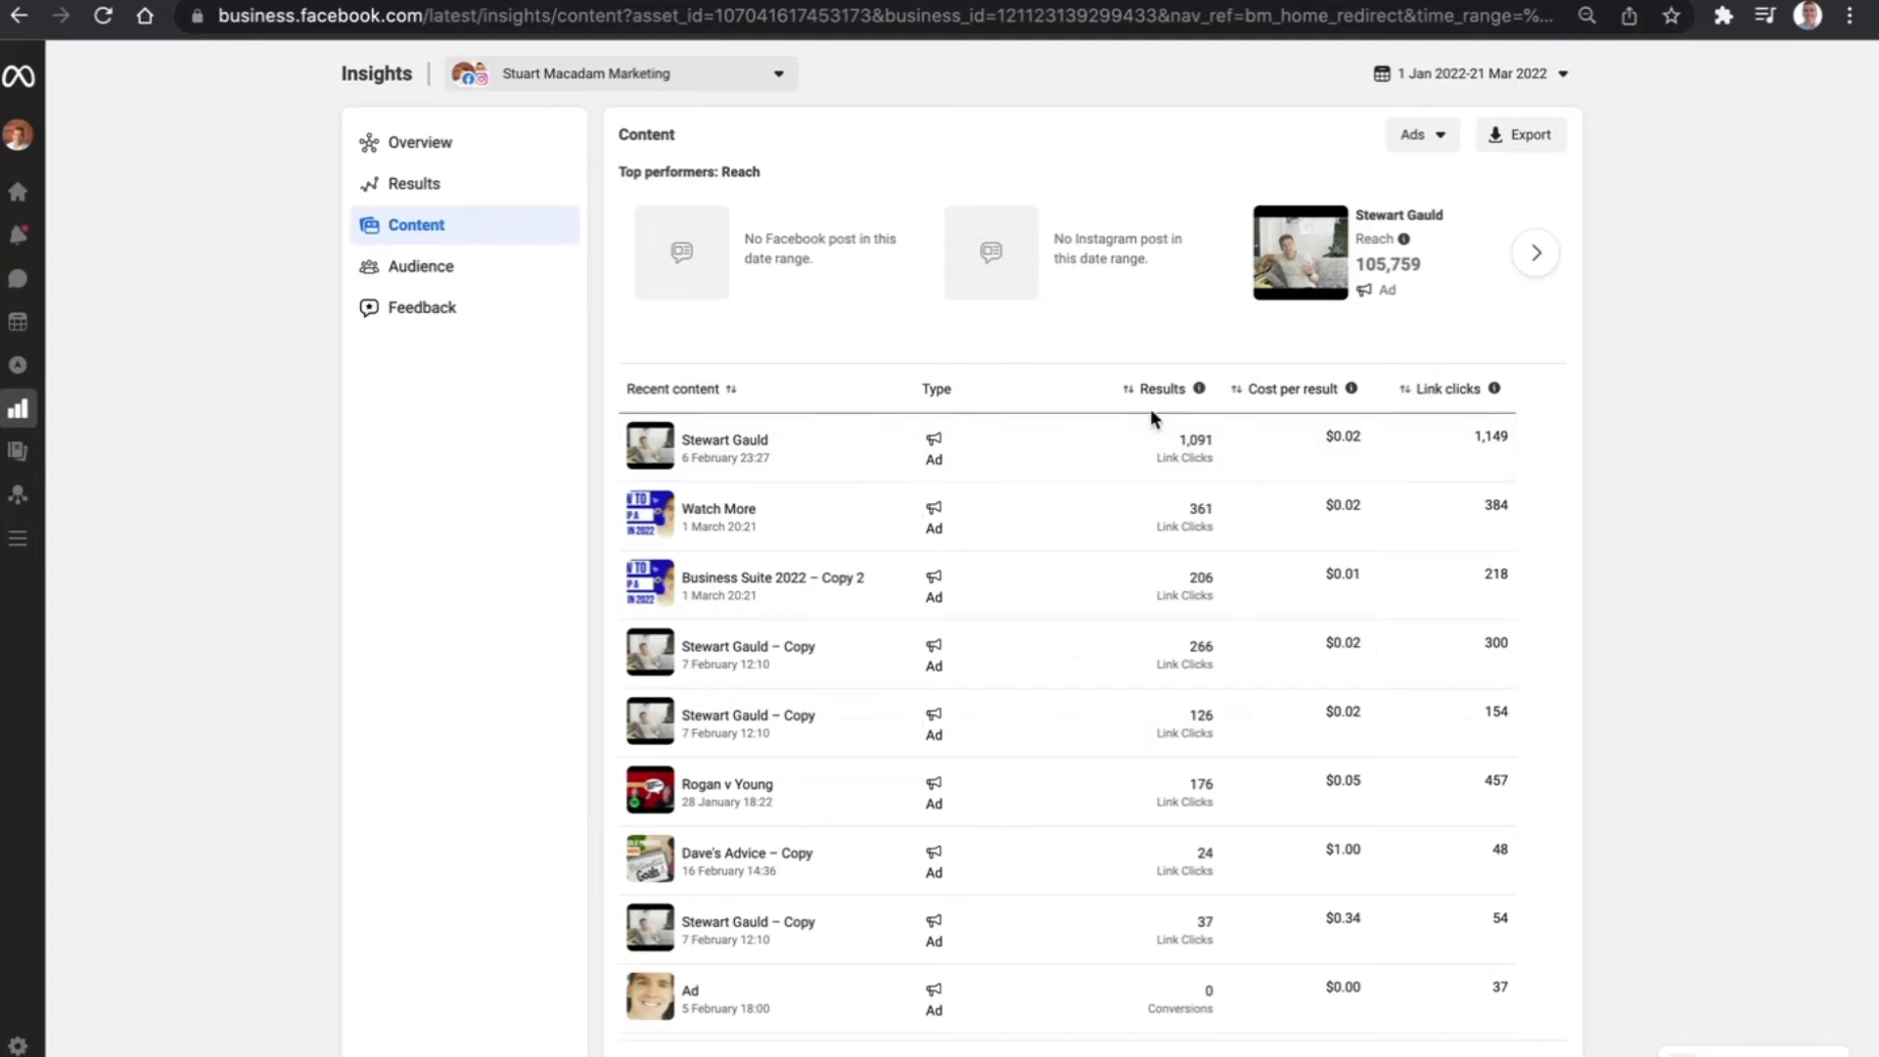
{"action": "mouse_move", "coordinate": [1134, 412]}
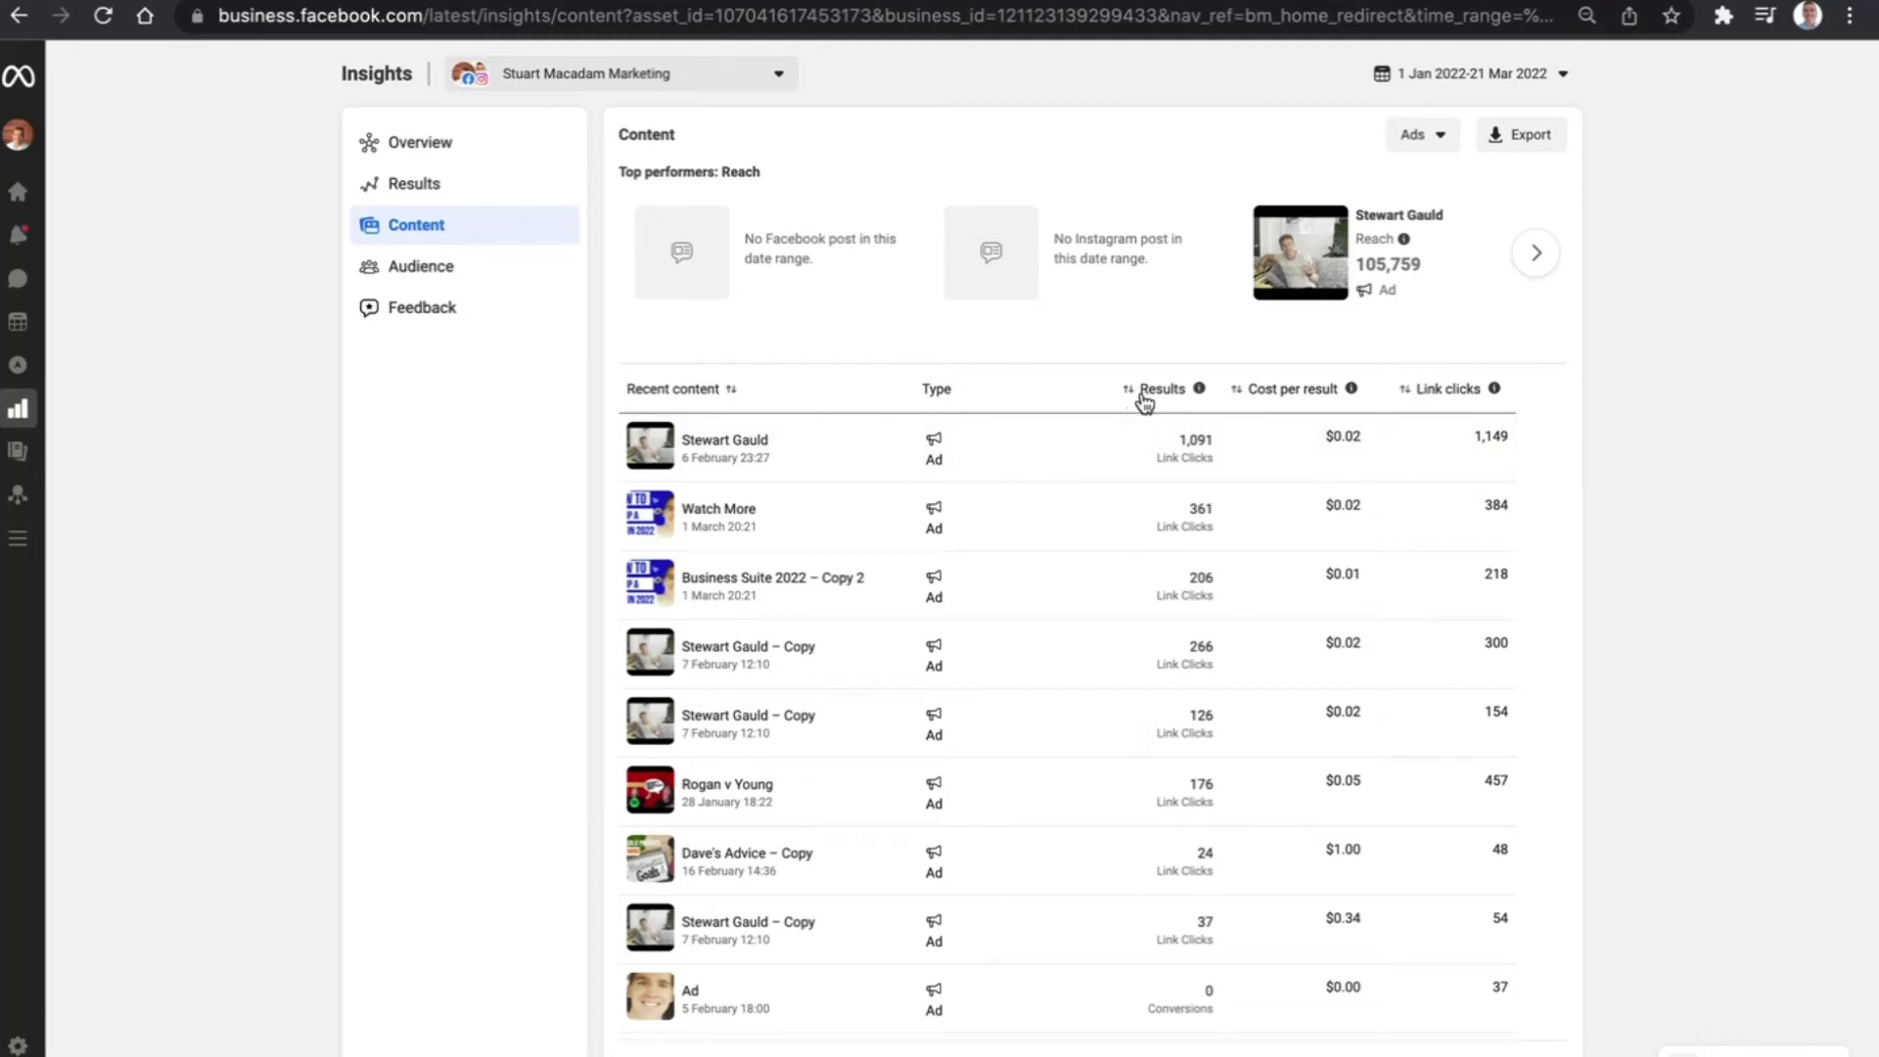
{"action": "mouse_move", "coordinate": [1204, 424]}
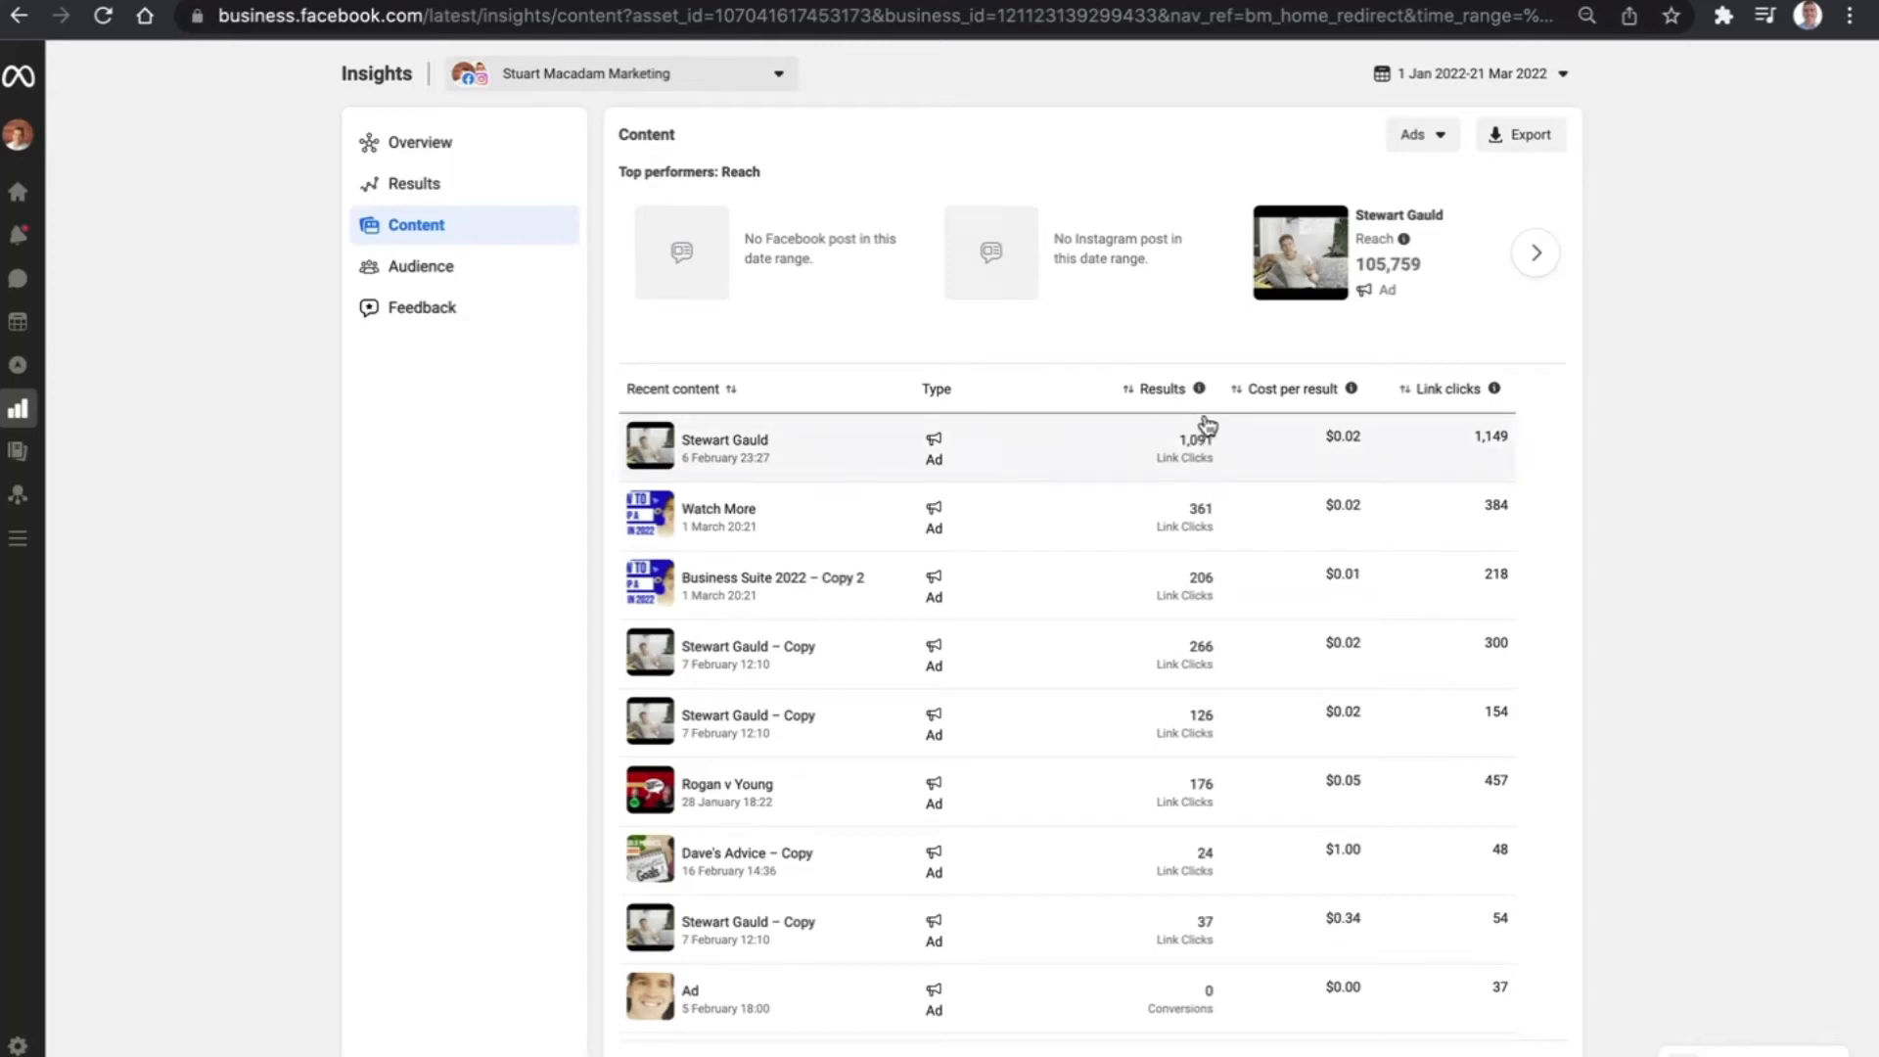
{"action": "mouse_move", "coordinate": [1401, 477]}
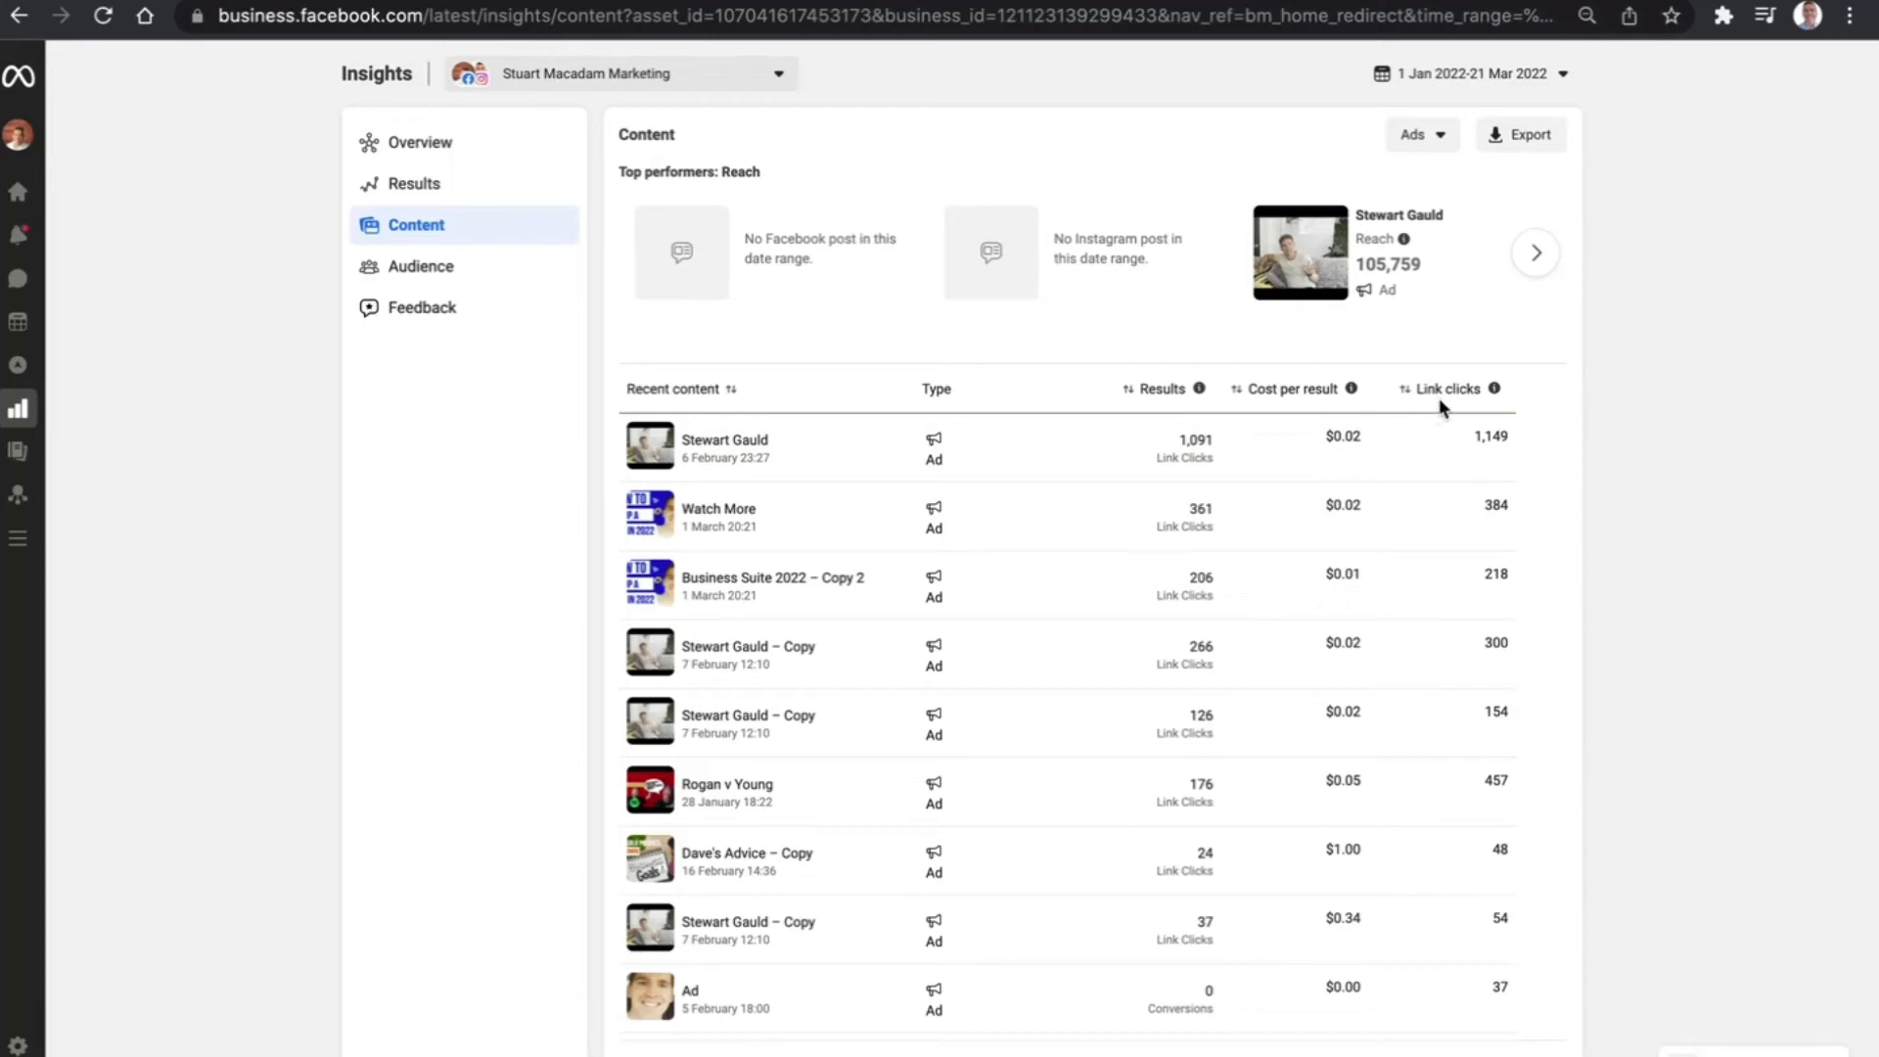
Sort ads by cost per result descending (Ad 3 at $4.79 first) and browse the top-performers carousel
{"action": "left_click", "coordinate": [1126, 387]}
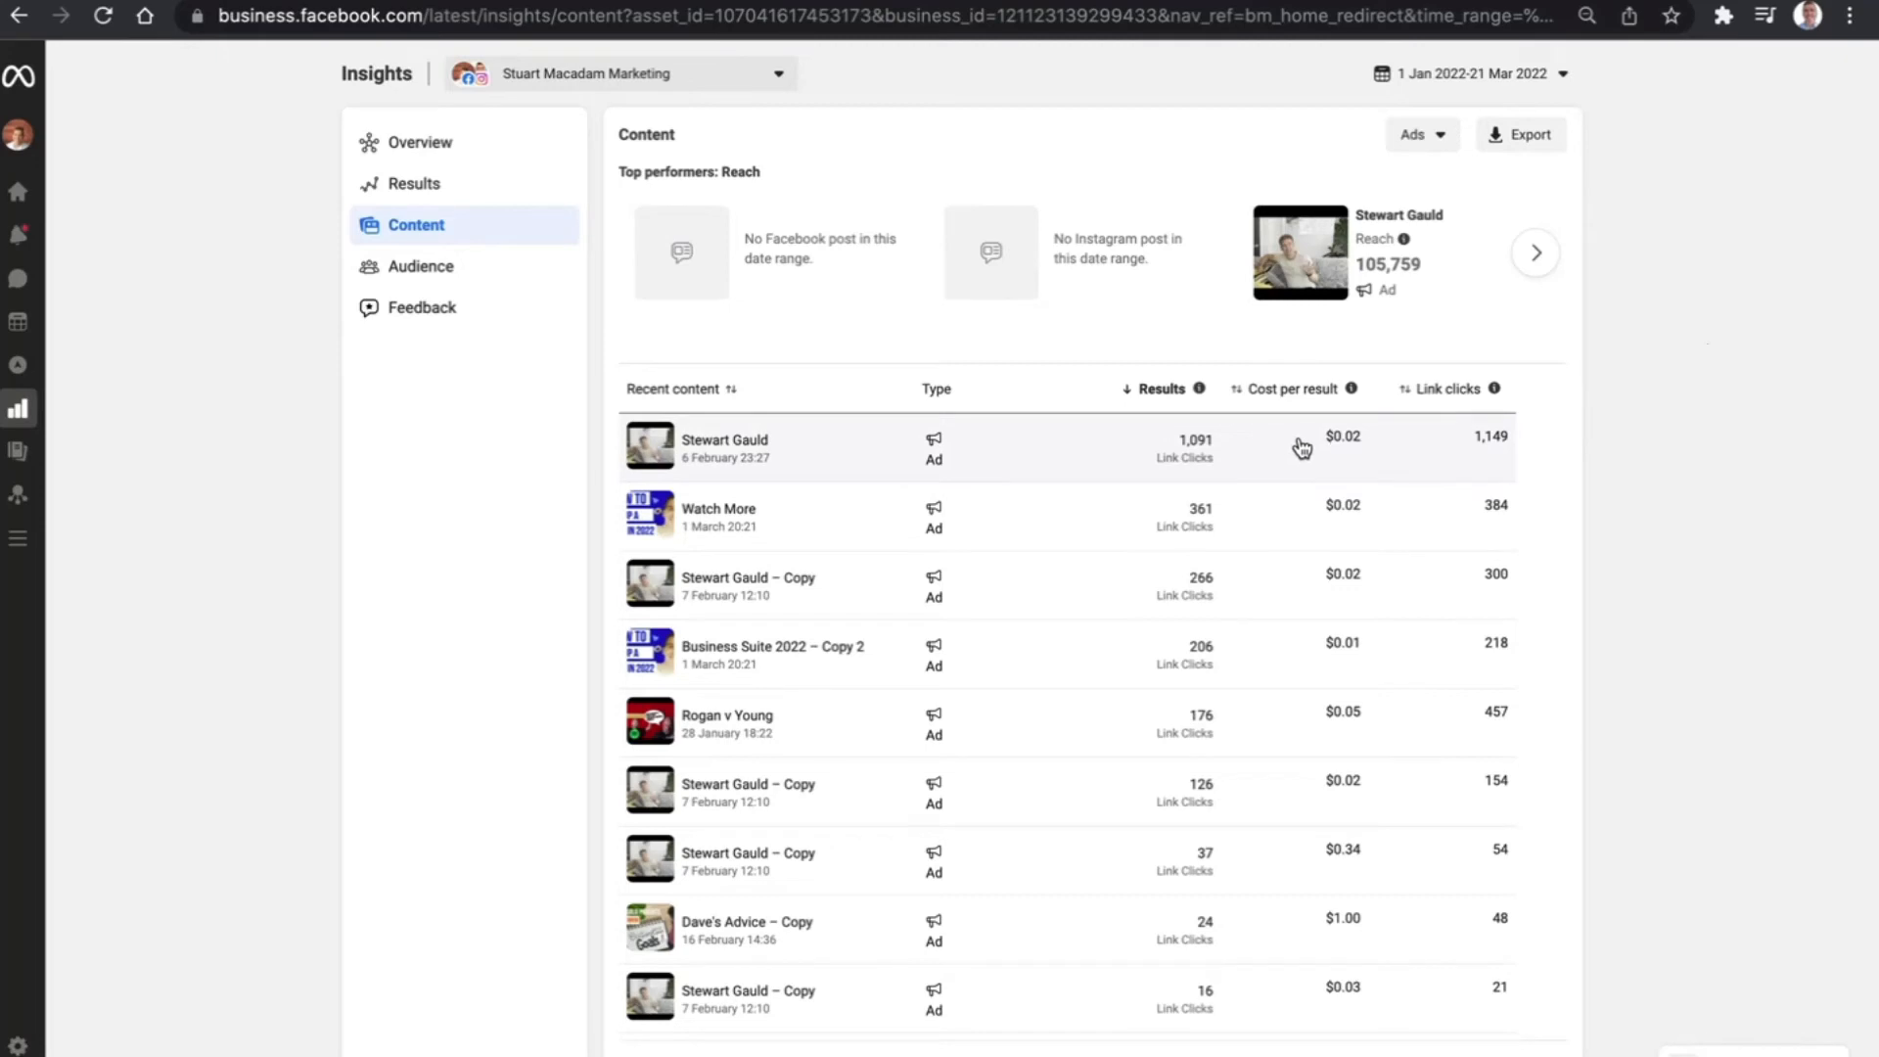
{"action": "mouse_move", "coordinate": [1198, 474]}
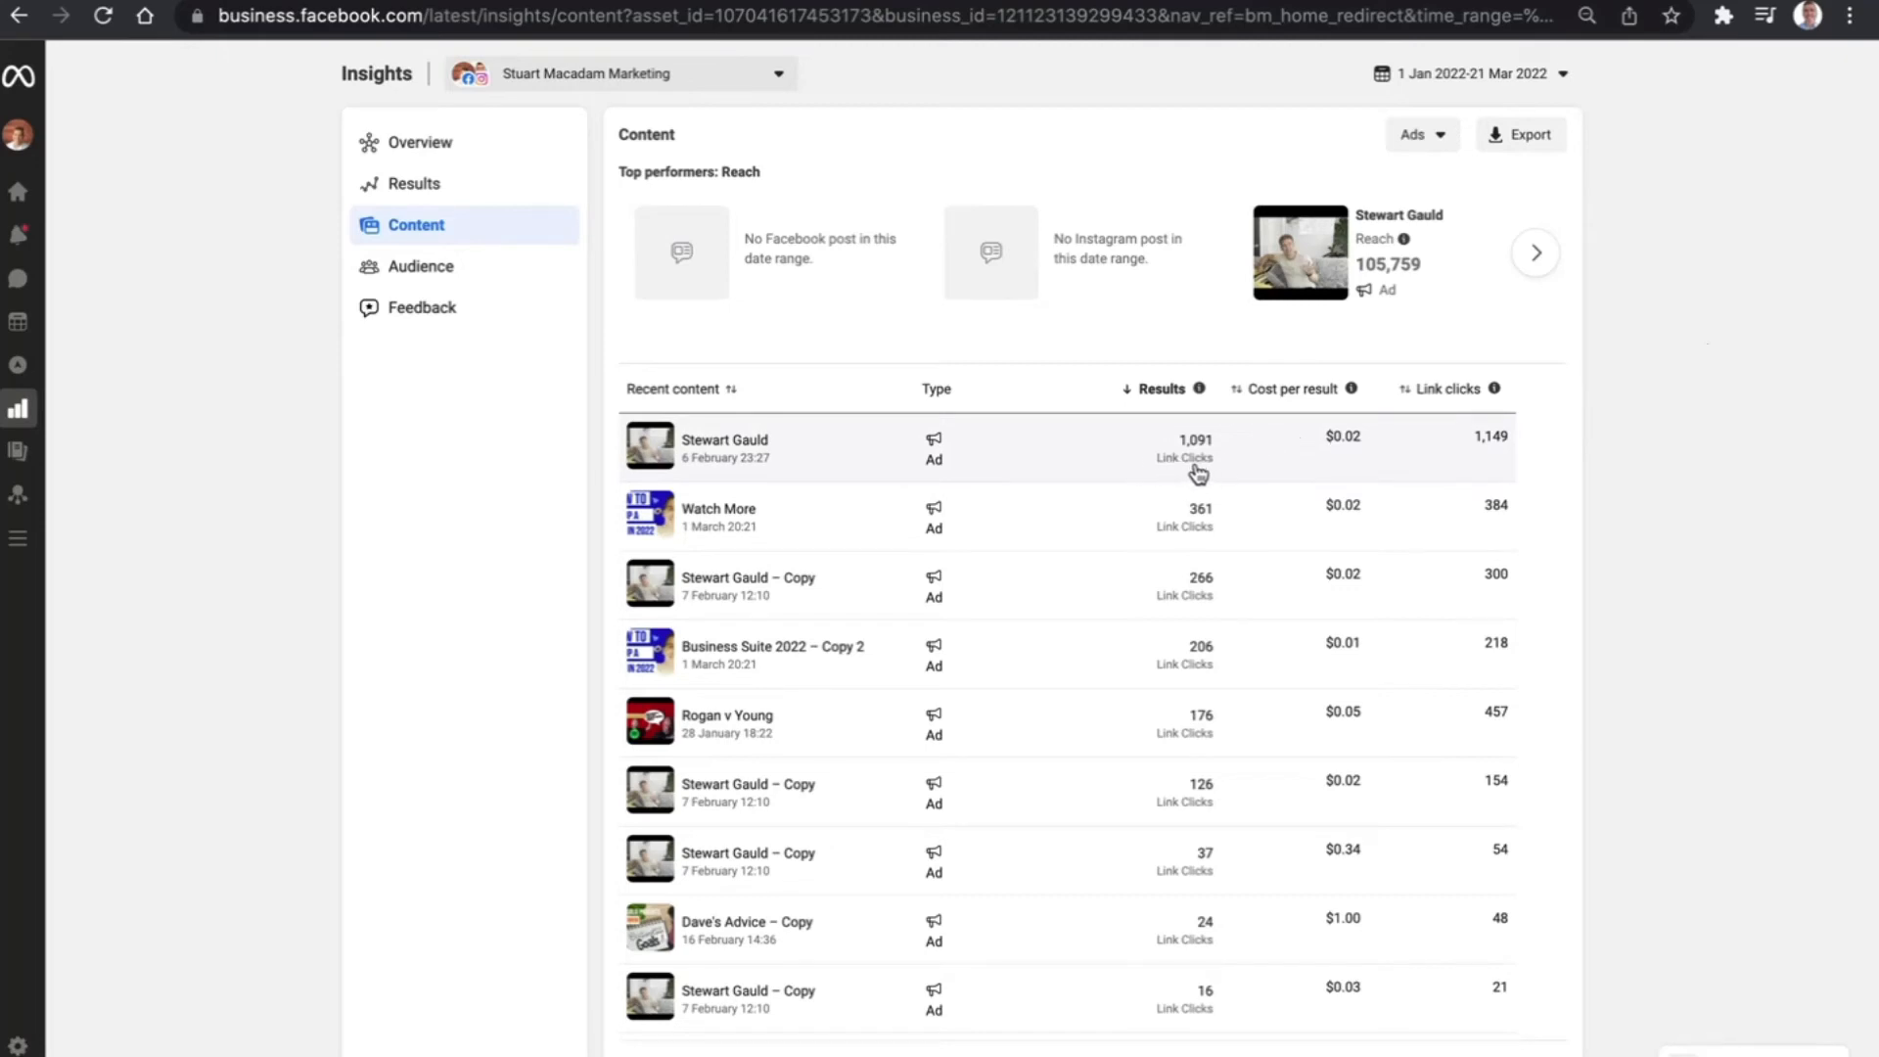
{"action": "mouse_move", "coordinate": [1186, 472]}
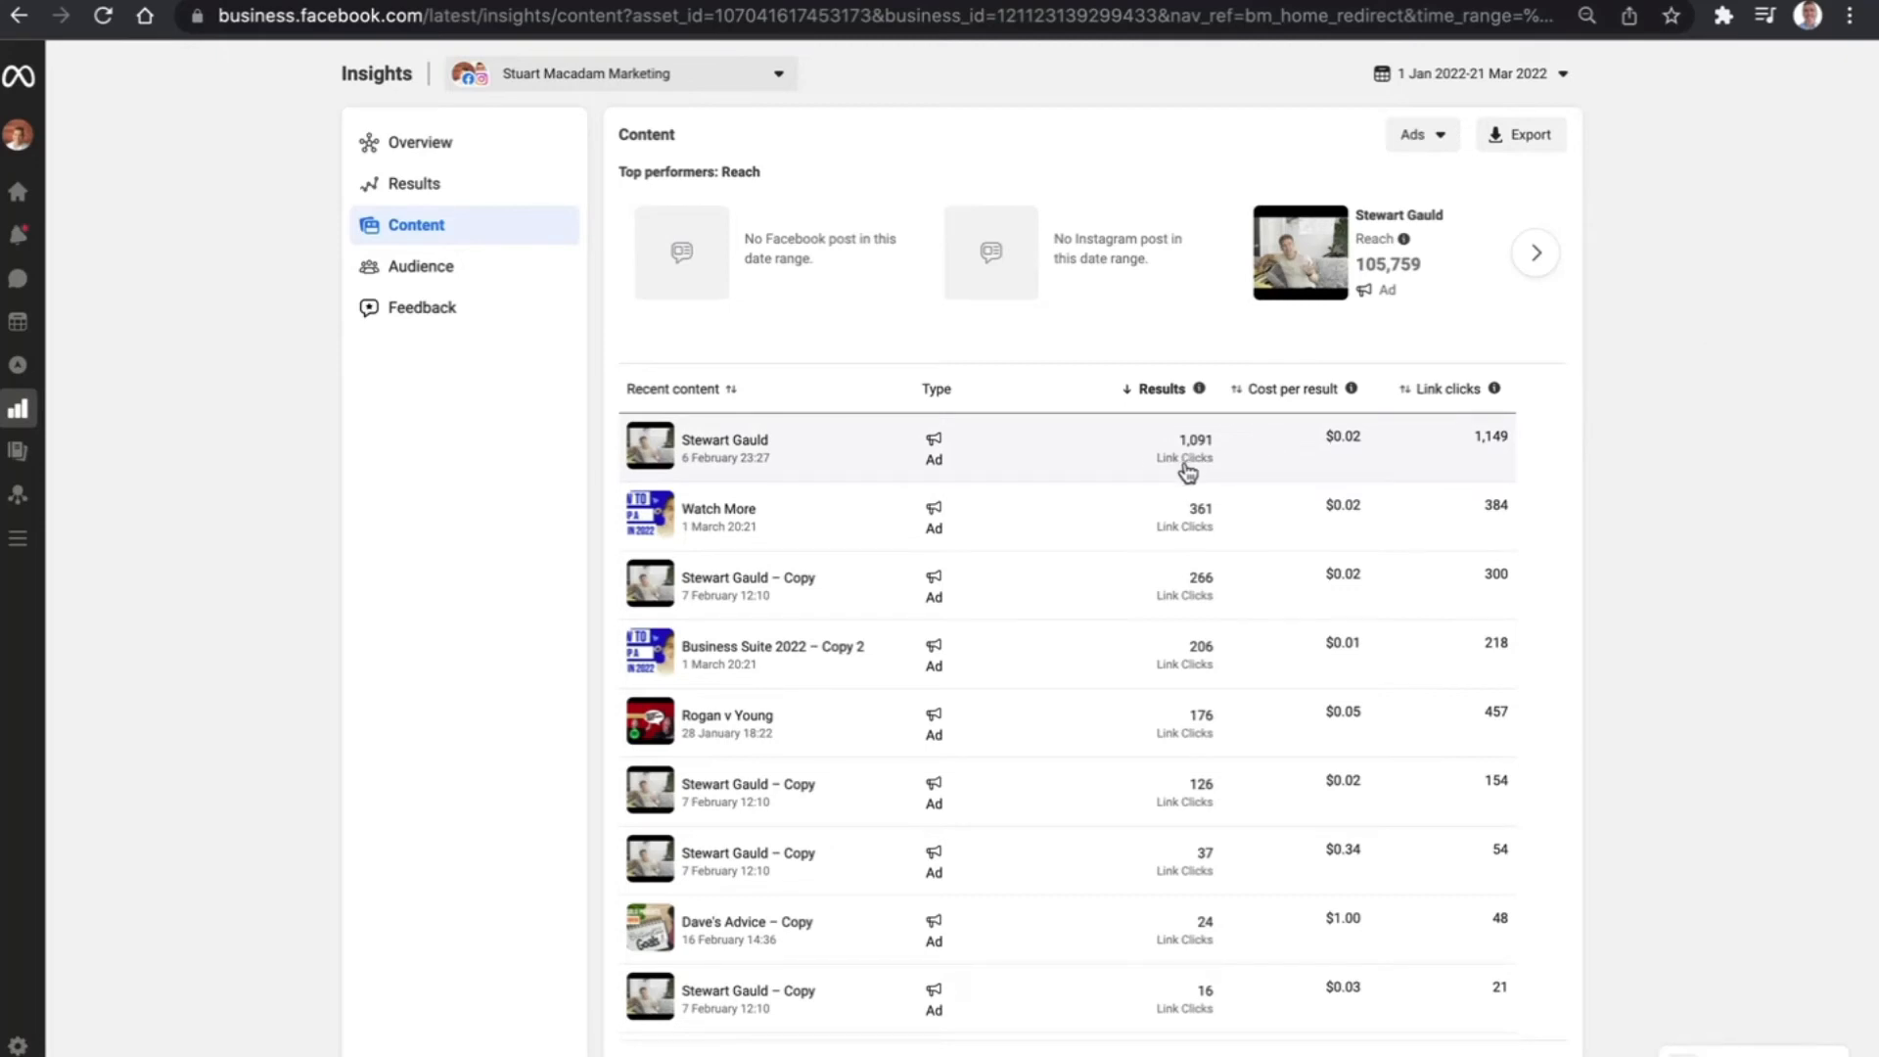
{"action": "mouse_move", "coordinate": [1355, 452]}
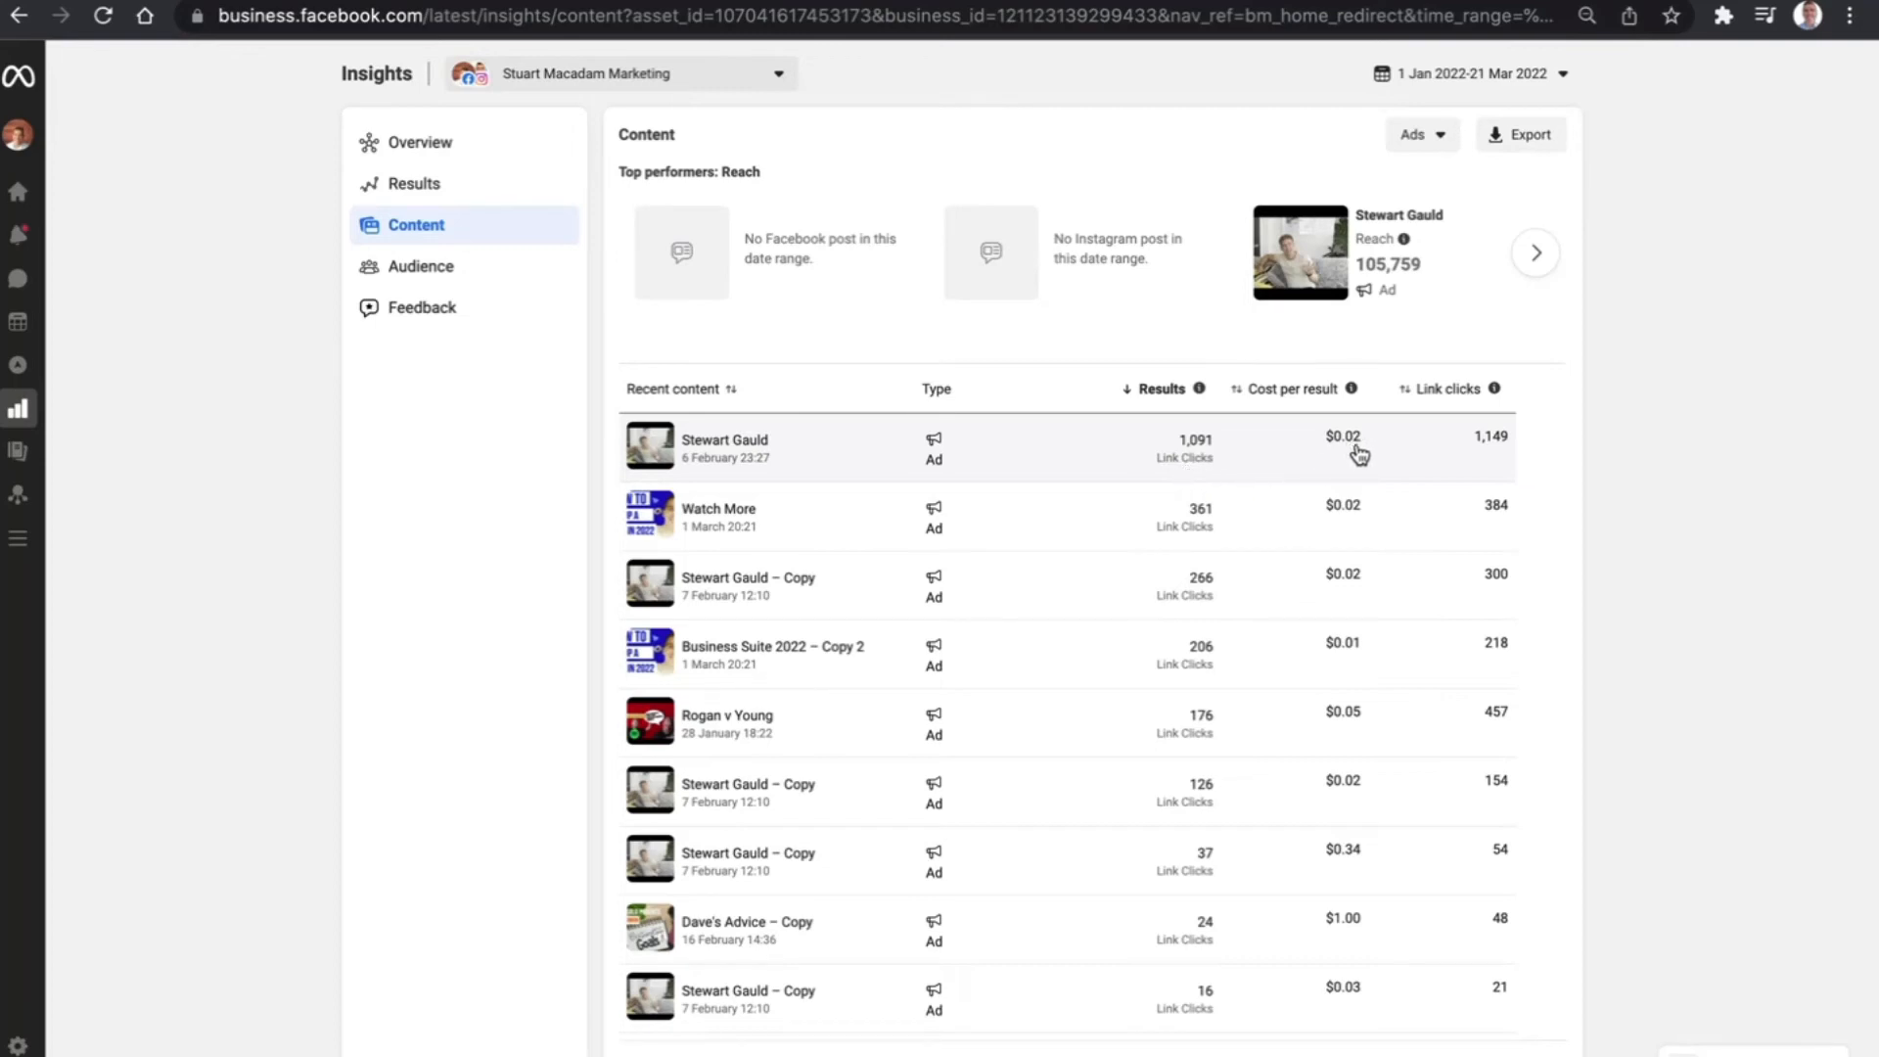
{"action": "mouse_move", "coordinate": [1343, 450]}
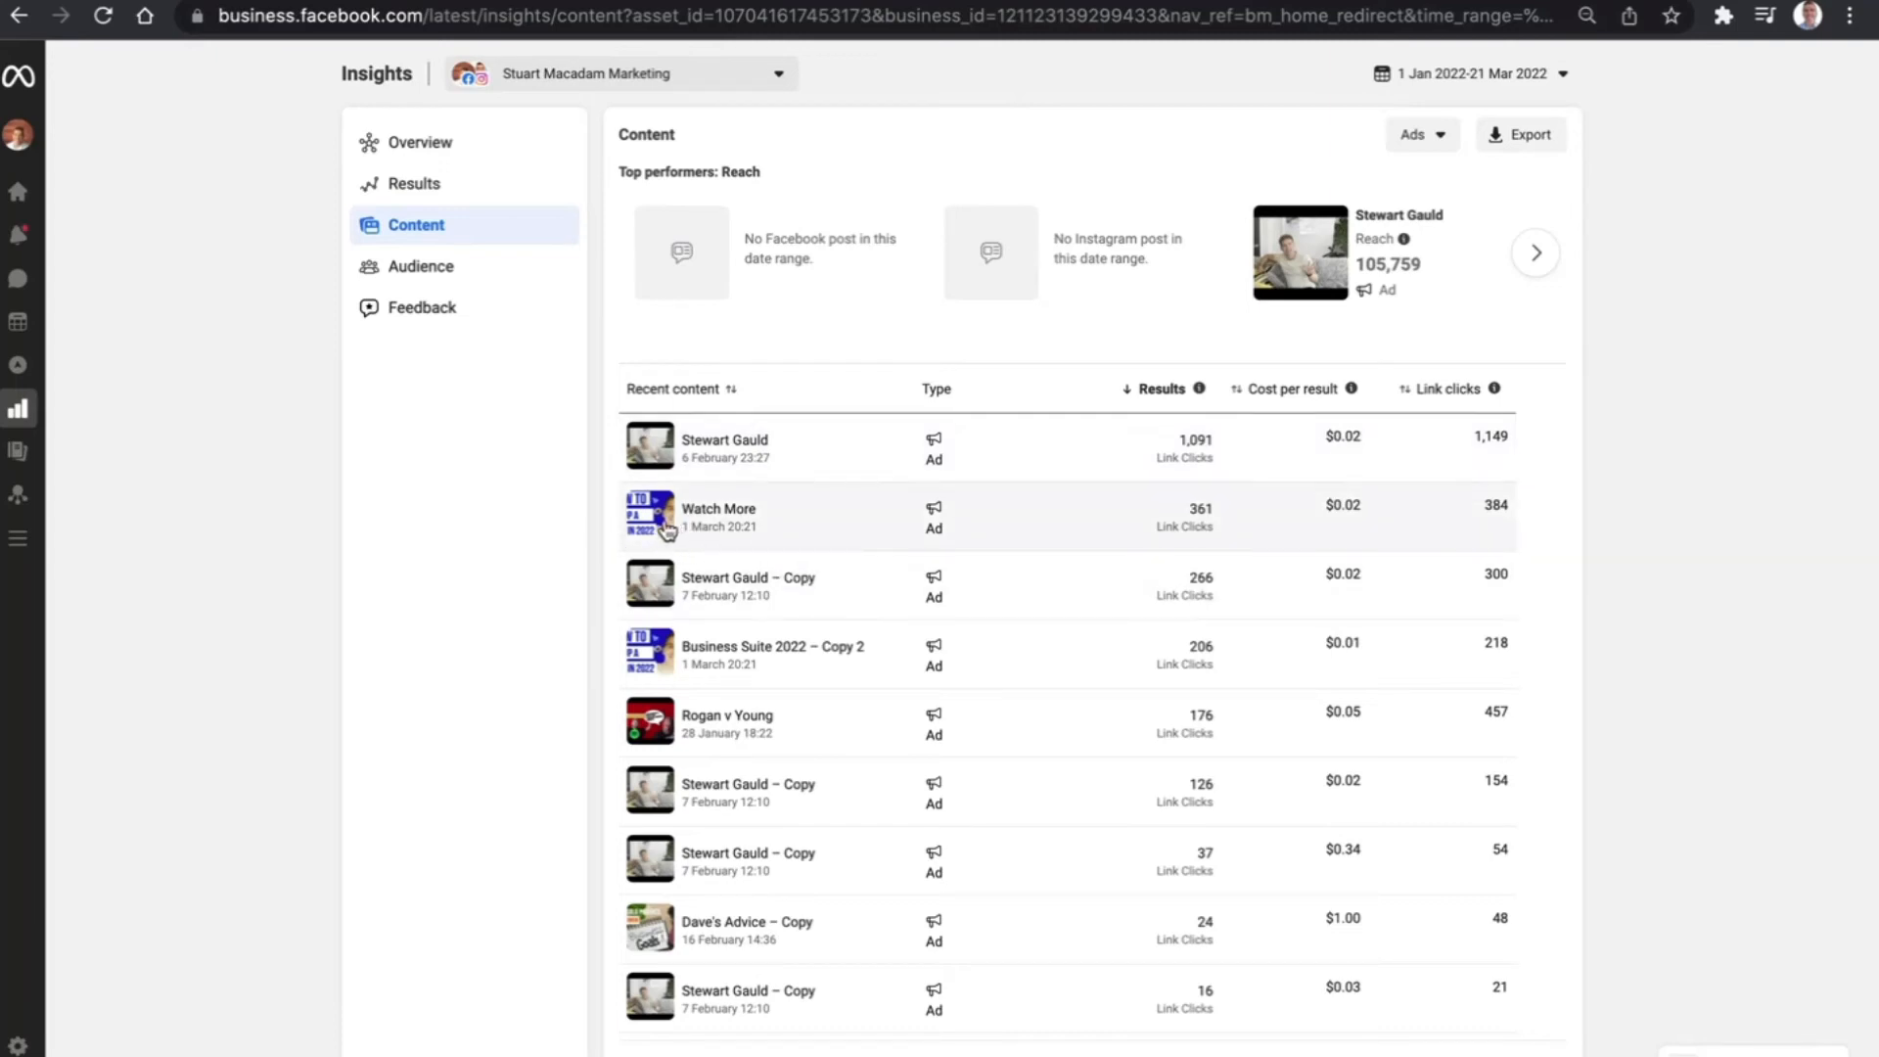
{"action": "mouse_move", "coordinate": [992, 540]}
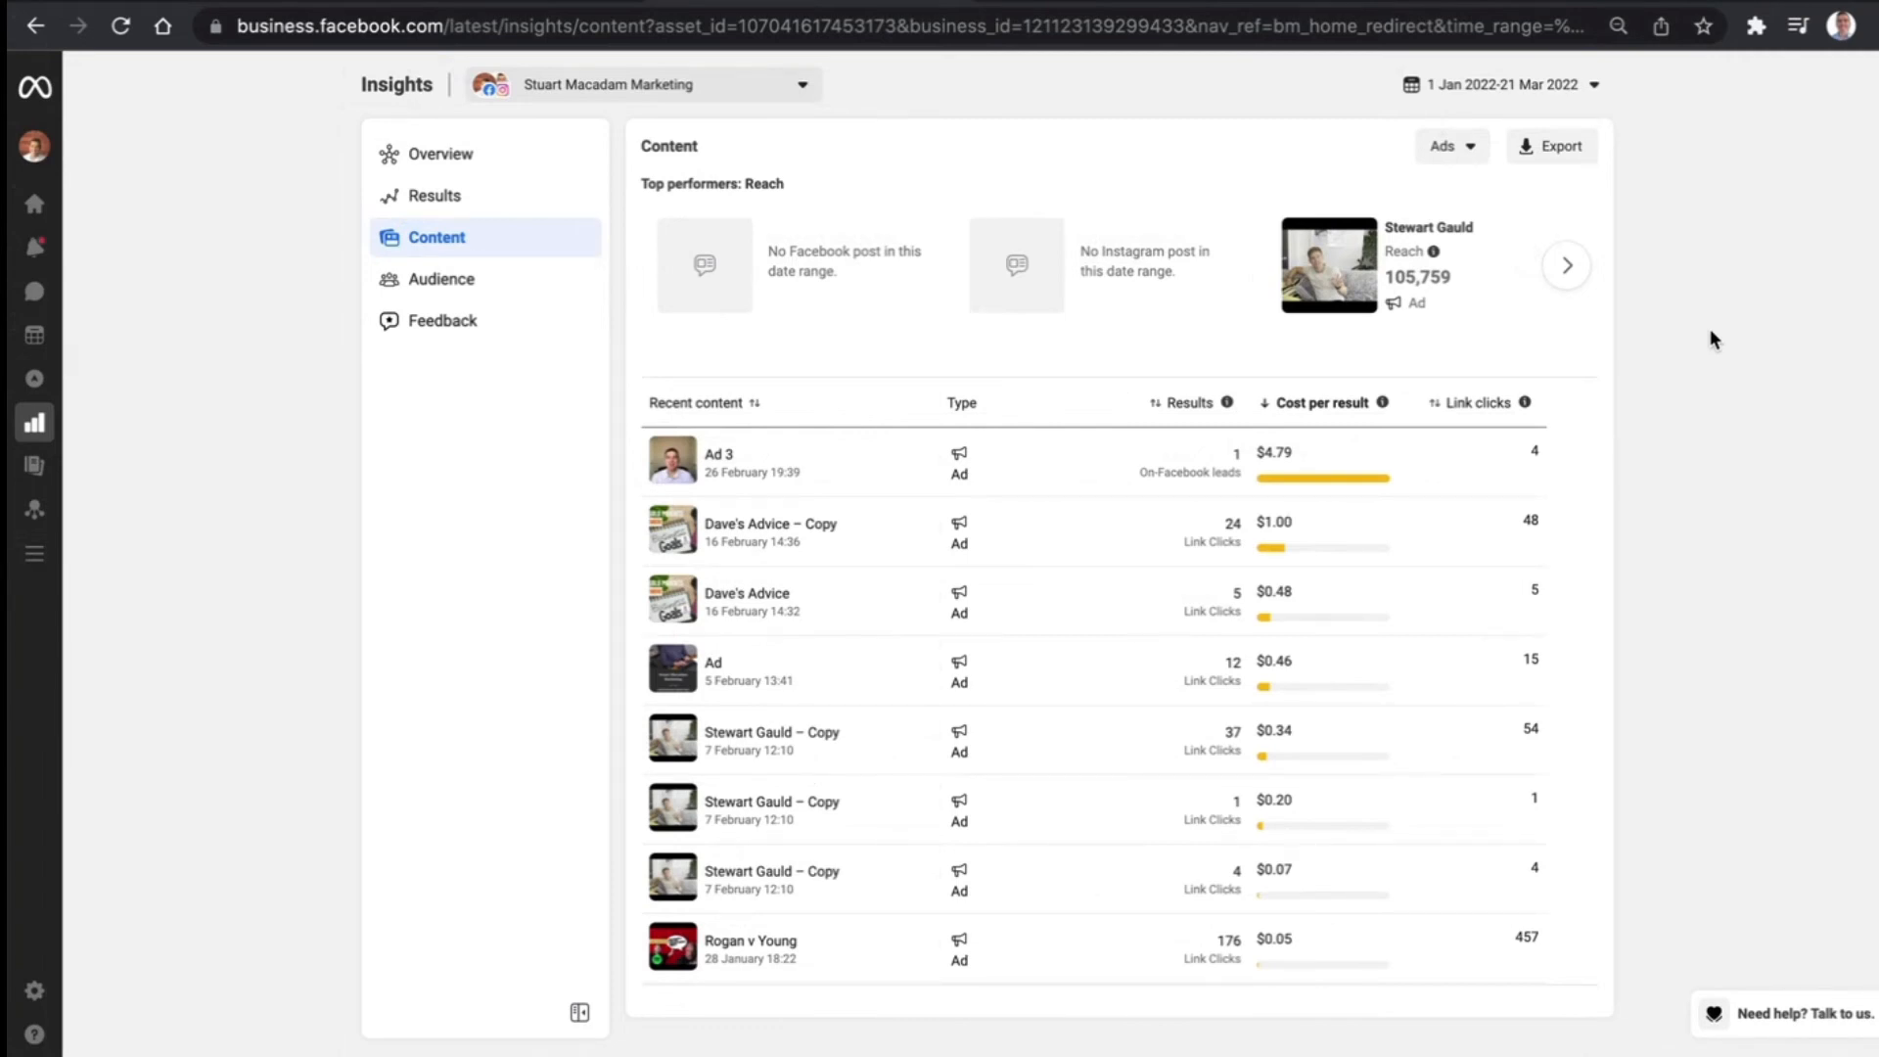
{"action": "mouse_move", "coordinate": [731, 282]}
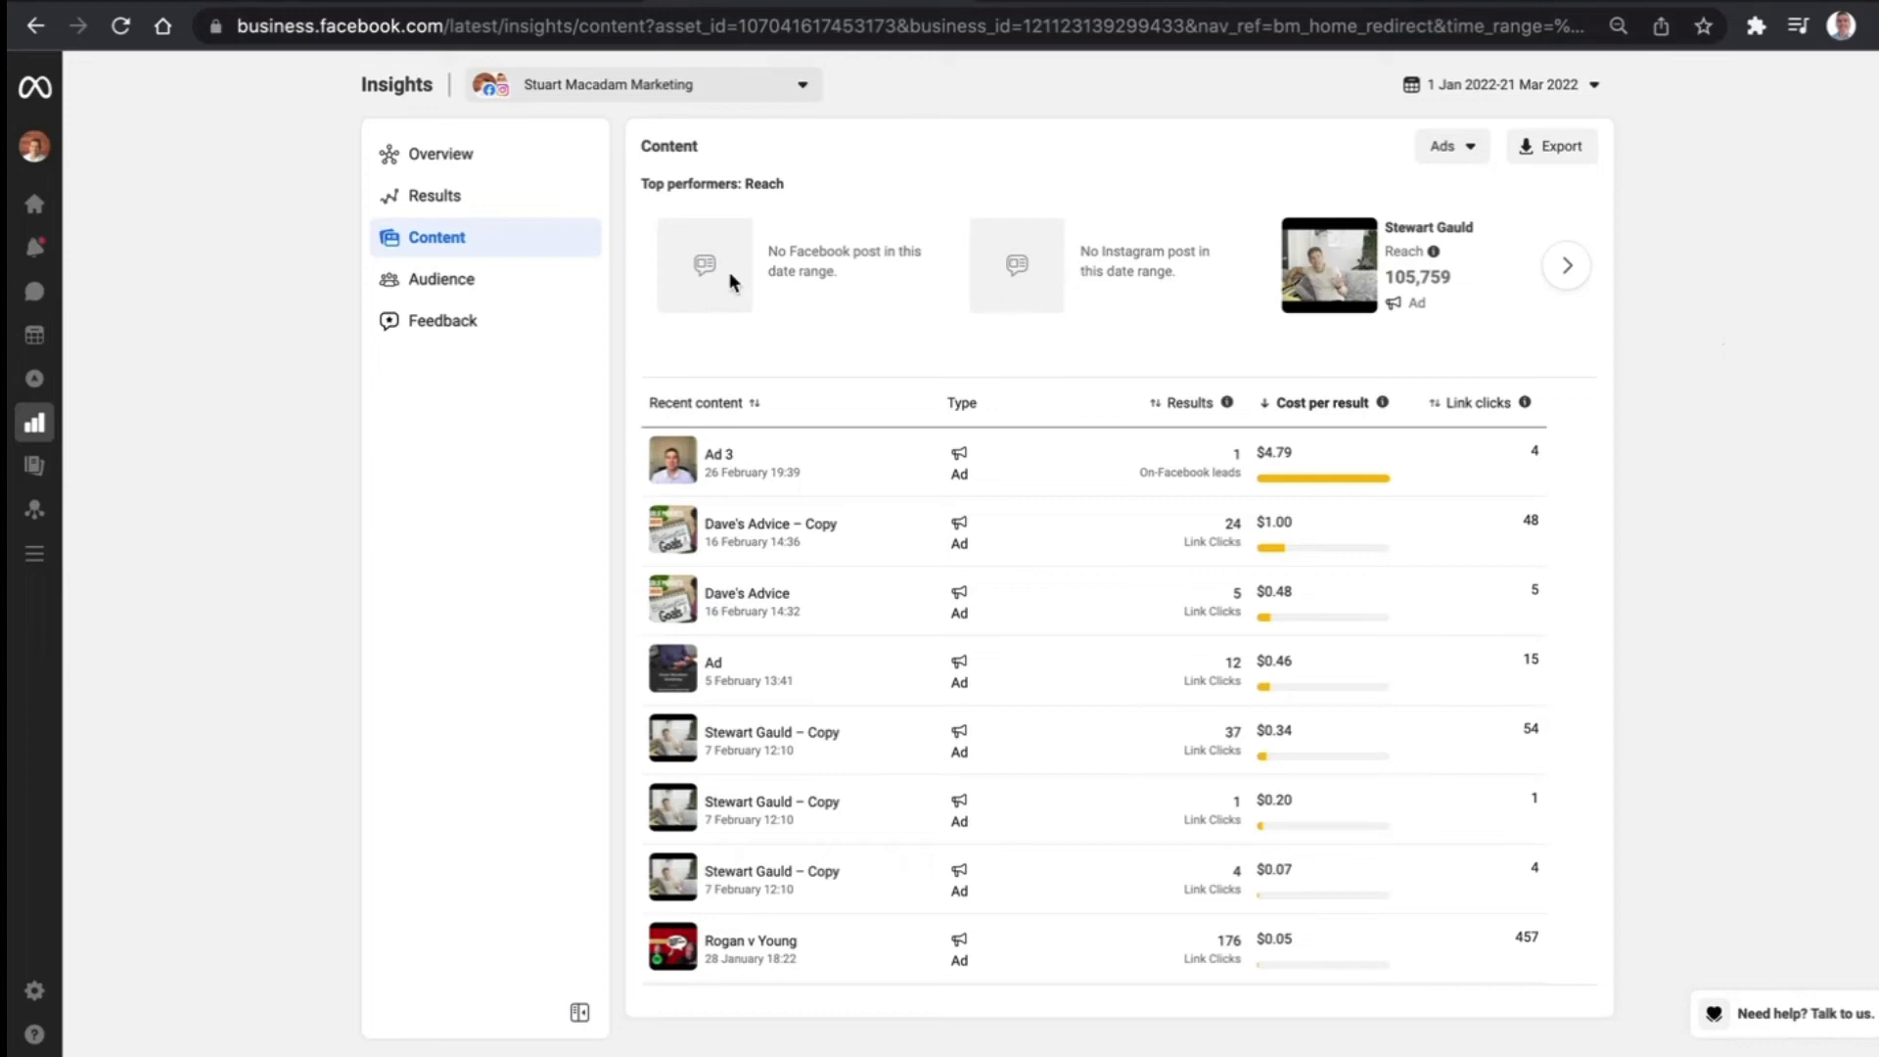
{"action": "left_click", "coordinate": [1567, 264]}
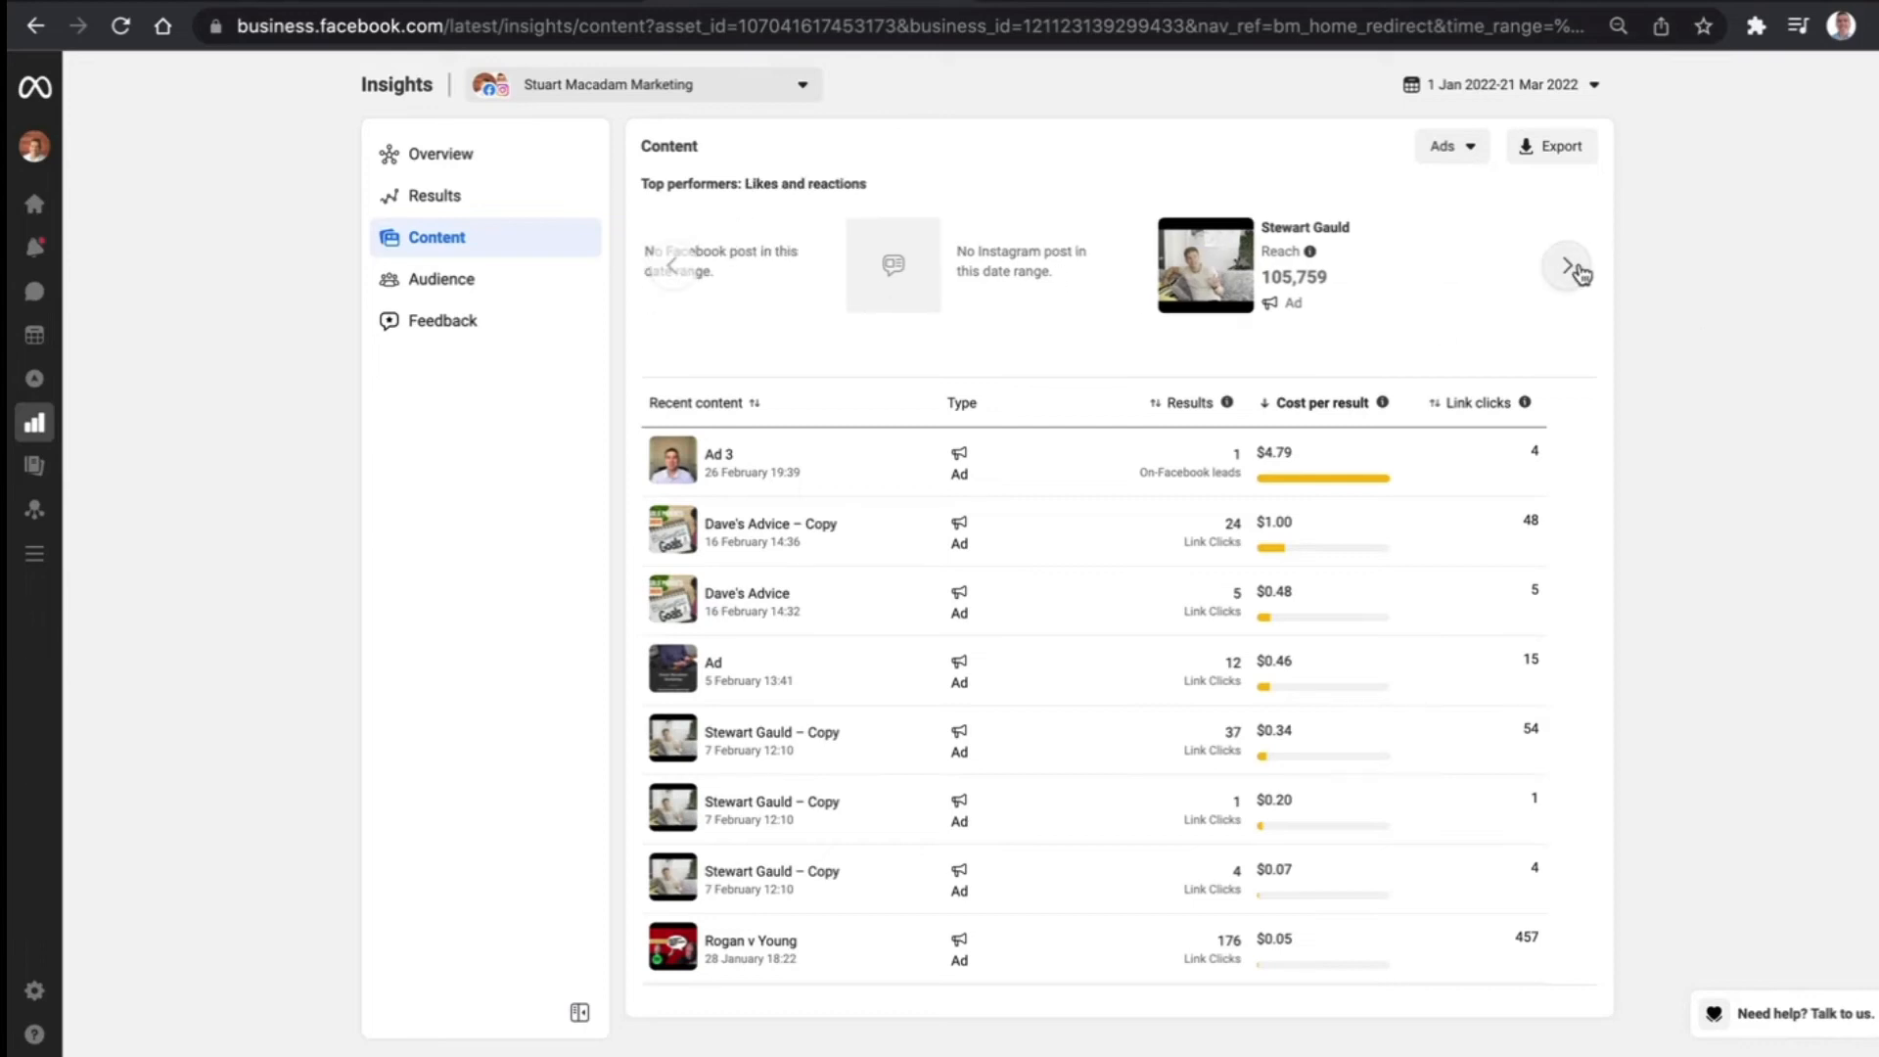
{"action": "left_click", "coordinate": [1572, 265]}
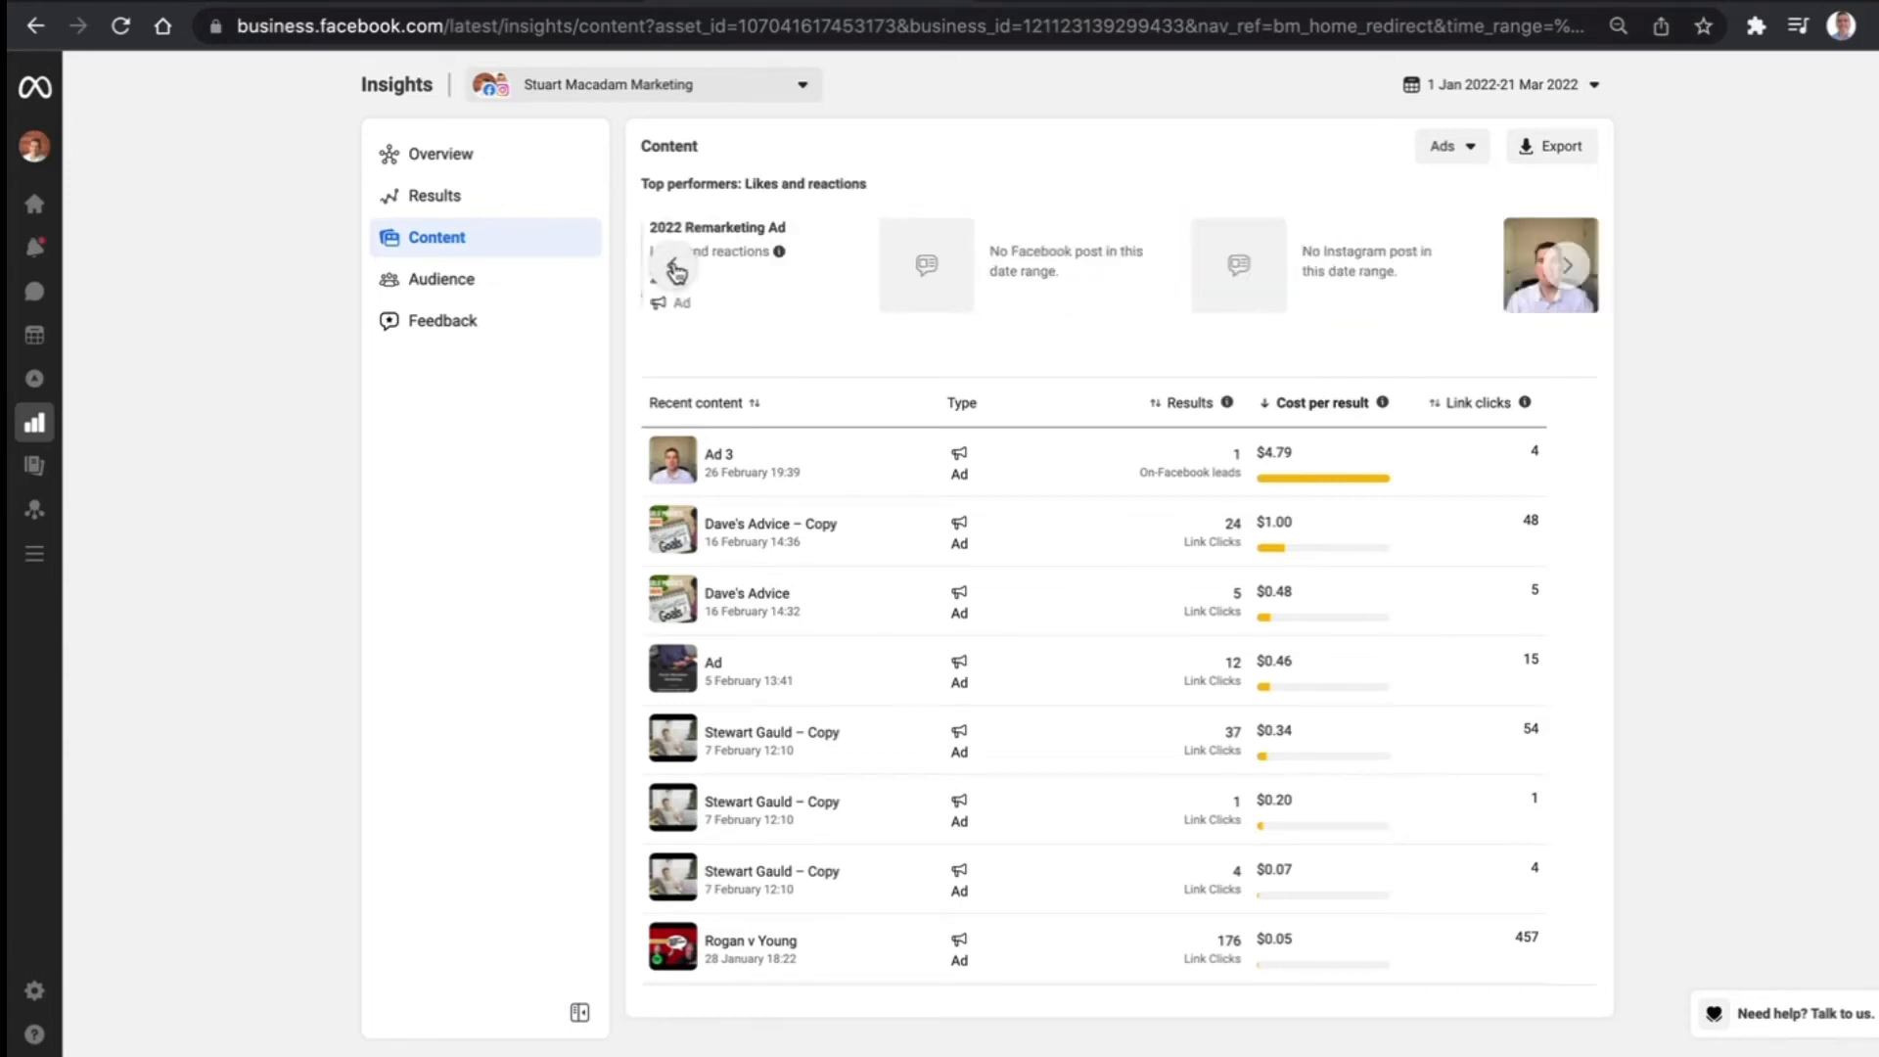
{"action": "left_click", "coordinate": [1566, 265]}
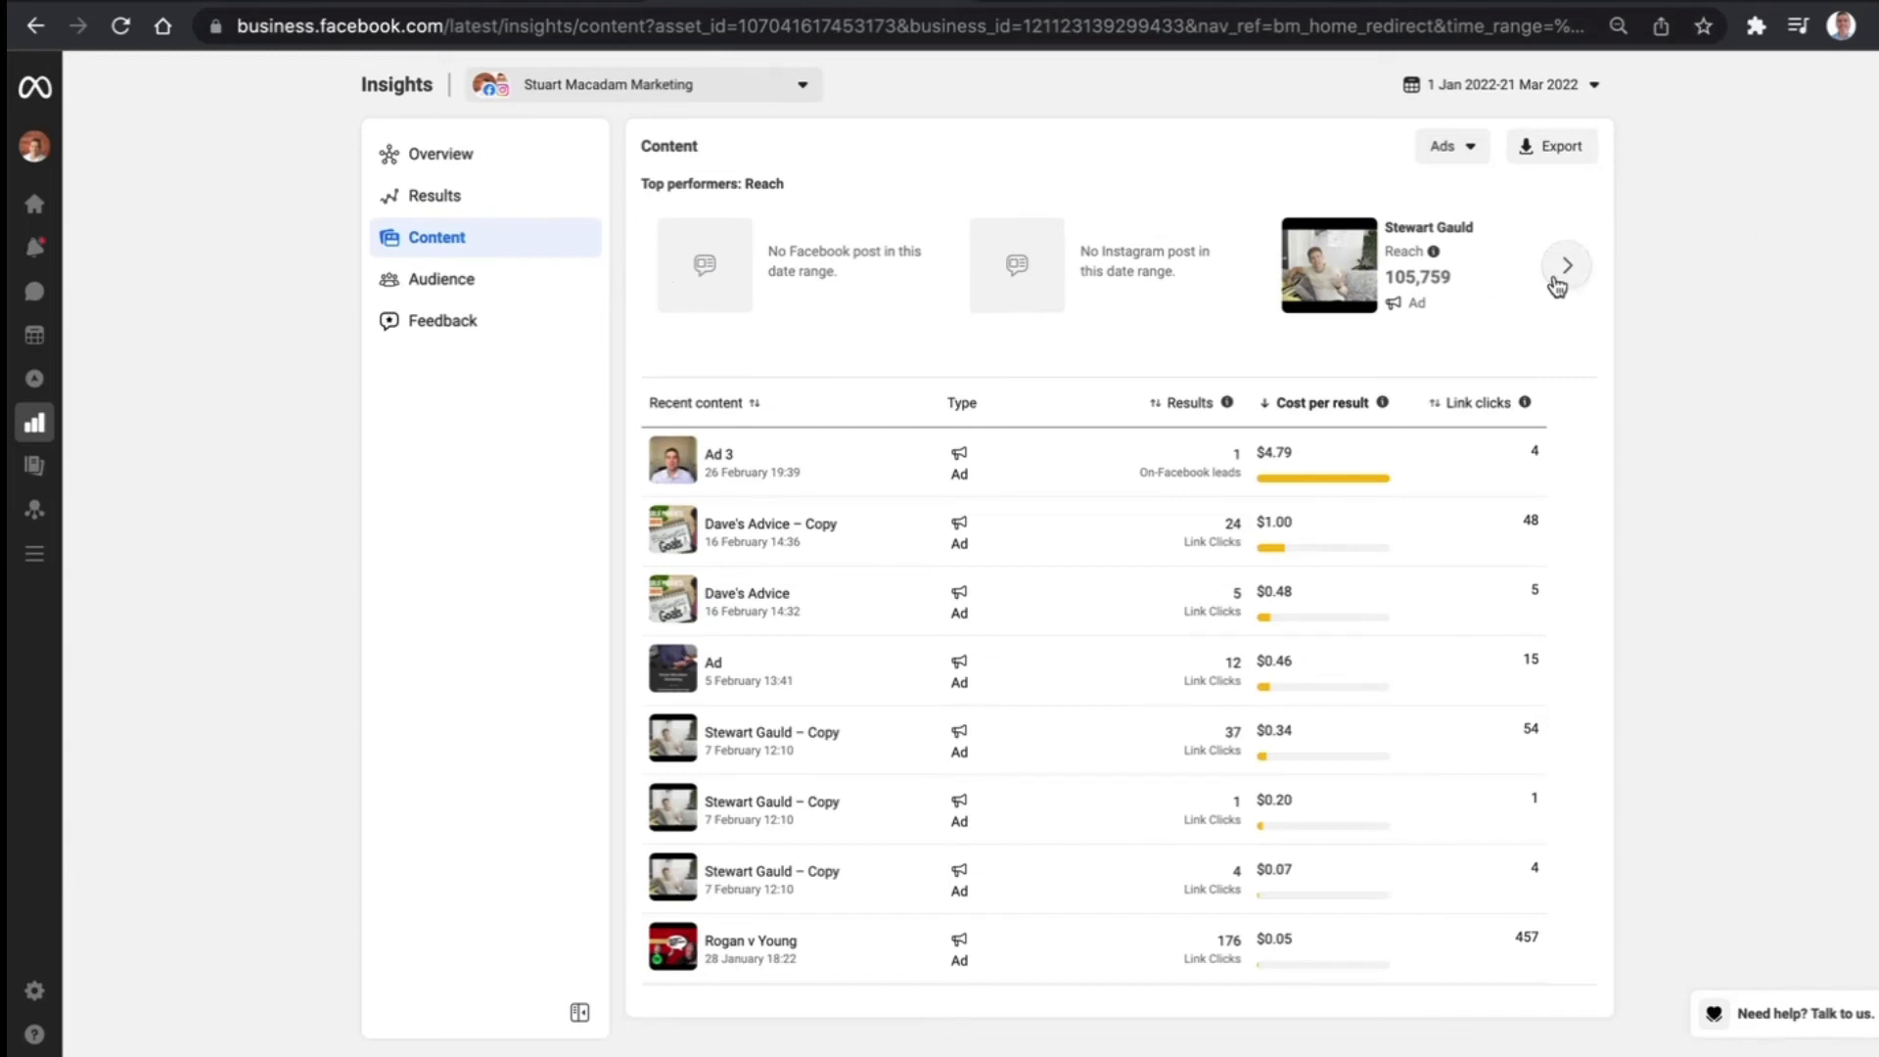
Show top performers by likes and reactions, then include Posts and Stories alongside Ads in the Content view
{"action": "left_click", "coordinate": [1566, 264]}
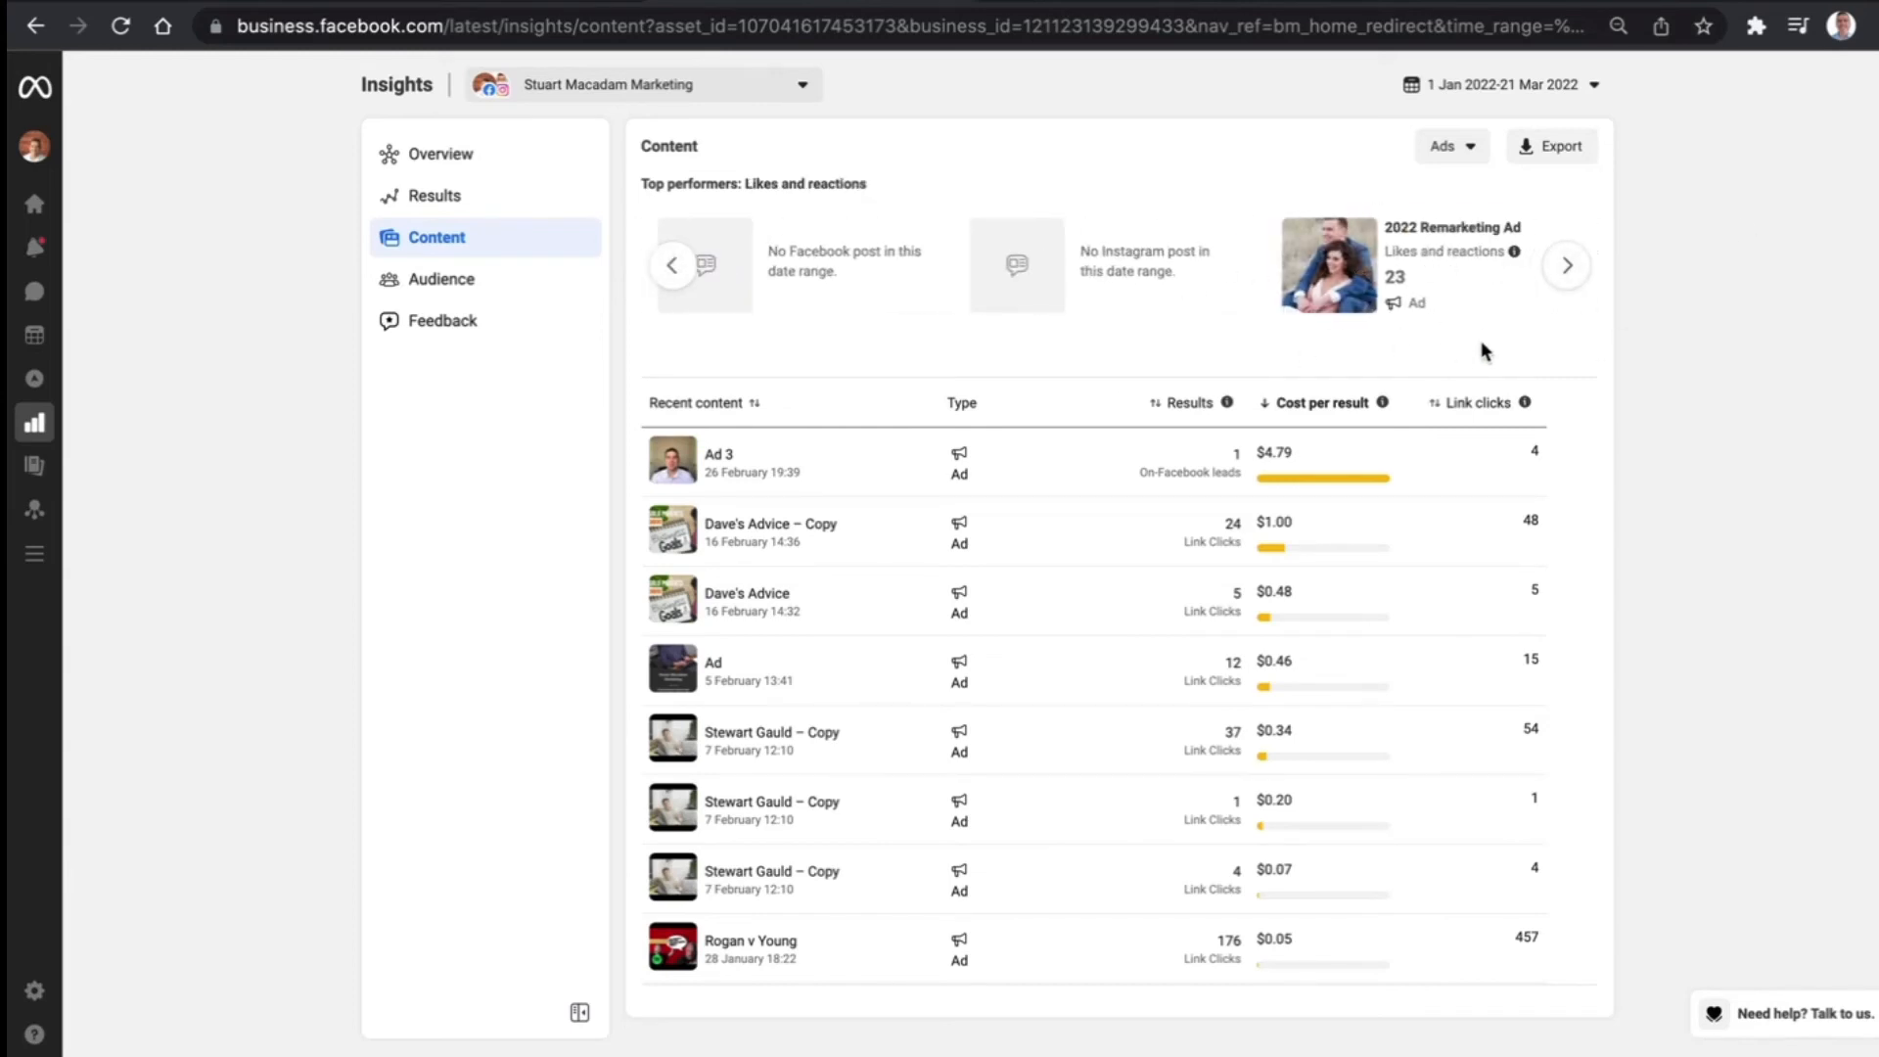
{"action": "mouse_move", "coordinate": [936, 350]}
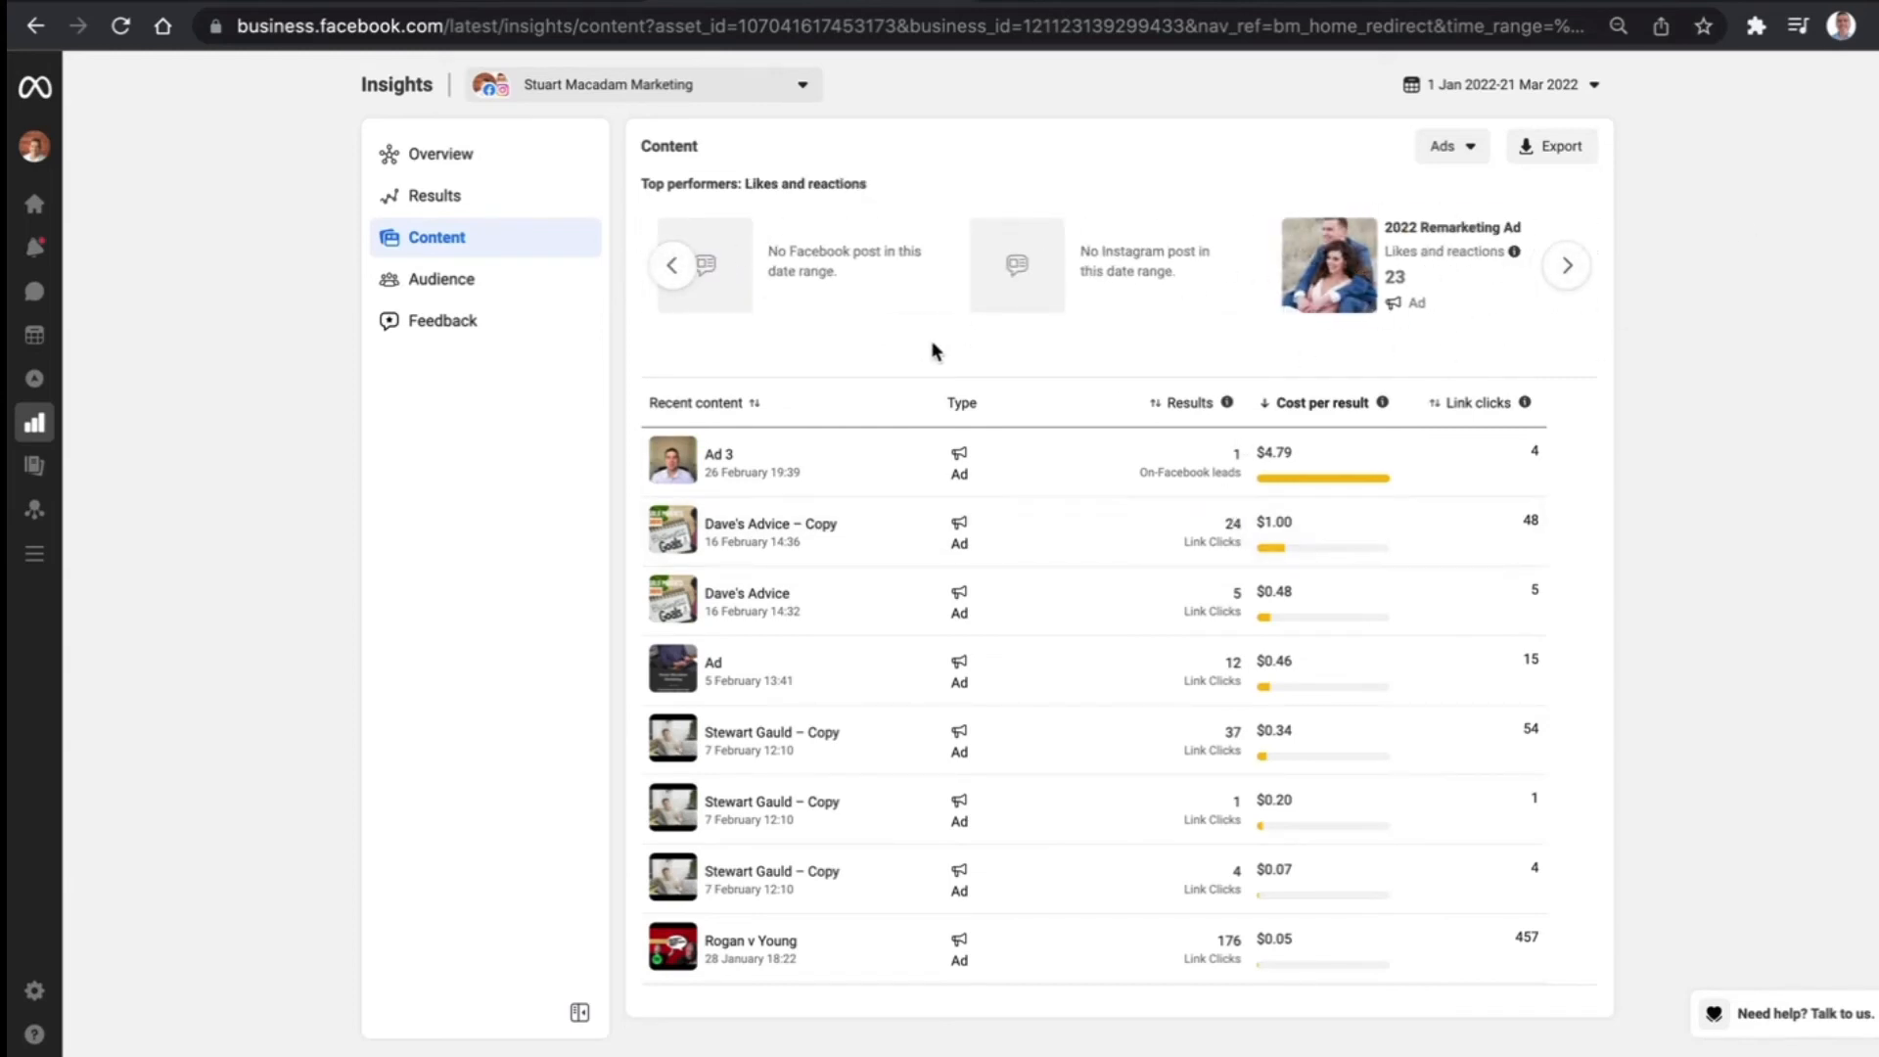
{"action": "left_click", "coordinate": [1445, 145]}
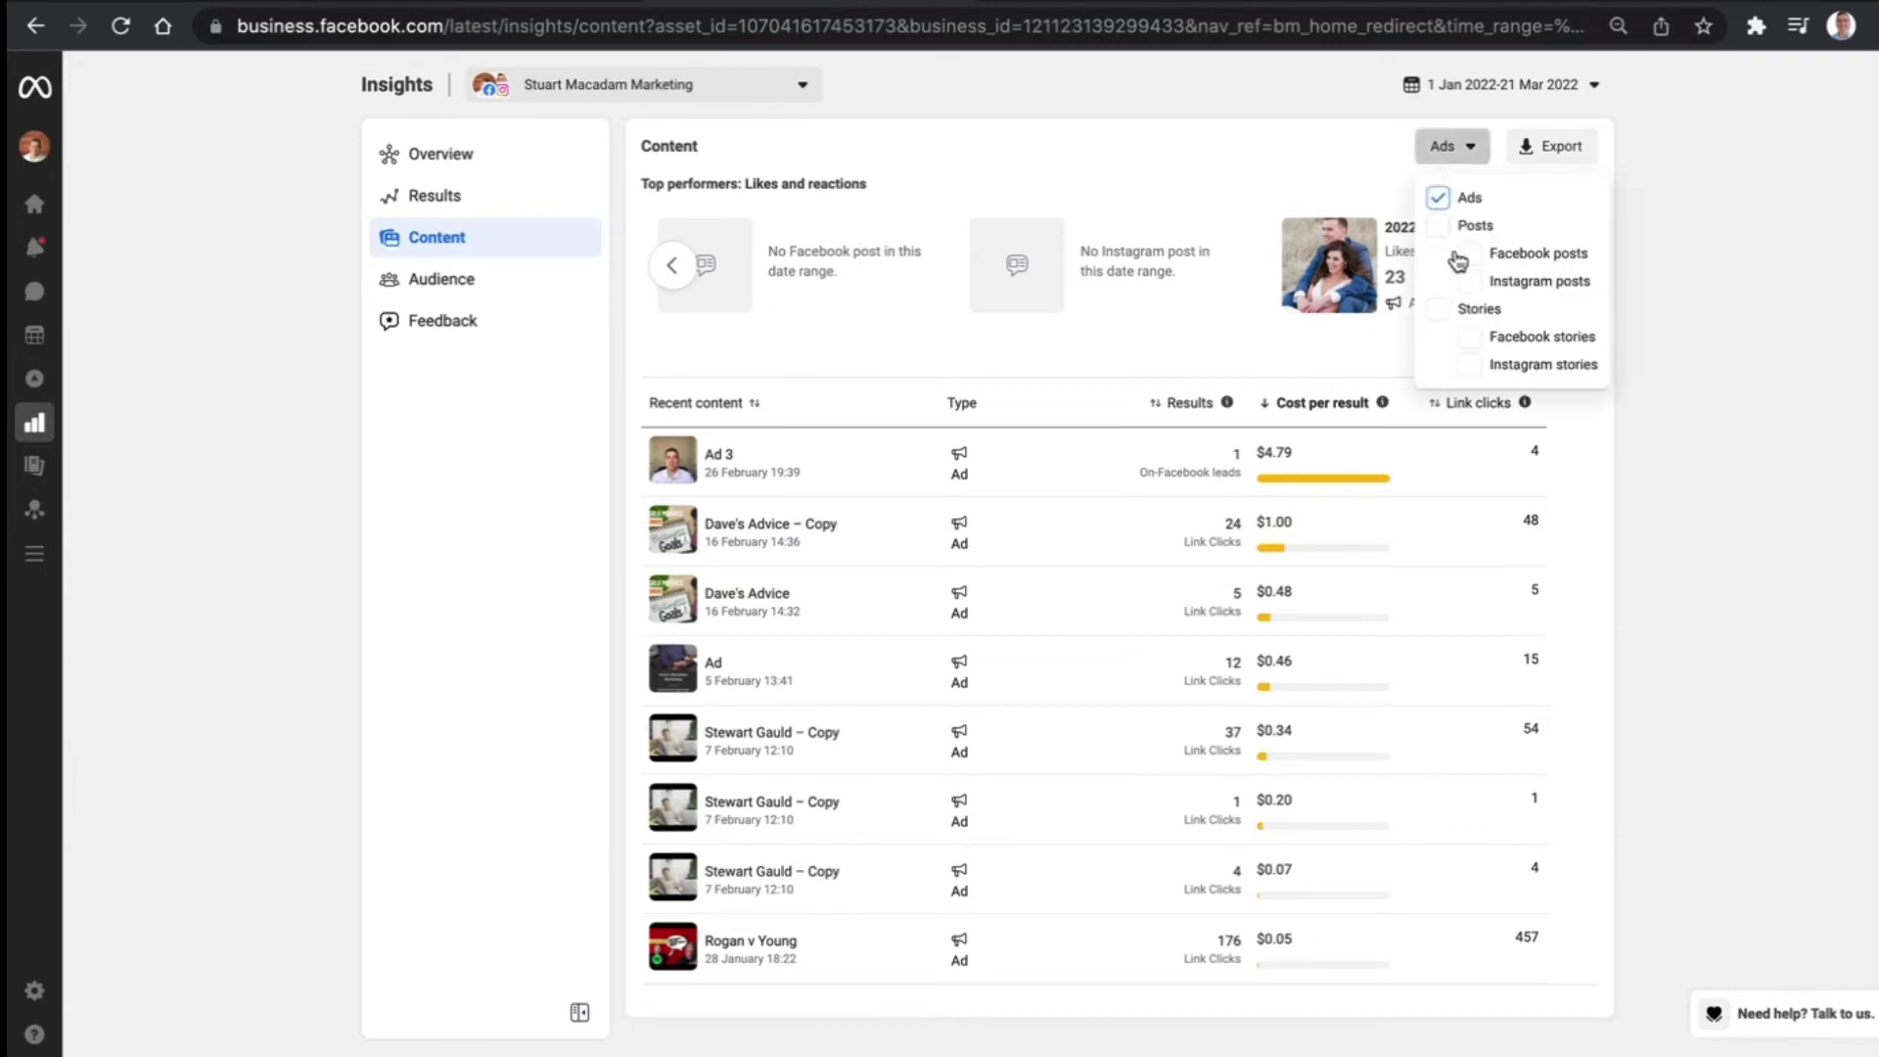
{"action": "left_click", "coordinate": [1474, 225]}
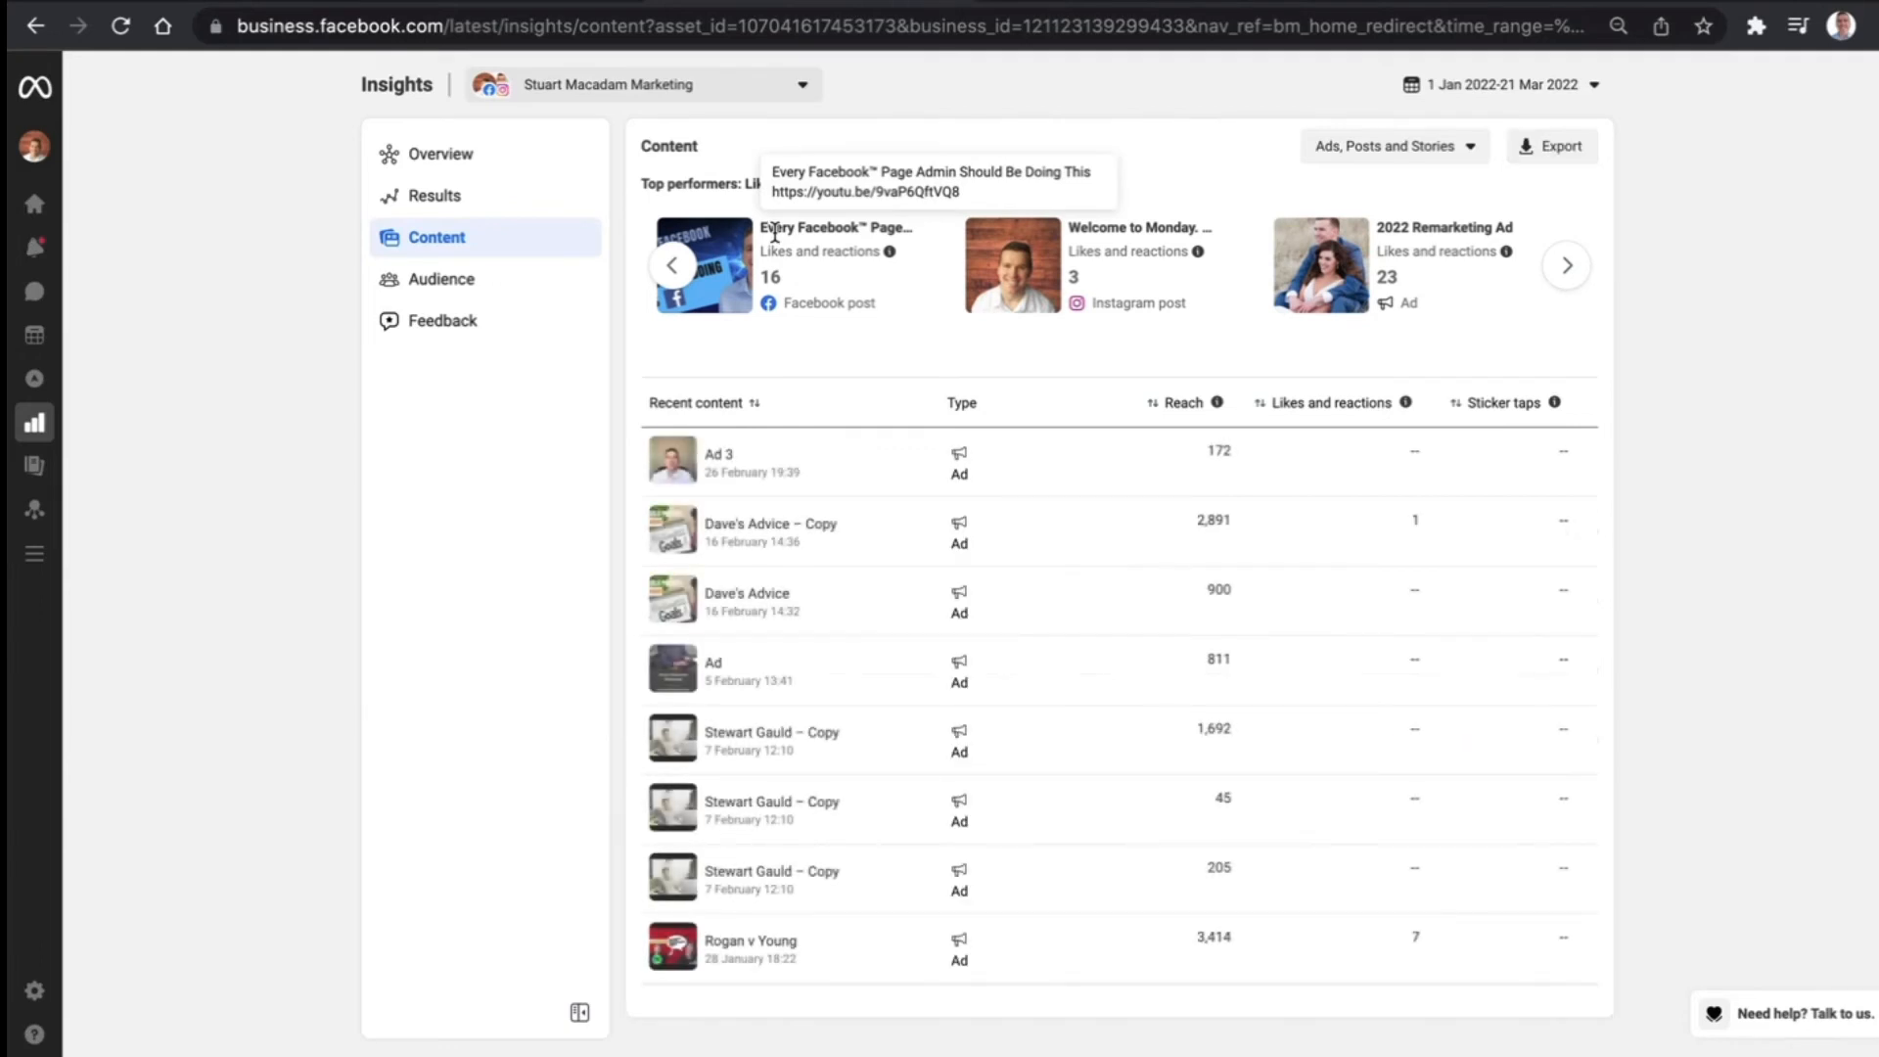
{"action": "mouse_move", "coordinate": [938, 231]}
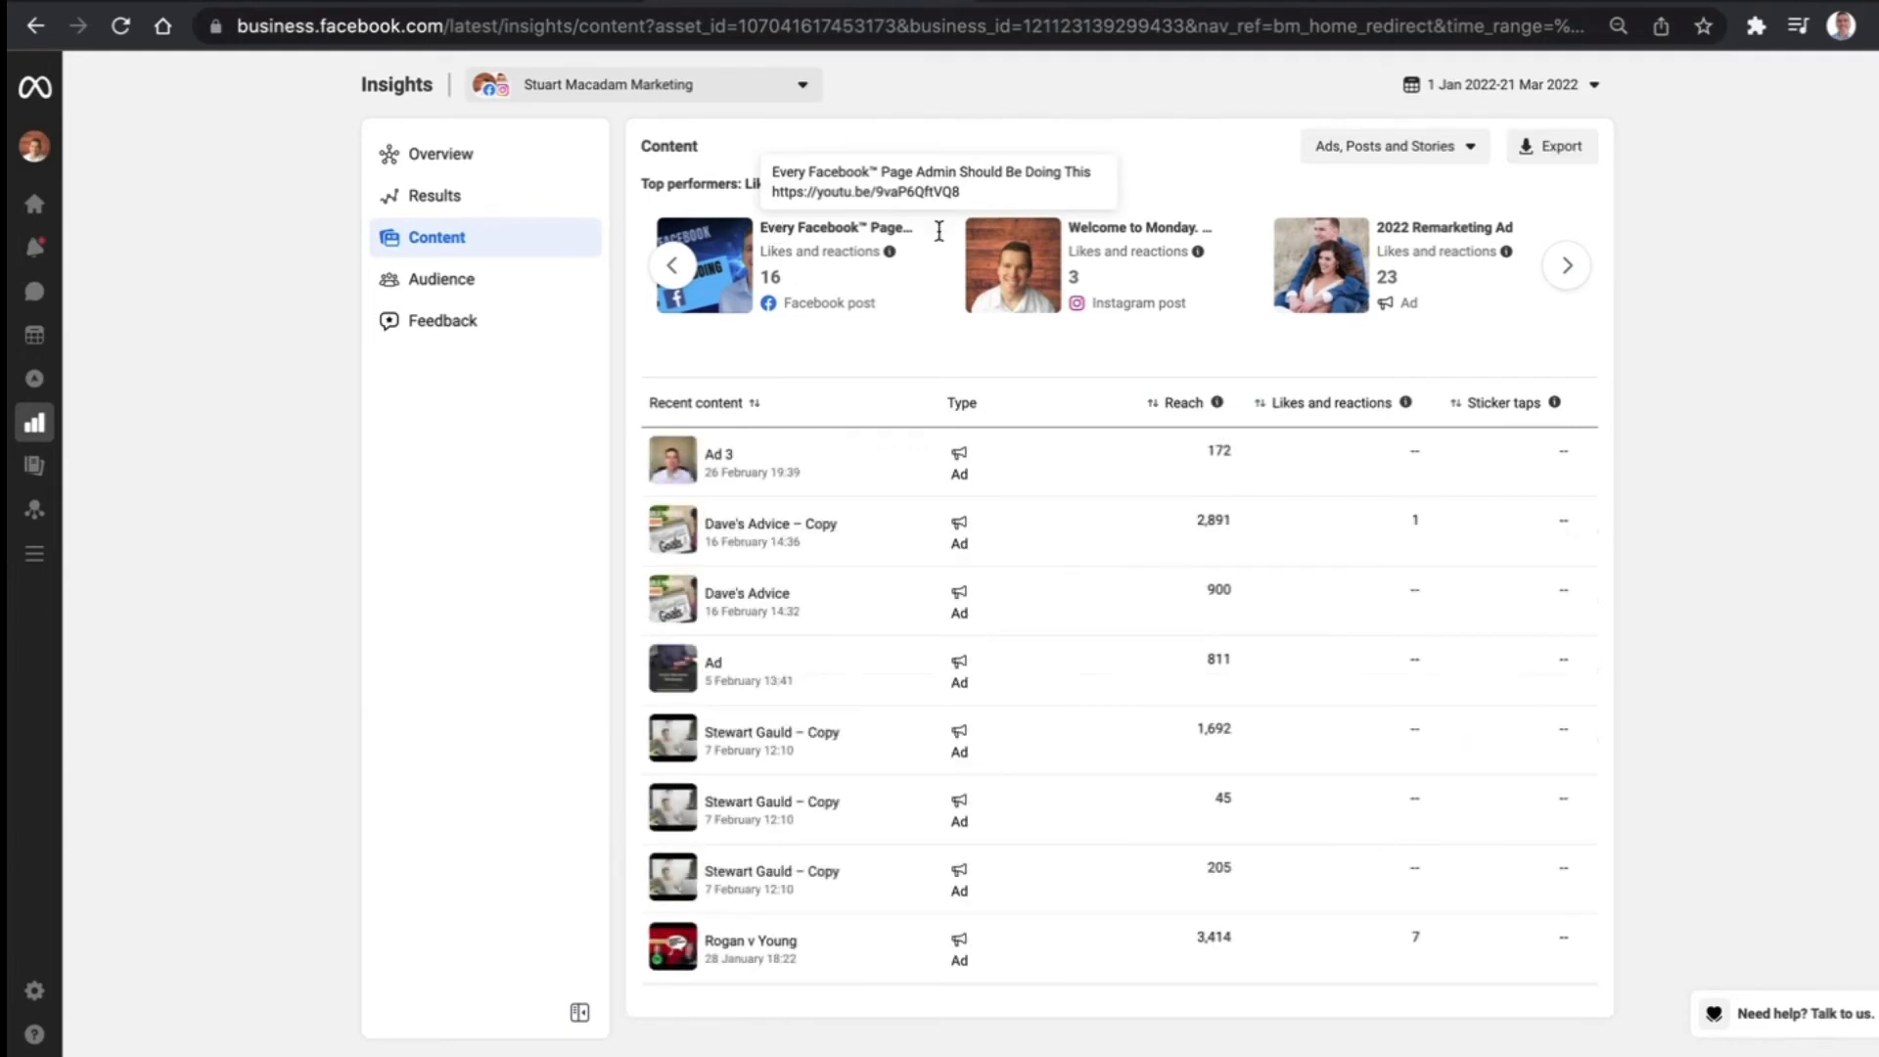
{"action": "mouse_move", "coordinate": [1123, 227]}
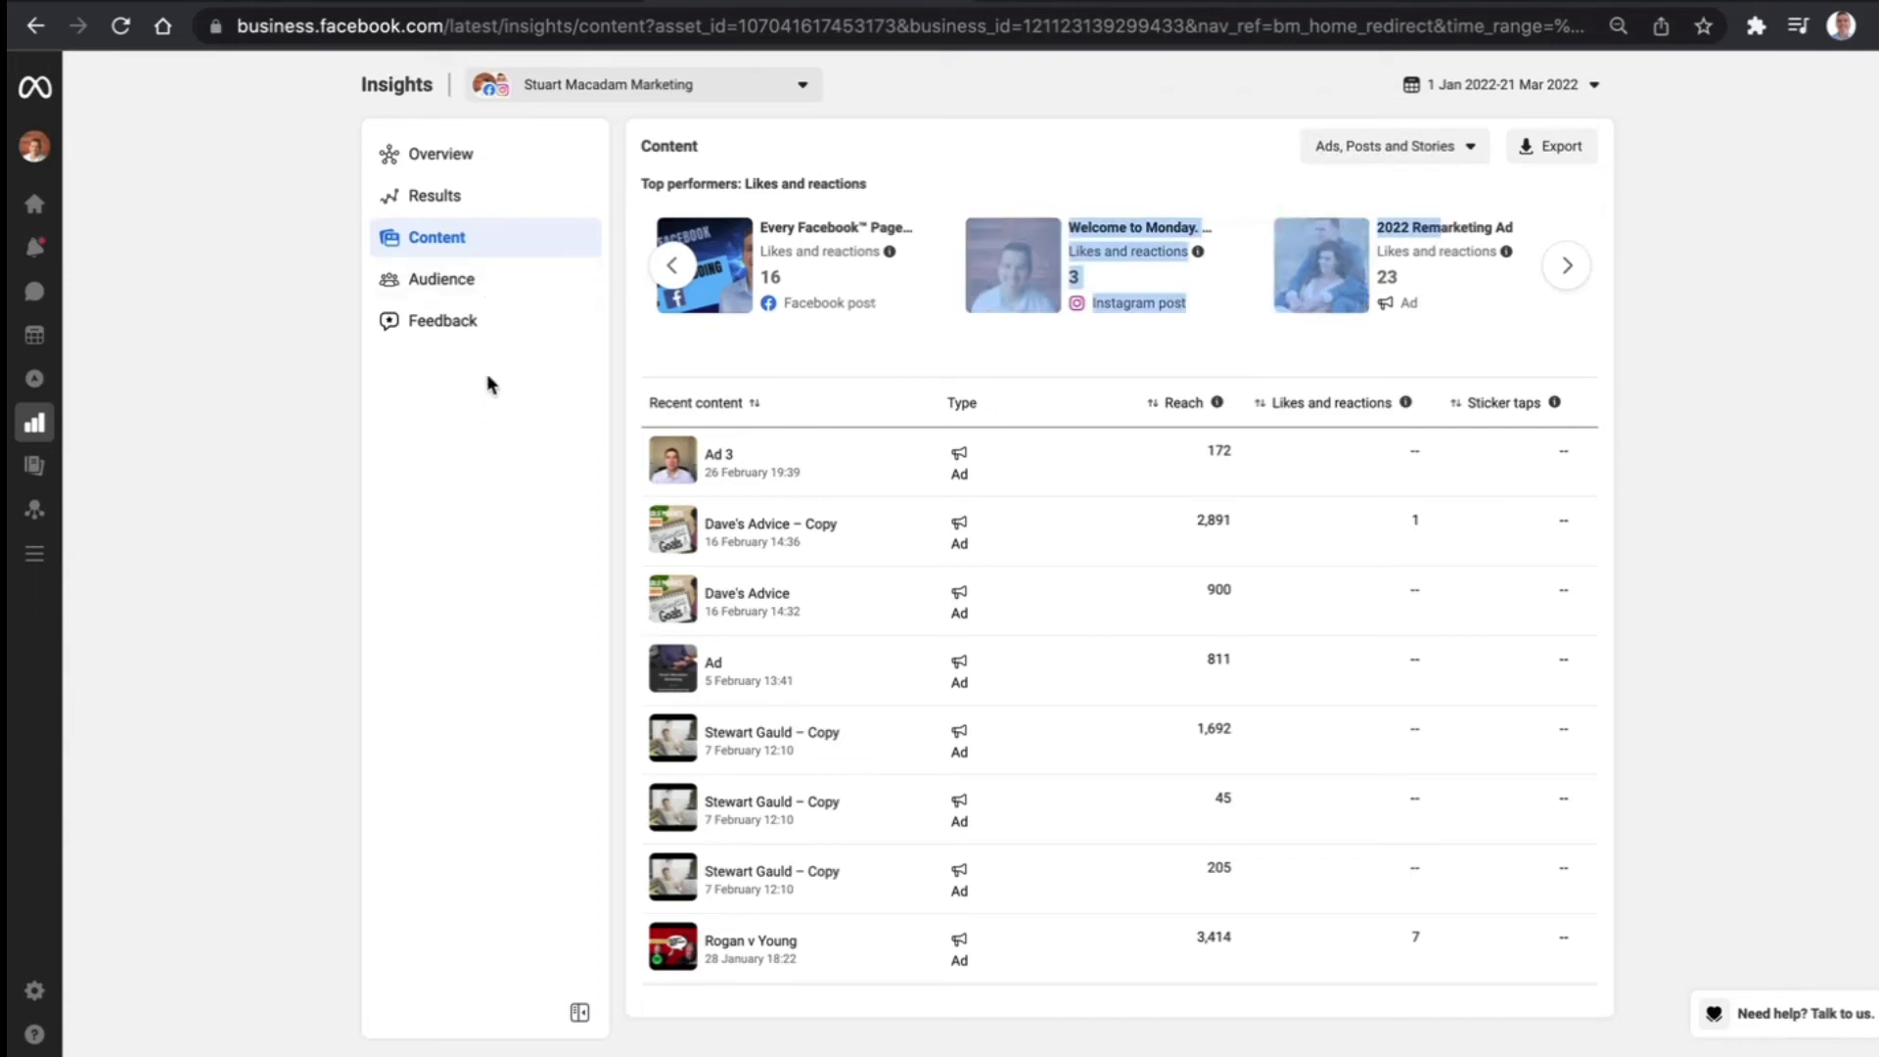
View Audience insights on the Current audience, showing 391 Page likes and 144 Instagram followers with demographics
{"action": "left_click", "coordinate": [440, 278]}
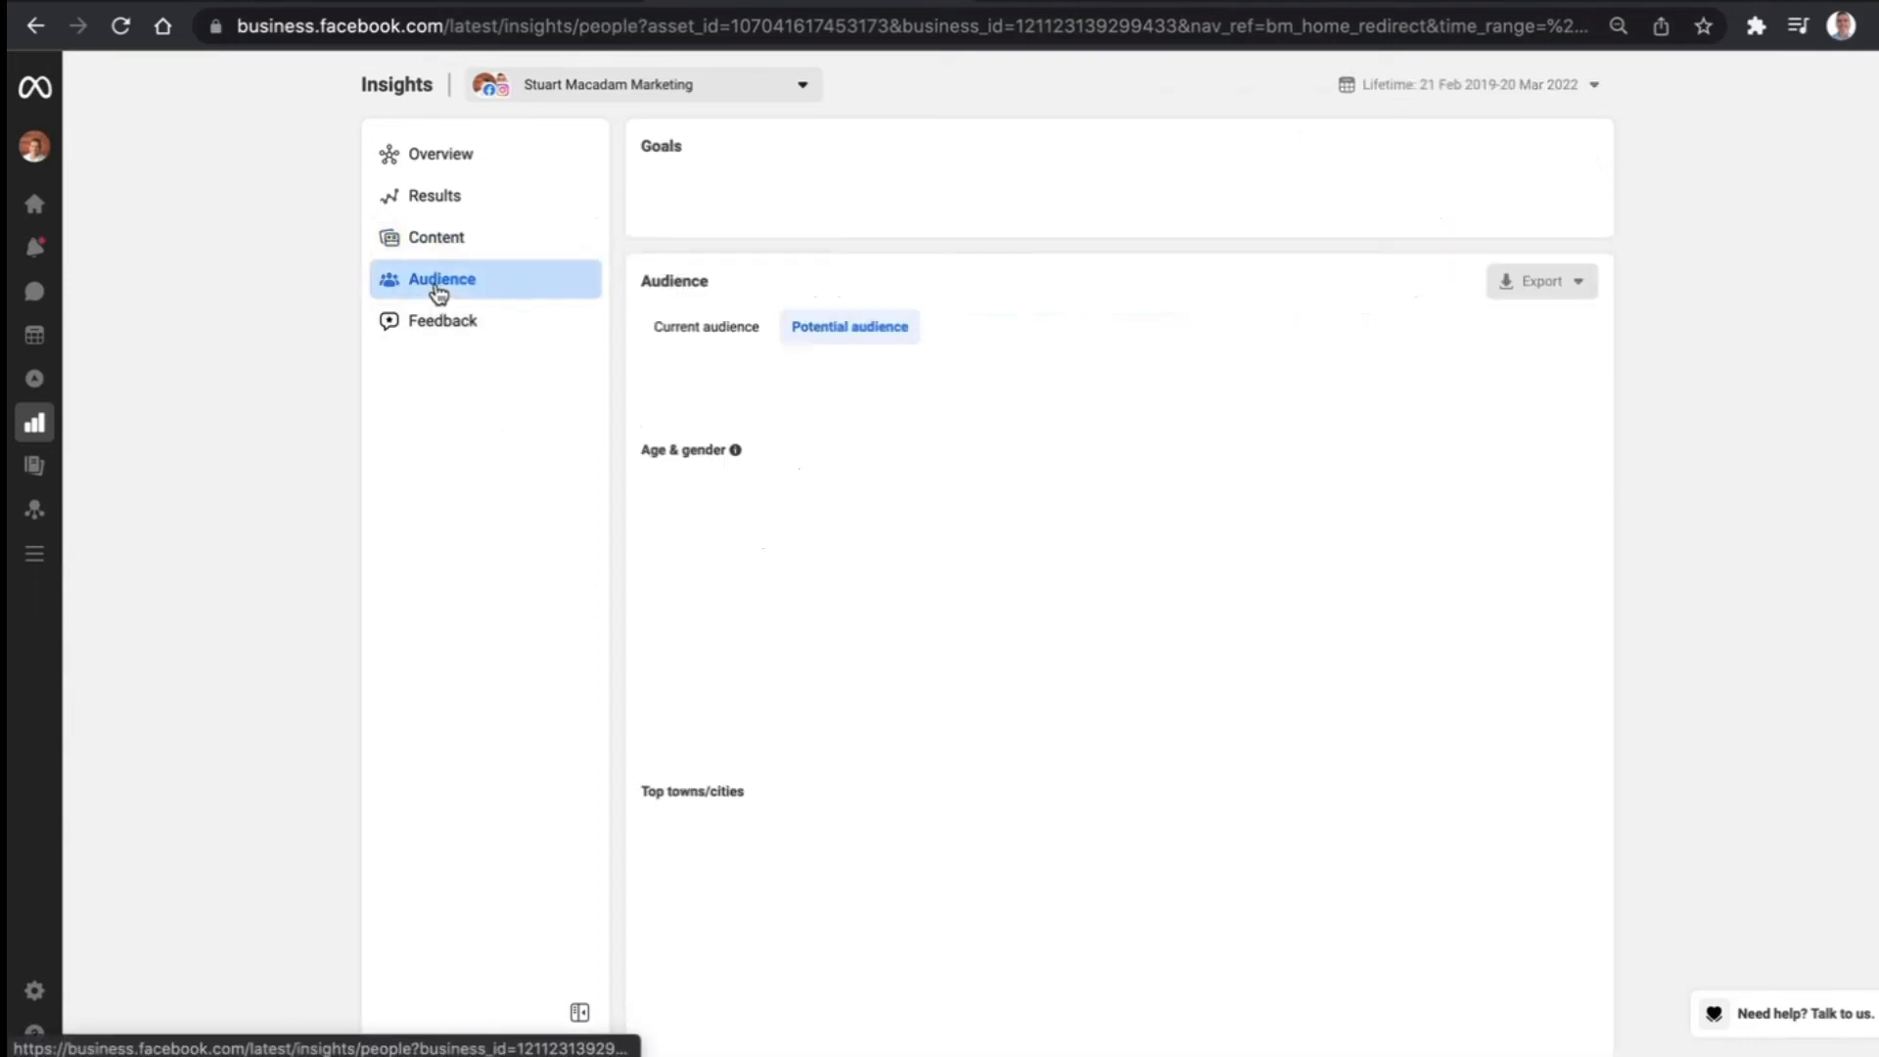
{"action": "left_click", "coordinate": [440, 278]}
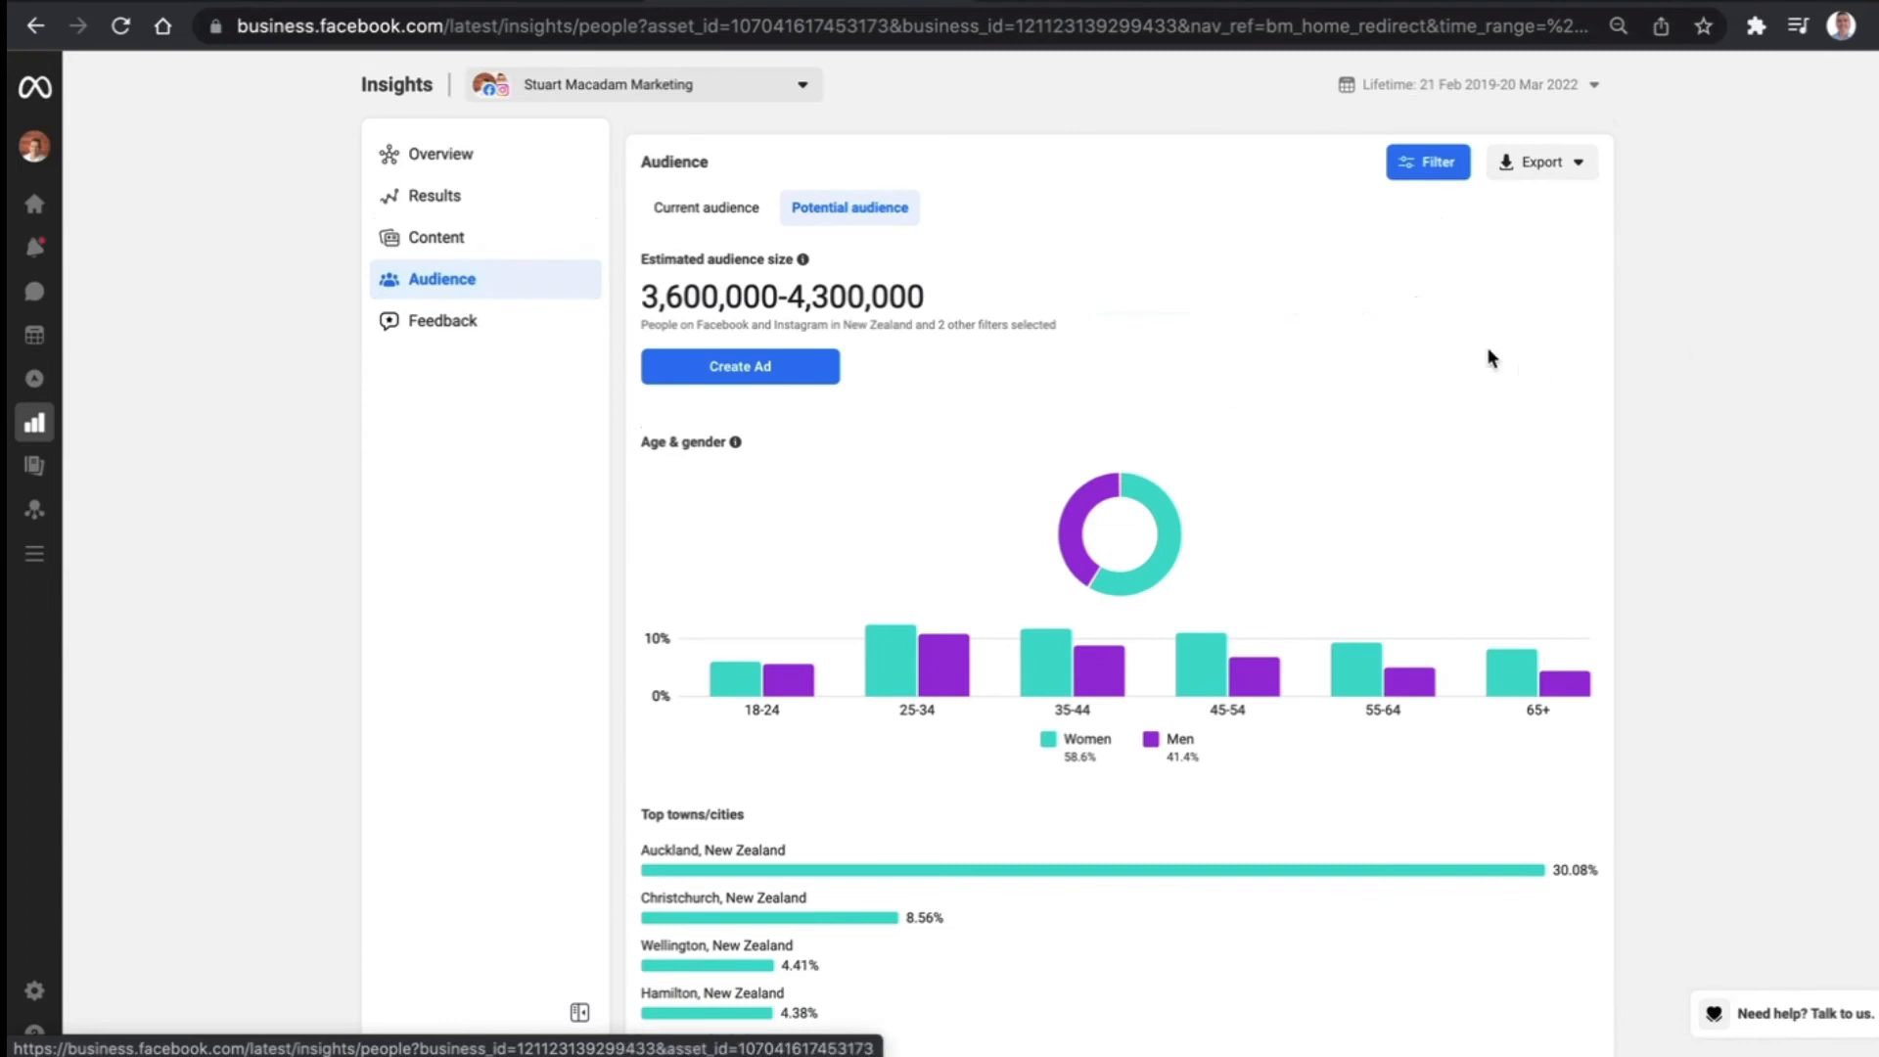
{"action": "left_click", "coordinate": [707, 208]}
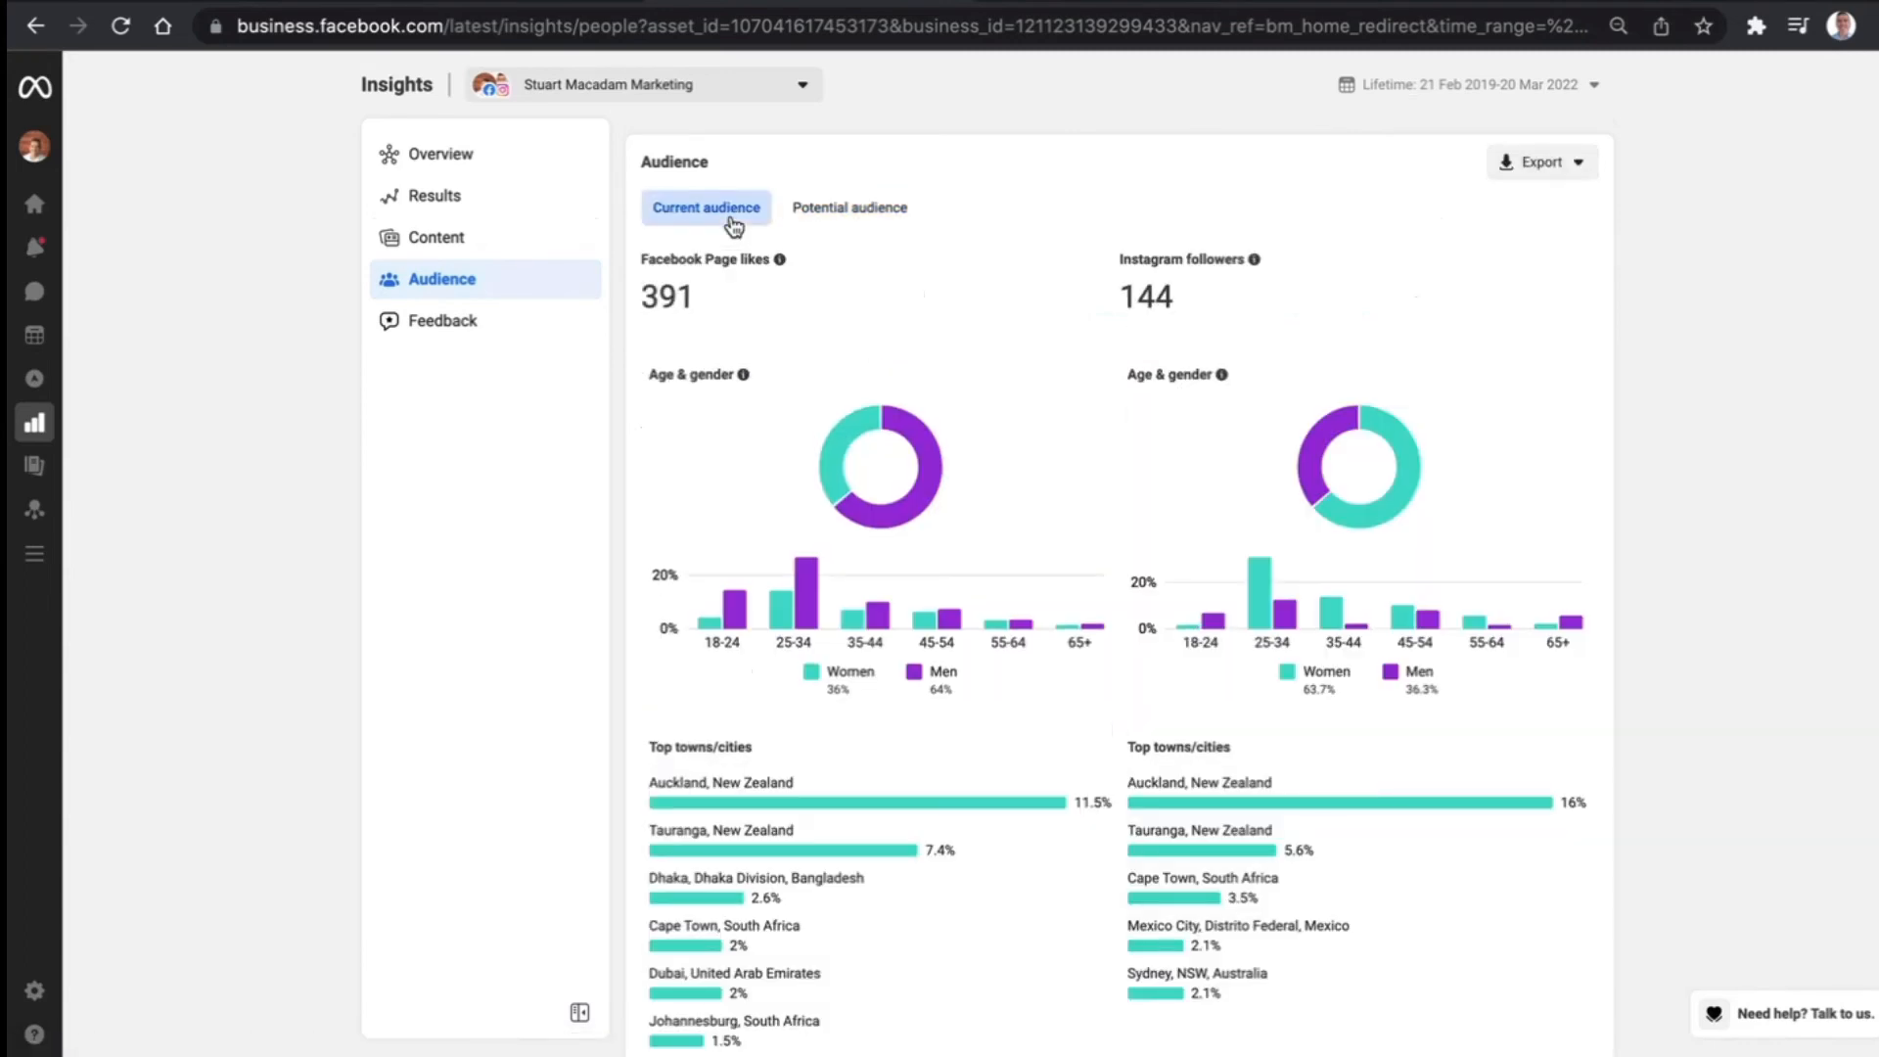
{"action": "mouse_move", "coordinate": [1692, 282]}
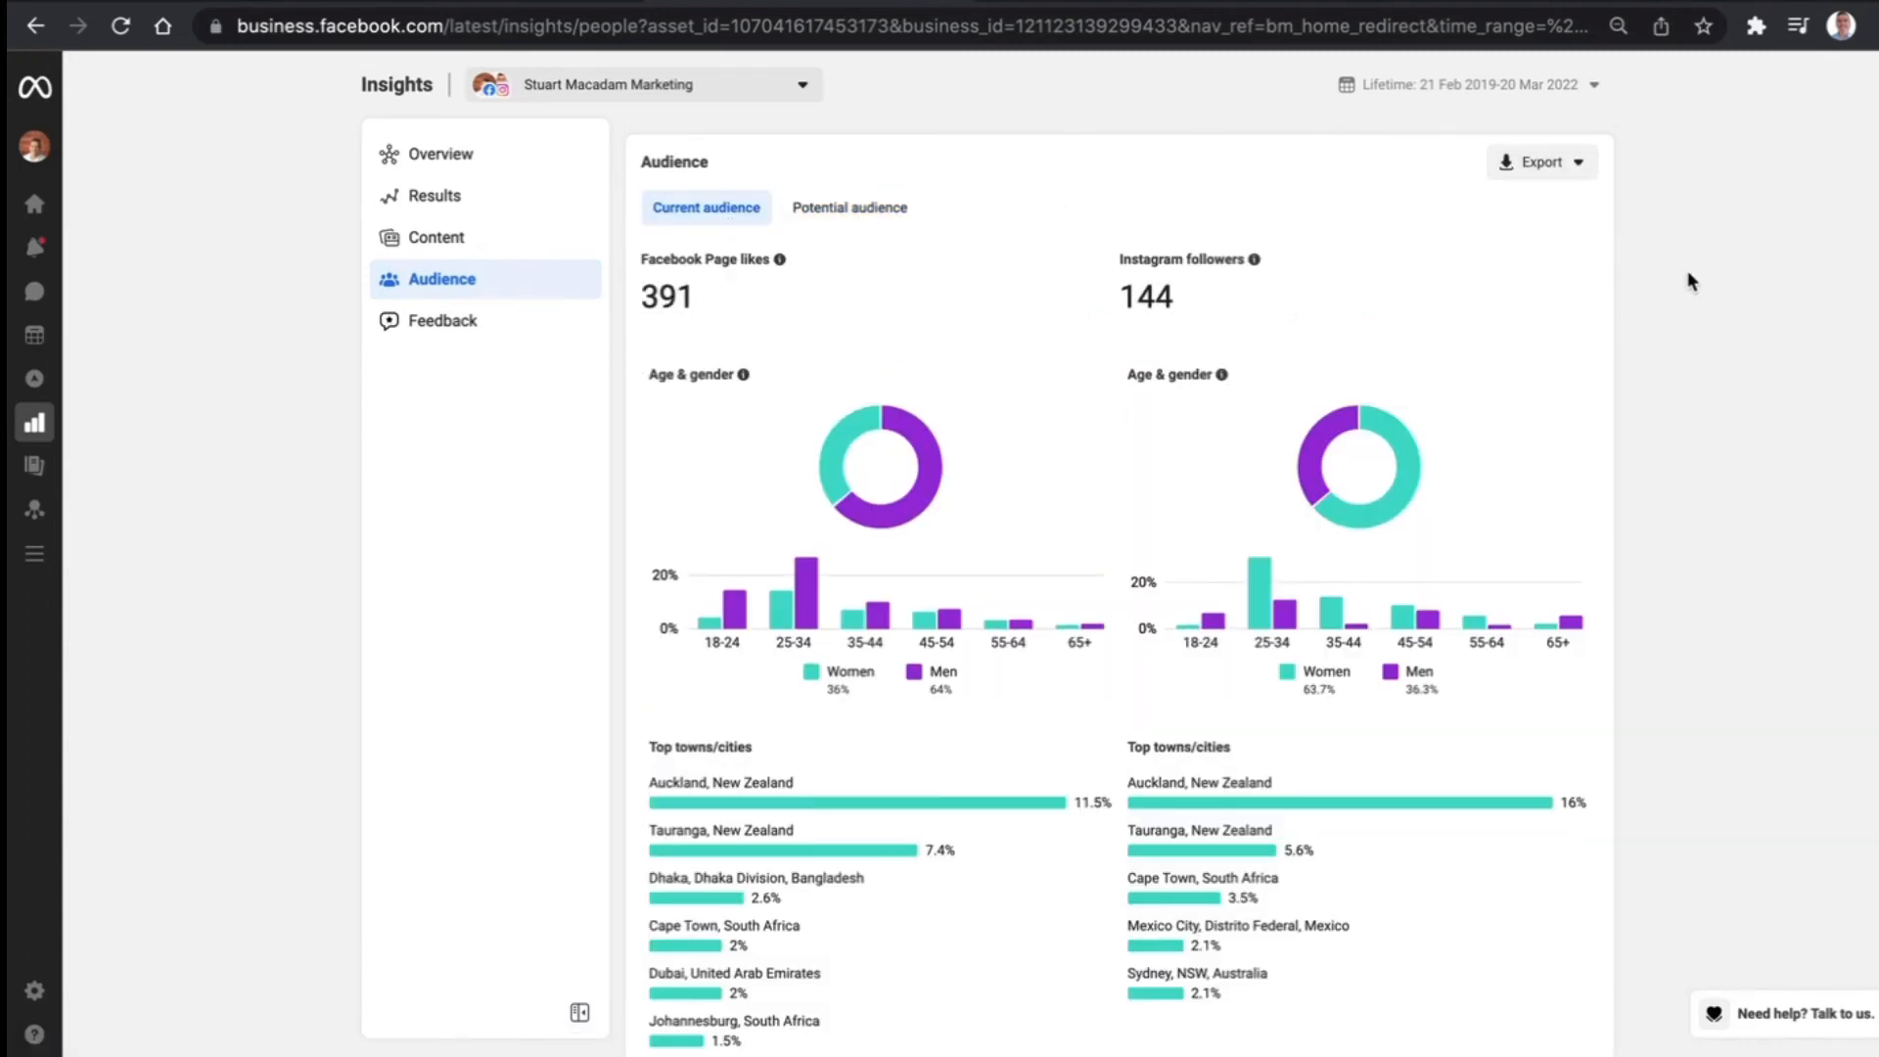
{"action": "mouse_move", "coordinate": [951, 726]}
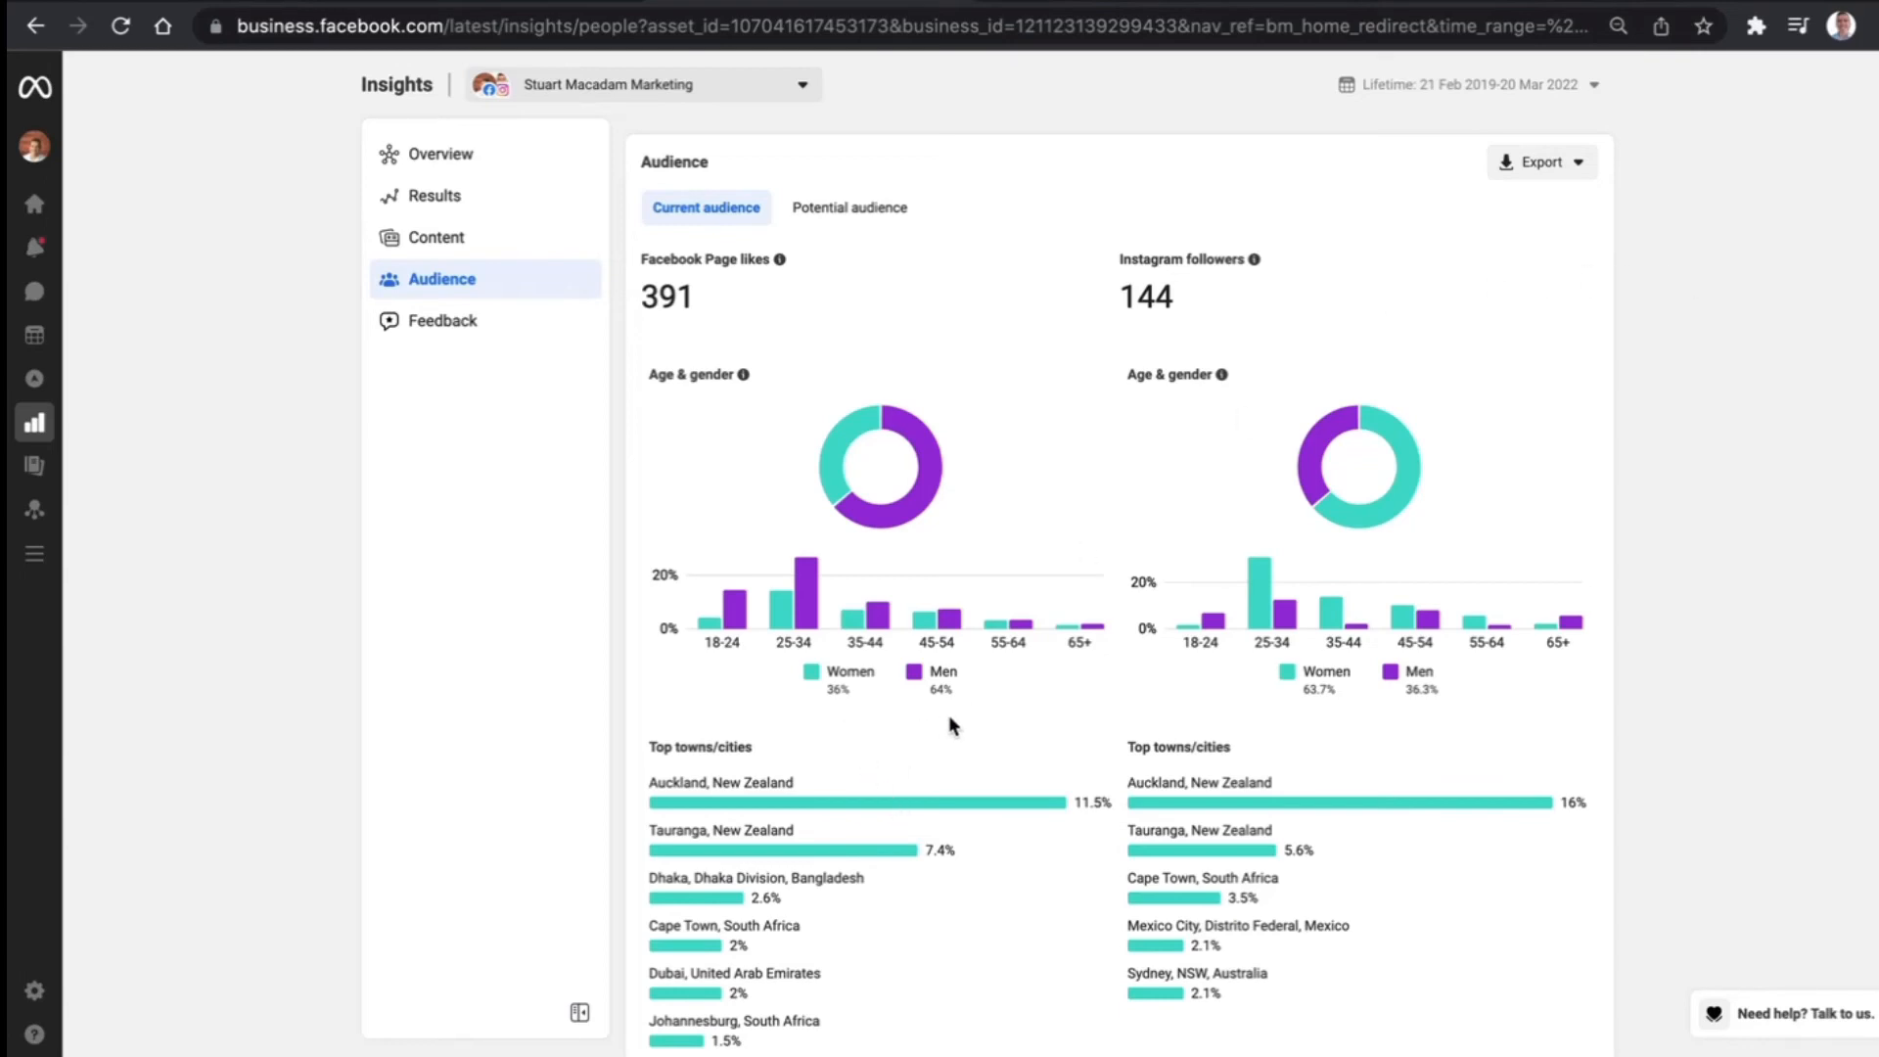
{"action": "mouse_move", "coordinate": [1083, 633]}
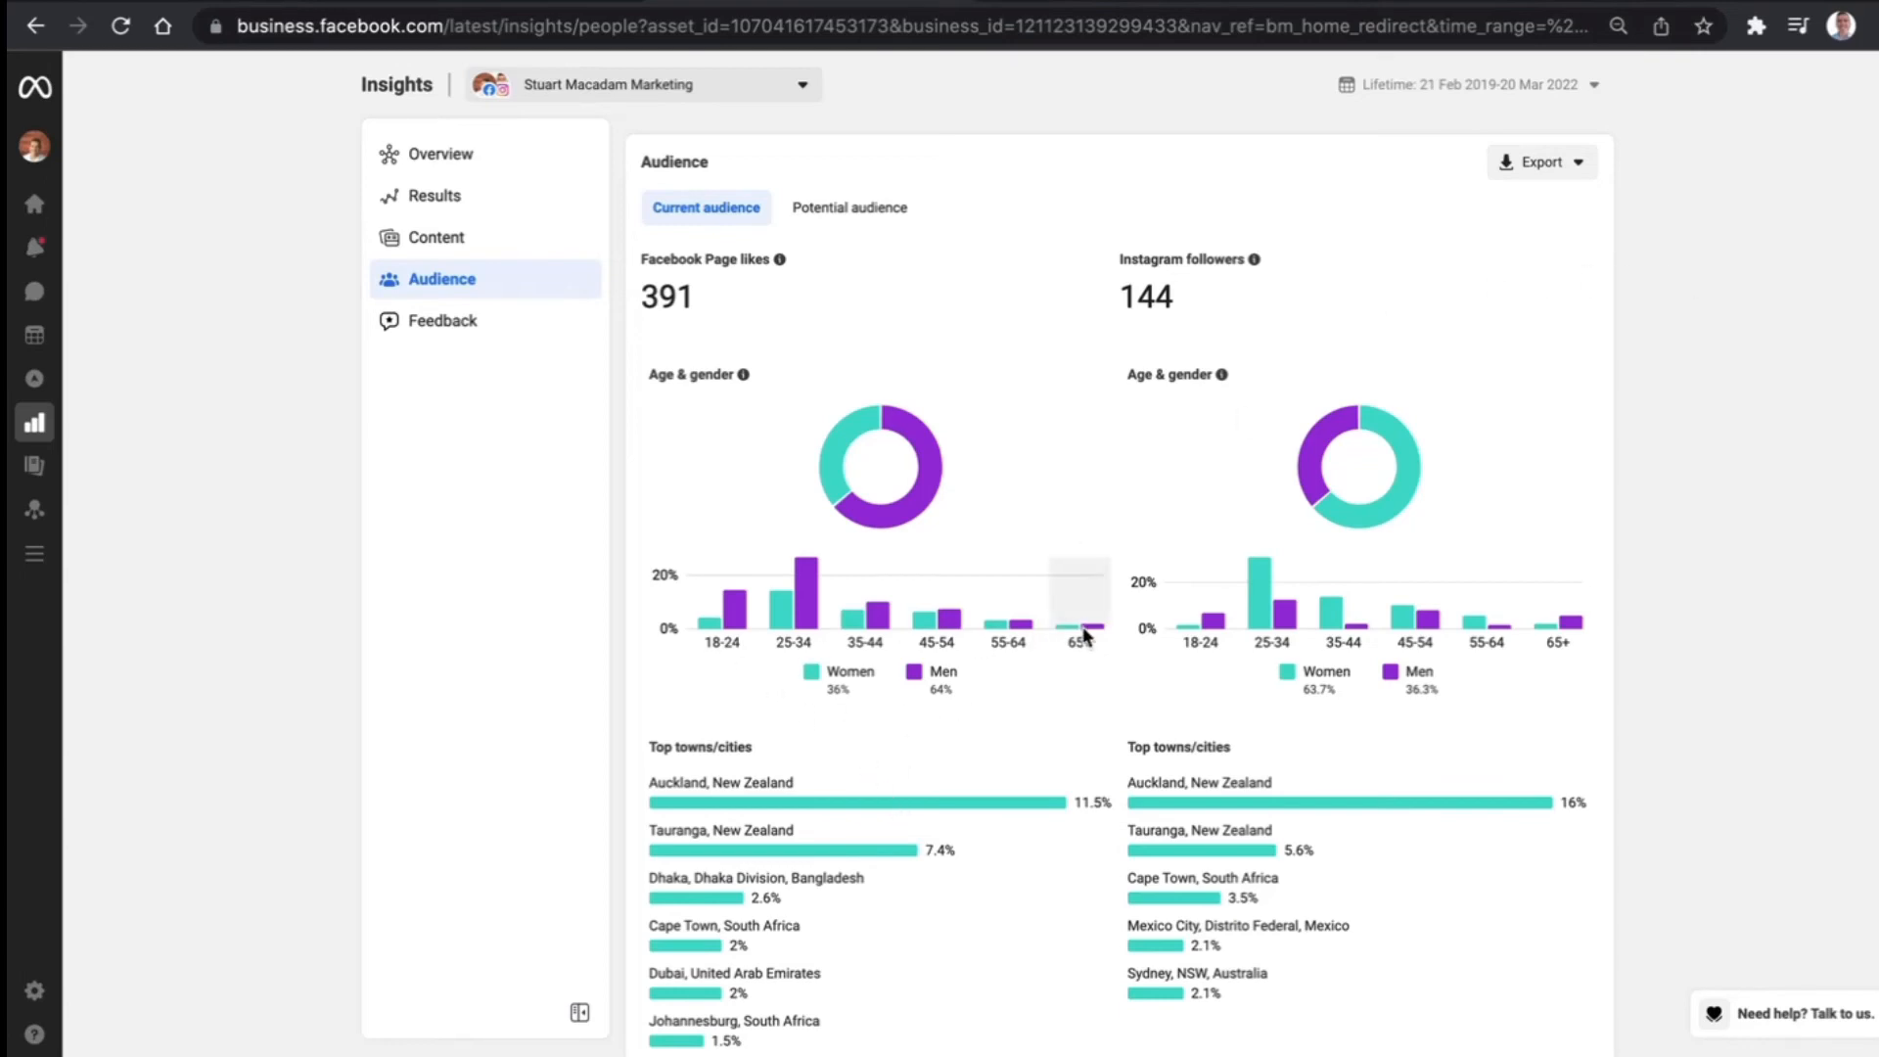
{"action": "mouse_move", "coordinate": [732, 616]}
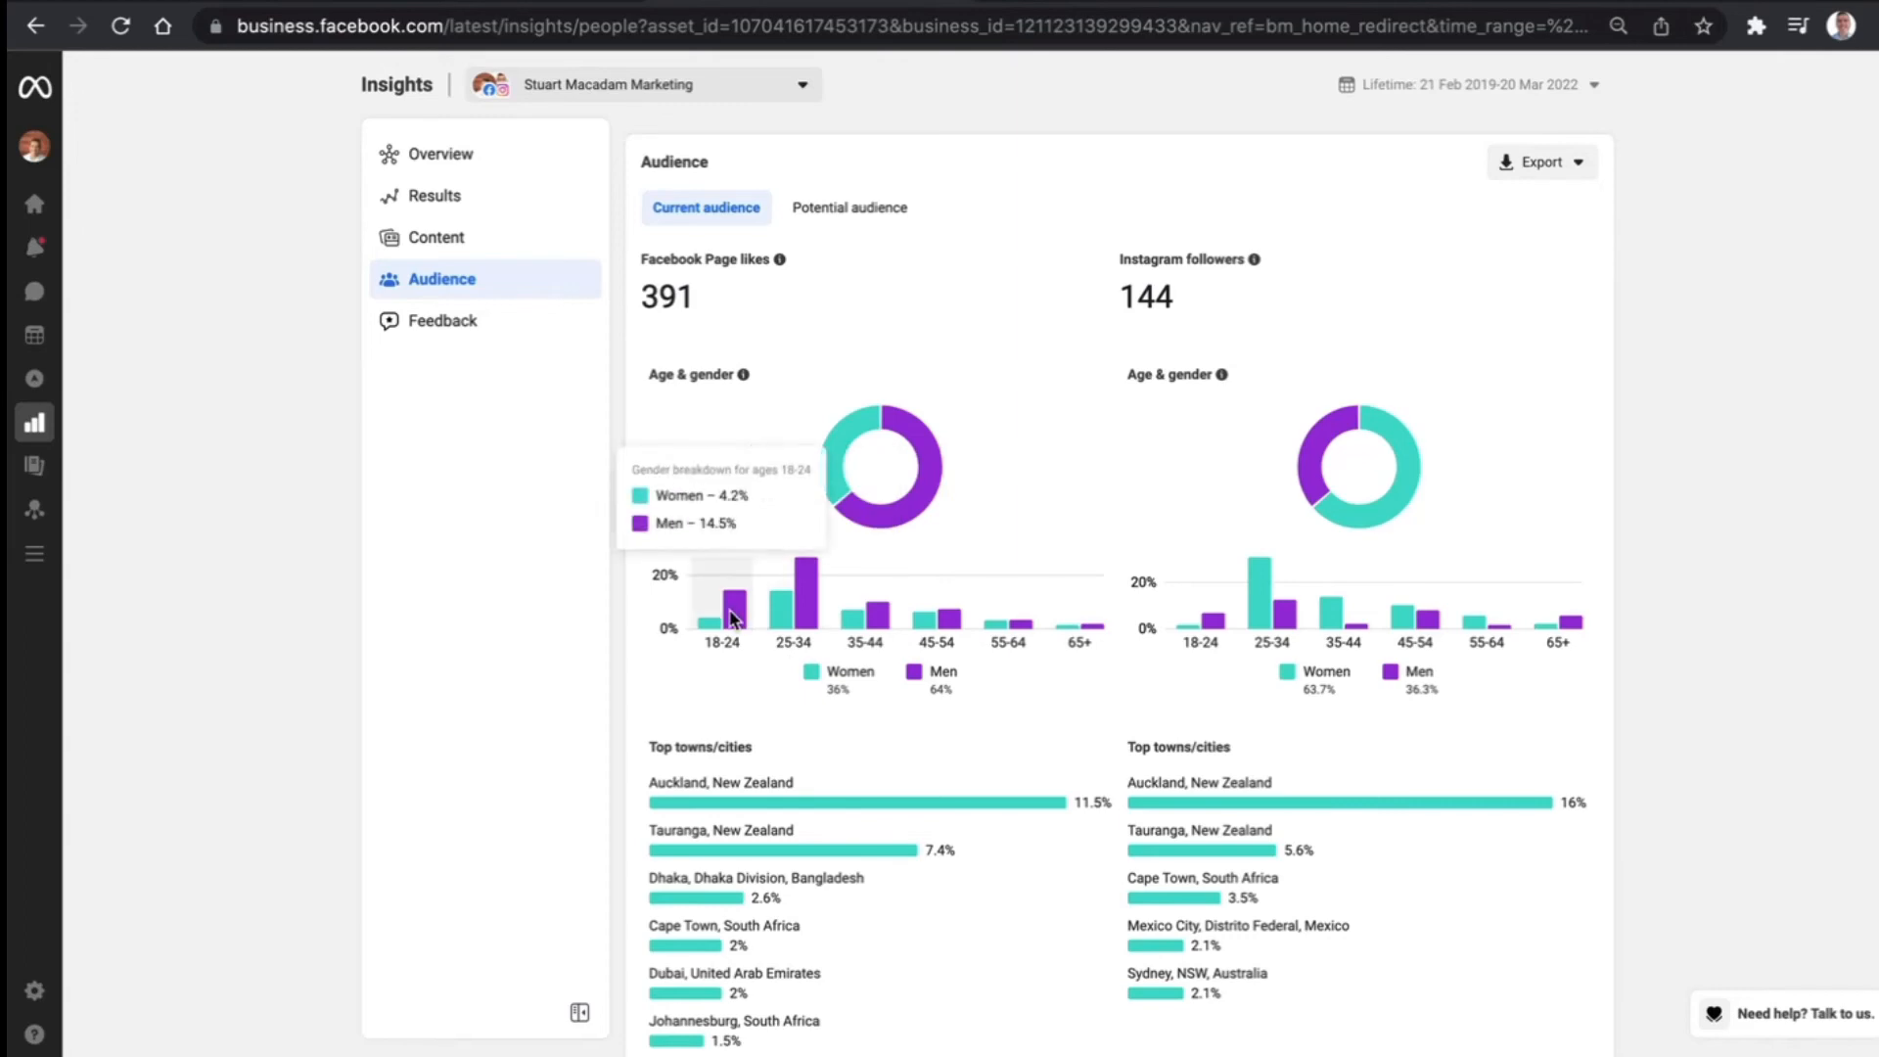
{"action": "mouse_move", "coordinate": [780, 617]}
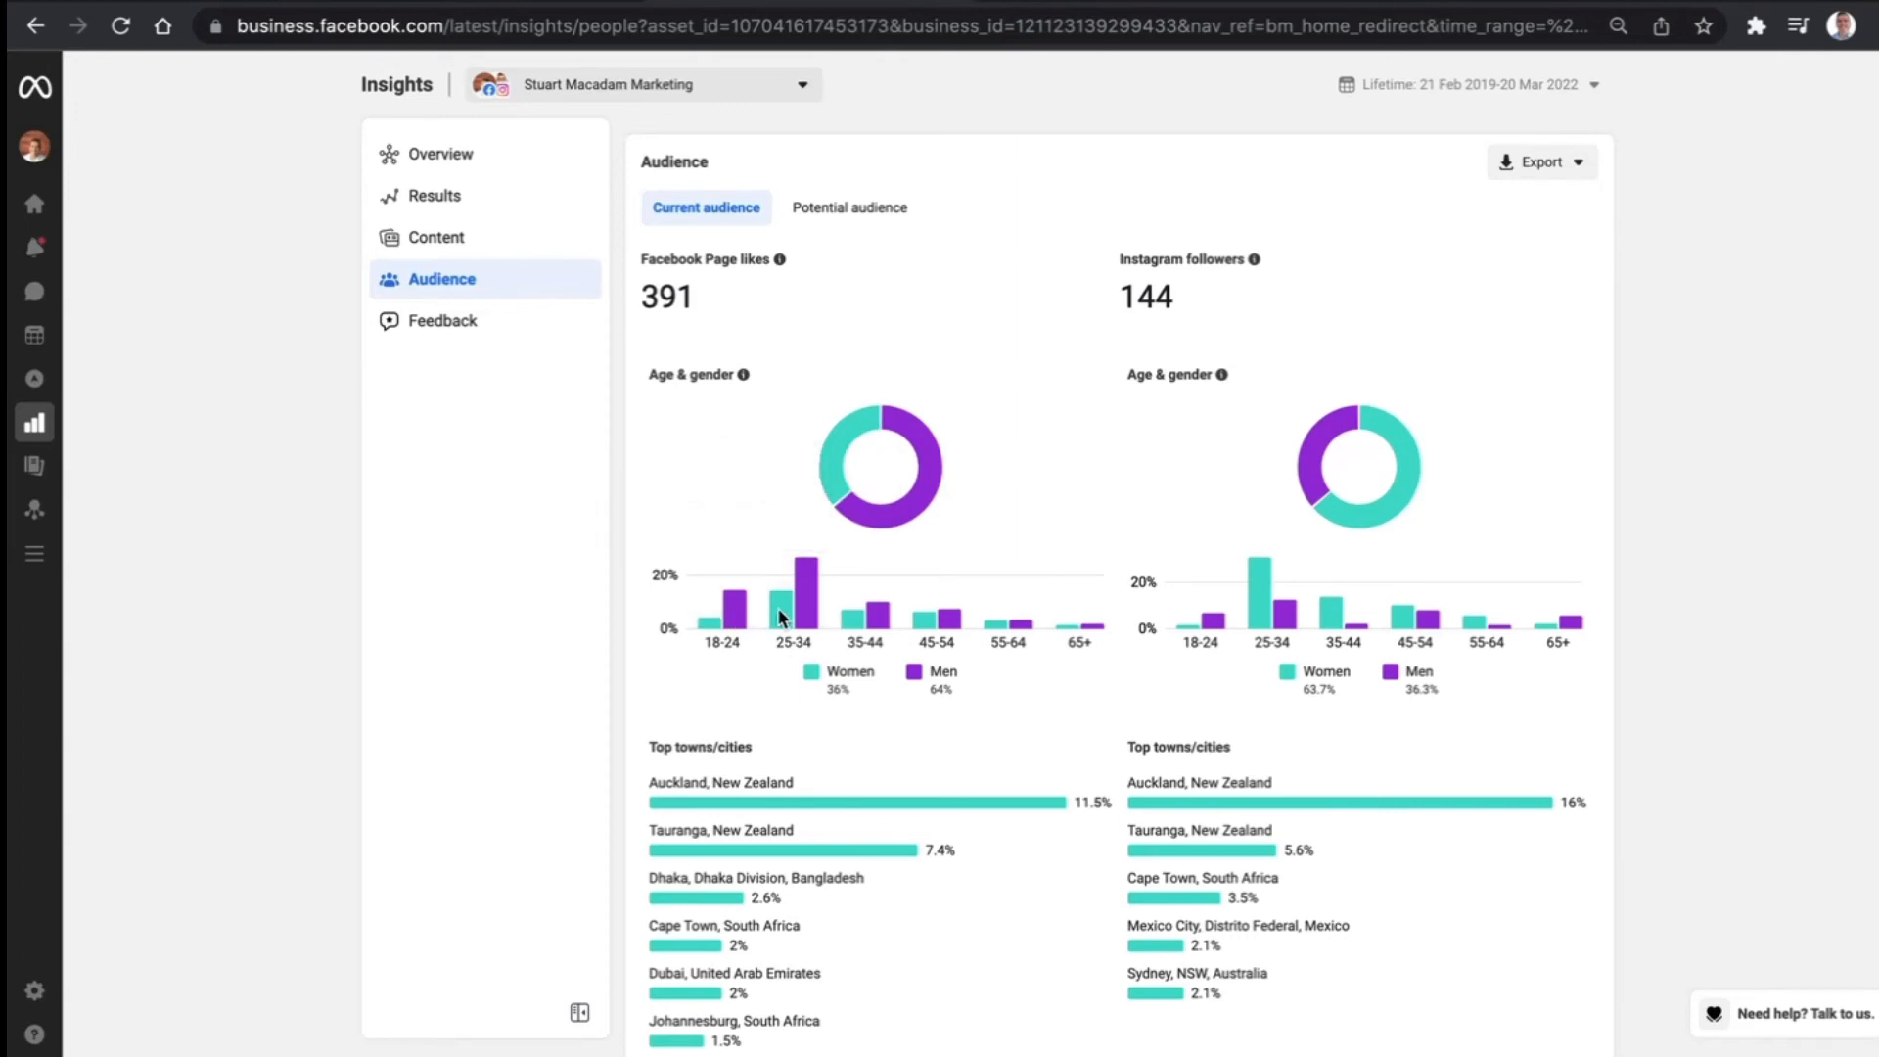
{"action": "mouse_move", "coordinate": [863, 623]}
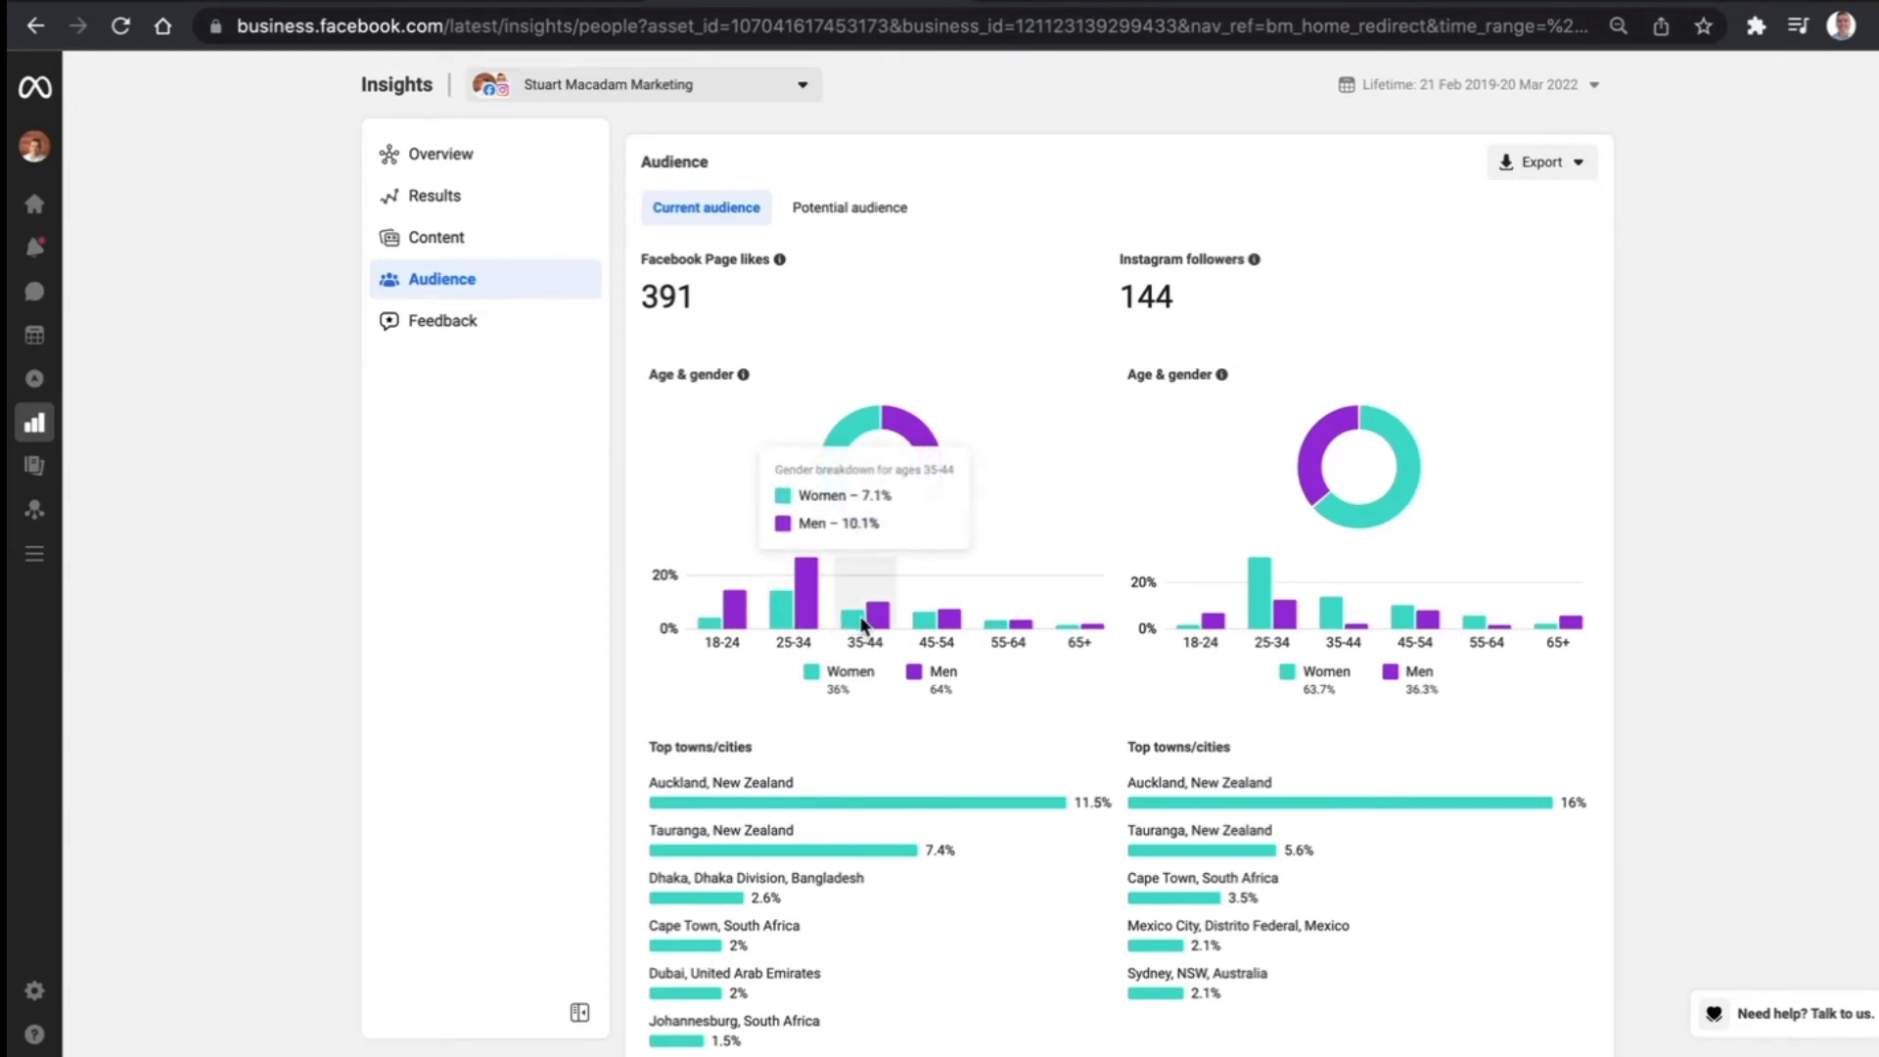
{"action": "mouse_move", "coordinate": [842, 707]}
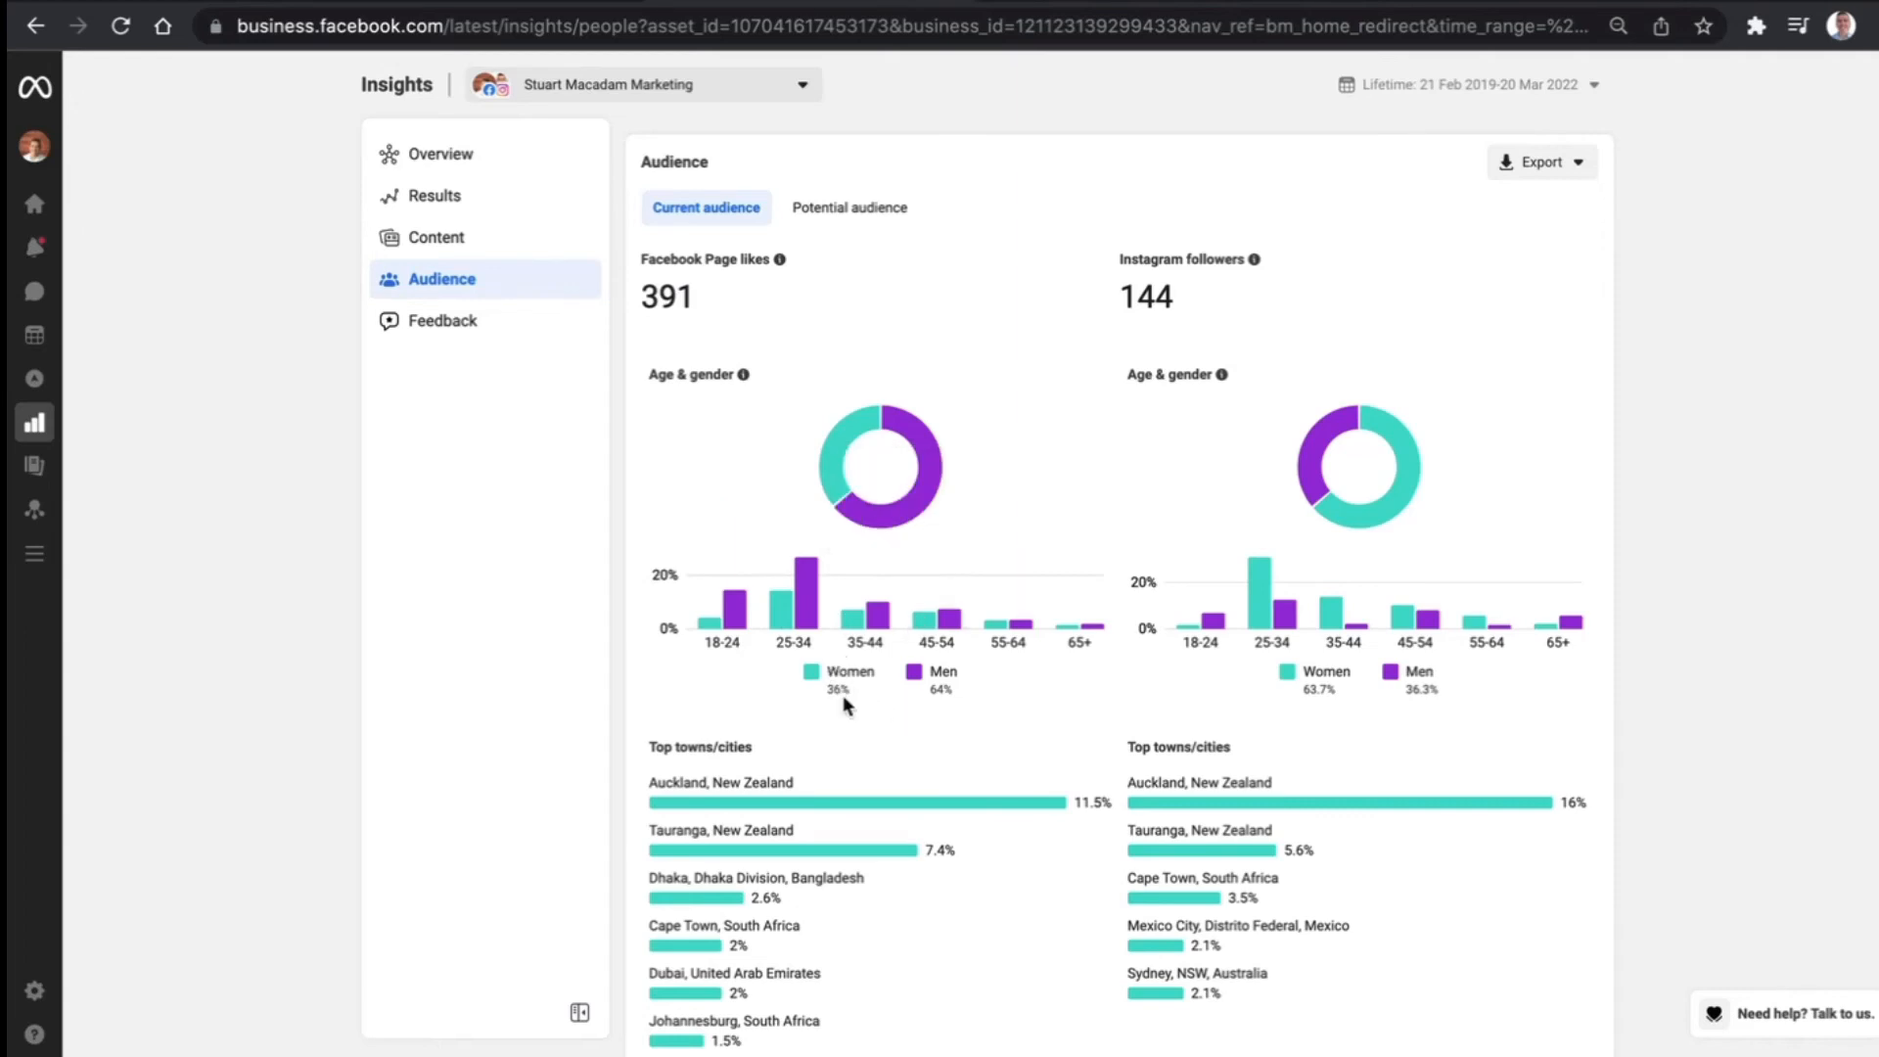
{"action": "mouse_move", "coordinate": [959, 701]}
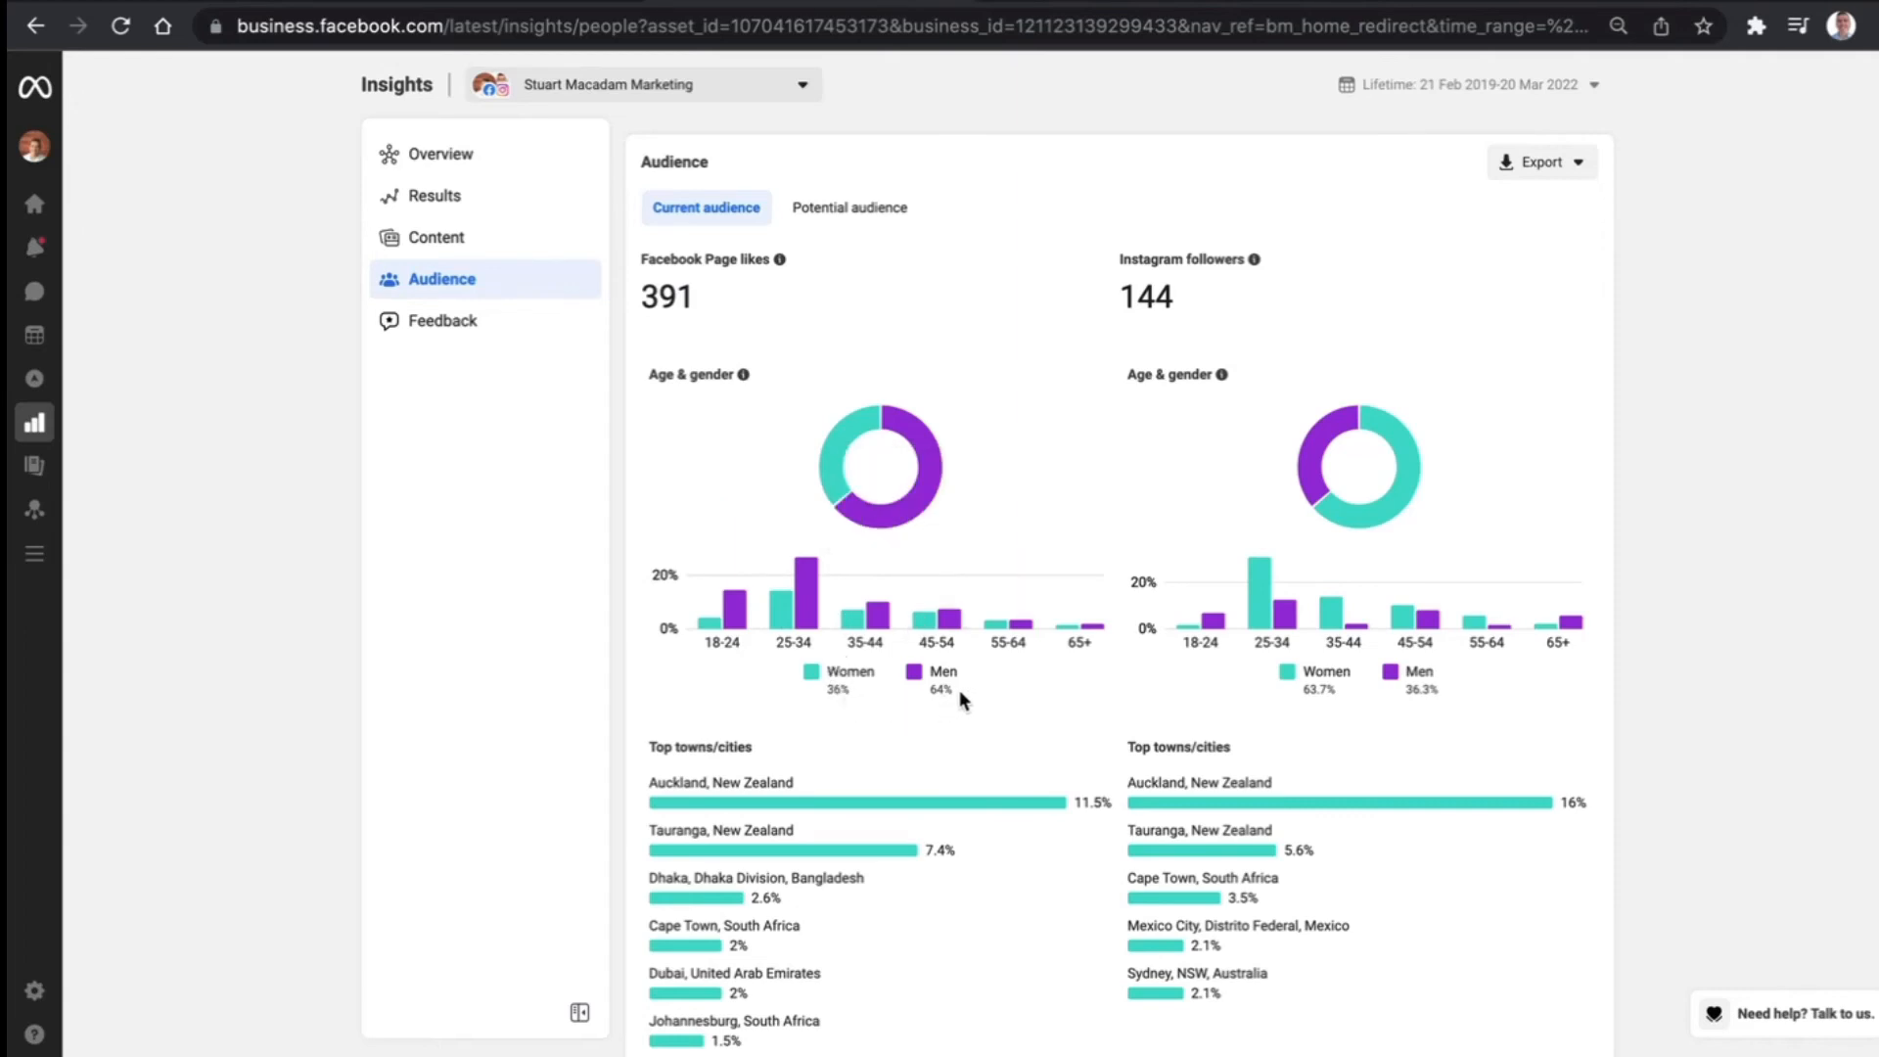
{"action": "mouse_move", "coordinate": [1312, 650]}
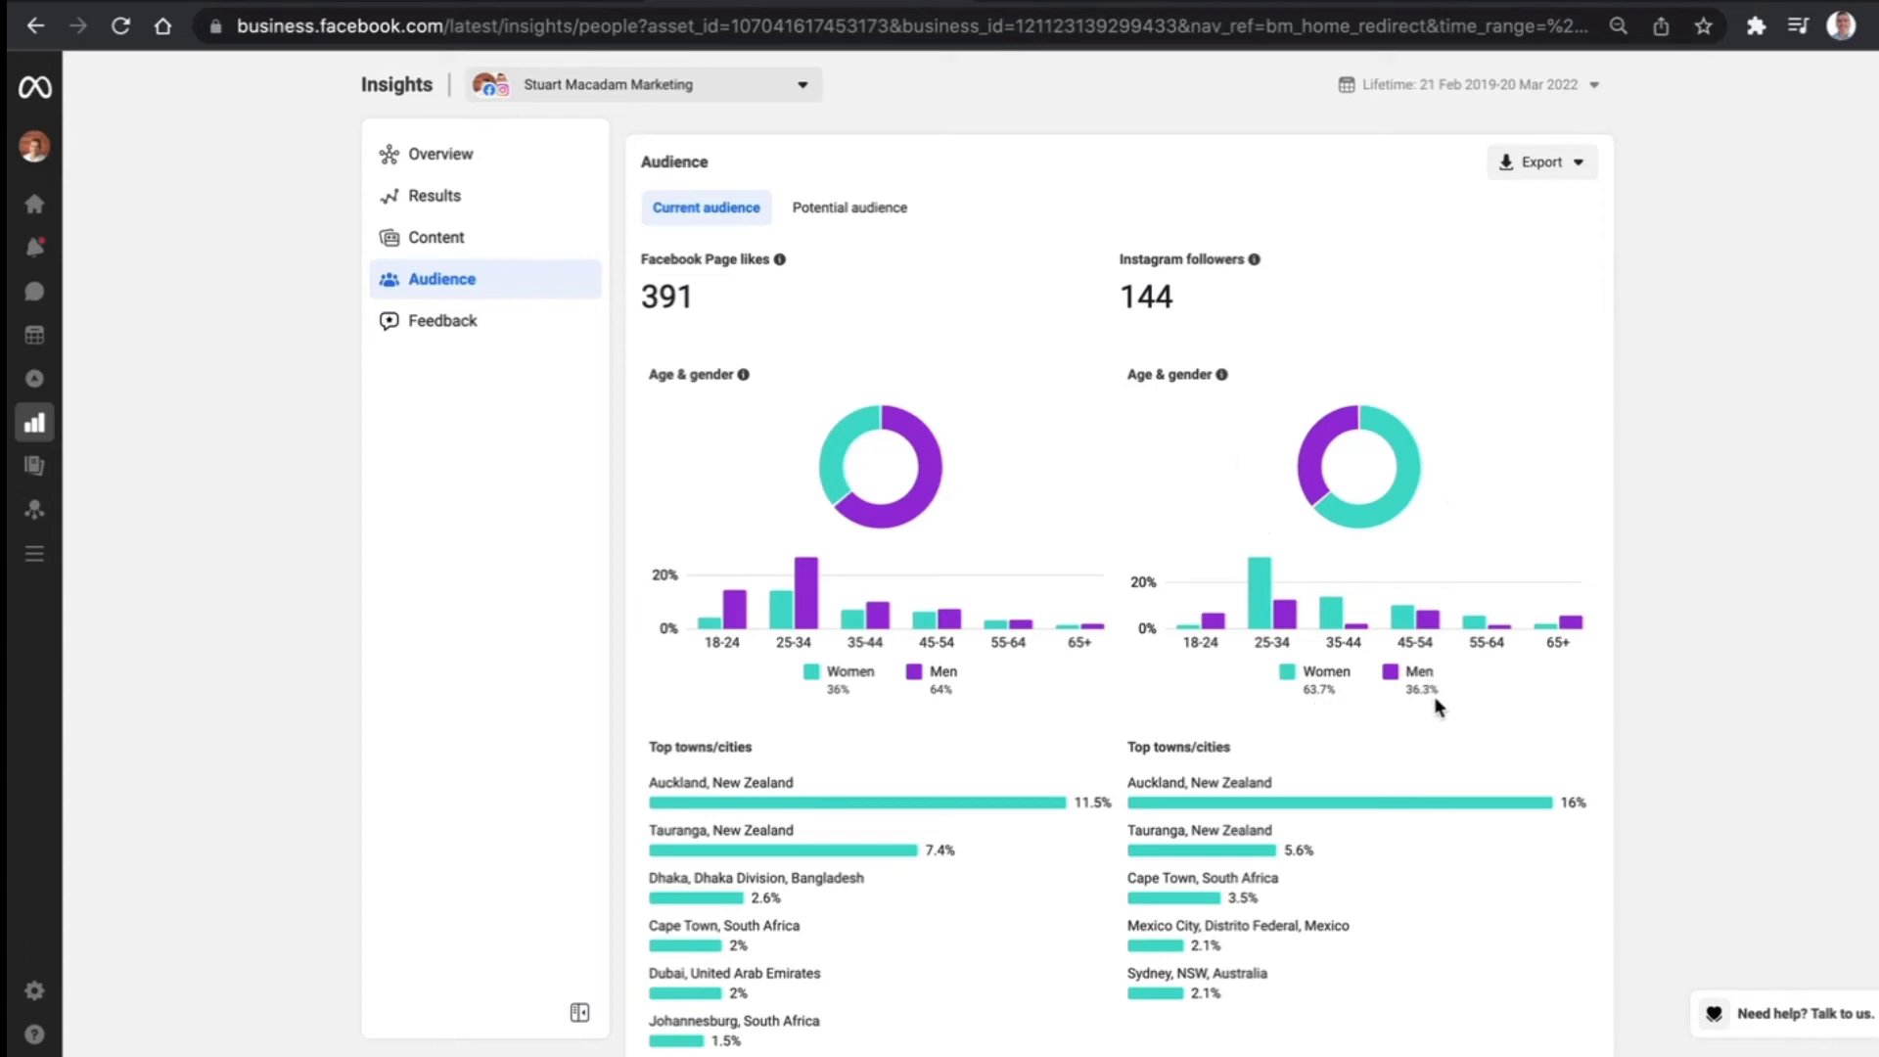
{"action": "mouse_move", "coordinate": [1315, 452]}
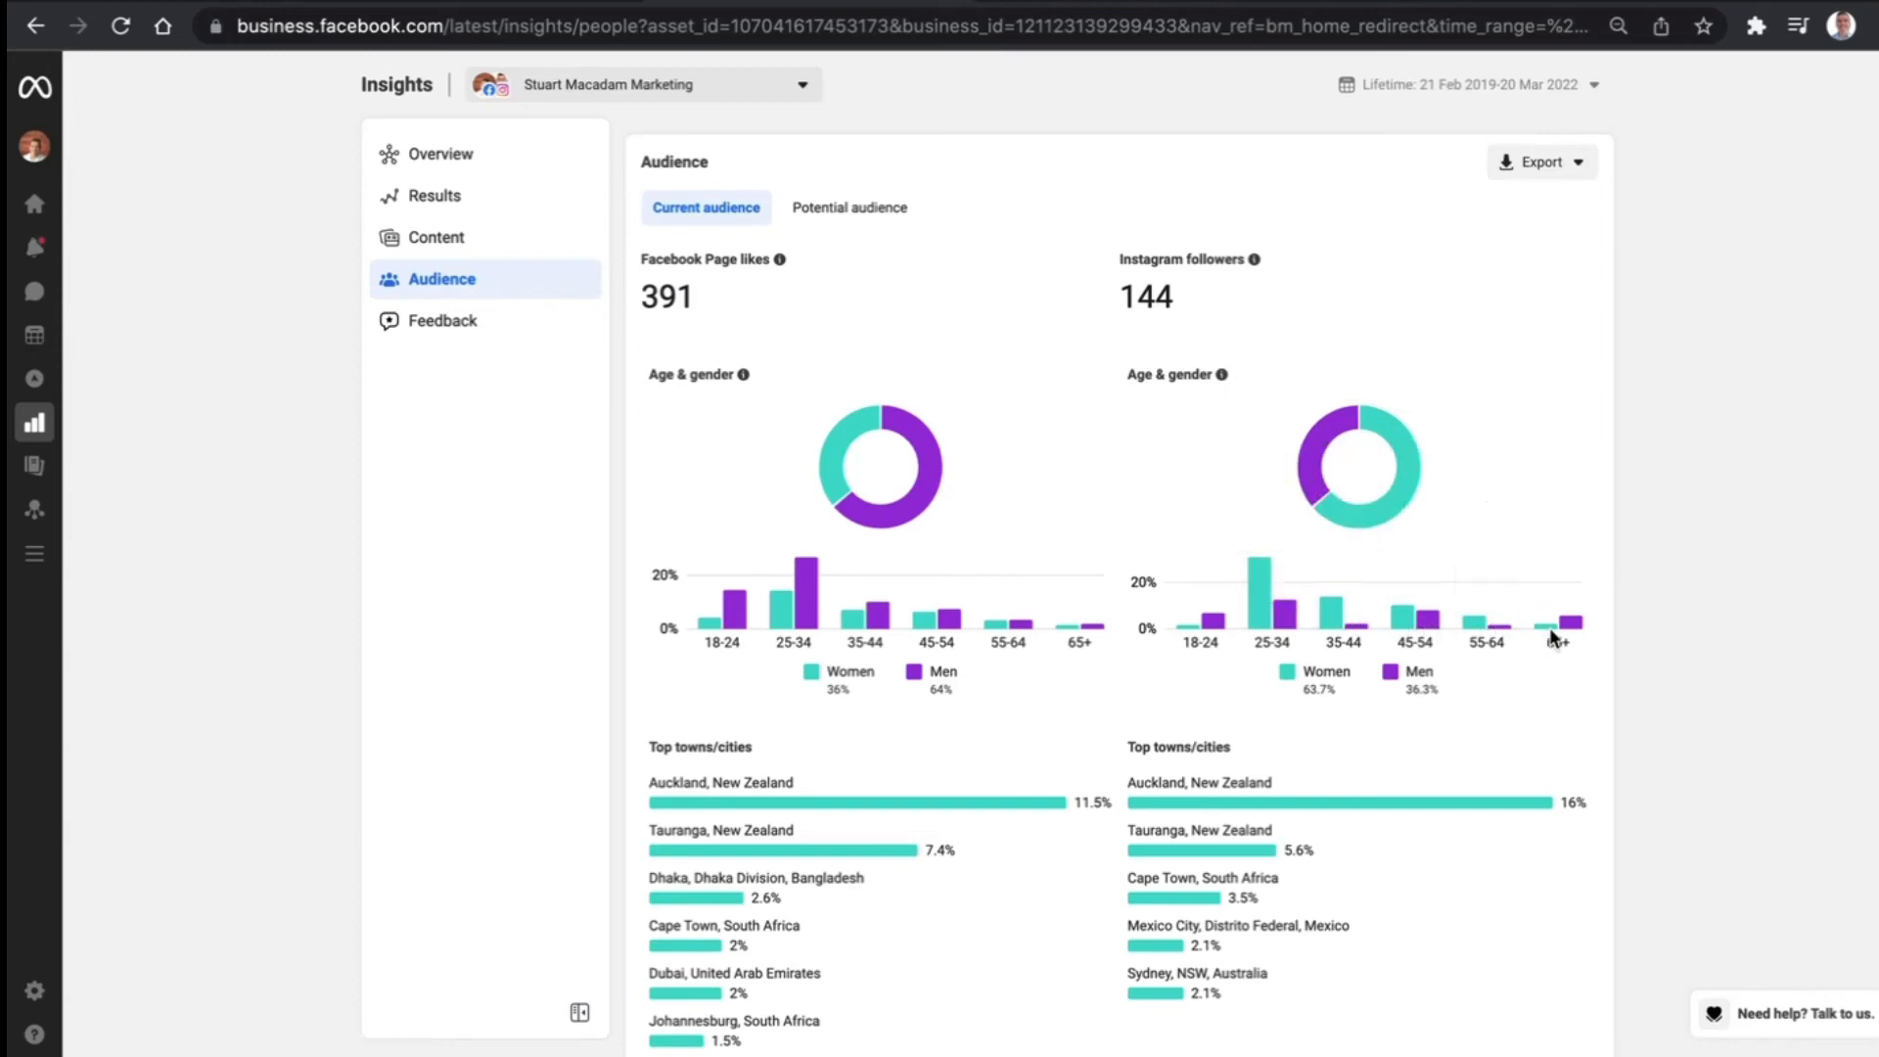
{"action": "scroll", "scroll_direction": "down", "scroll_amount": 3}
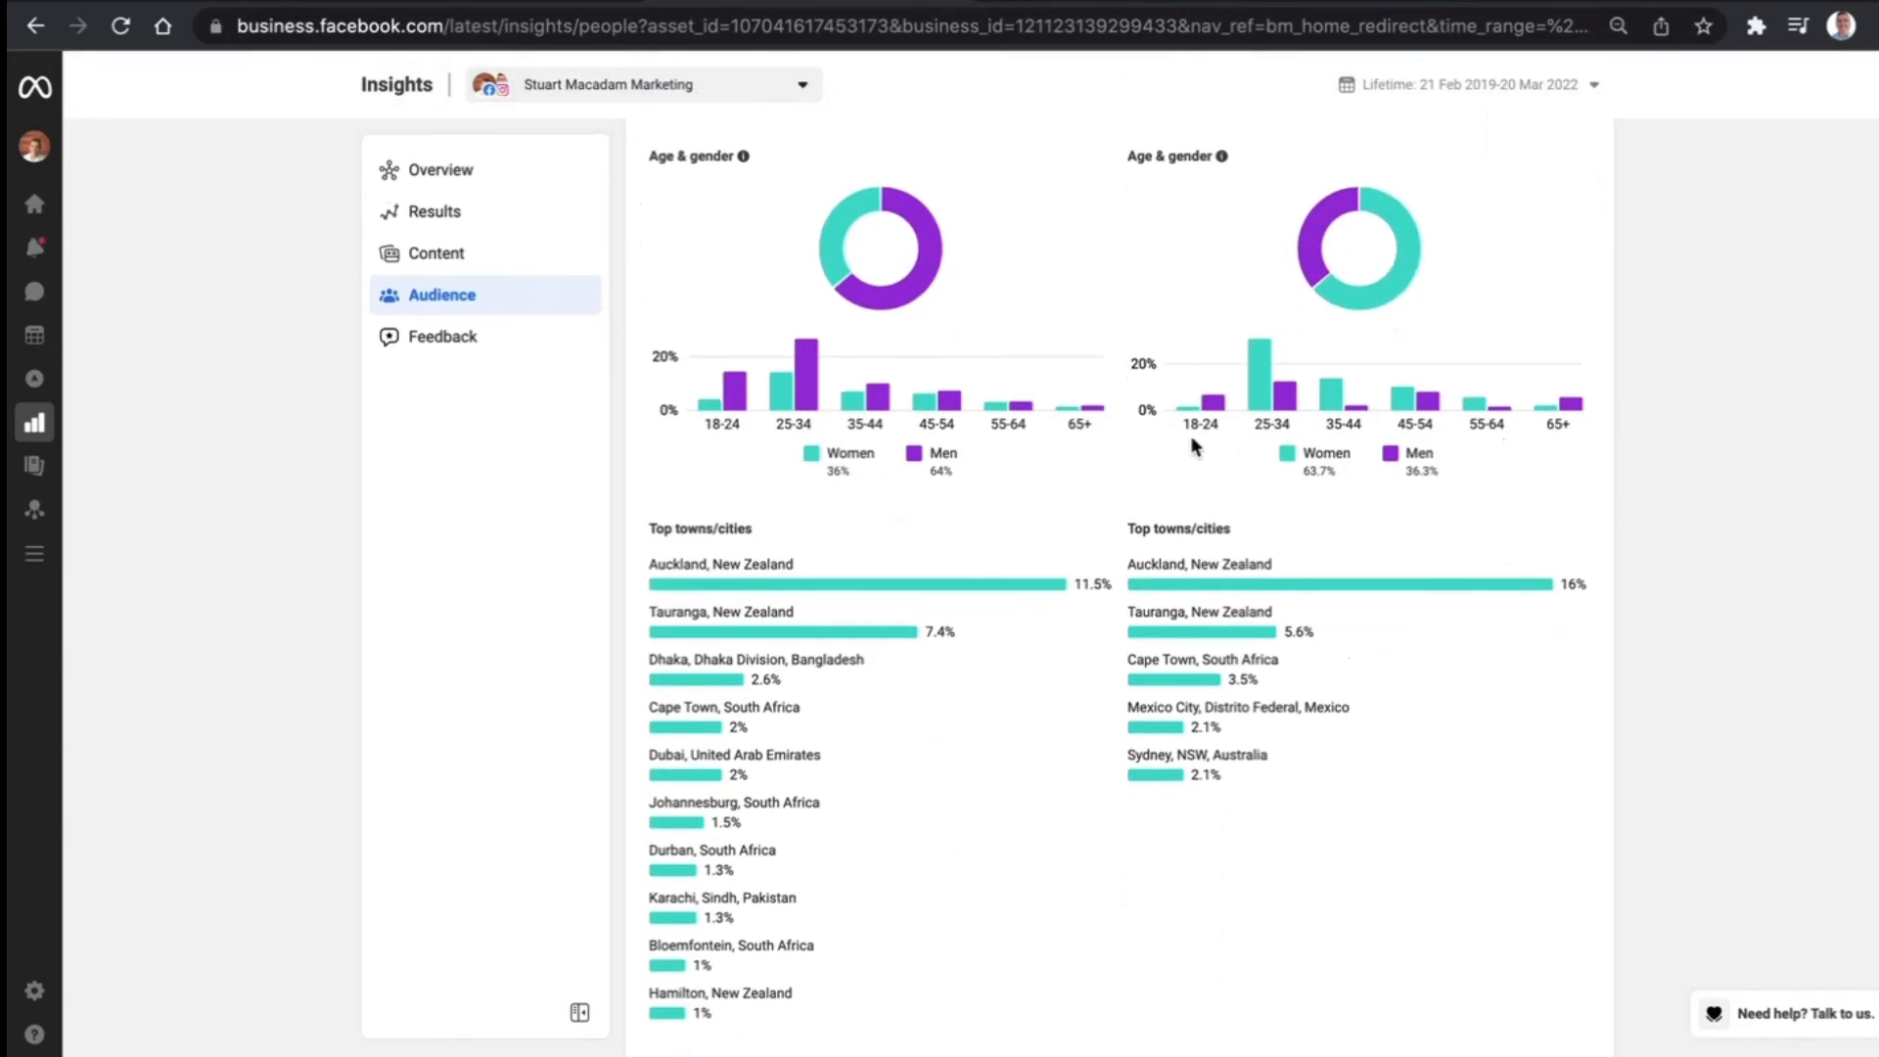
{"action": "scroll", "scroll_direction": "down", "scroll_amount": 3}
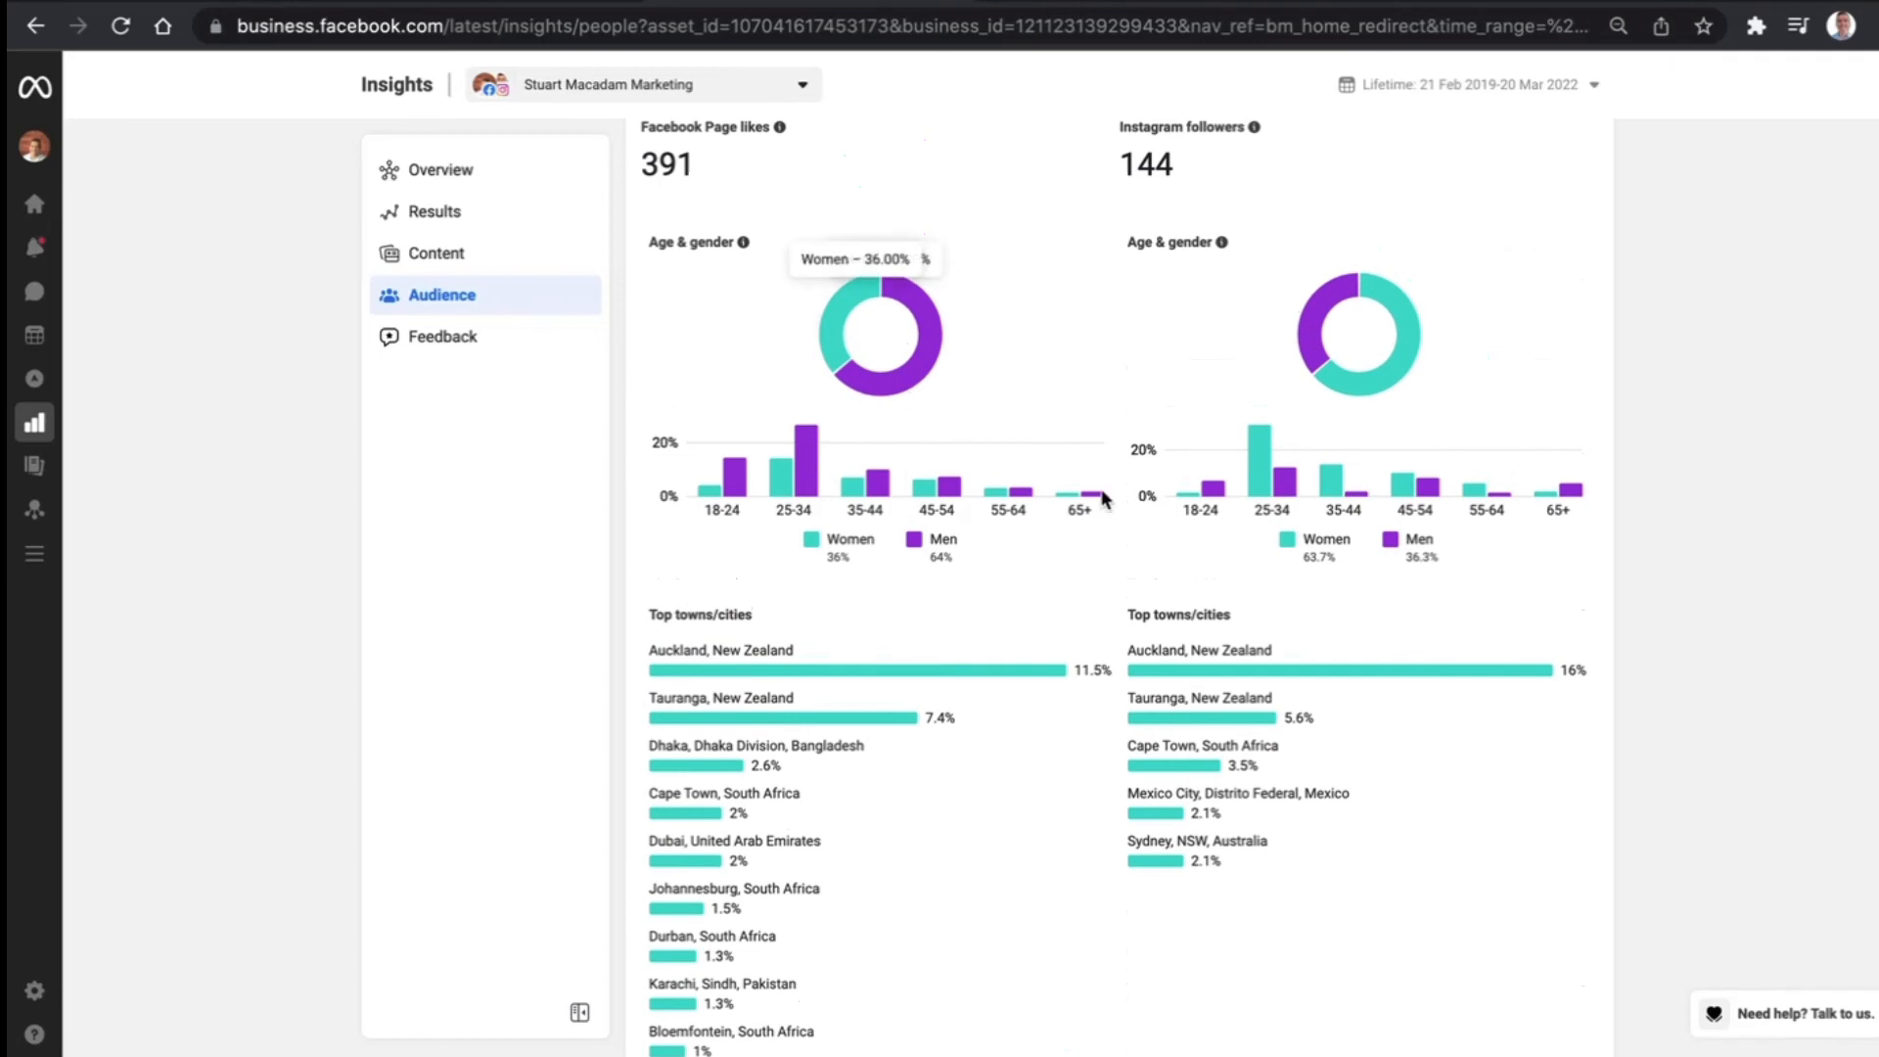
{"action": "scroll", "scroll_direction": "down", "scroll_amount": 3}
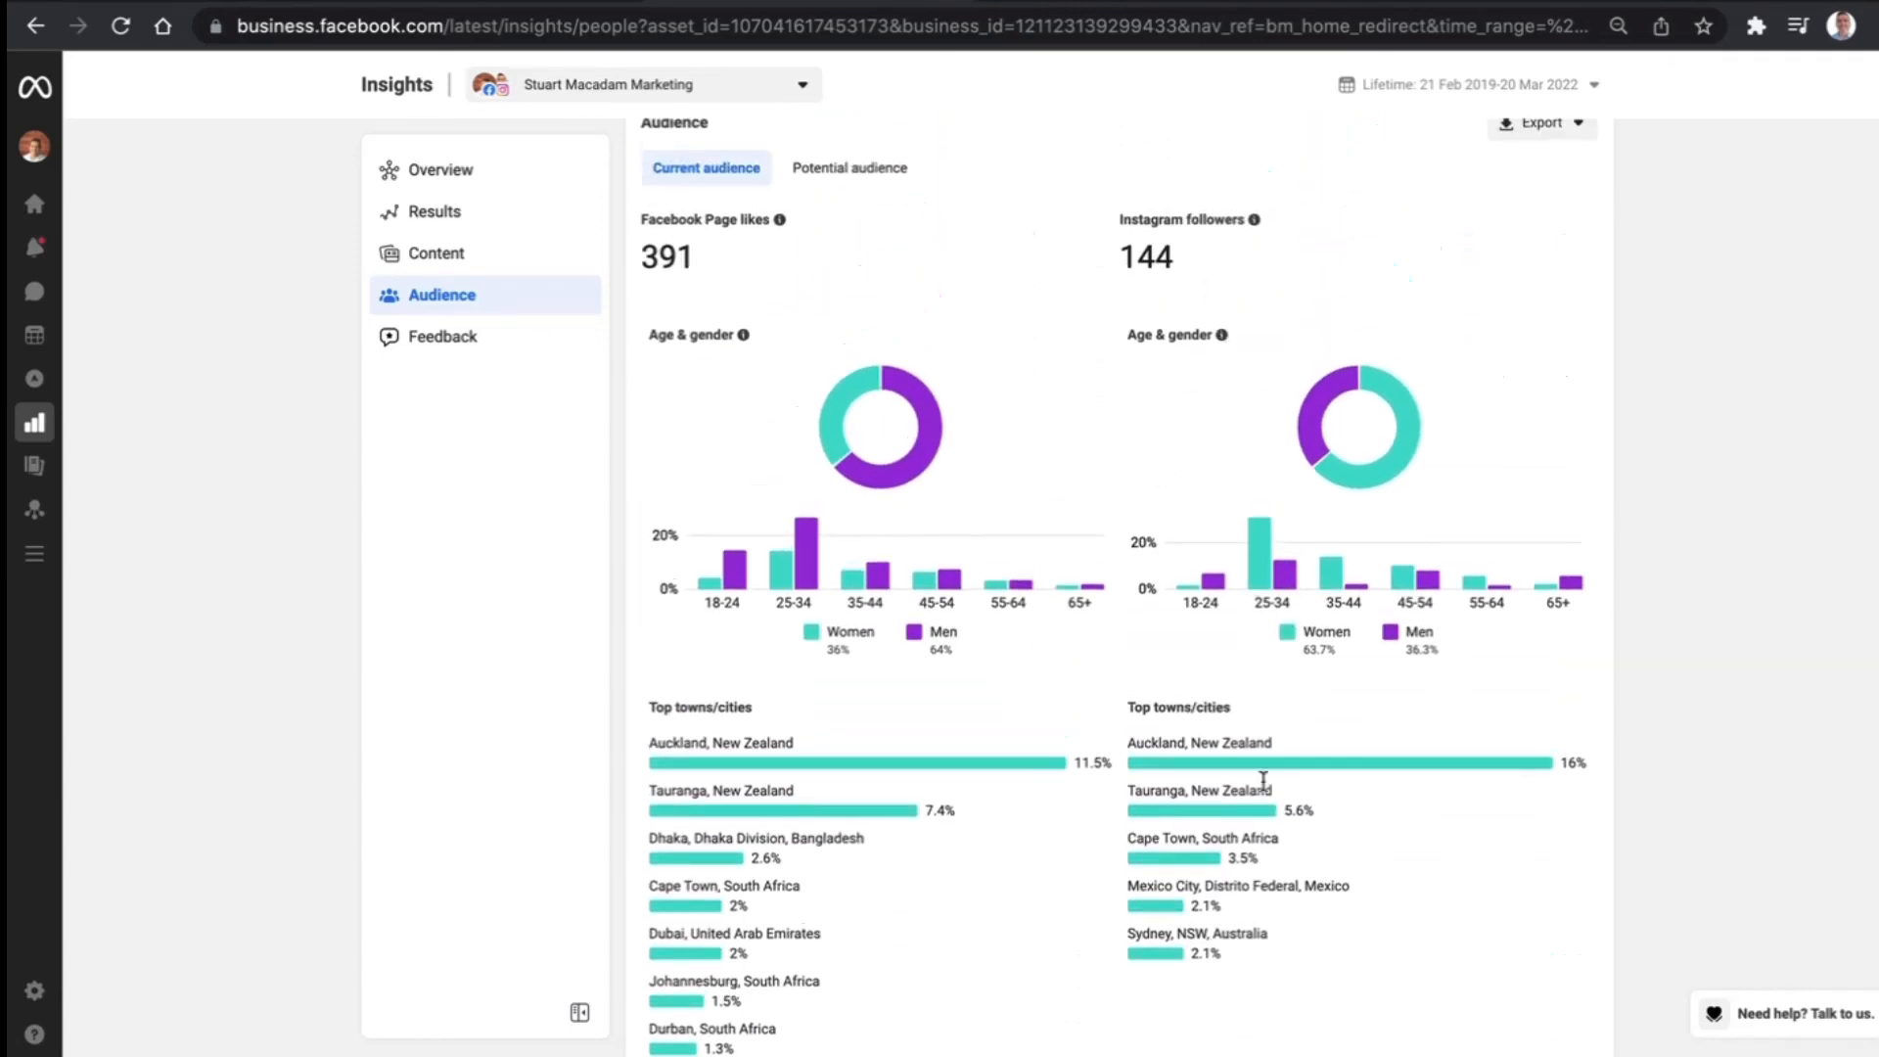
{"action": "scroll", "scroll_direction": "down", "scroll_amount": 3}
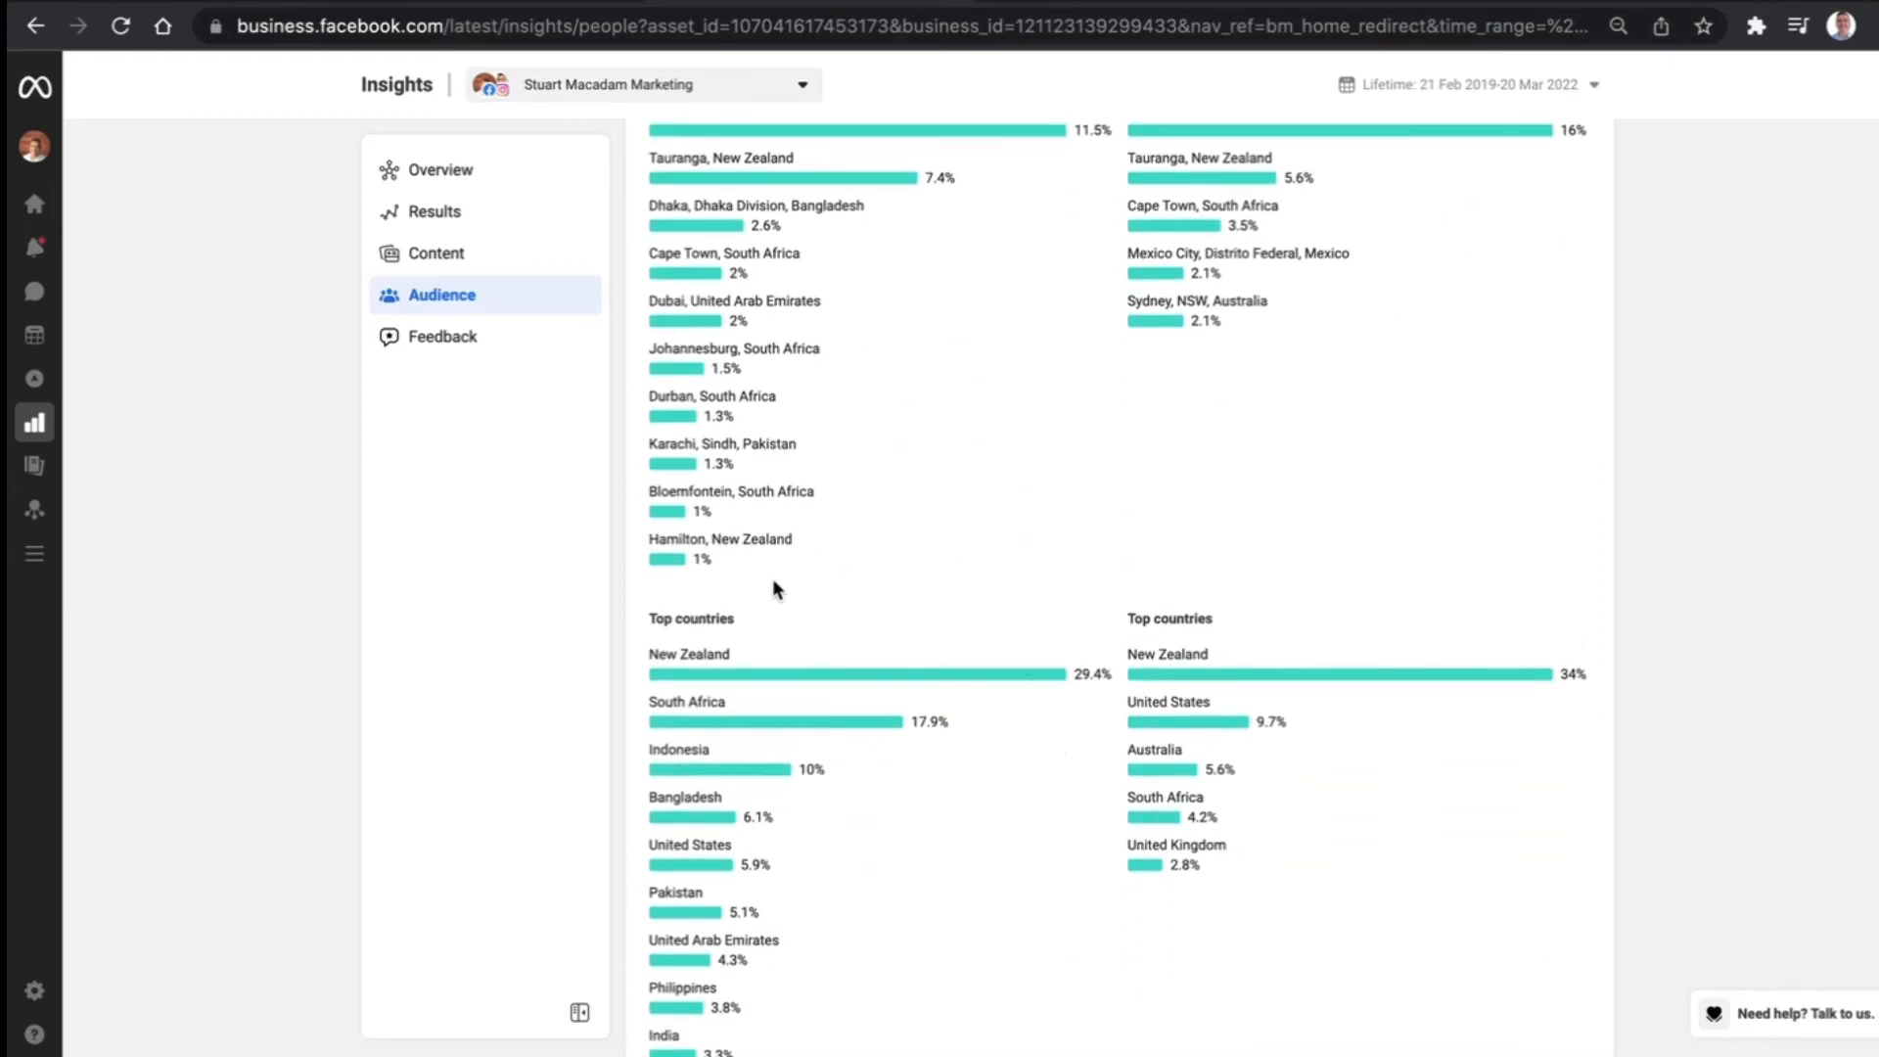
{"action": "scroll", "scroll_direction": "down", "scroll_amount": 3}
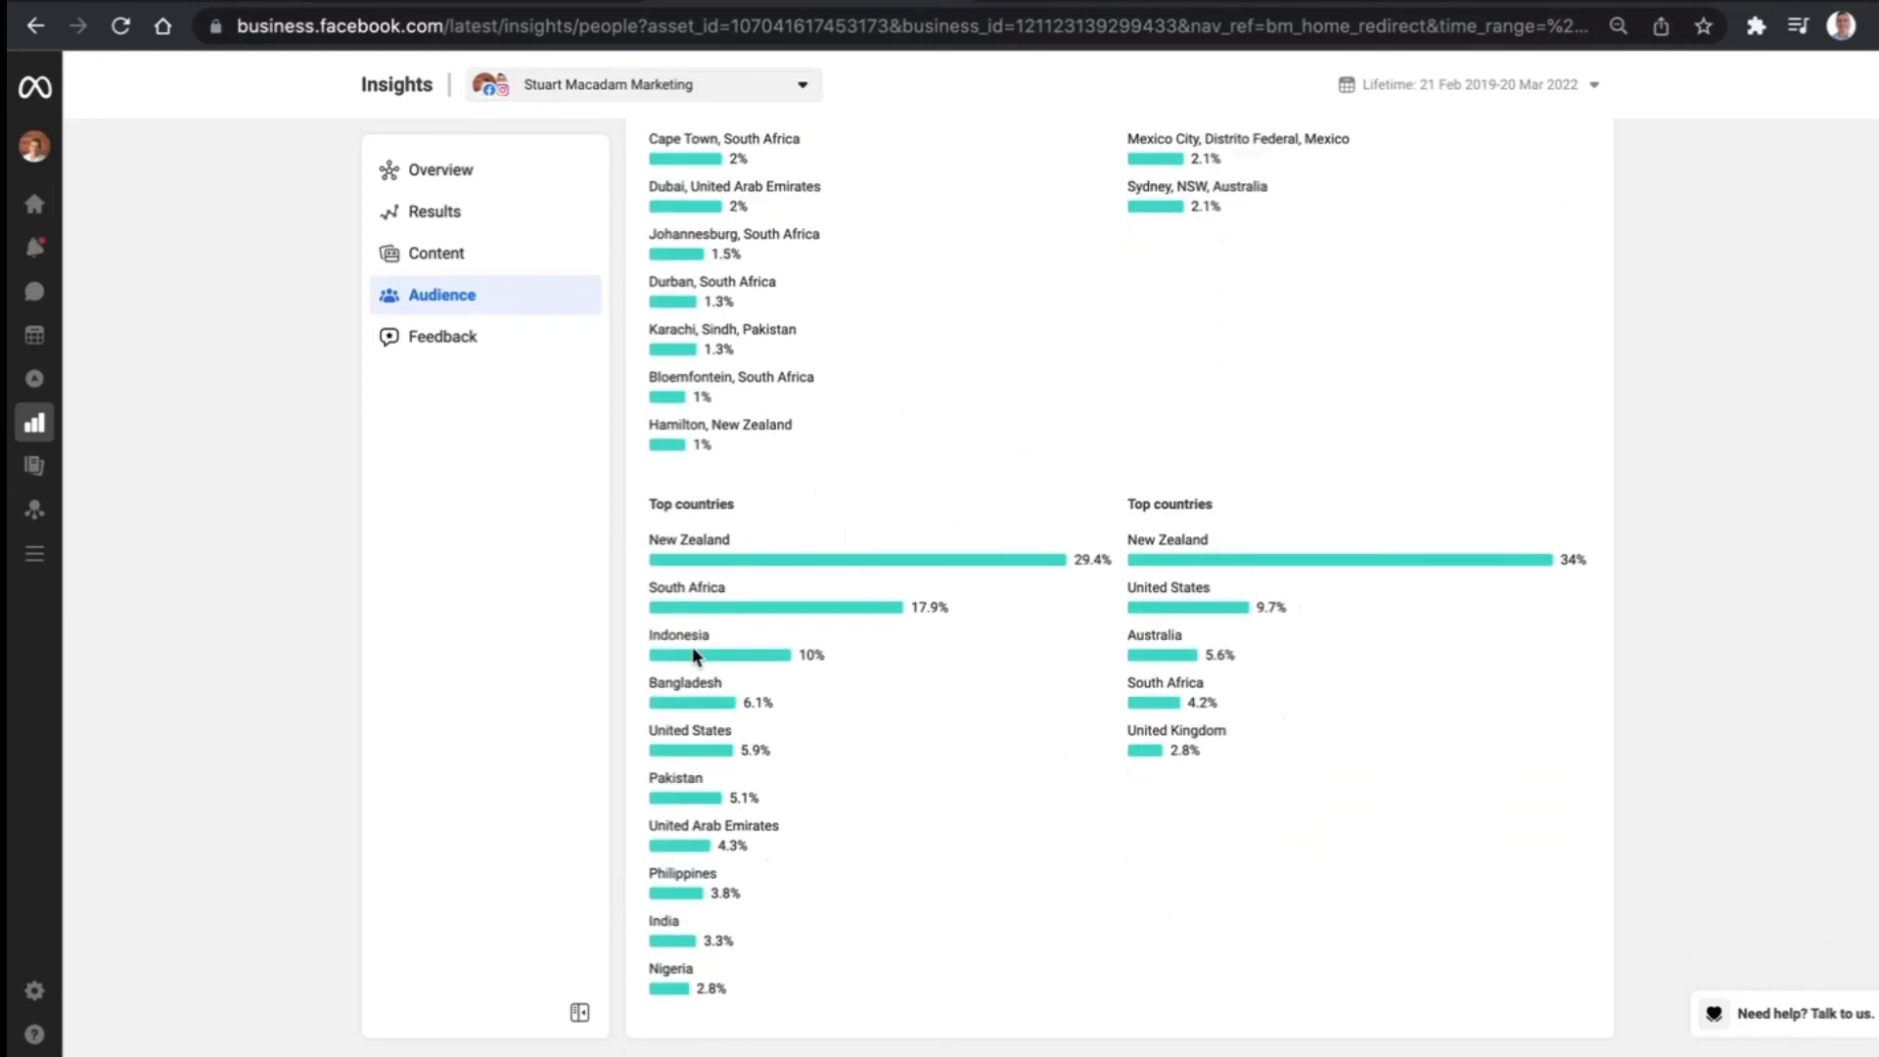
{"action": "mouse_move", "coordinate": [1307, 648]}
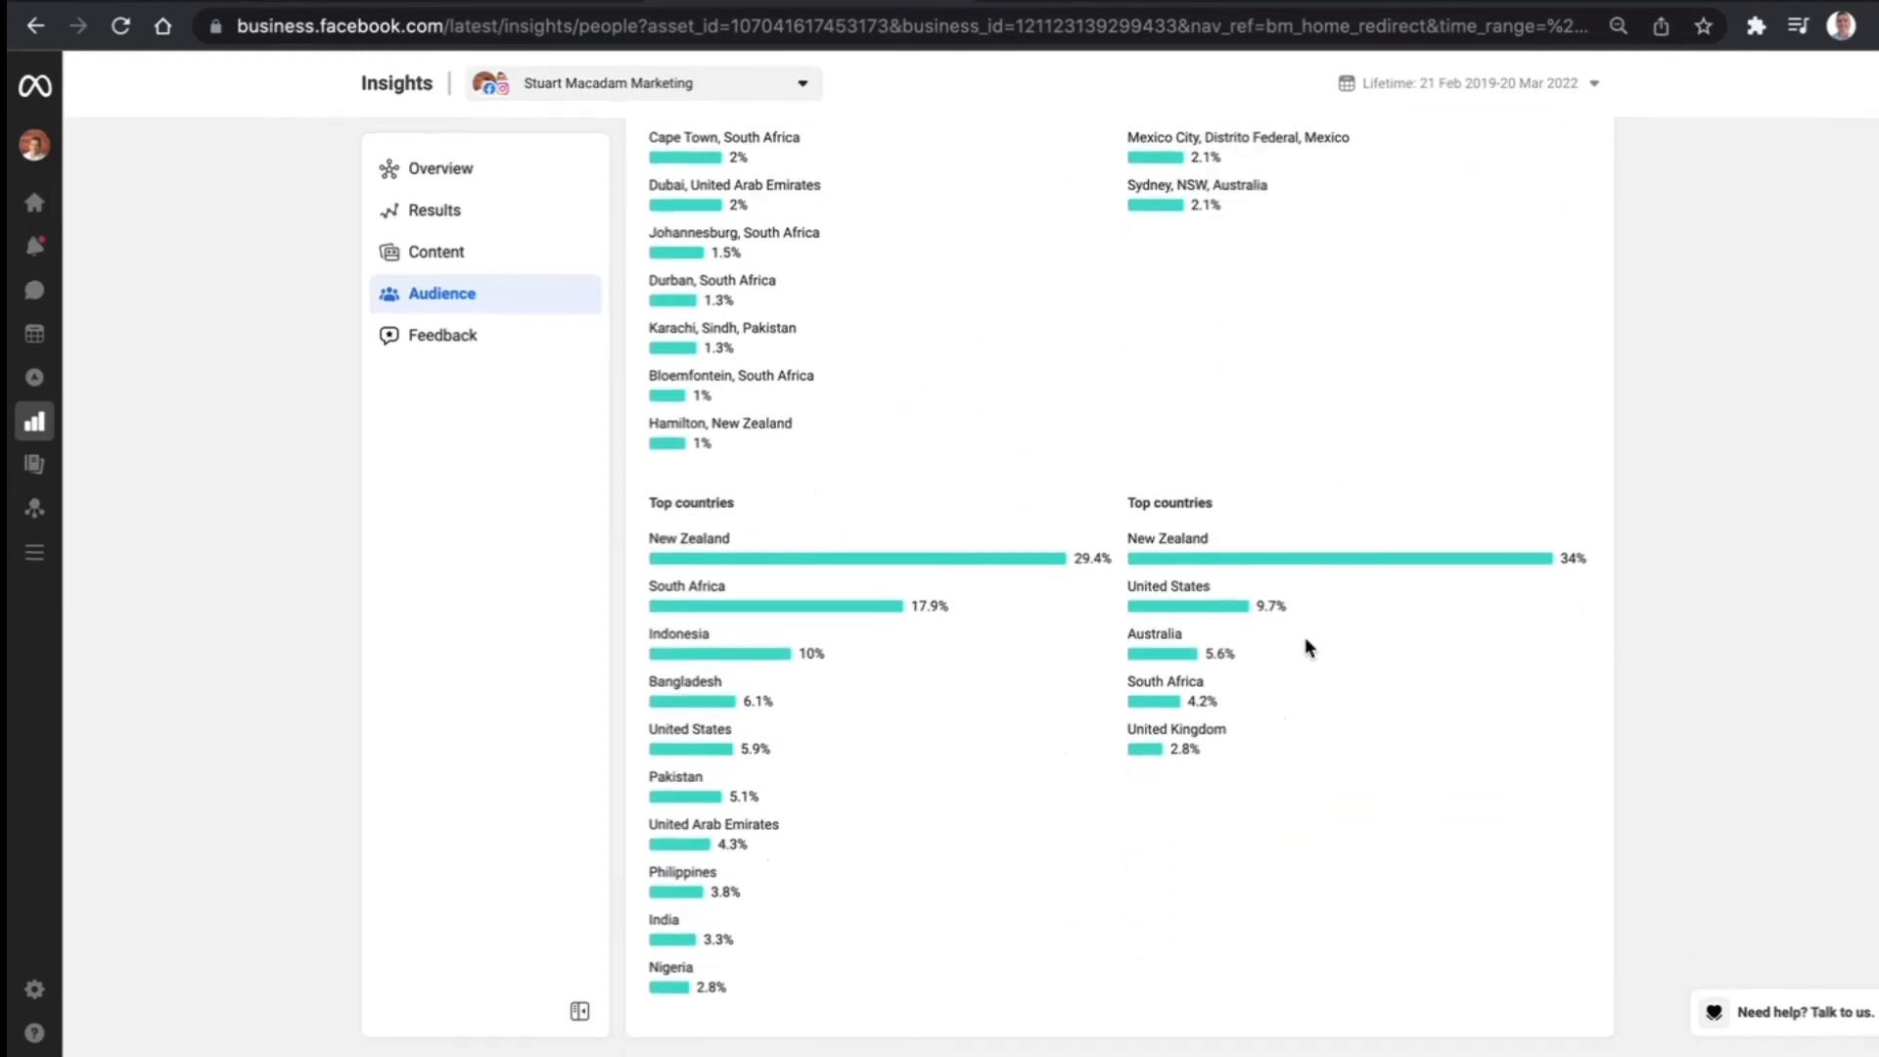
{"action": "scroll", "scroll_direction": "up", "scroll_amount": 3}
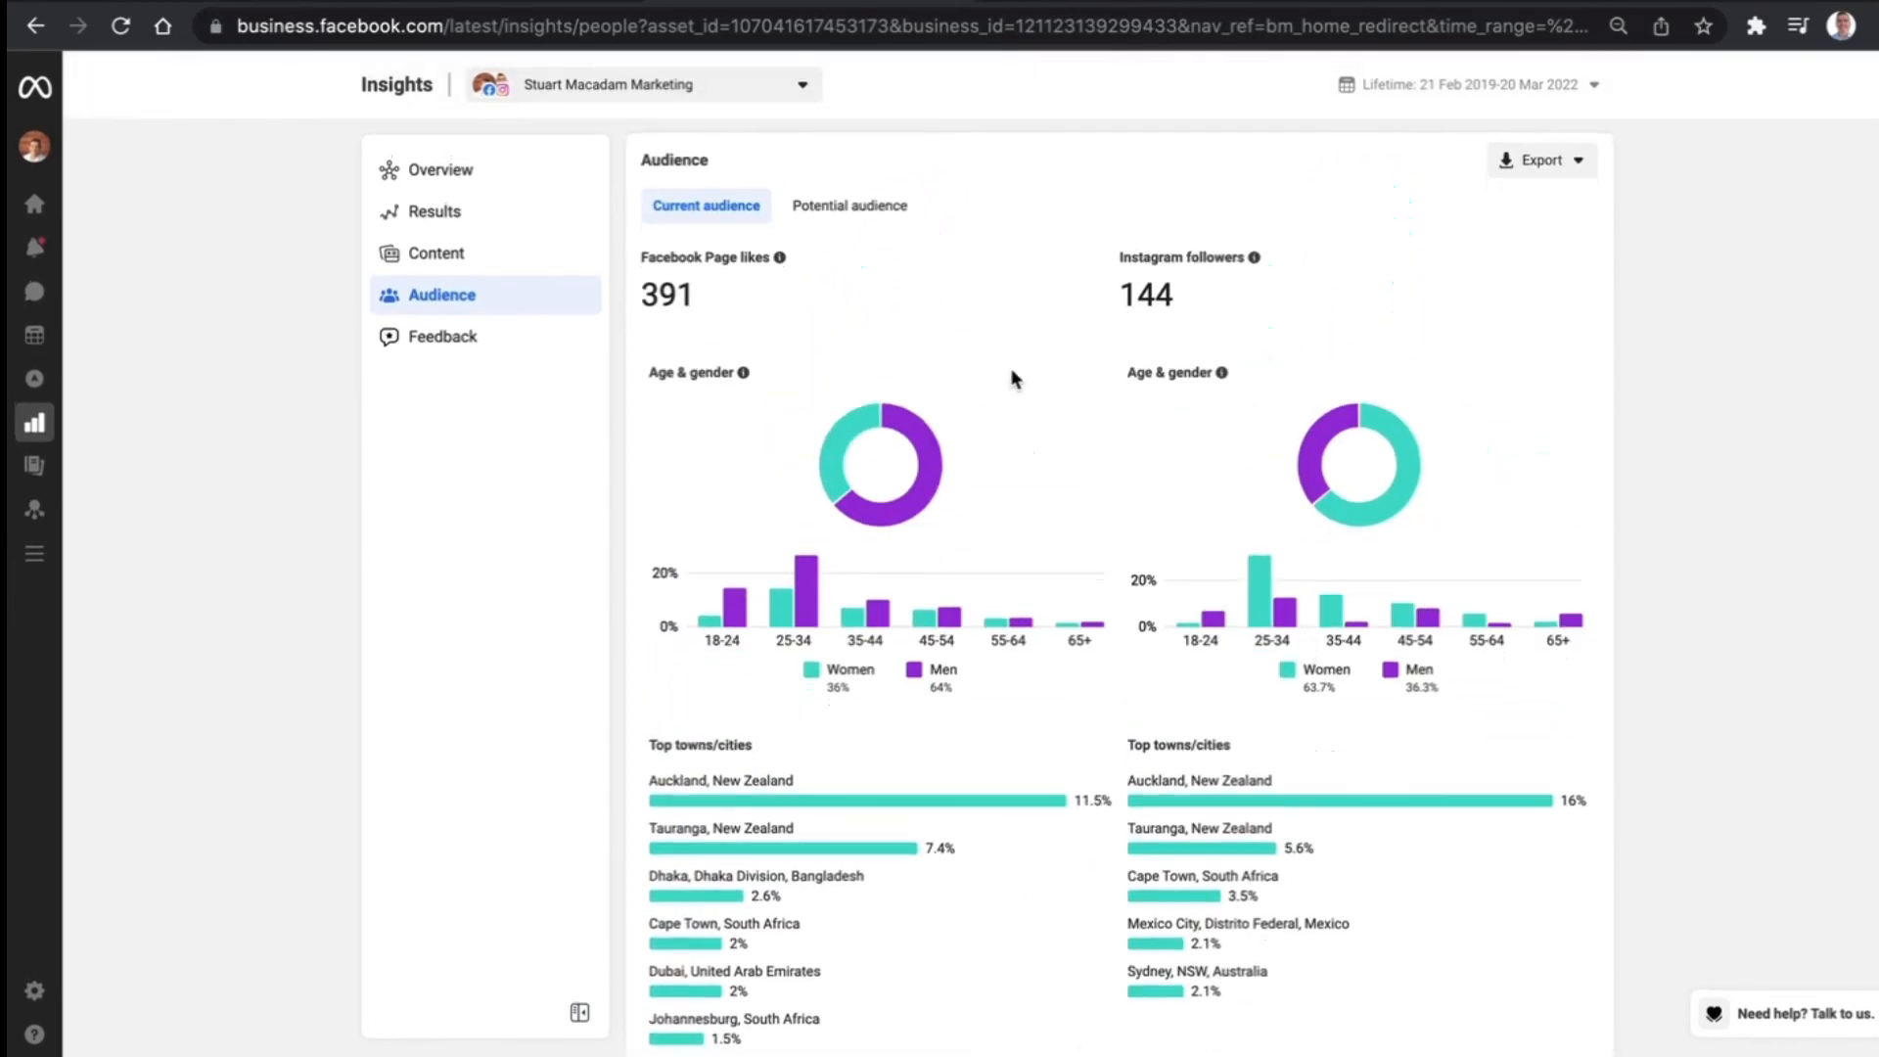
{"action": "mouse_move", "coordinate": [1597, 165]}
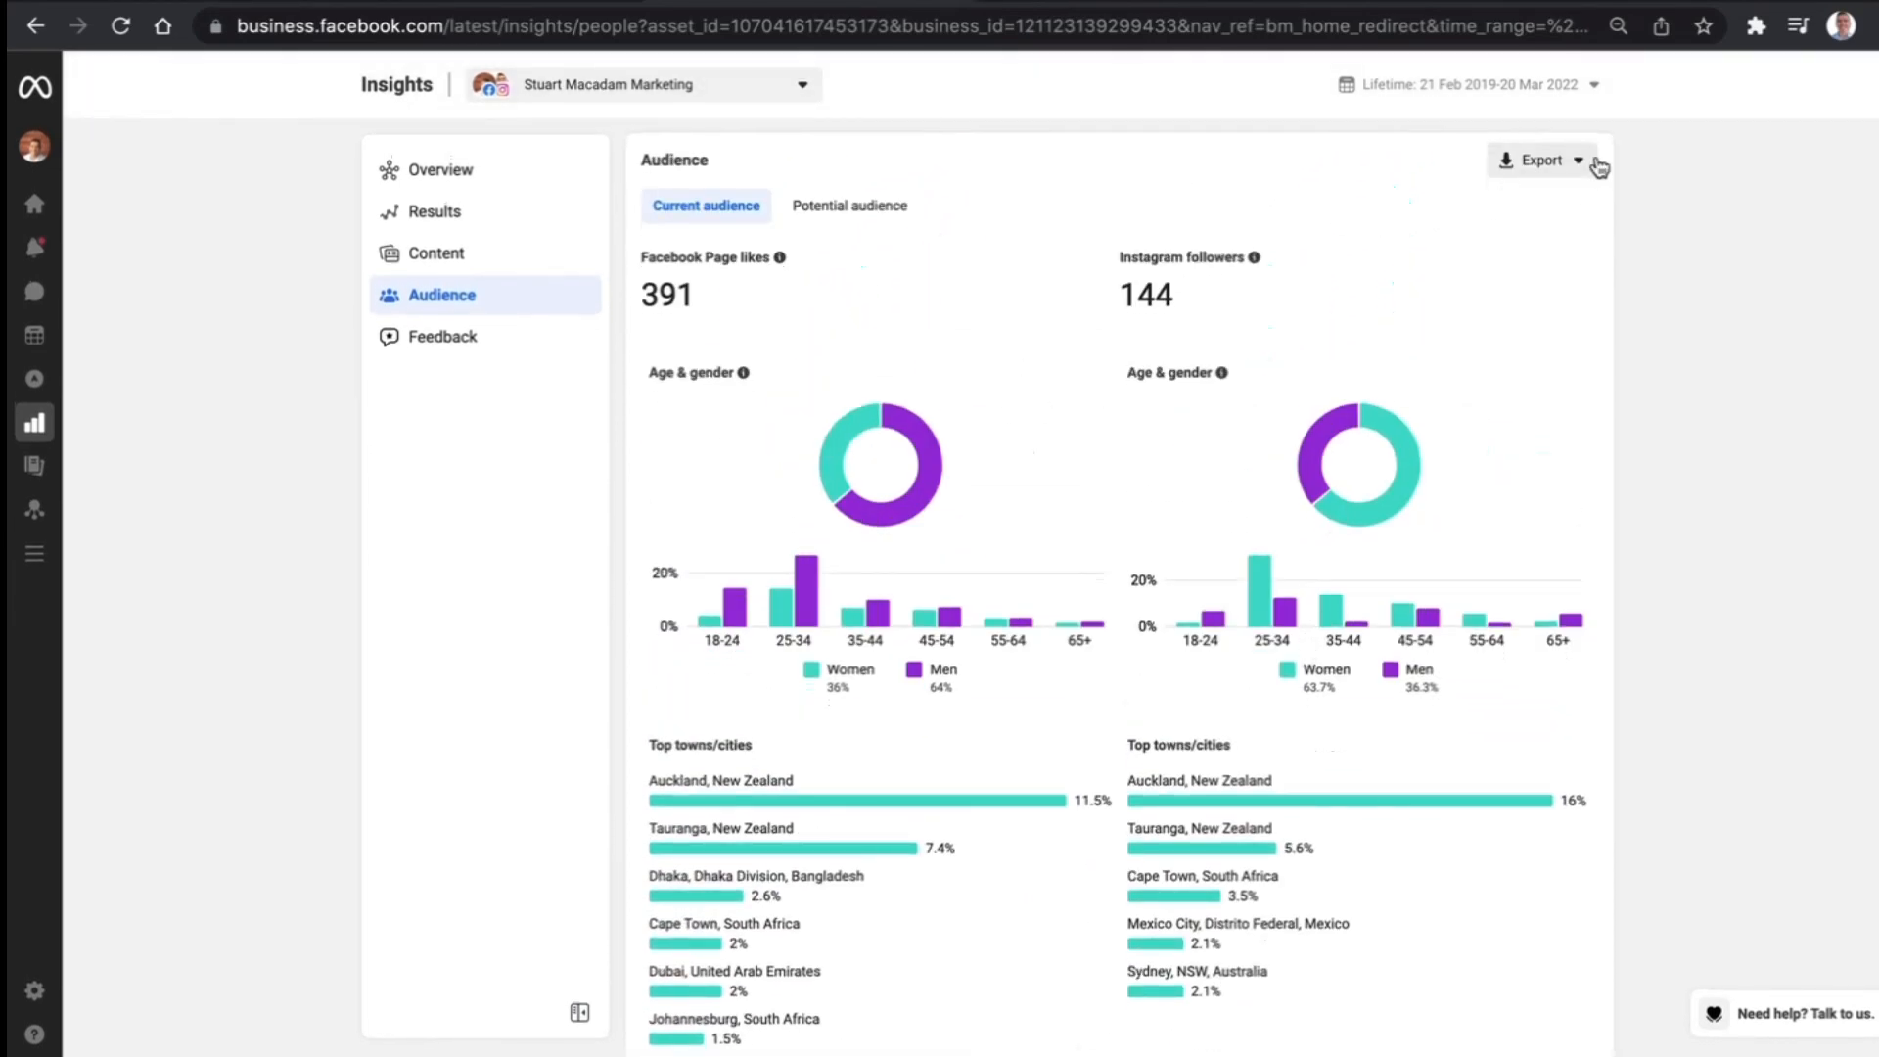
{"action": "left_click", "coordinate": [1540, 159]}
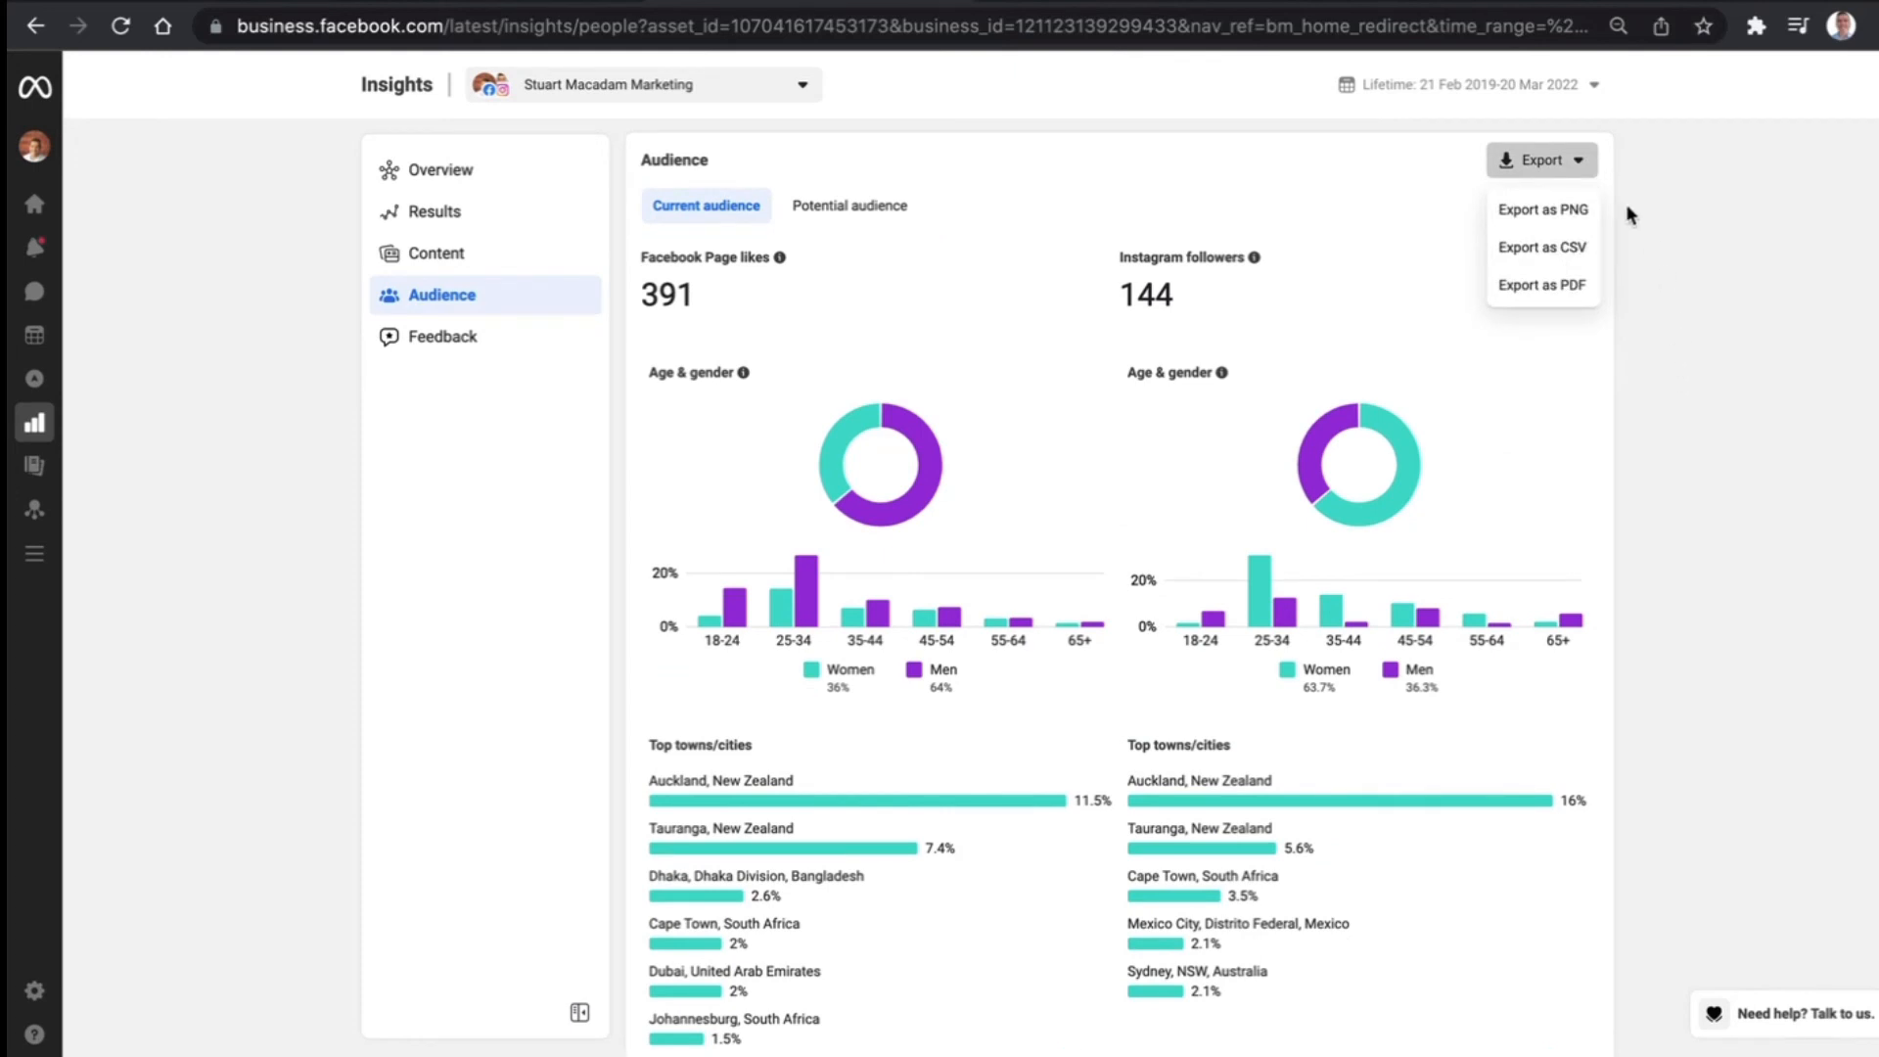
{"action": "mouse_move", "coordinate": [1683, 344]}
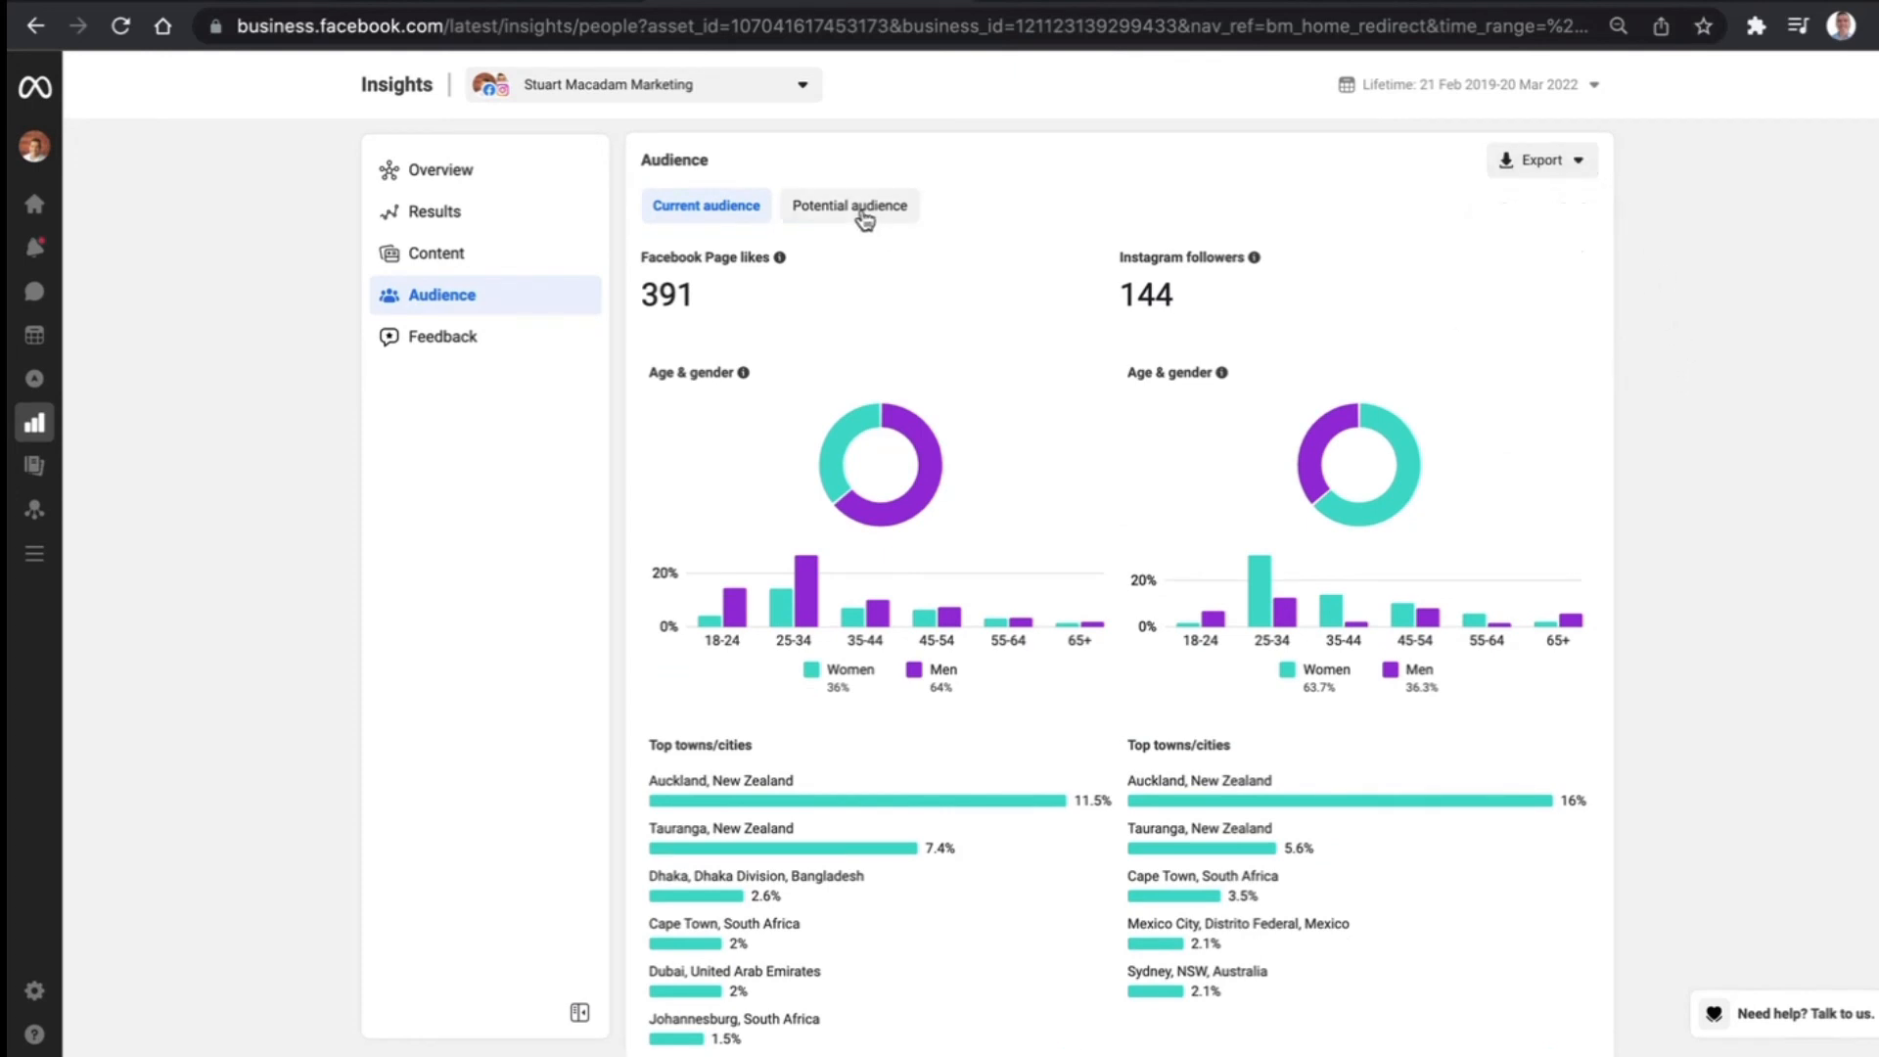
Review the Potential audience of 3,600,000-4,300,000 with age-gender split and top New Zealand towns led by Auckland
{"action": "left_click", "coordinate": [847, 206]}
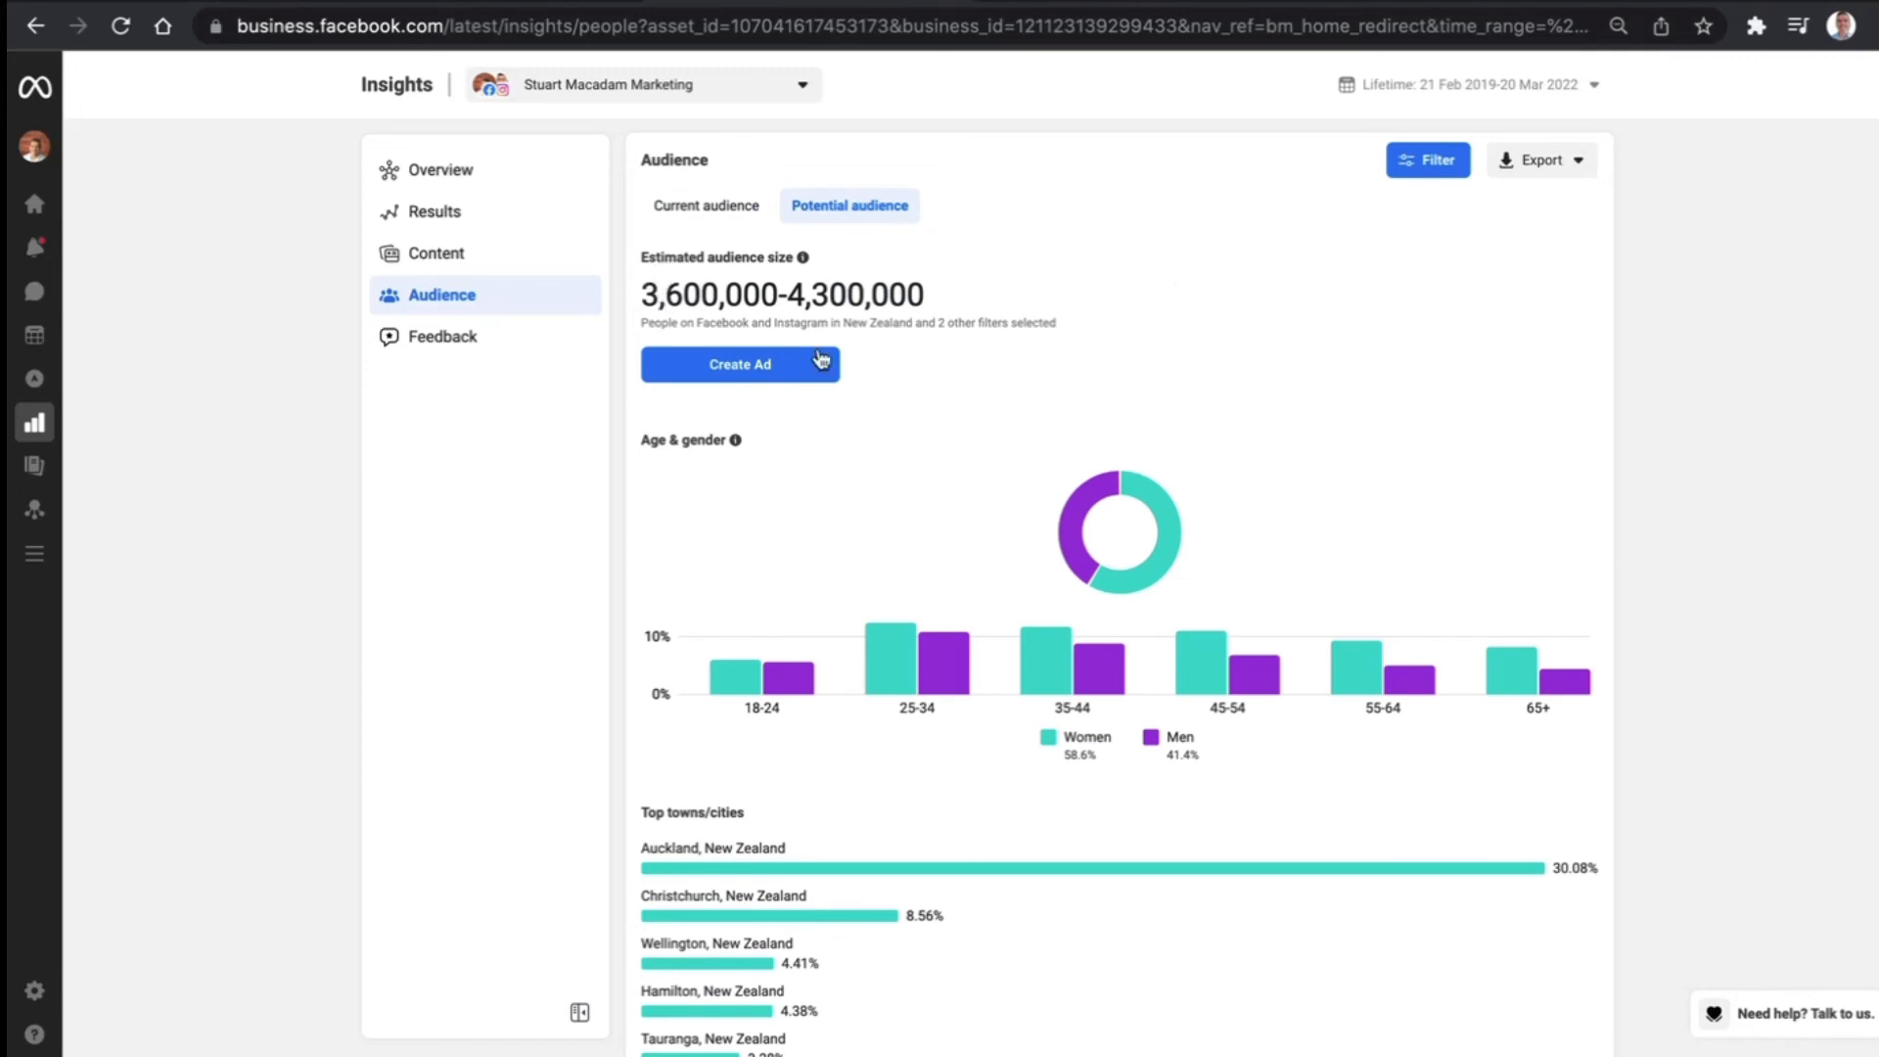
{"action": "mouse_move", "coordinate": [1114, 382]}
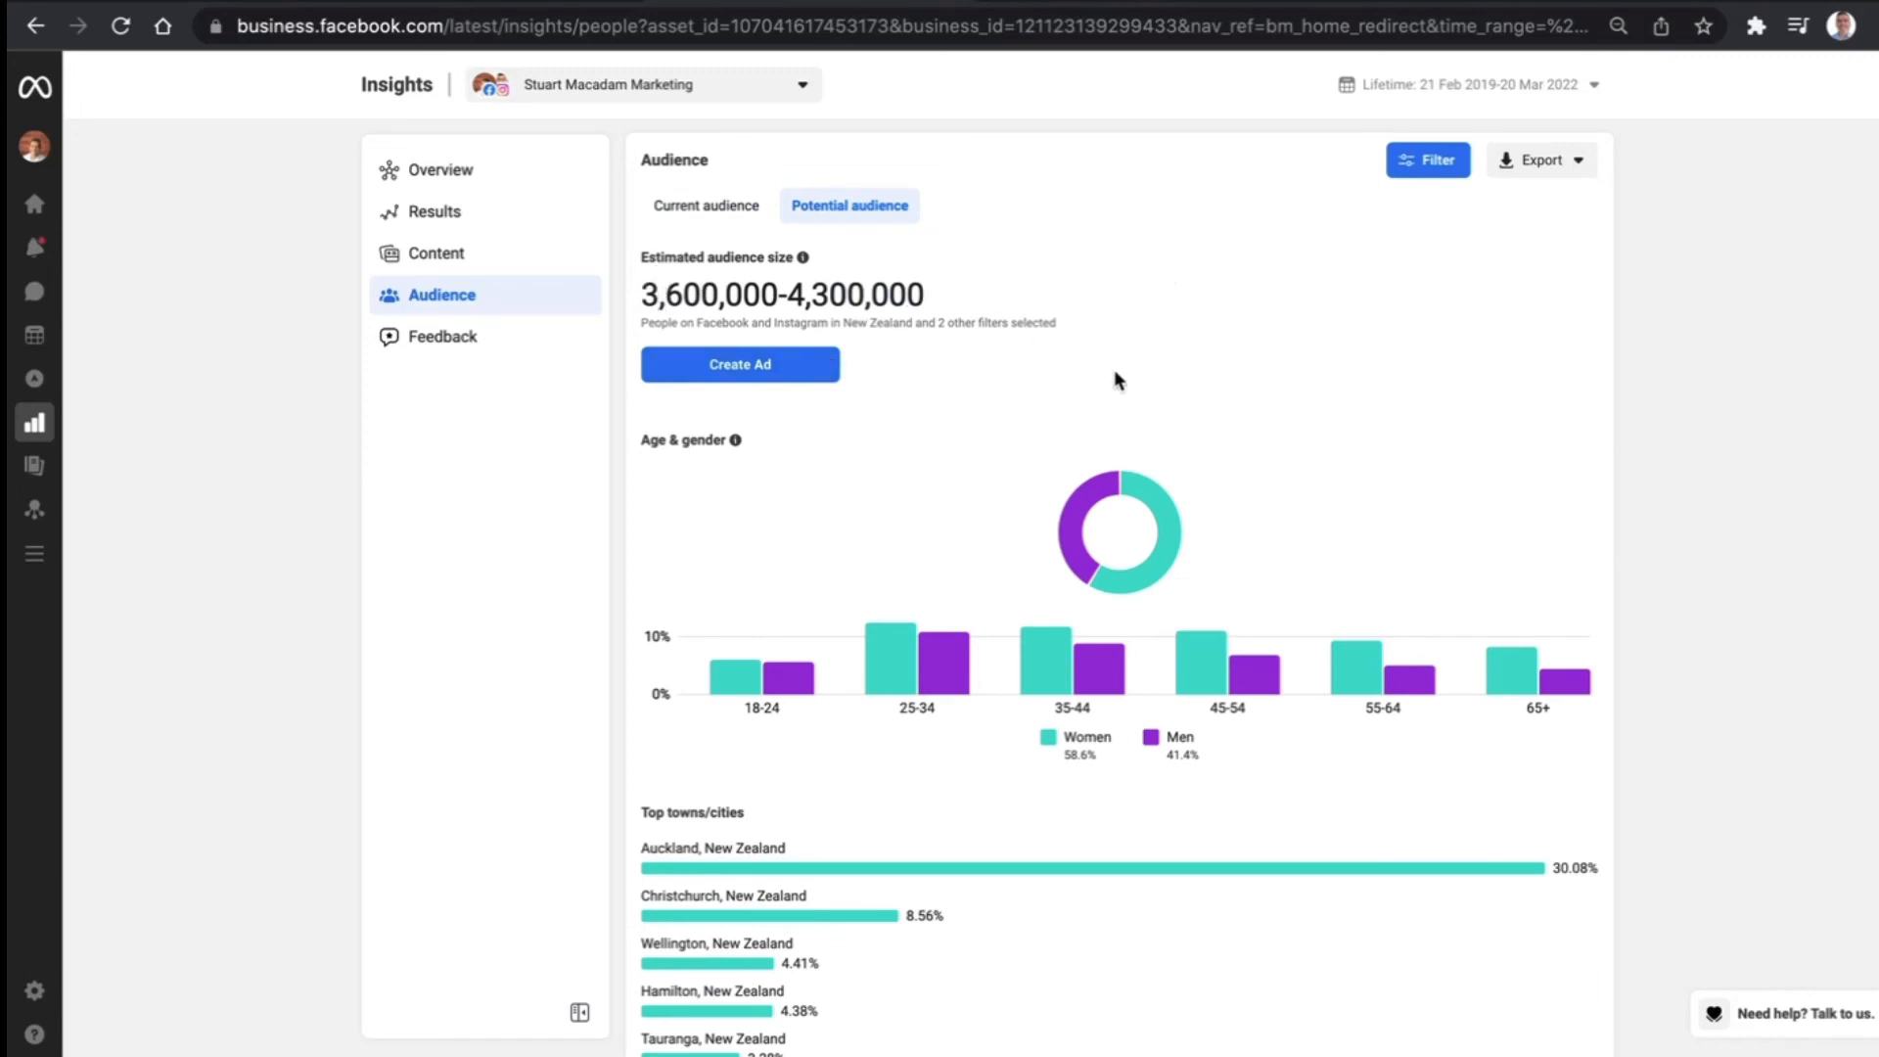
{"action": "scroll", "scroll_direction": "down", "scroll_amount": 3}
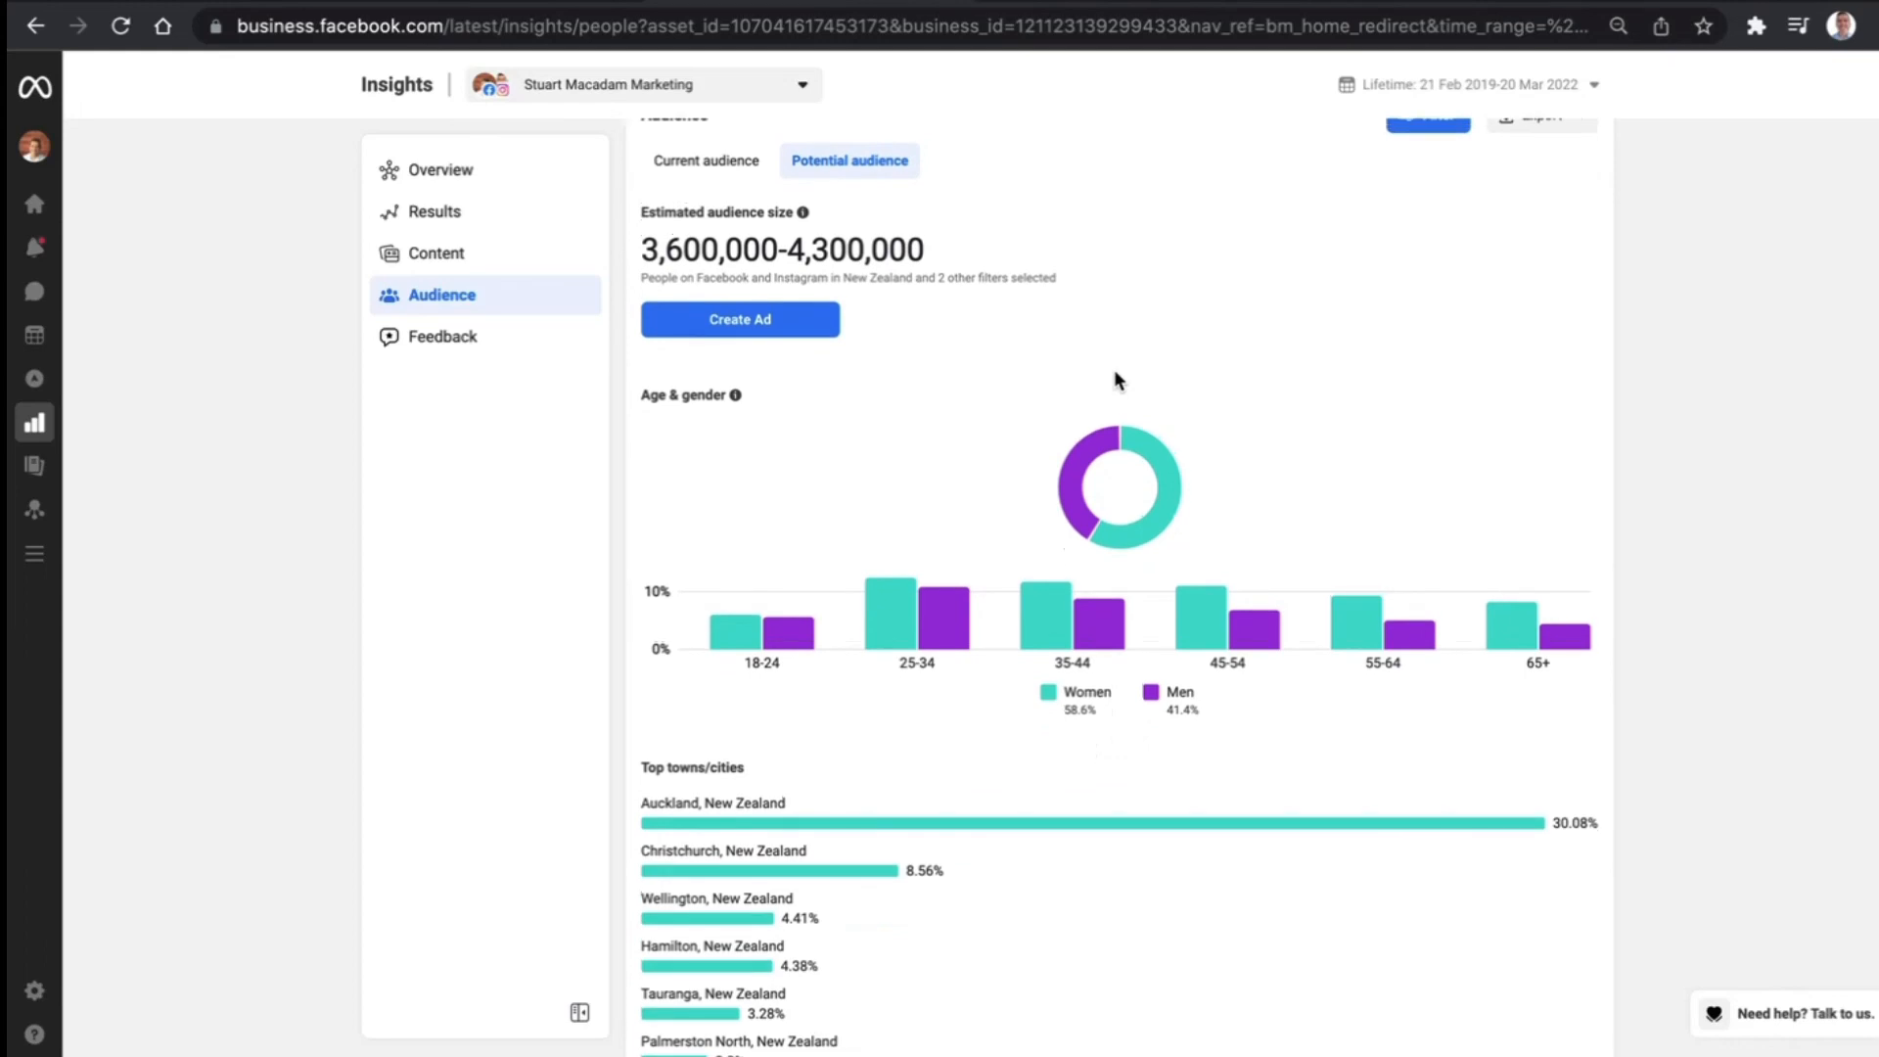
{"action": "mouse_move", "coordinate": [1089, 479]}
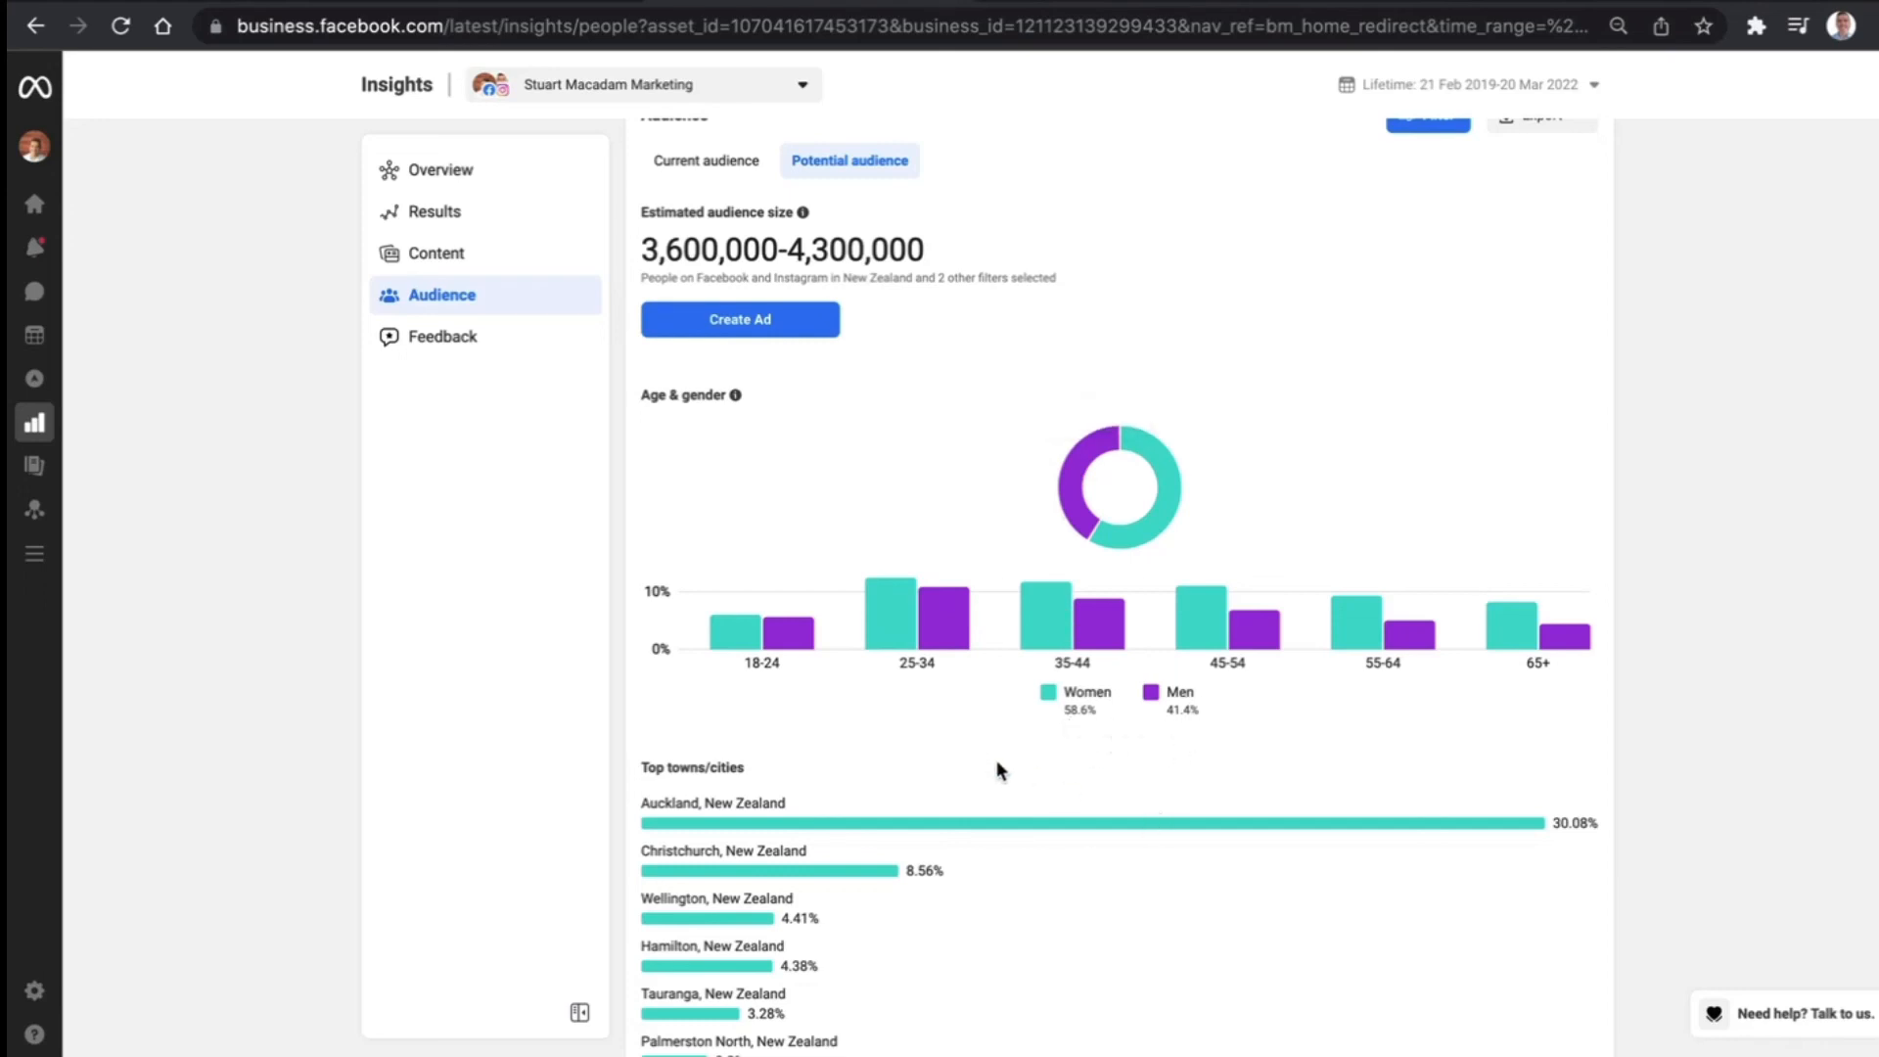
{"action": "mouse_move", "coordinate": [947, 708]}
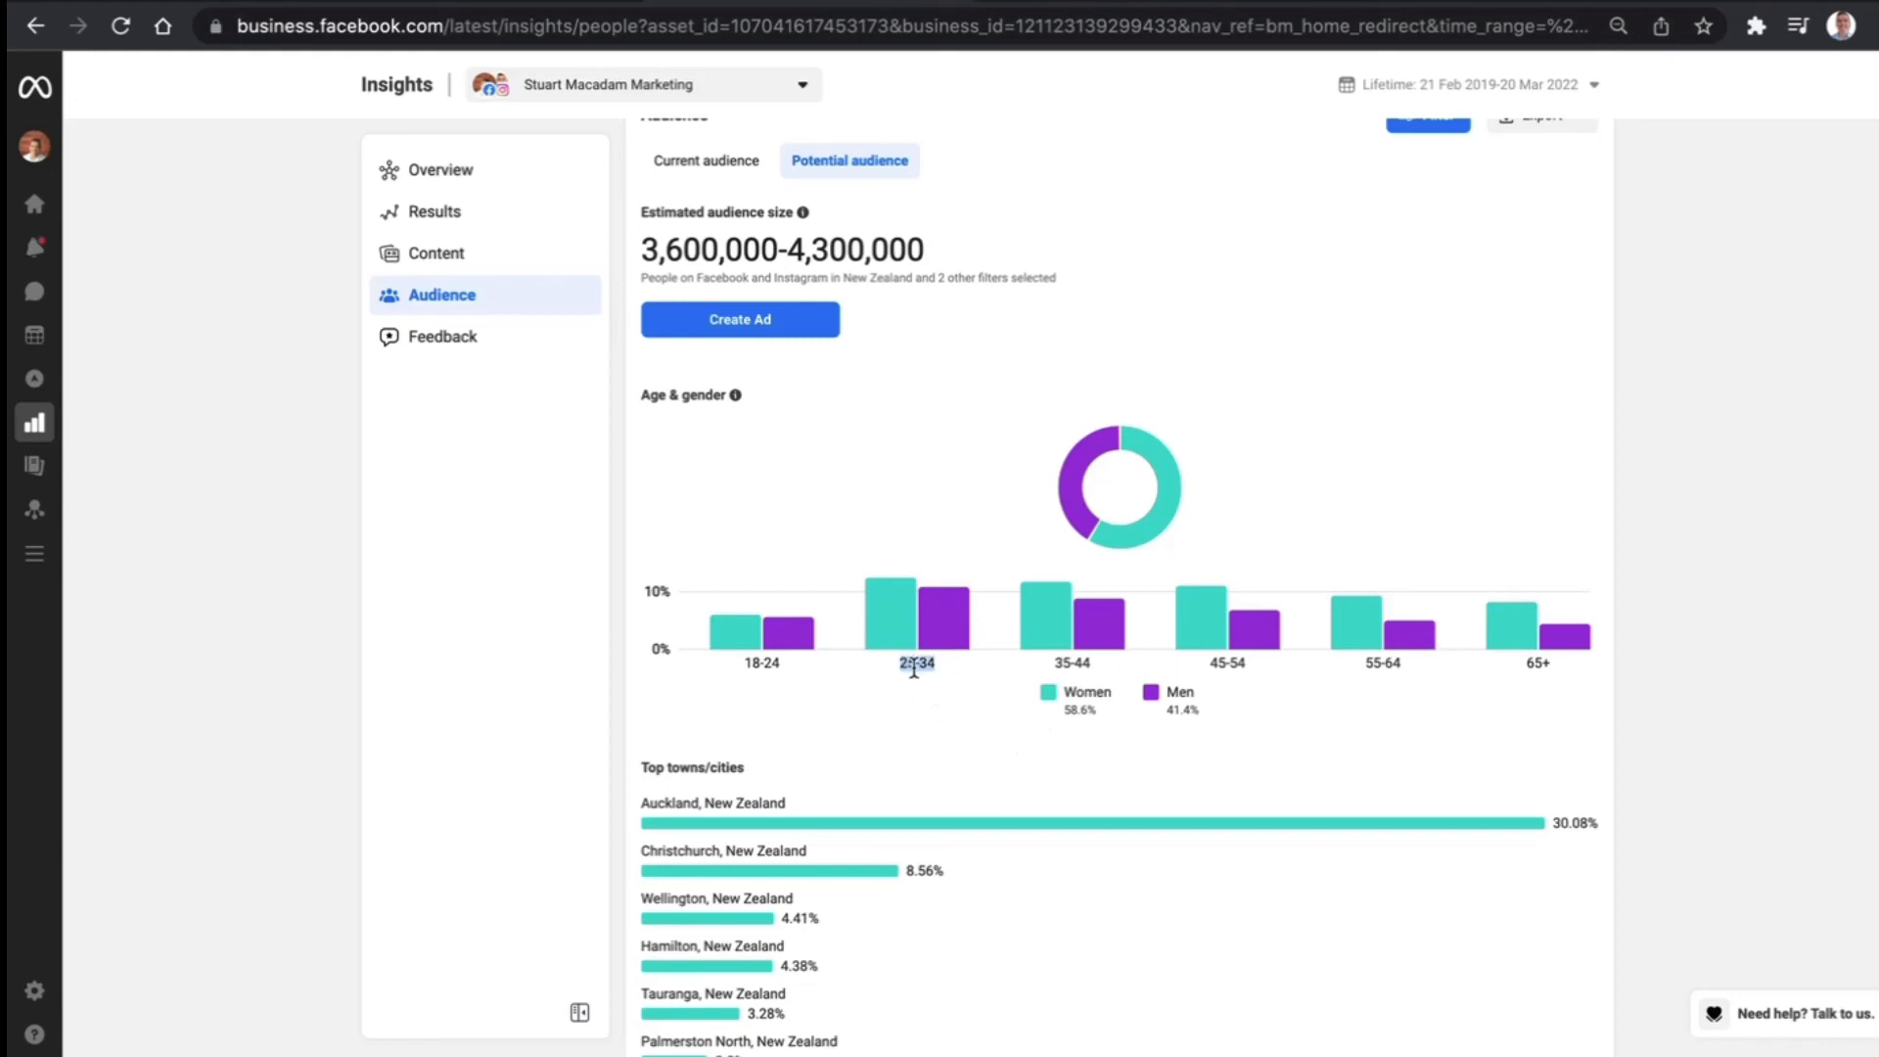
{"action": "mouse_move", "coordinate": [1391, 683]}
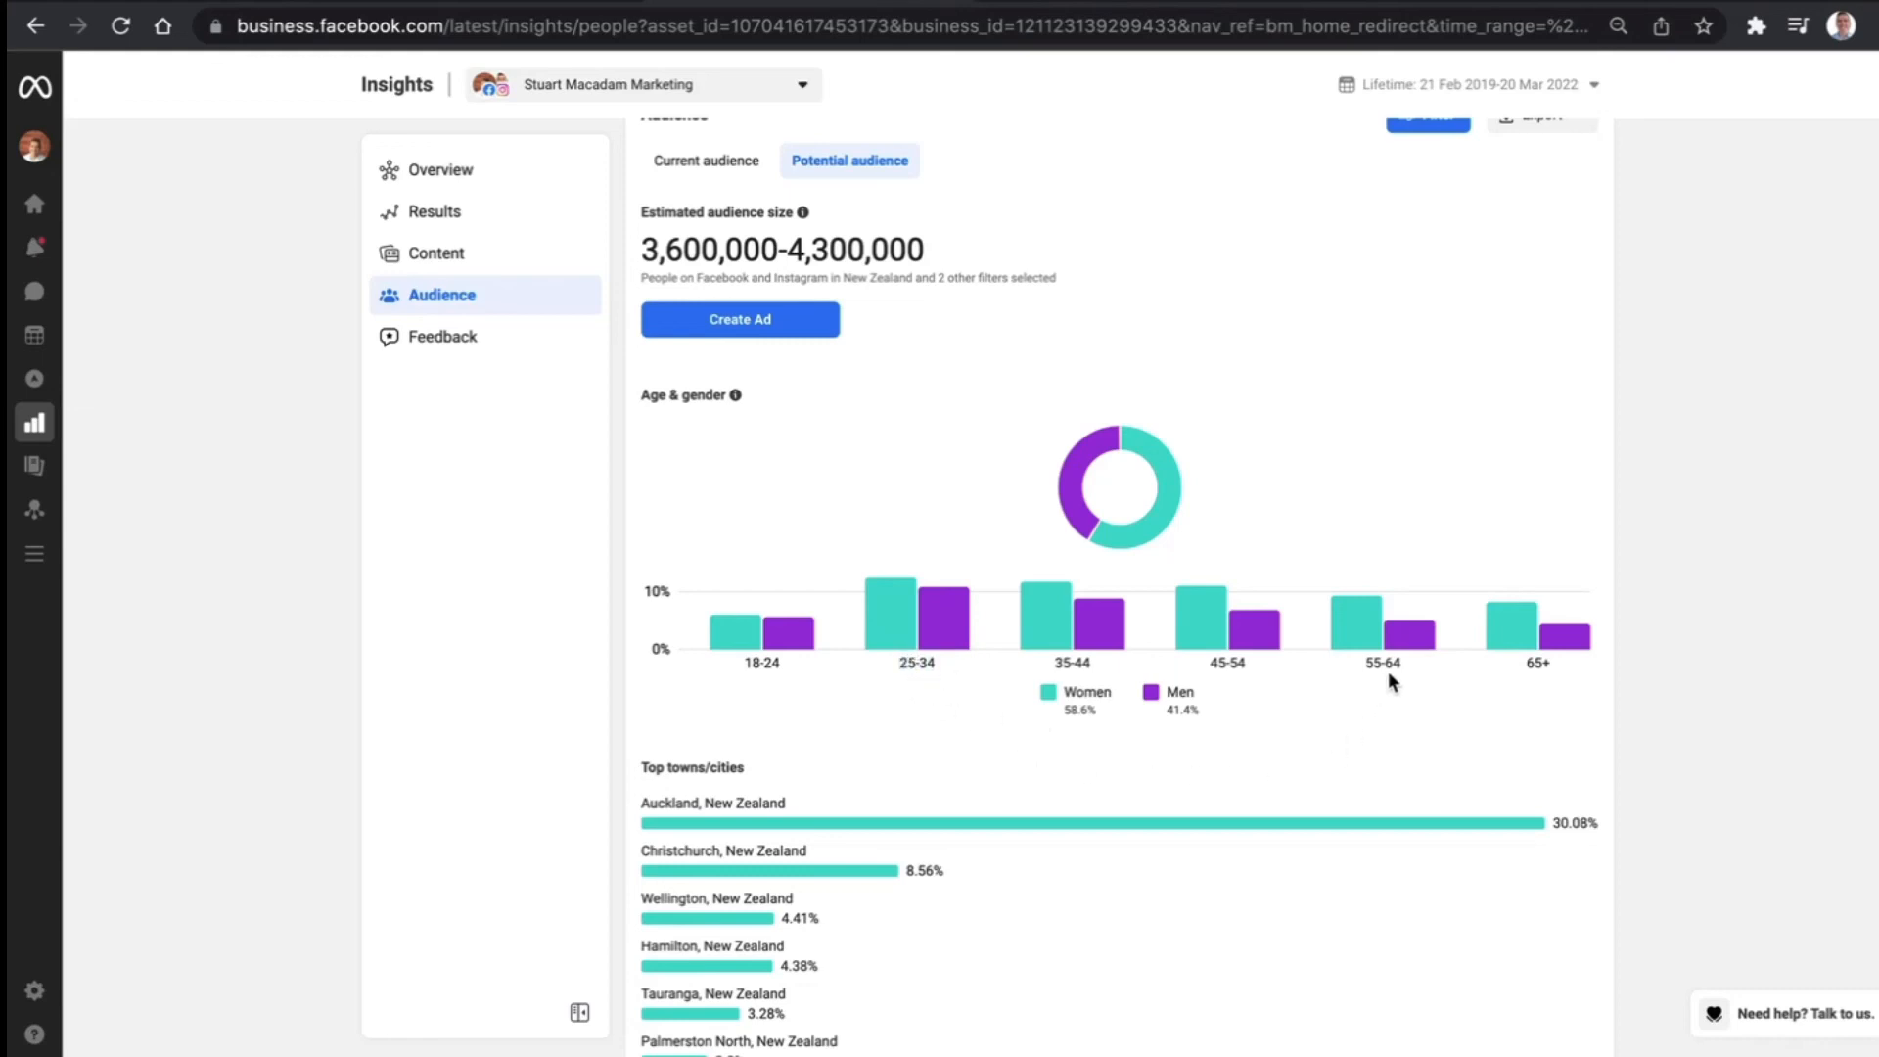
{"action": "scroll", "scroll_direction": "down", "scroll_amount": 3}
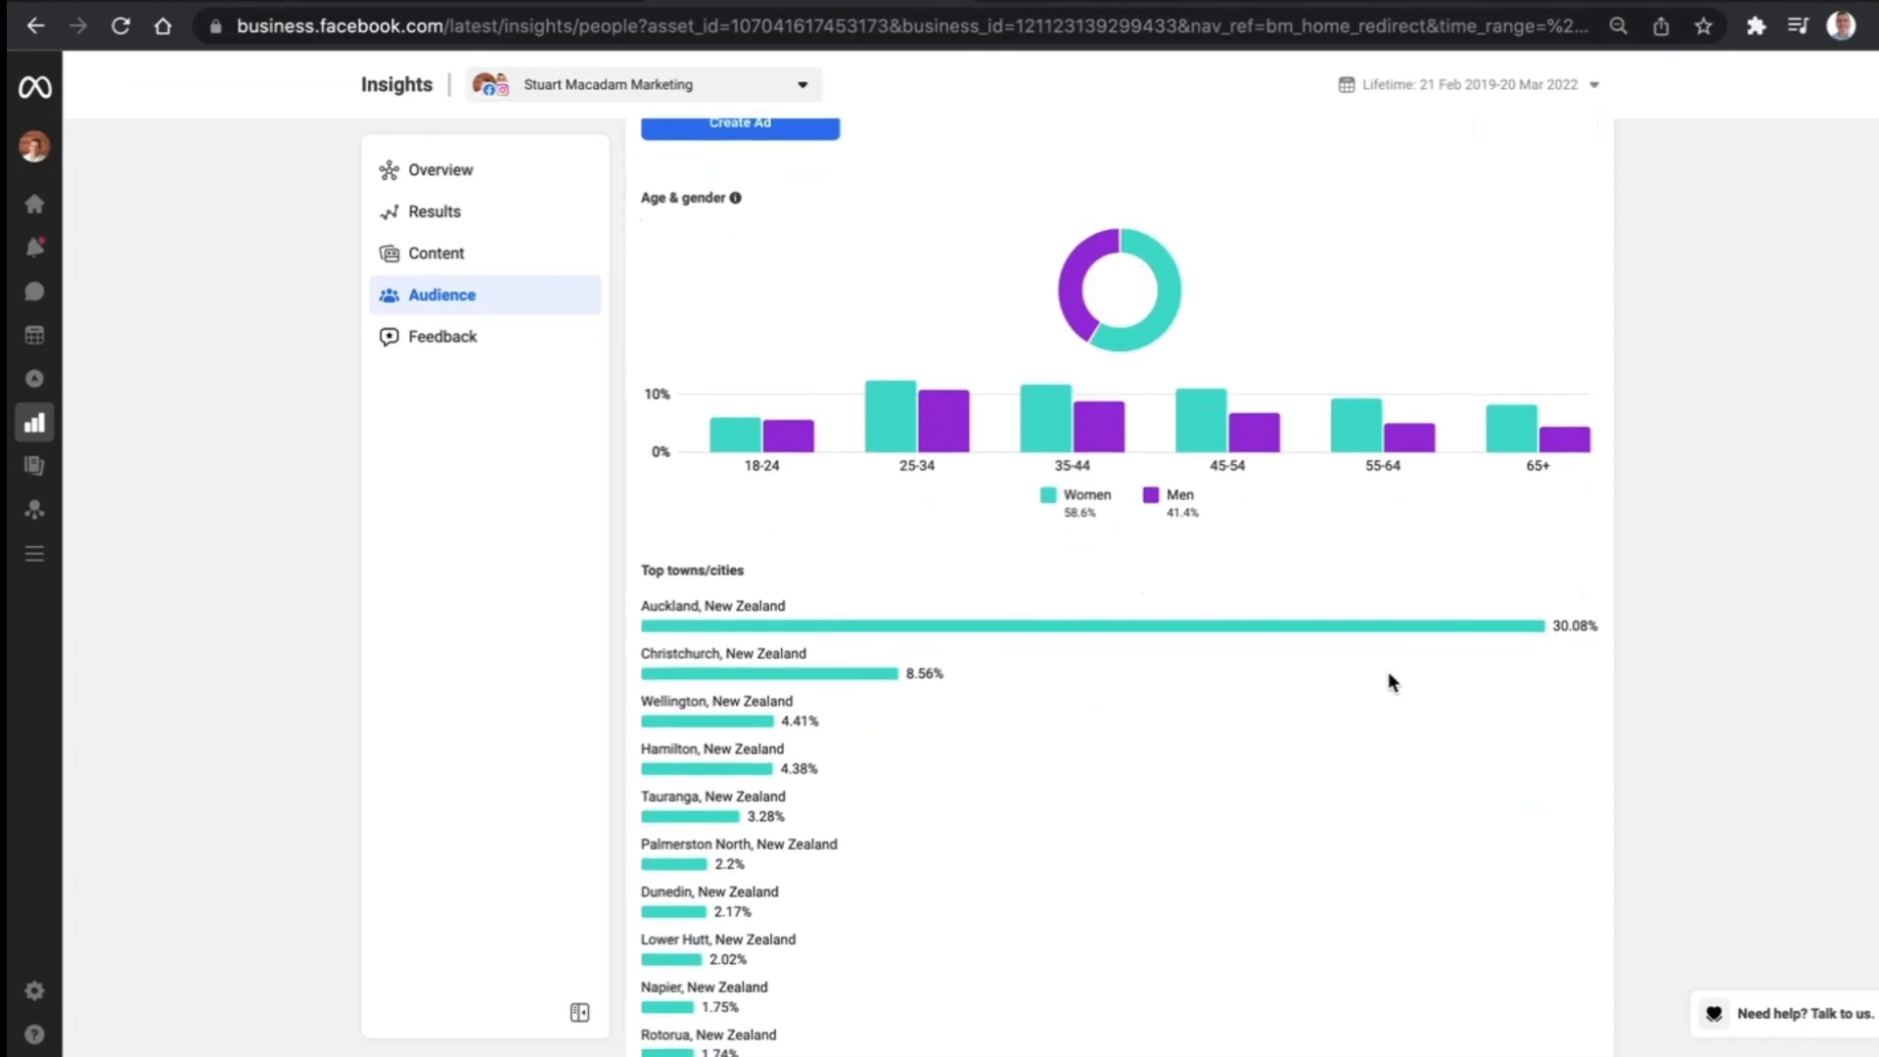
{"action": "mouse_move", "coordinate": [1004, 687]}
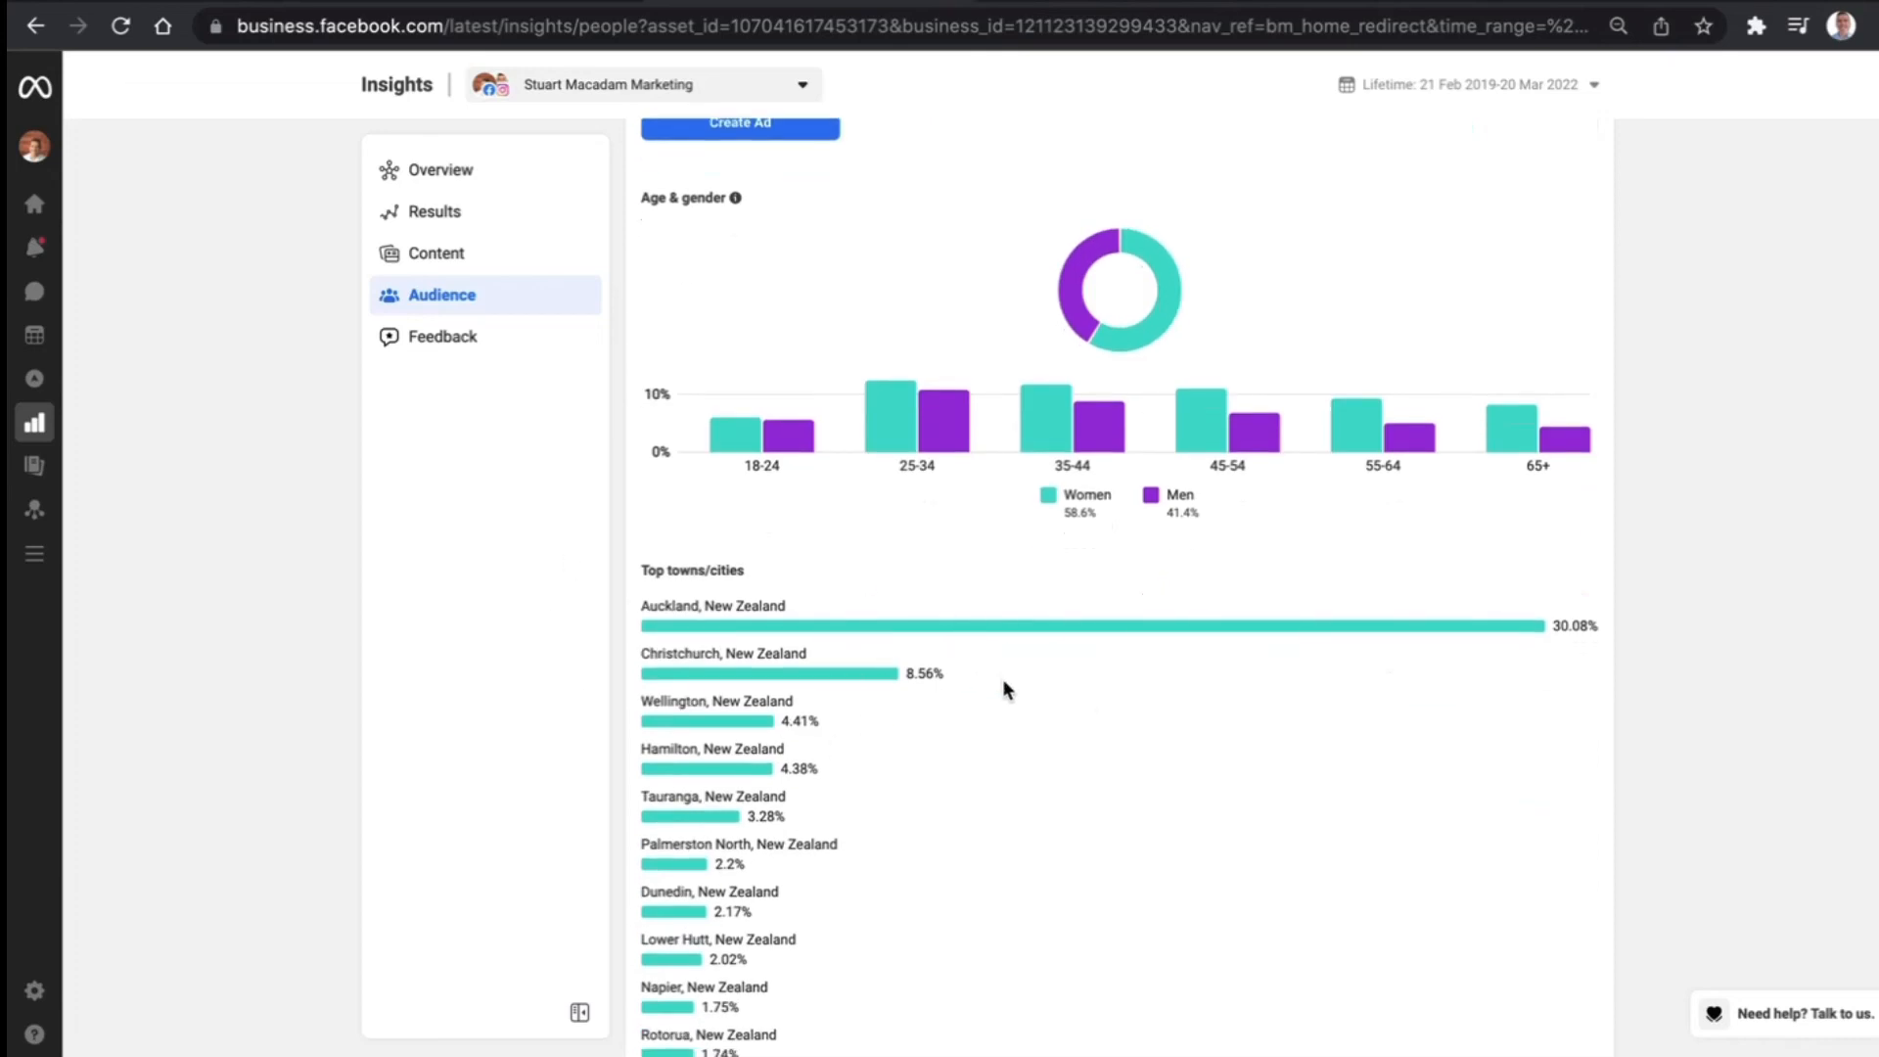
{"action": "scroll", "scroll_direction": "down", "scroll_amount": 3}
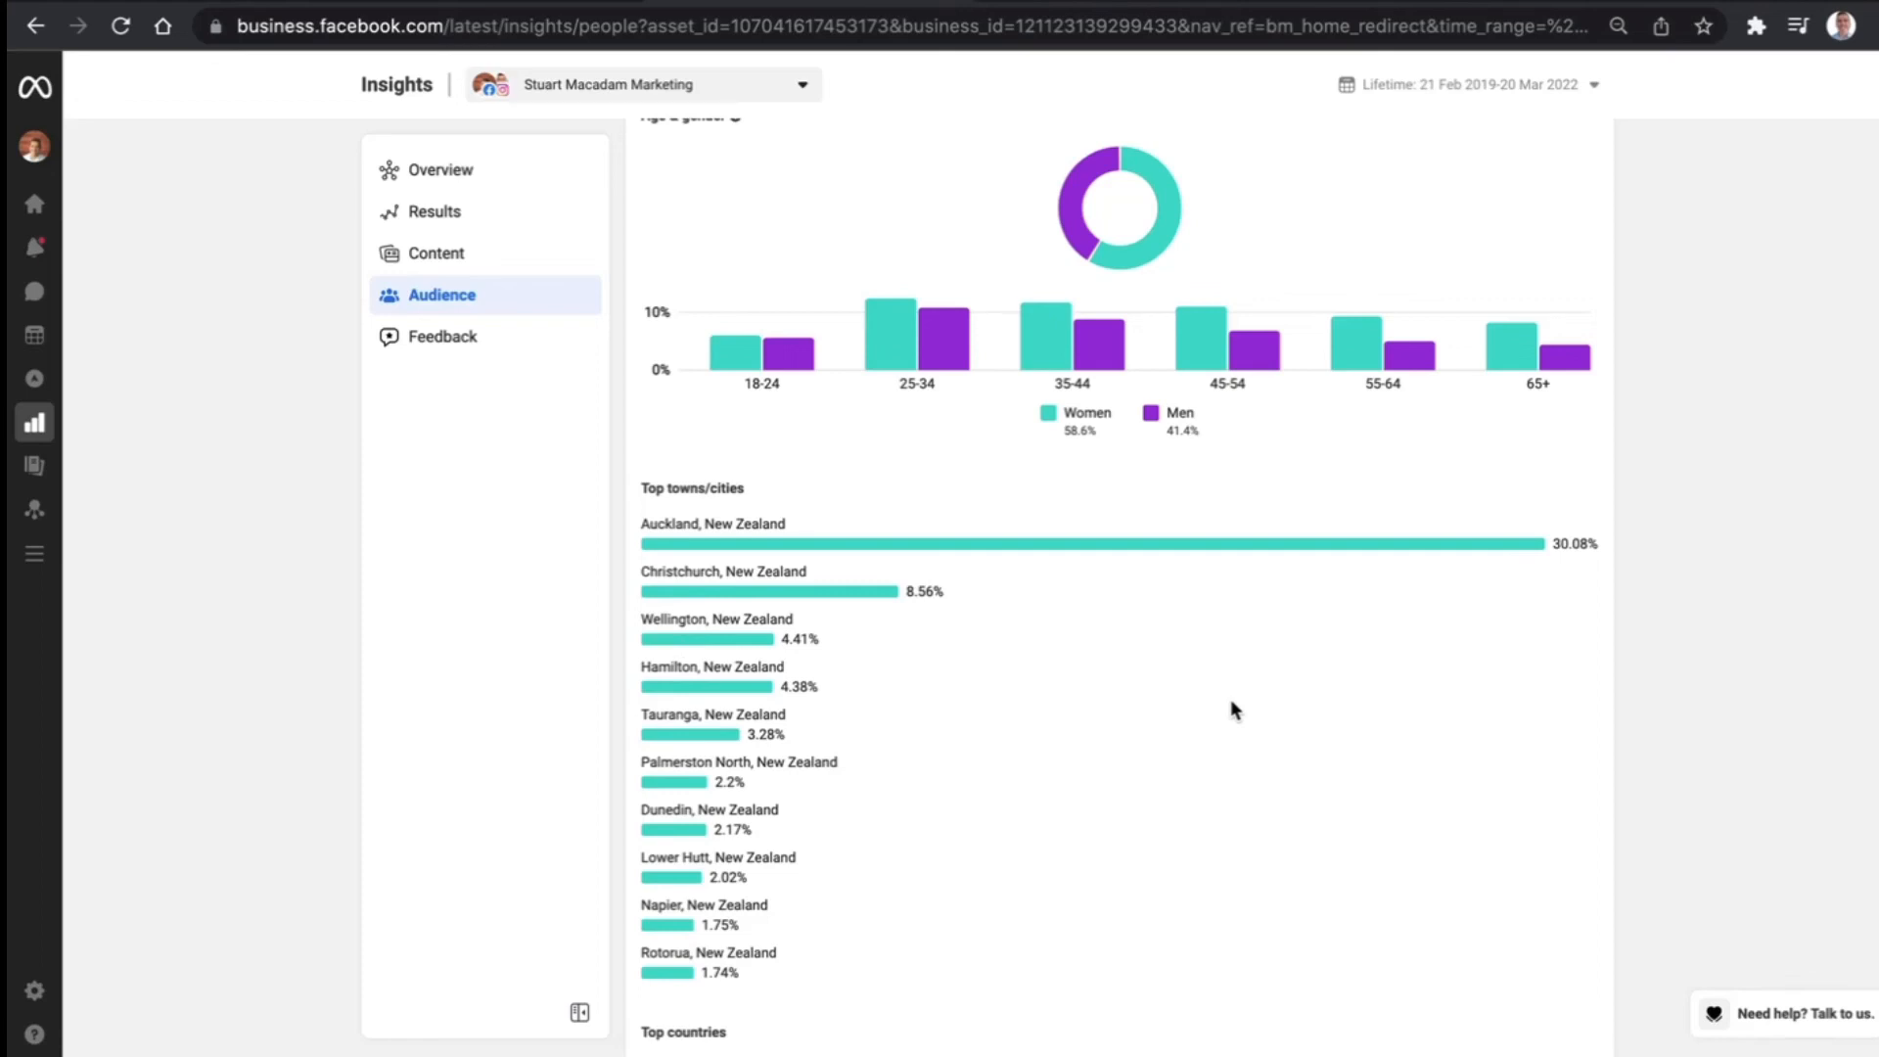
{"action": "mouse_move", "coordinate": [813, 520]}
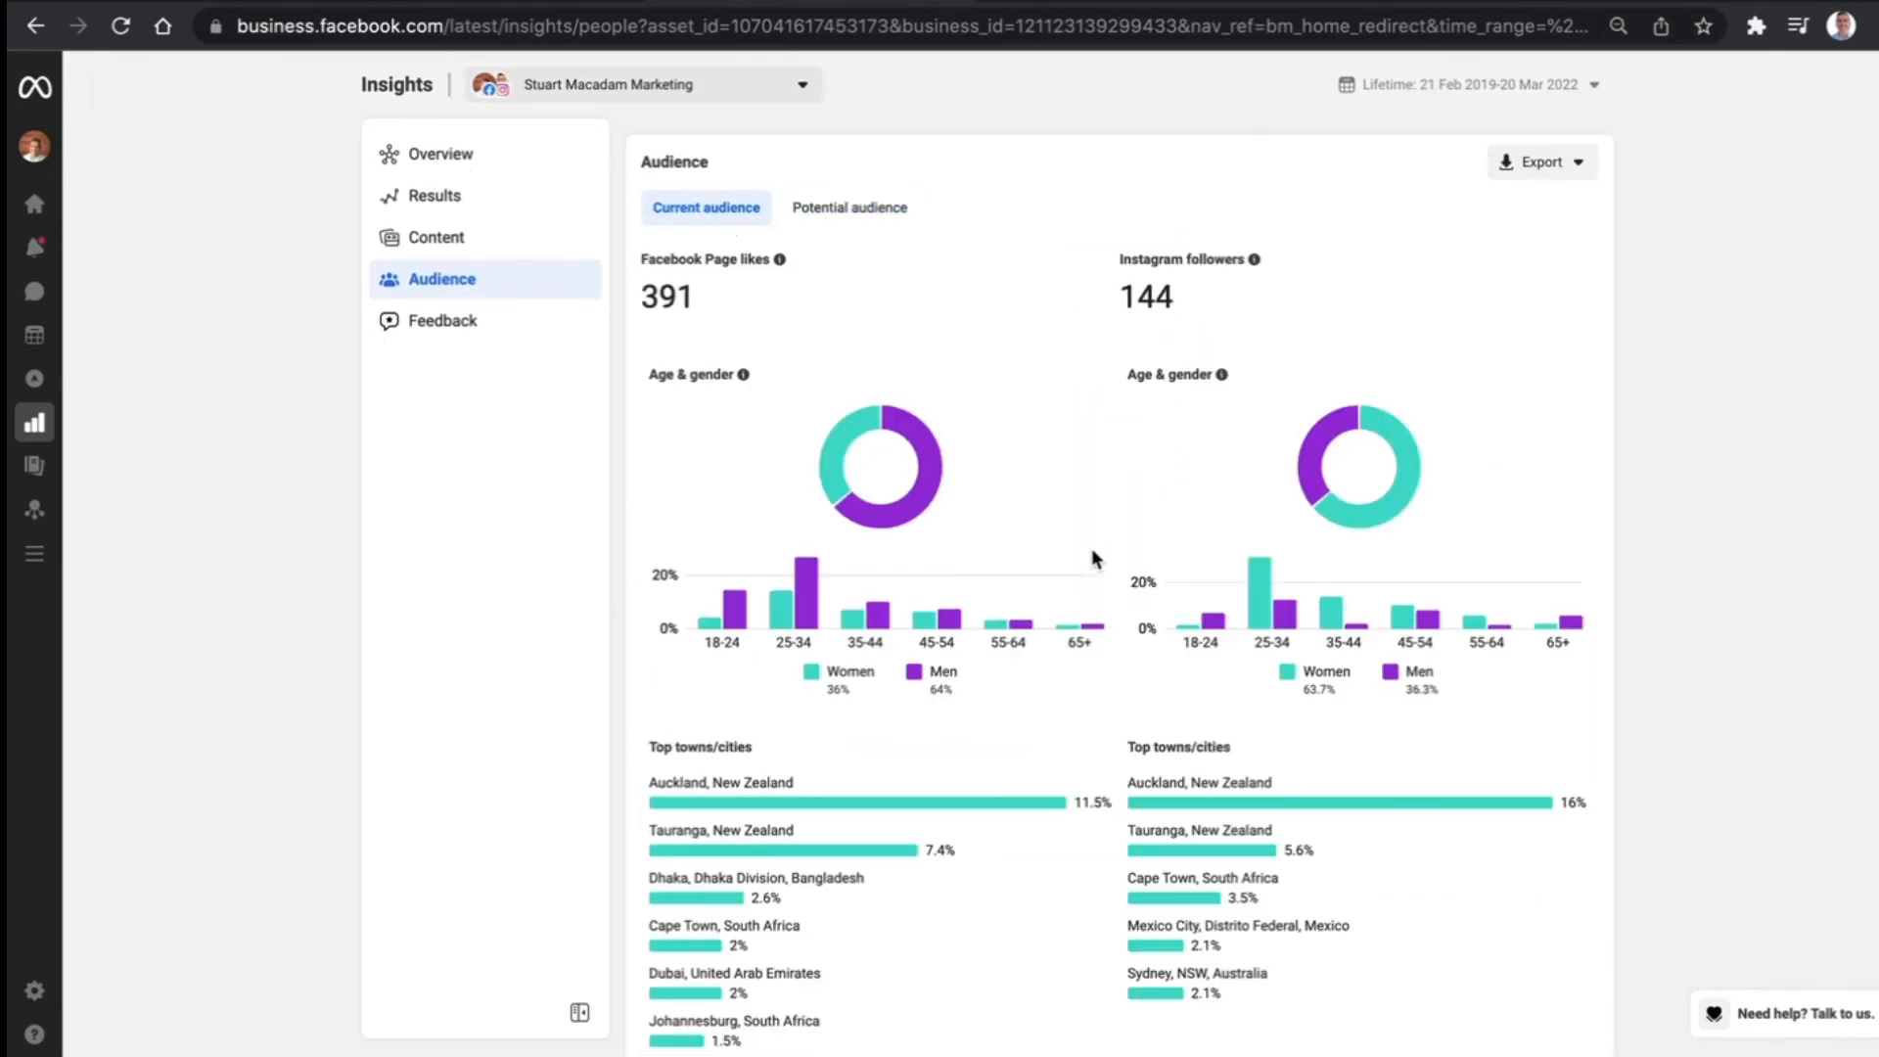
{"action": "mouse_move", "coordinate": [1059, 677]}
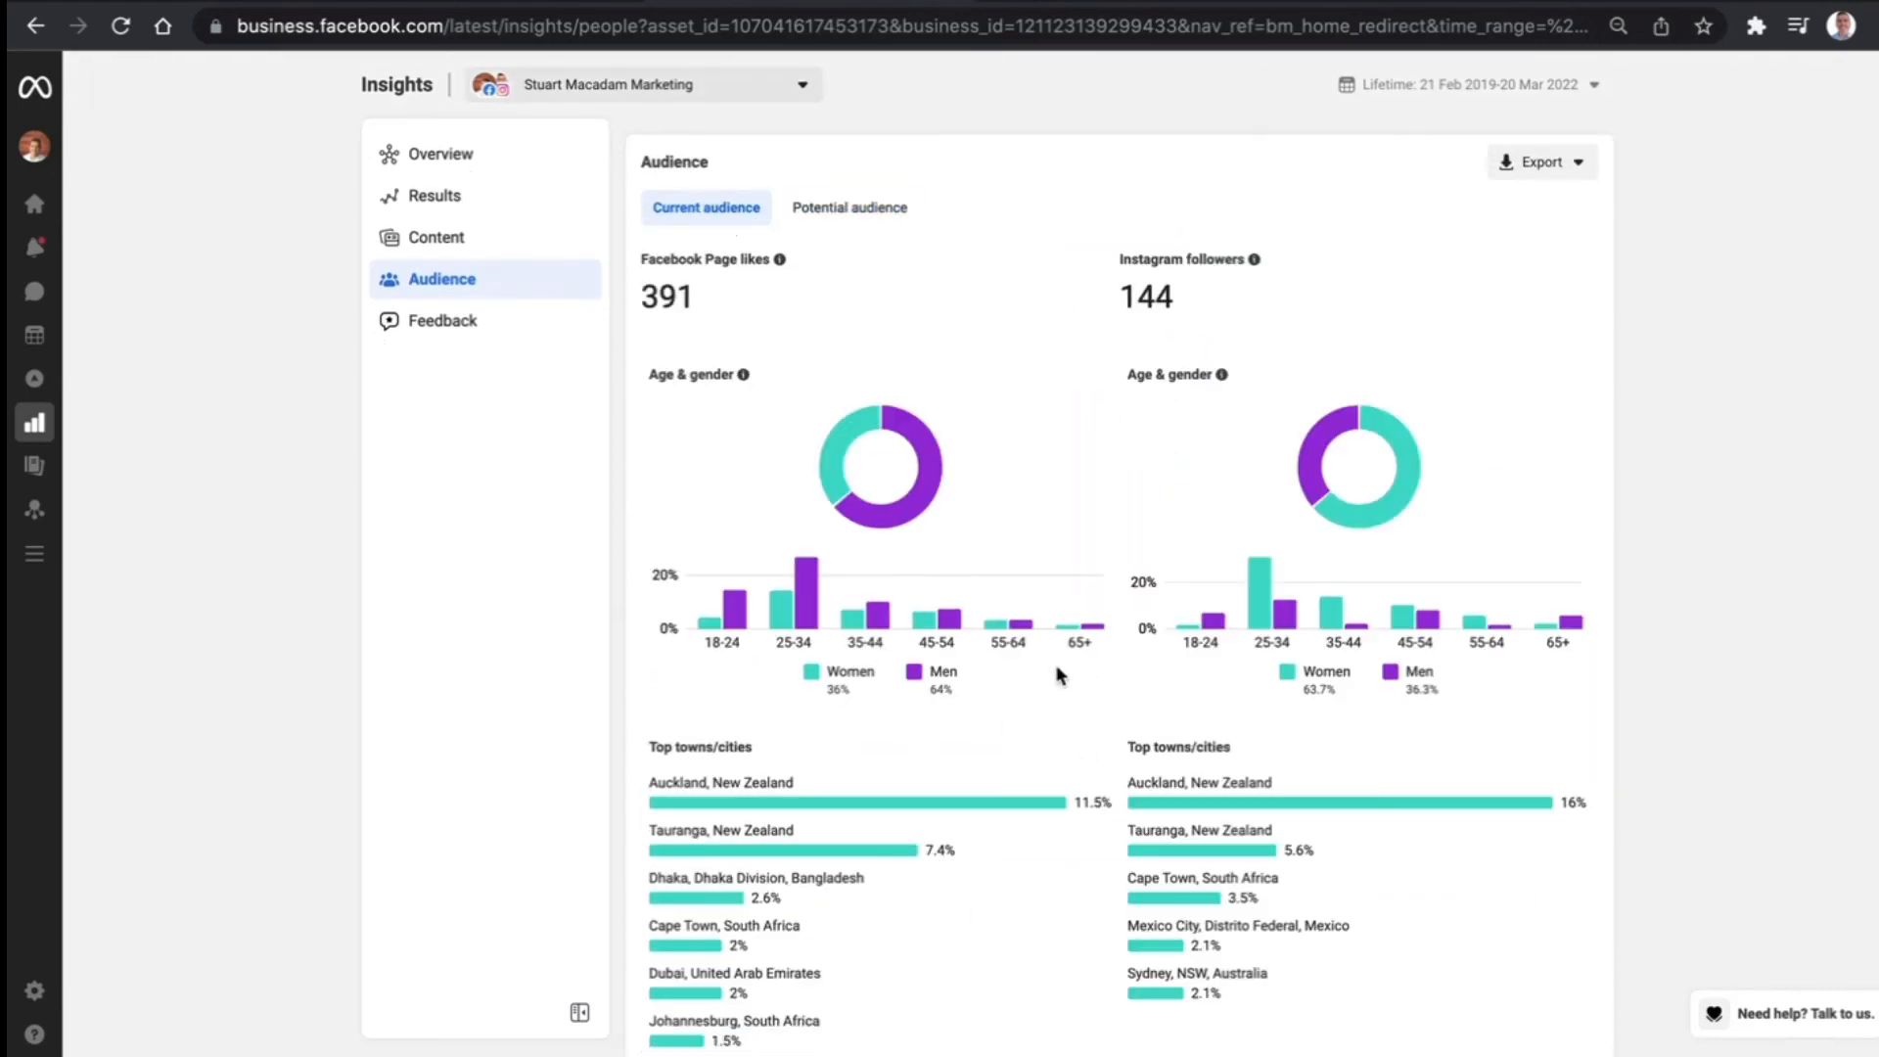
Scroll the Audience page back toward the current audience demographics for Page likes and Instagram followers
{"action": "scroll", "scroll_direction": "down", "scroll_amount": 3}
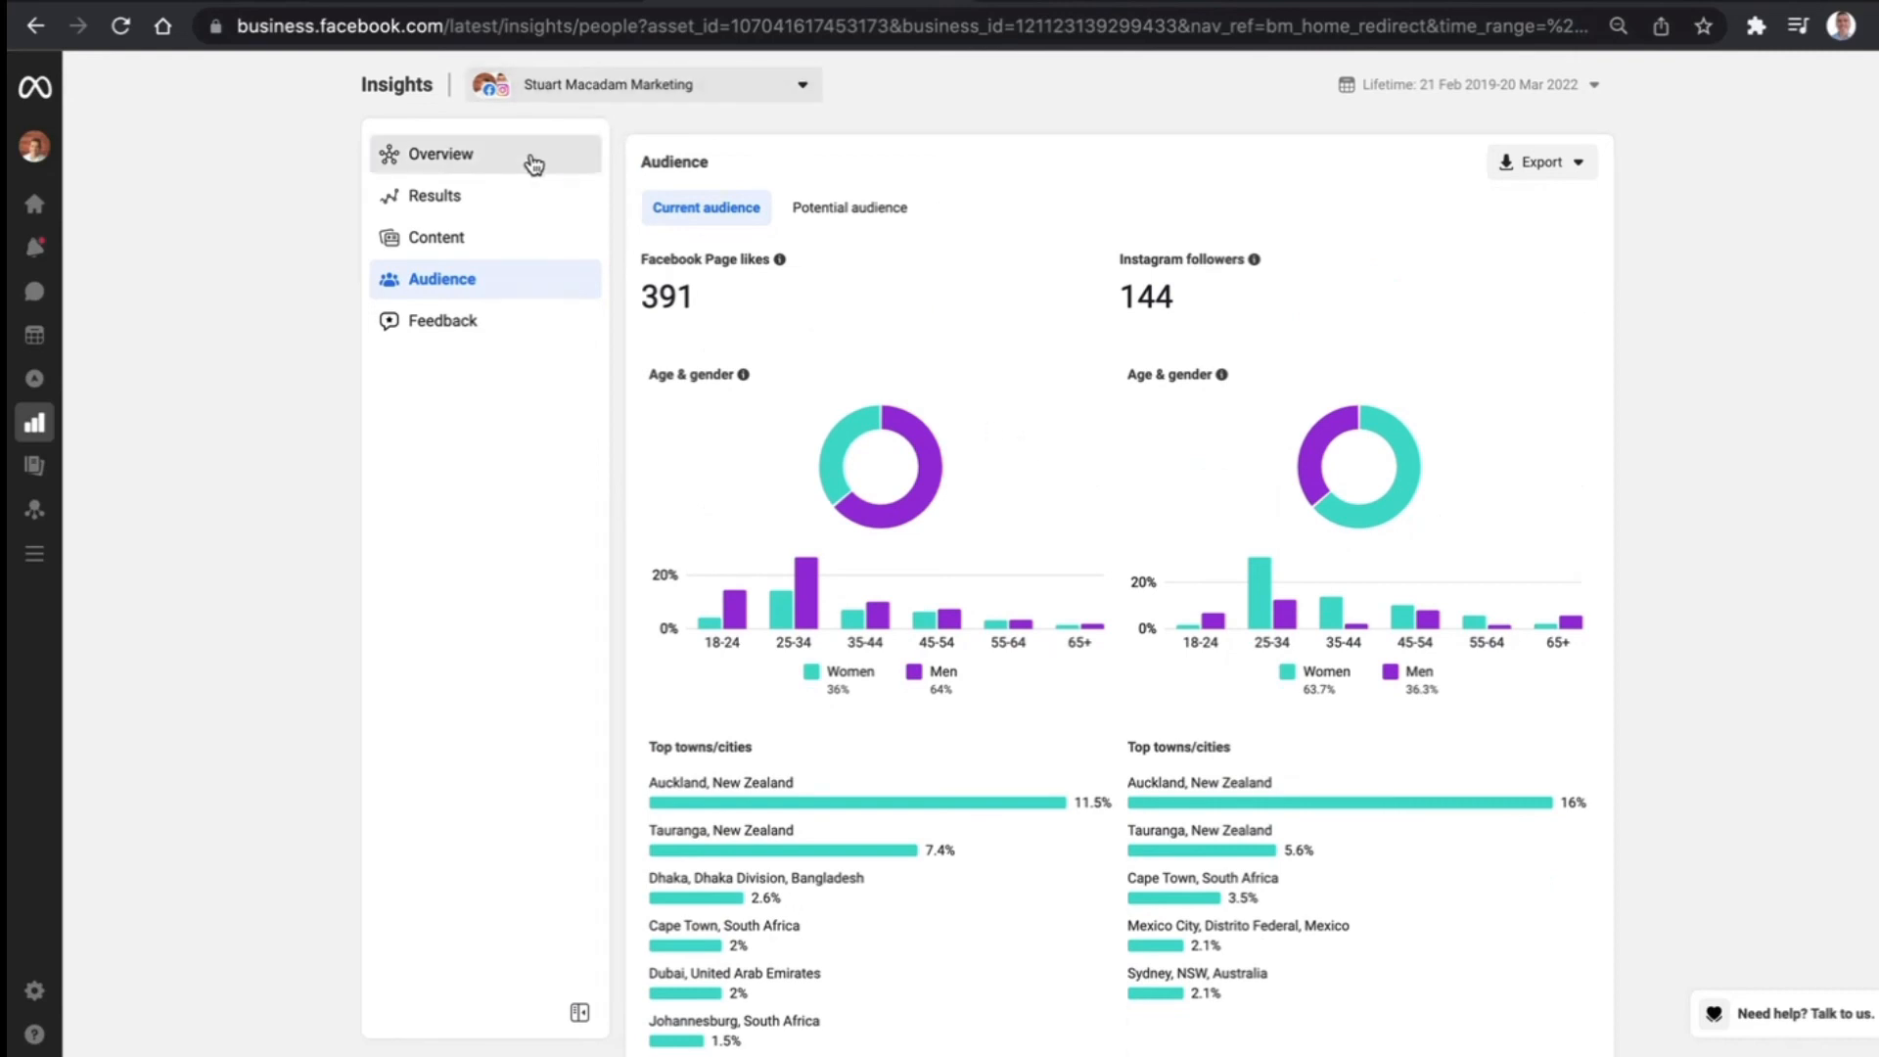
{"action": "mouse_move", "coordinate": [1040, 445]}
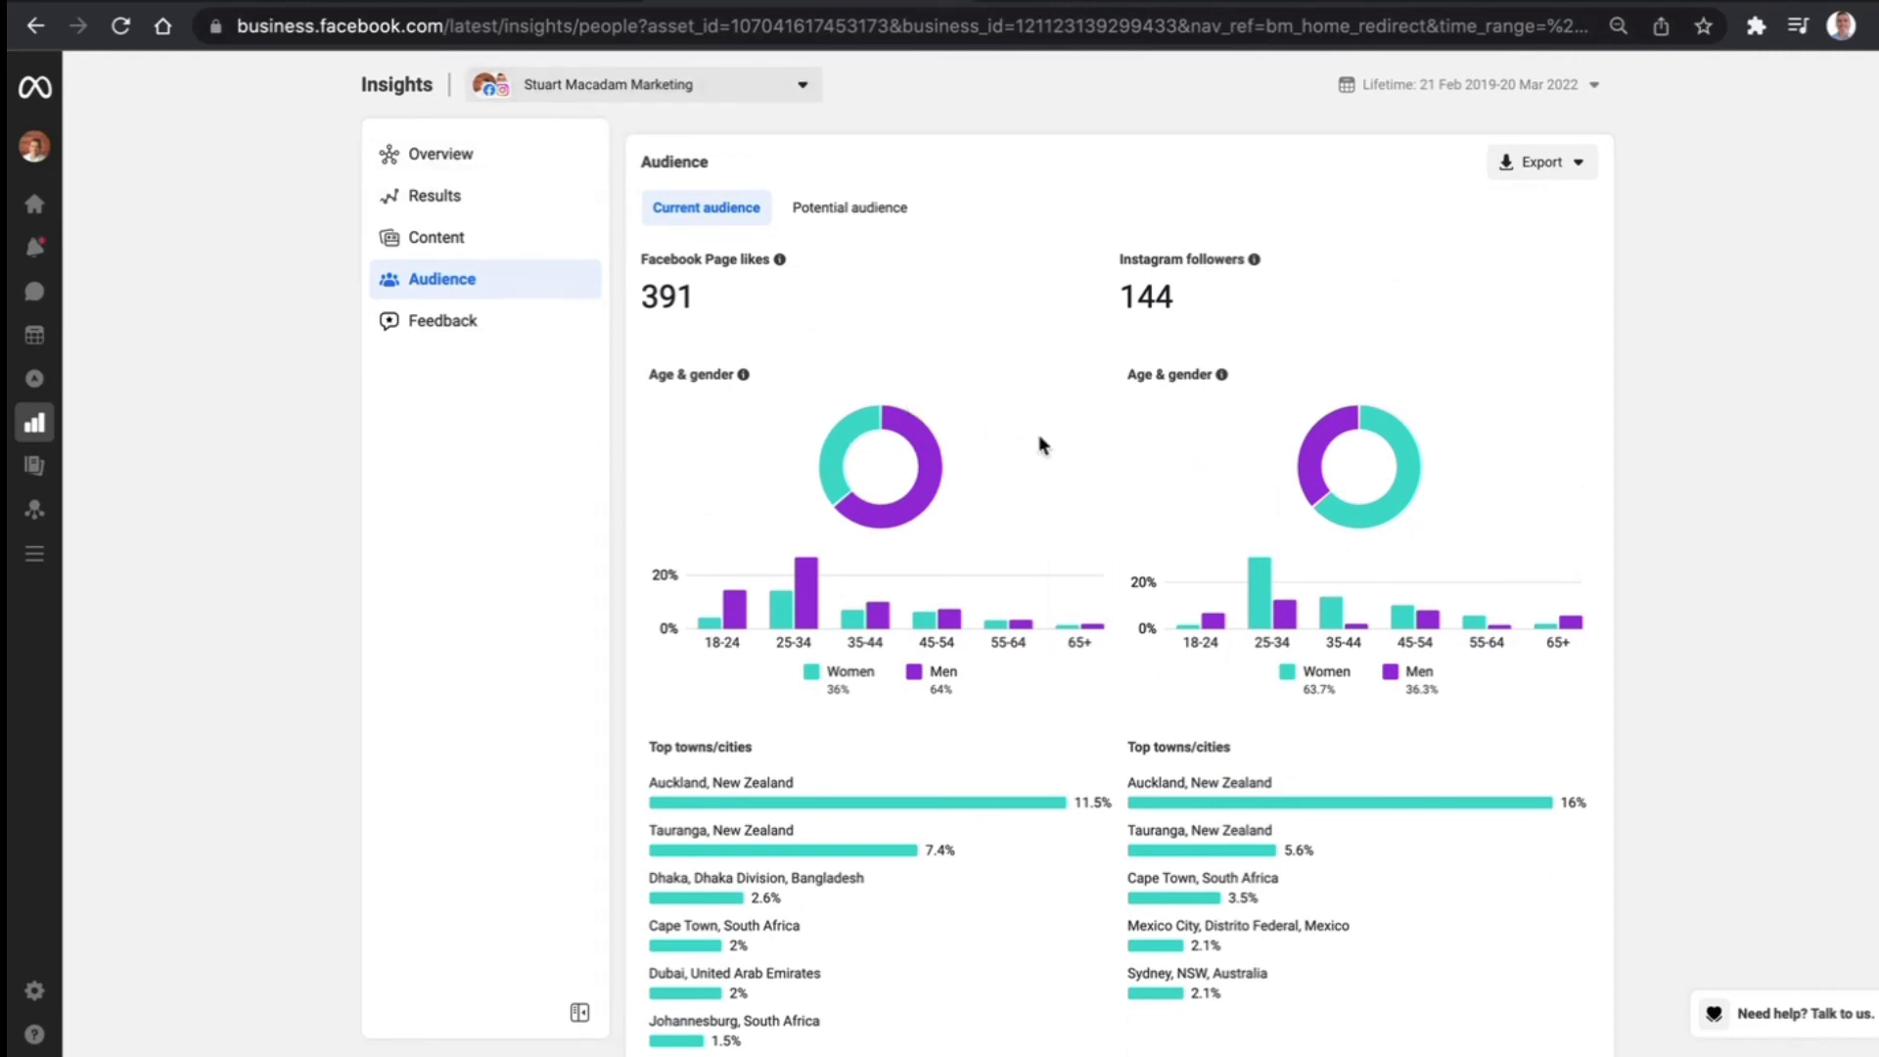
{"action": "mouse_move", "coordinate": [1830, 393]}
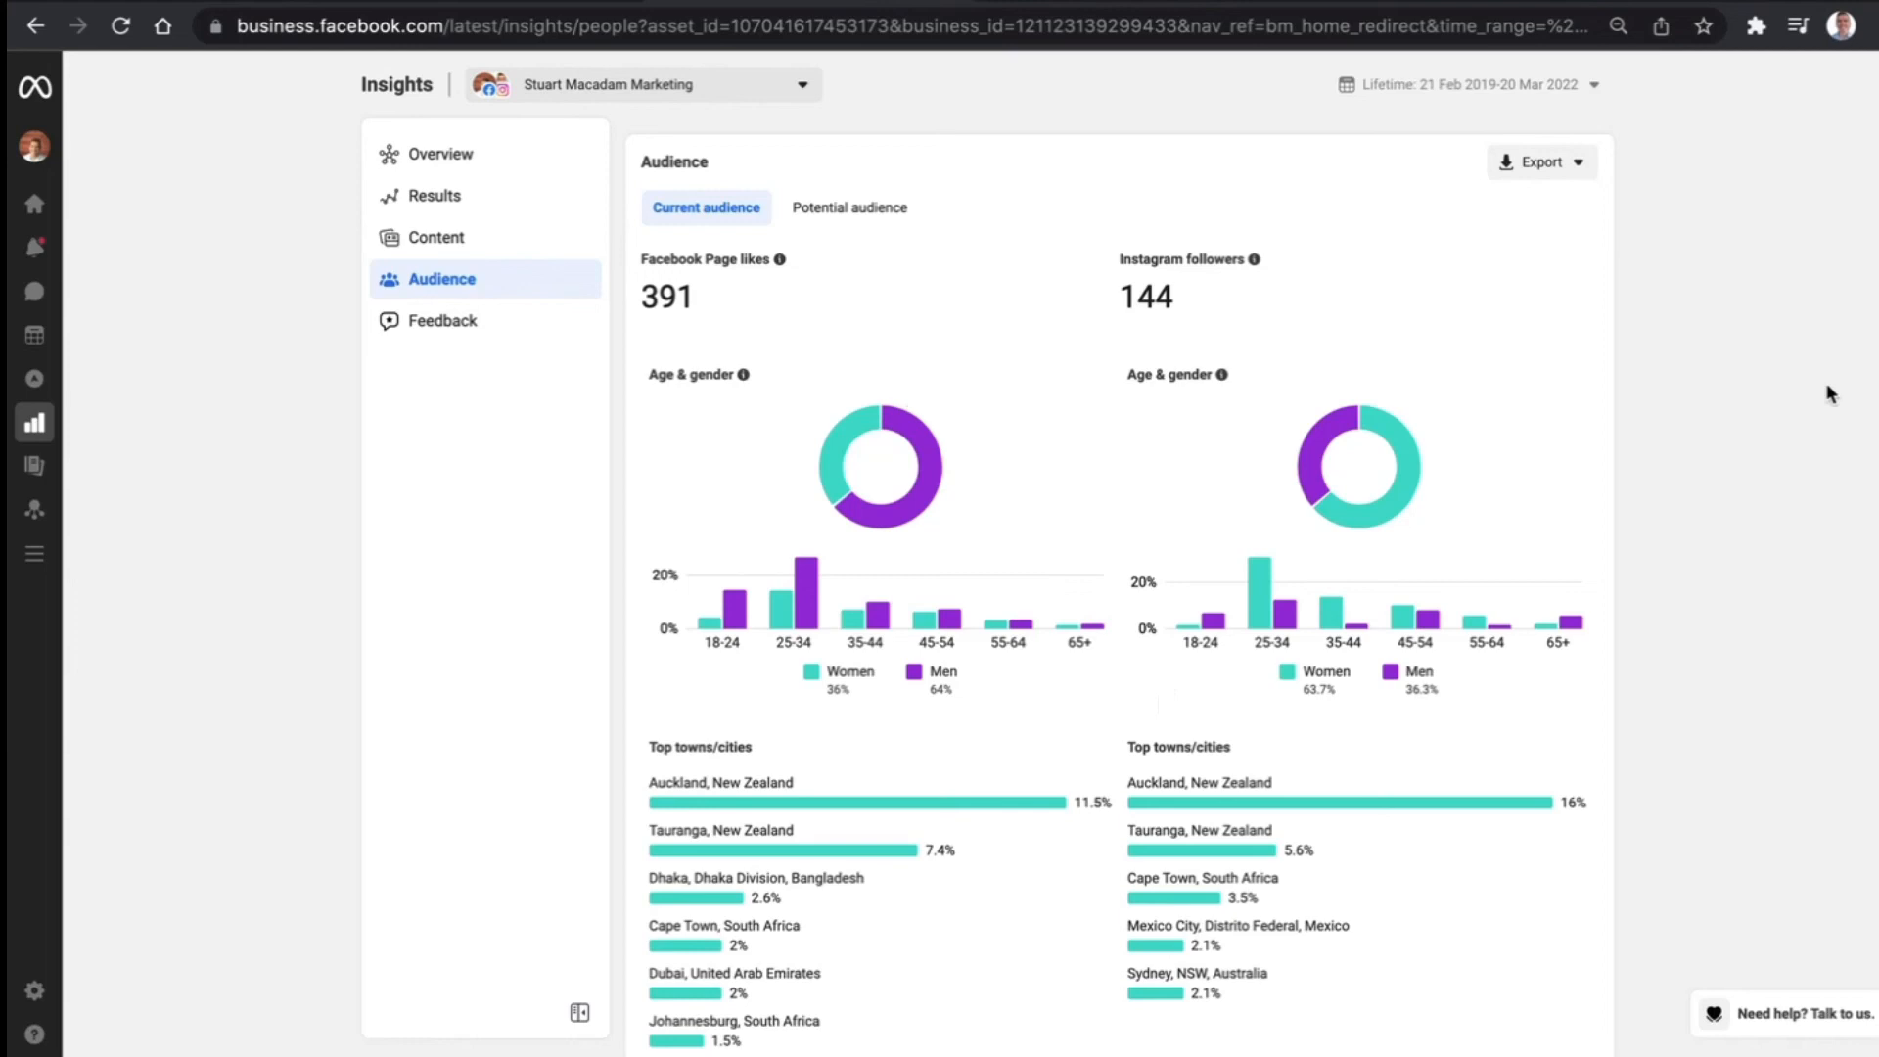